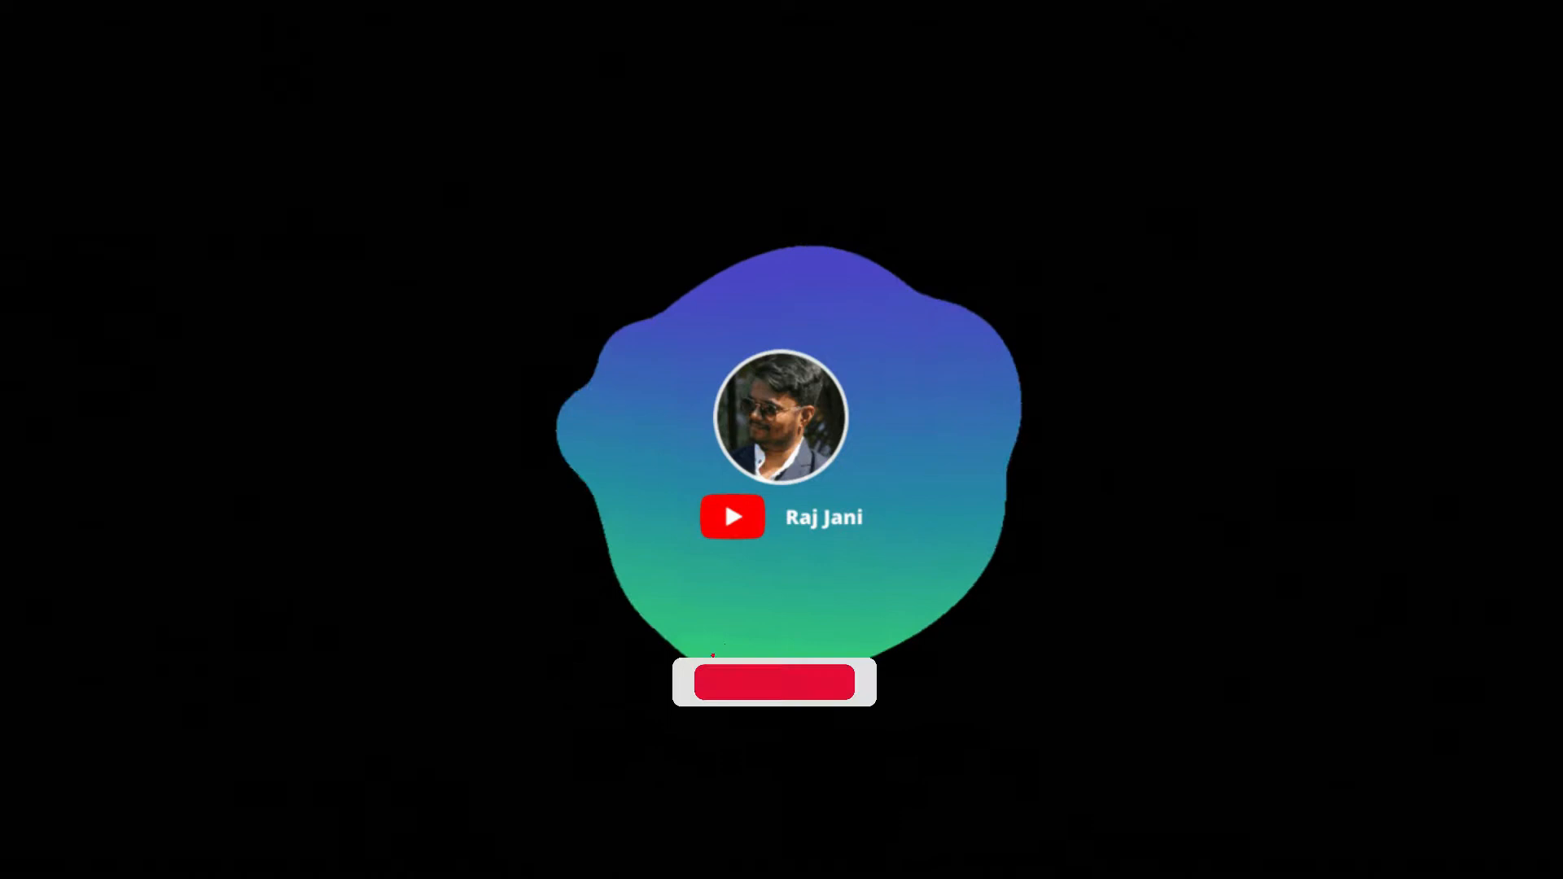
Add debugShowCheckedModeBanner: false to MaterialApp in main.dart, then switch to home.dart
{"action": "left_click", "coordinate": [772, 682]}
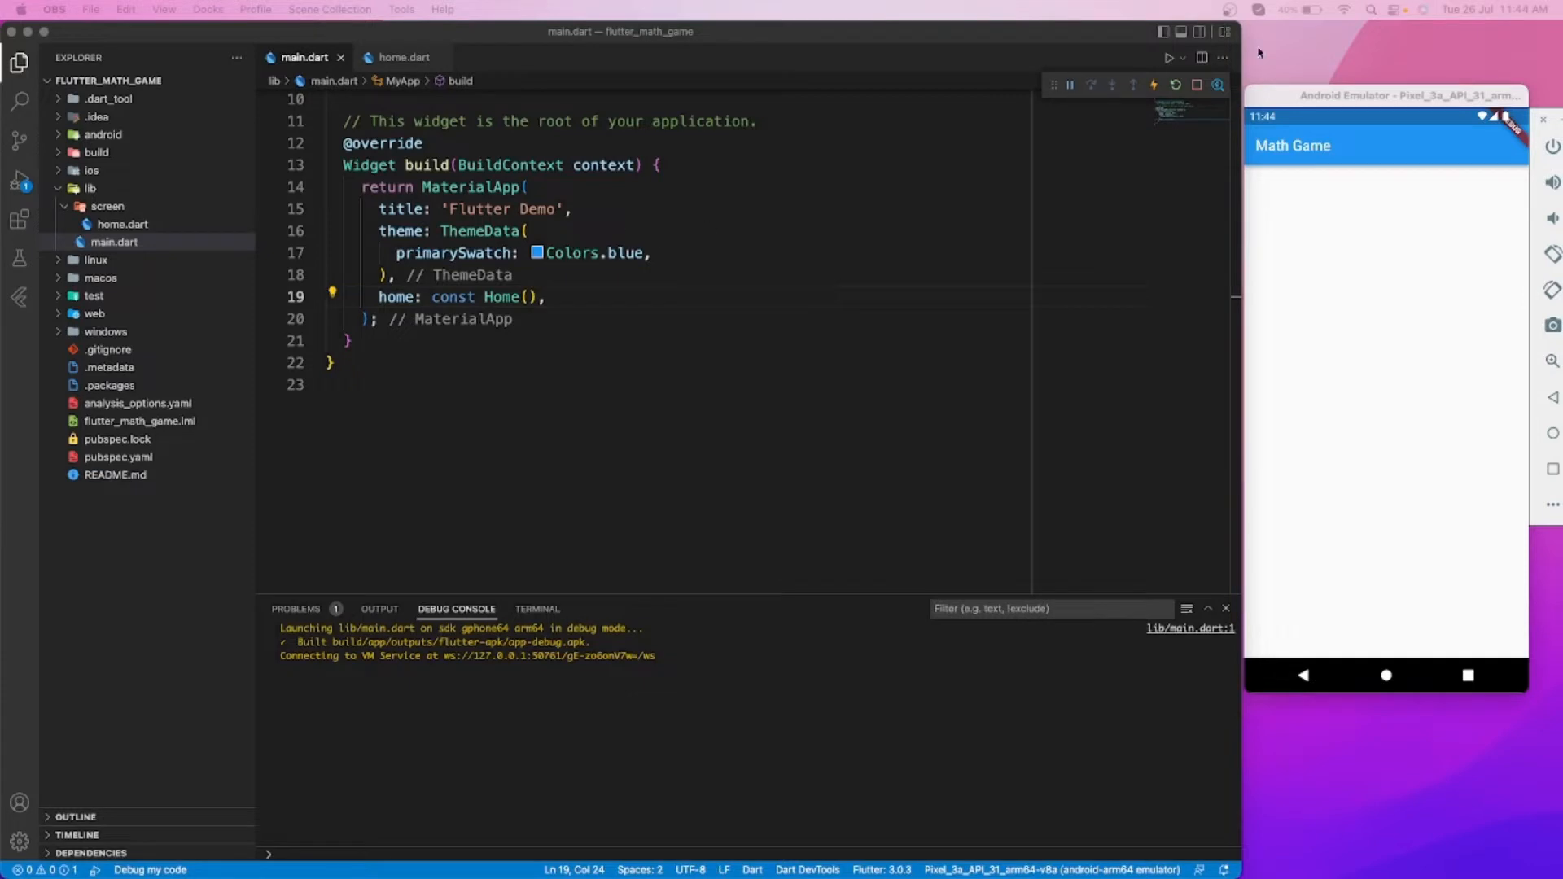
{"action": "type", "text": "sho"}
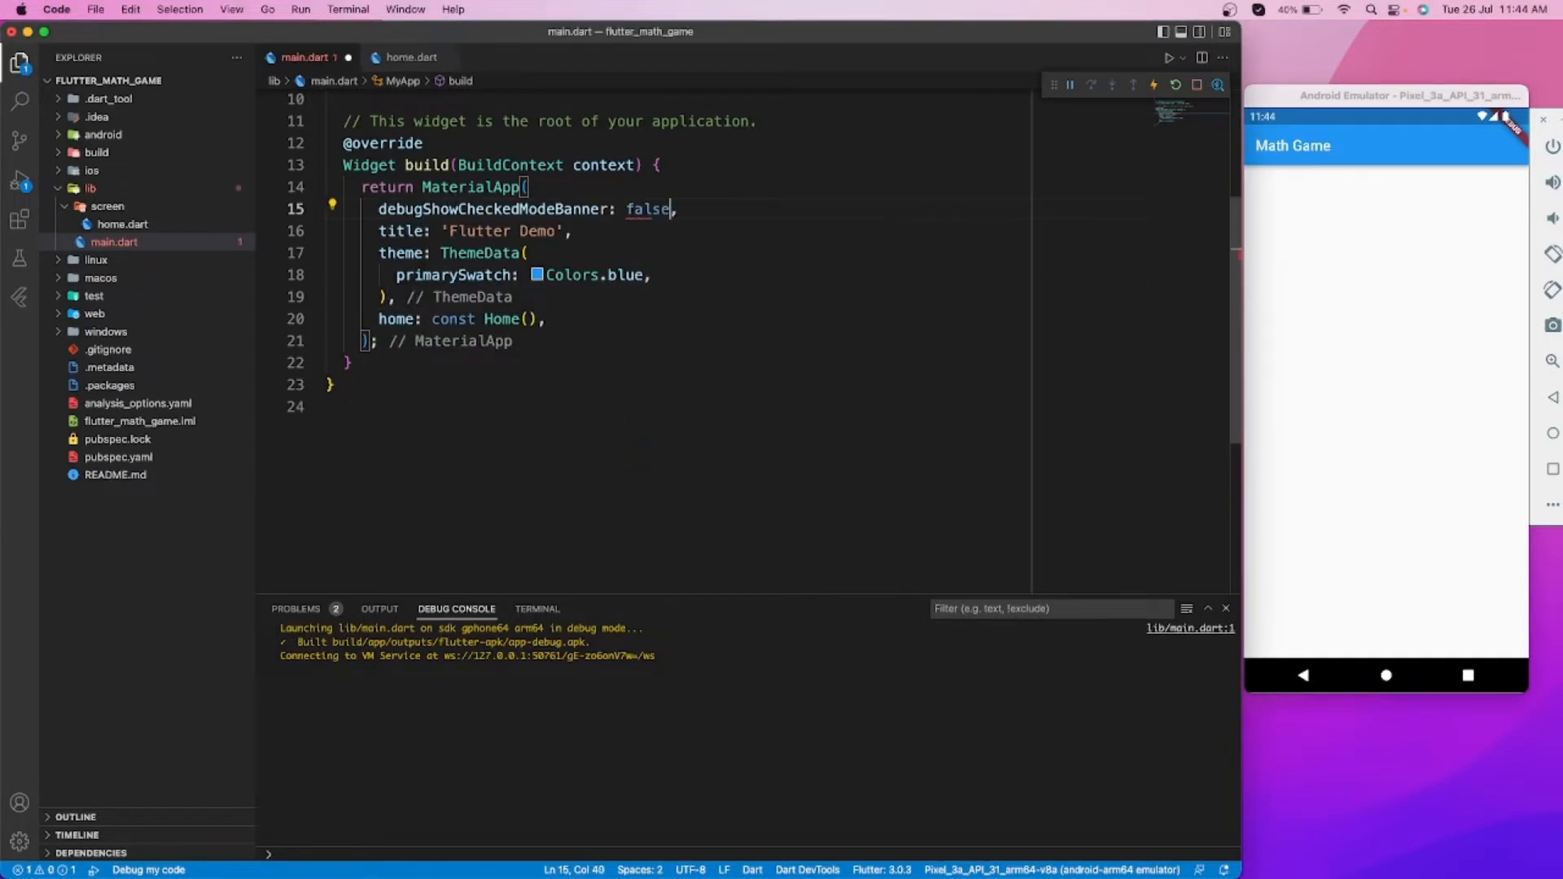
{"action": "left_click", "coordinate": [404, 57]}
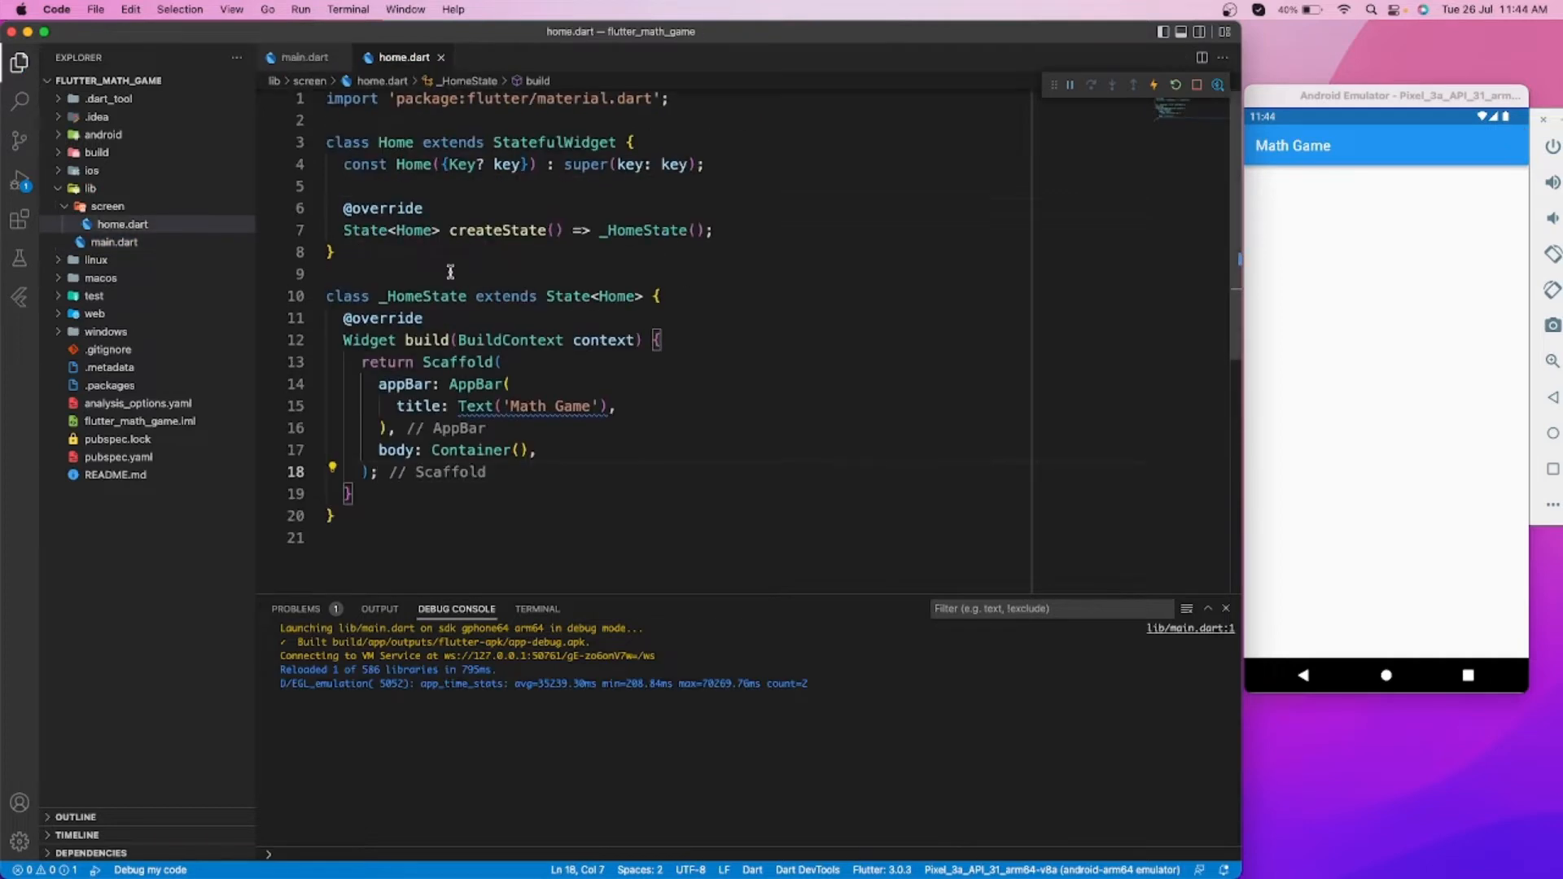
Replace the body Container with a Column holding a //questions placeholder
{"action": "type", "text": "Colum"}
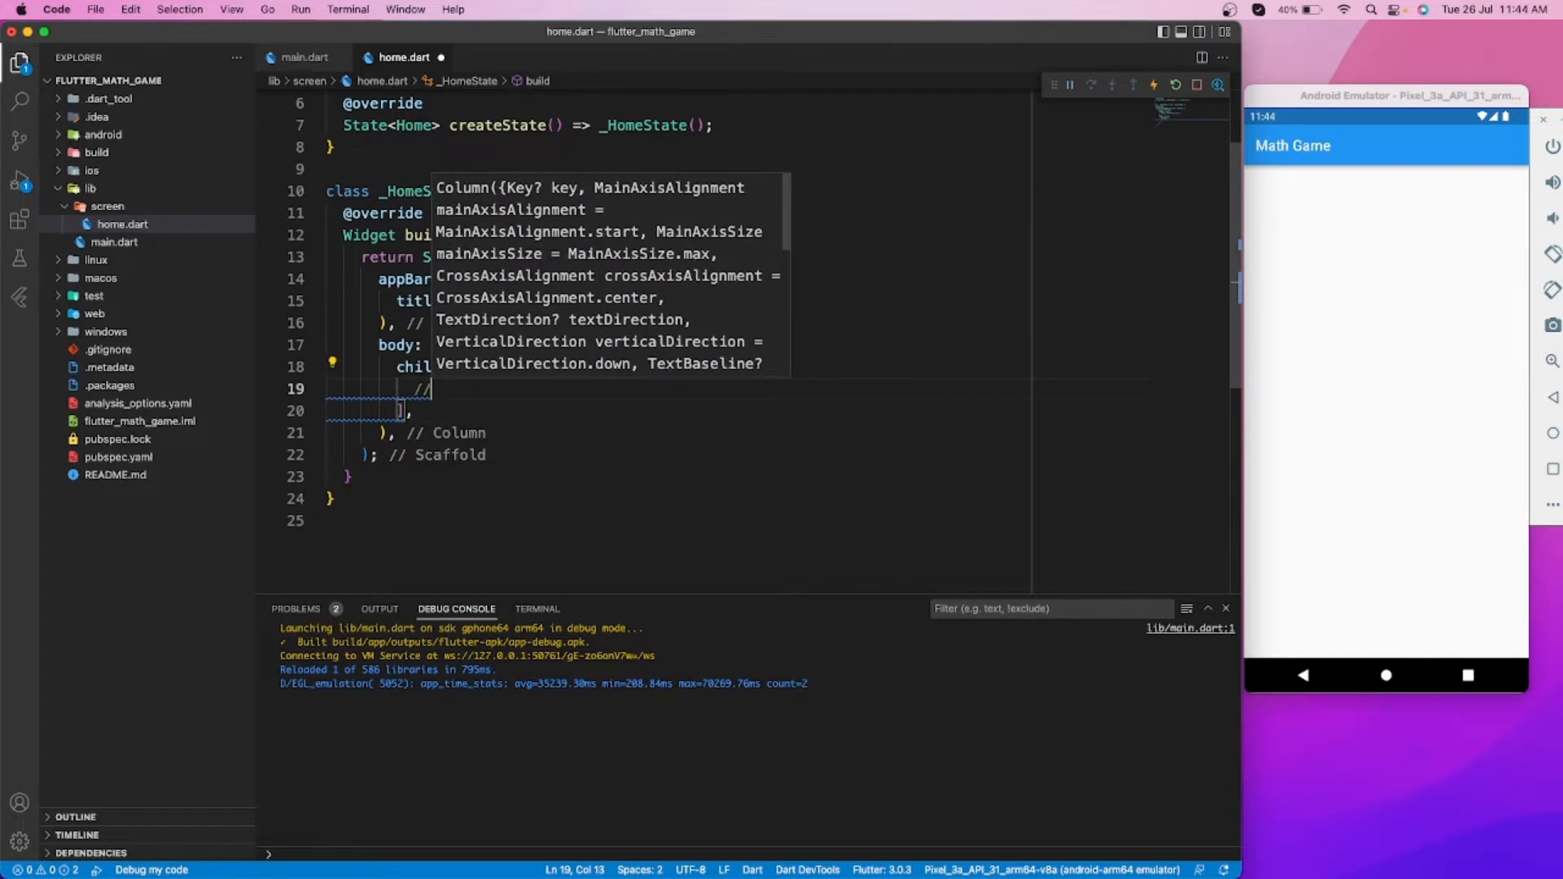
{"action": "type", "text": "questions"}
{"action": "key", "text": "Return"}
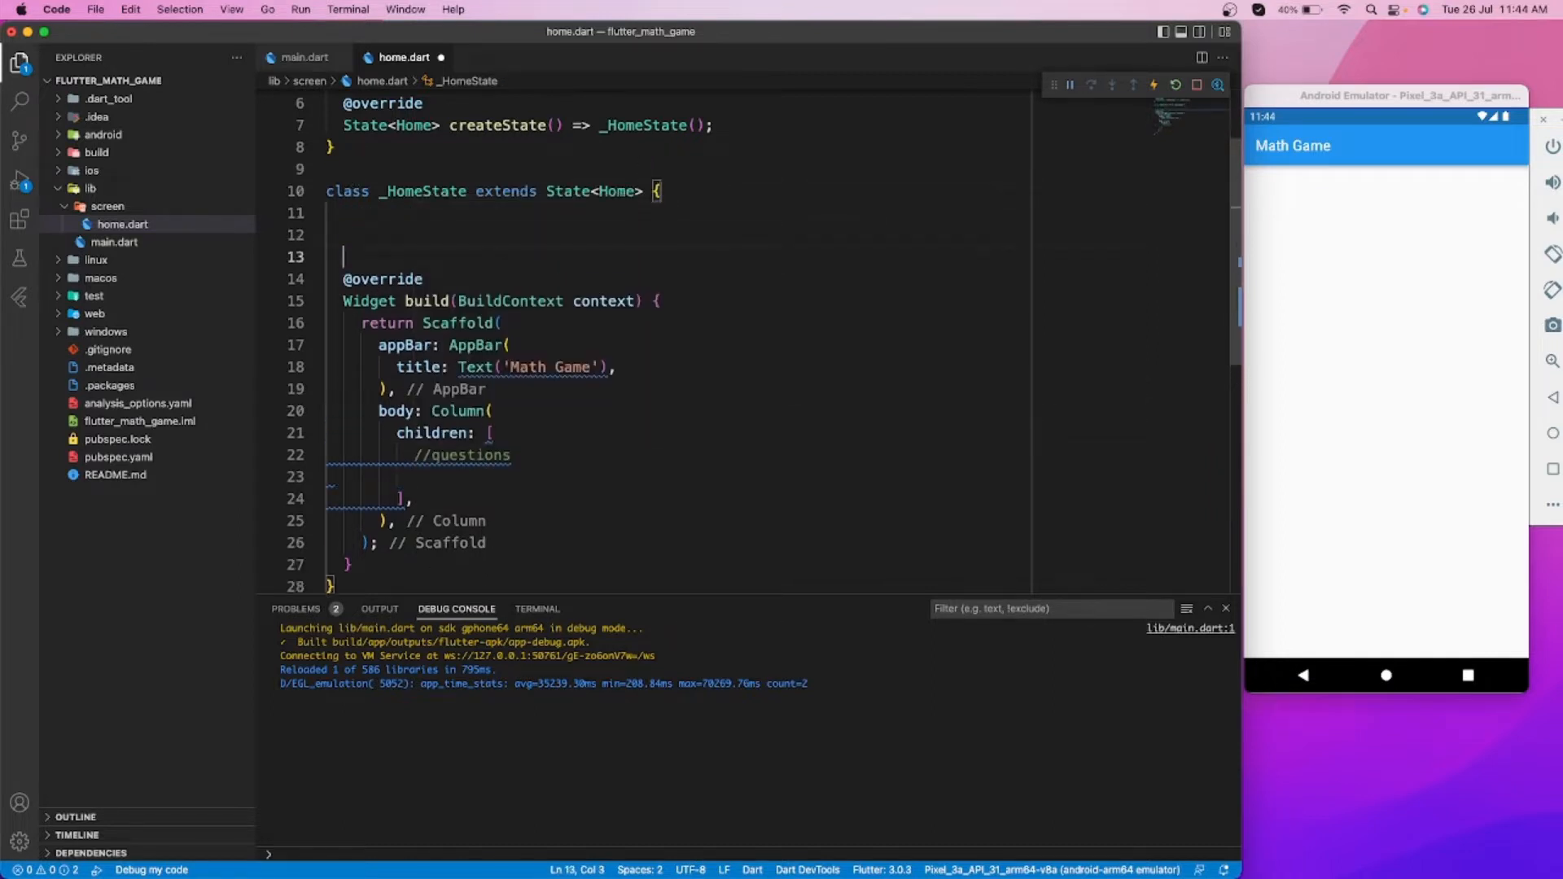
{"action": "type", "text": "//ques"}
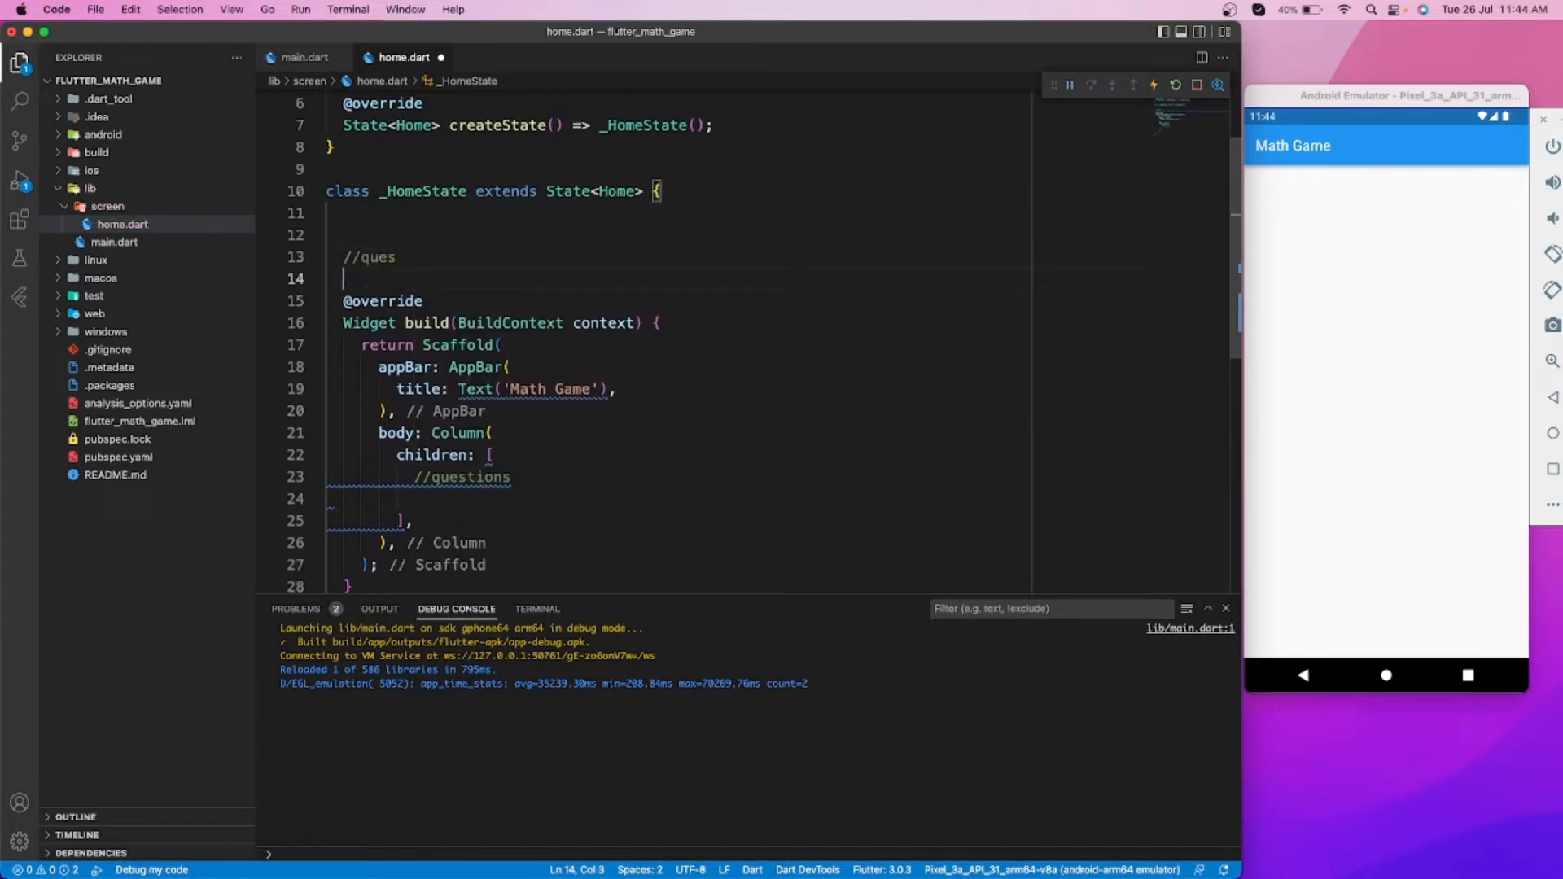
{"action": "type", "text": "Wi"}
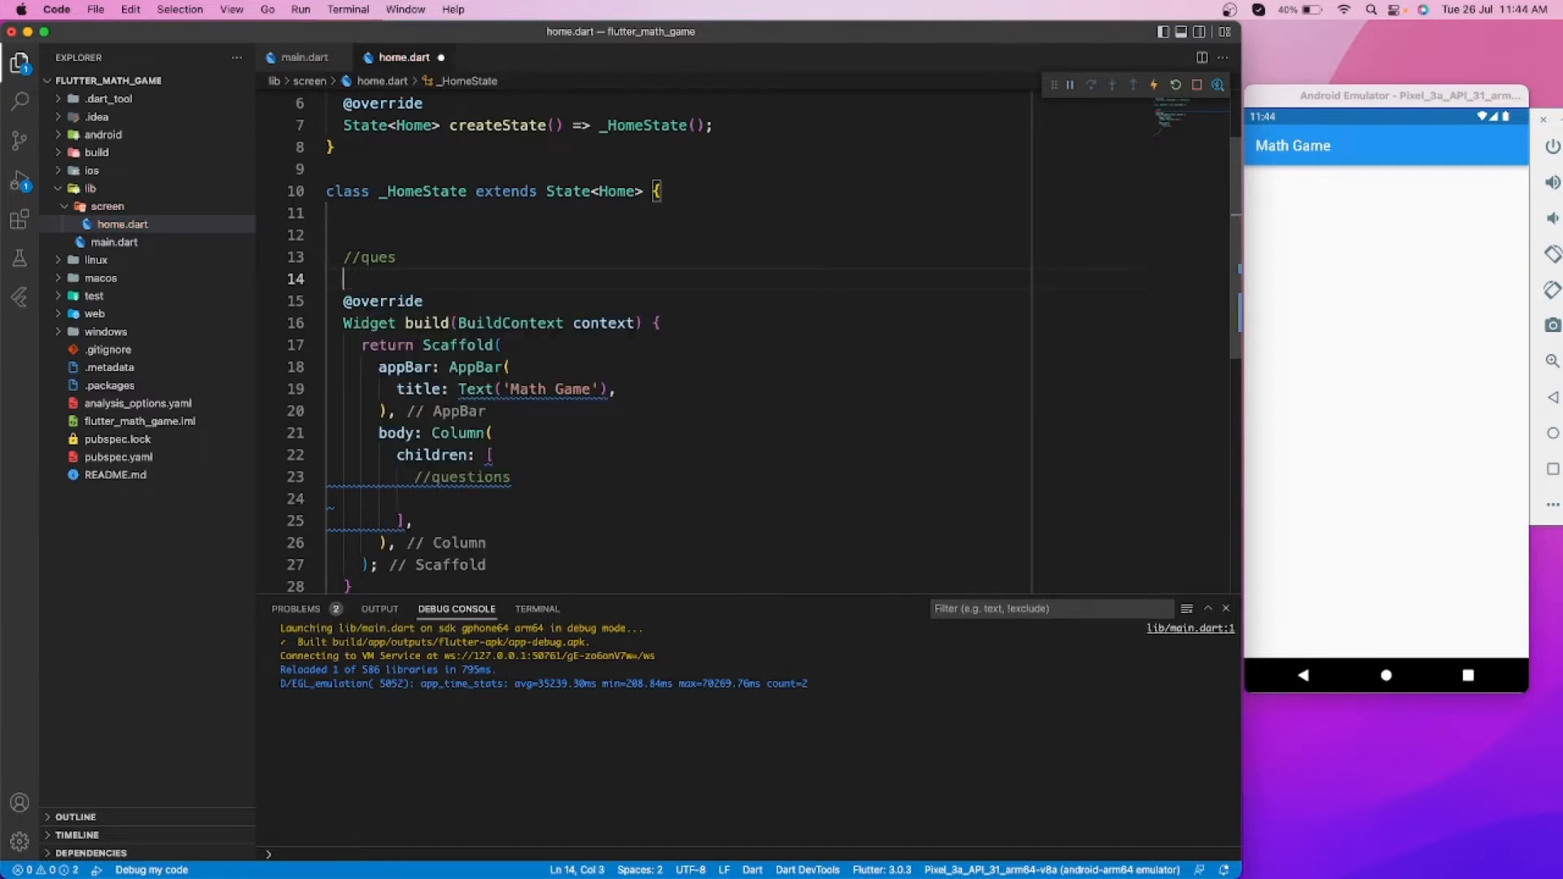
Write a ShowQue() method returning a Row with a styled Text('2 + 2')
{"action": "type", "text": "ShowQue"}
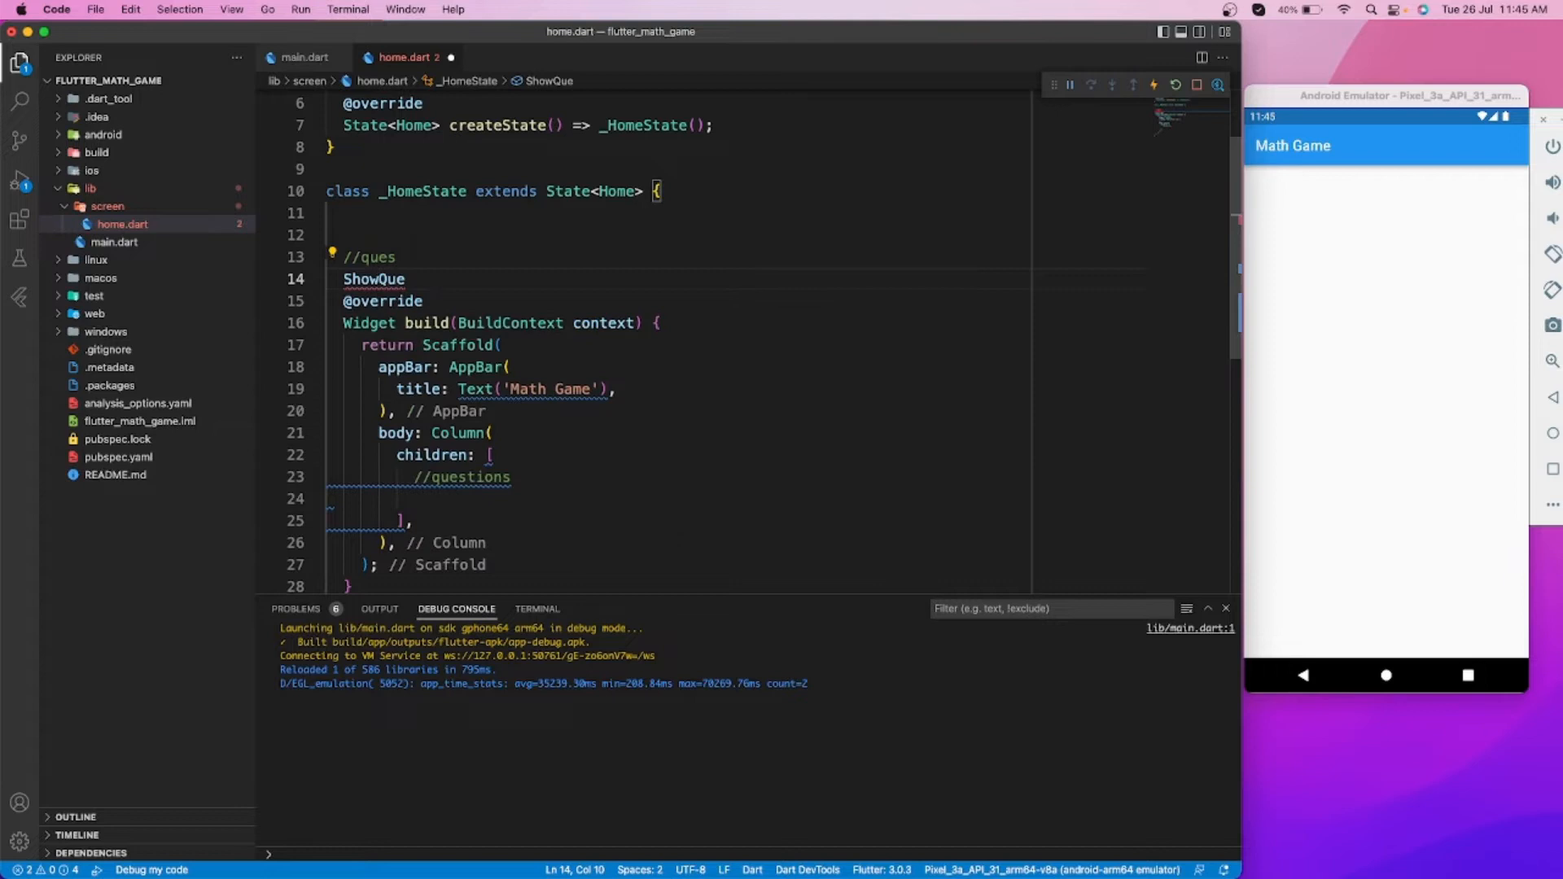
{"action": "type", "text": "(){"}
{"action": "type", "text": "children: ["}
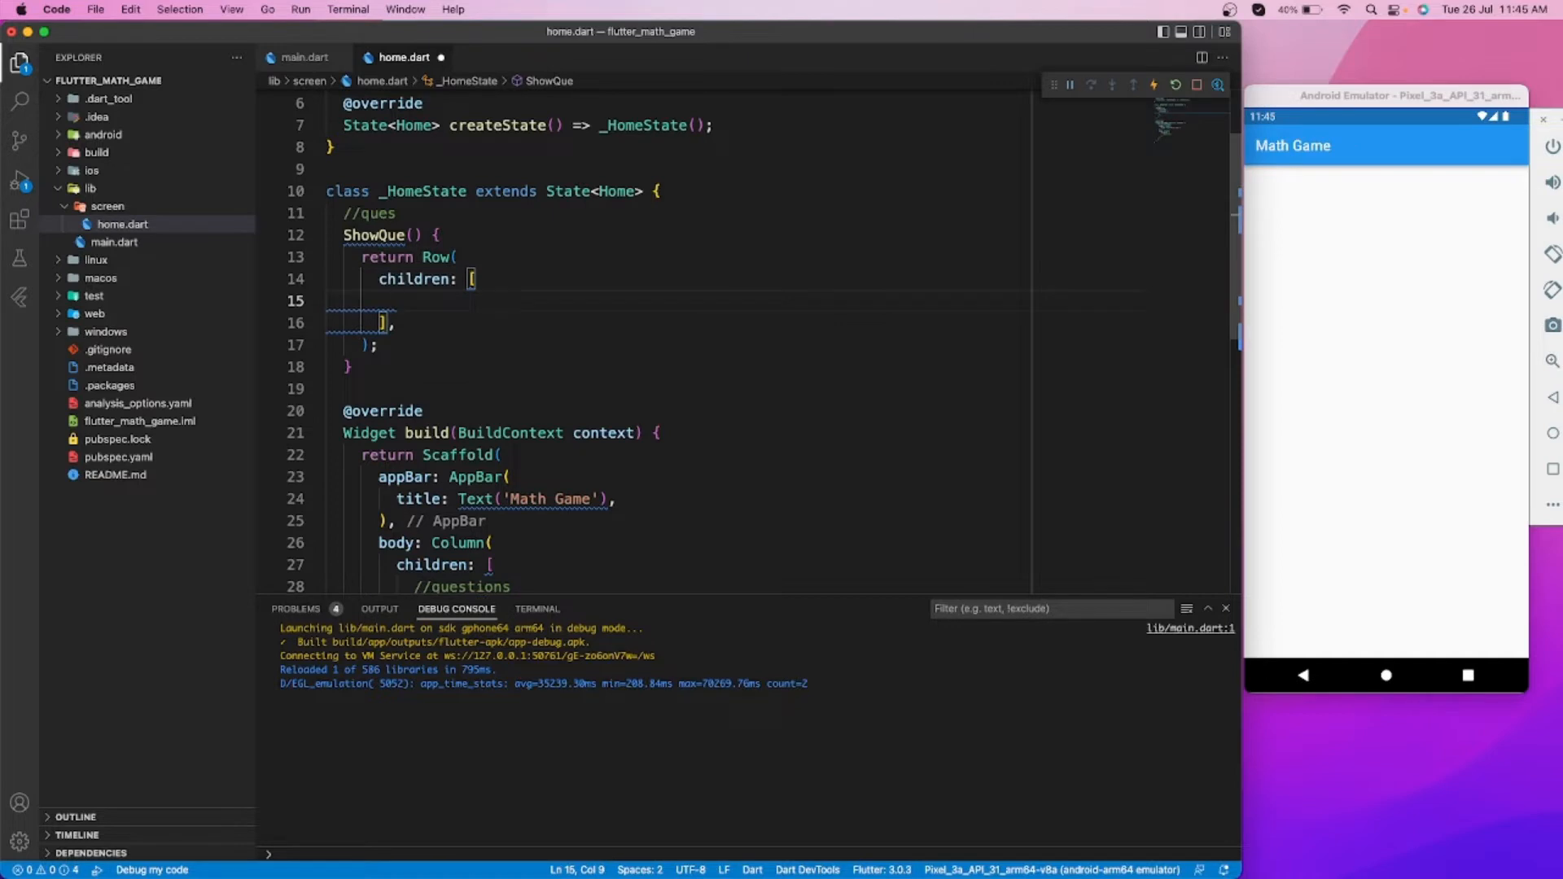
{"action": "type", "text": "Text("}
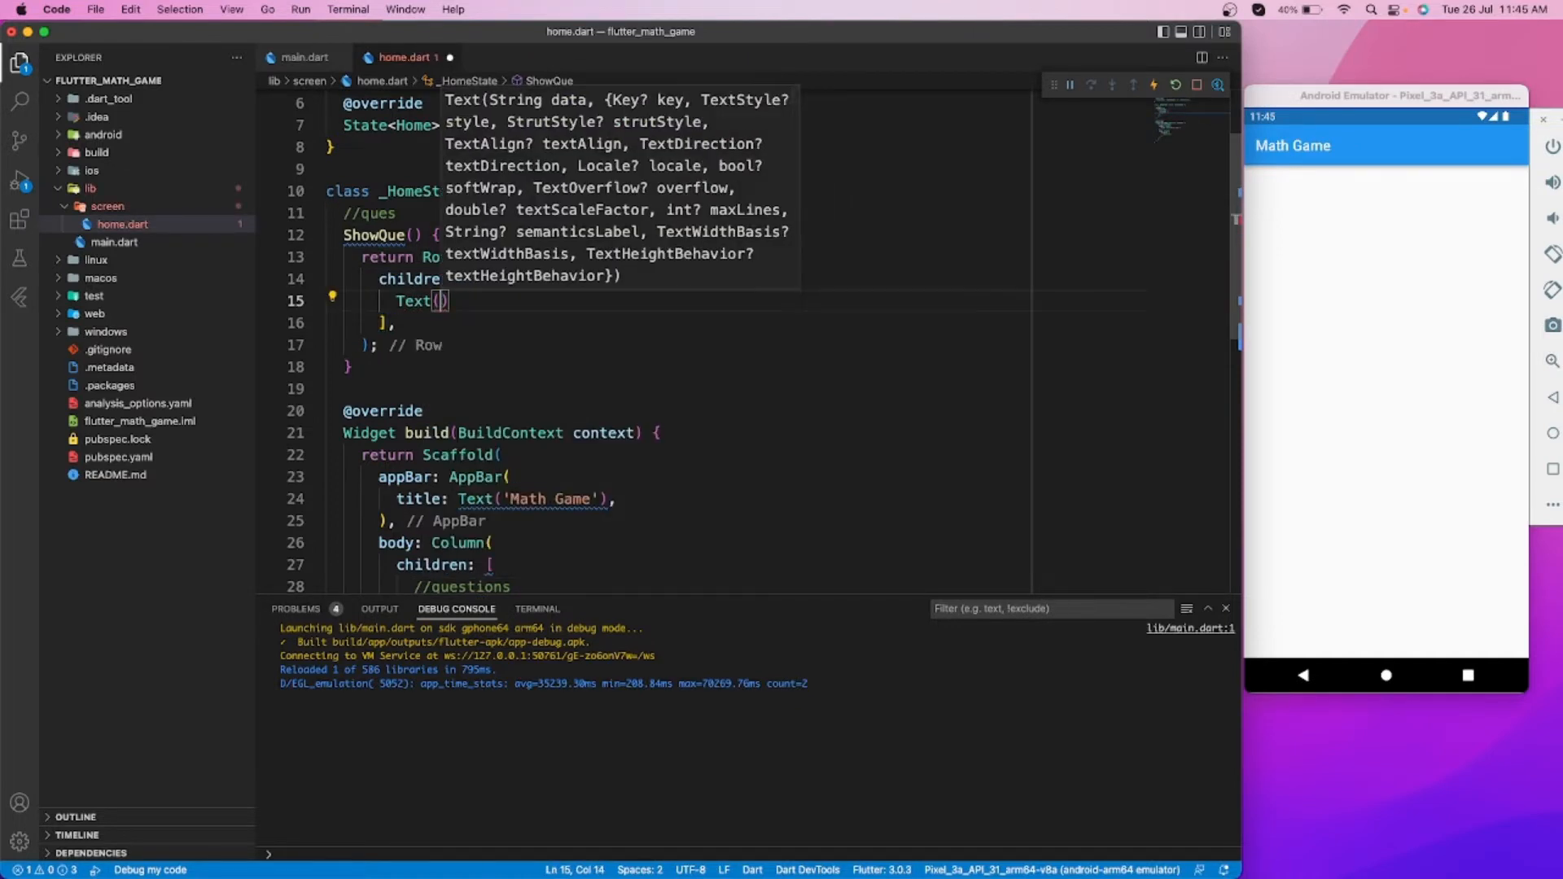
{"action": "type", "text": "'2 + 2'"}
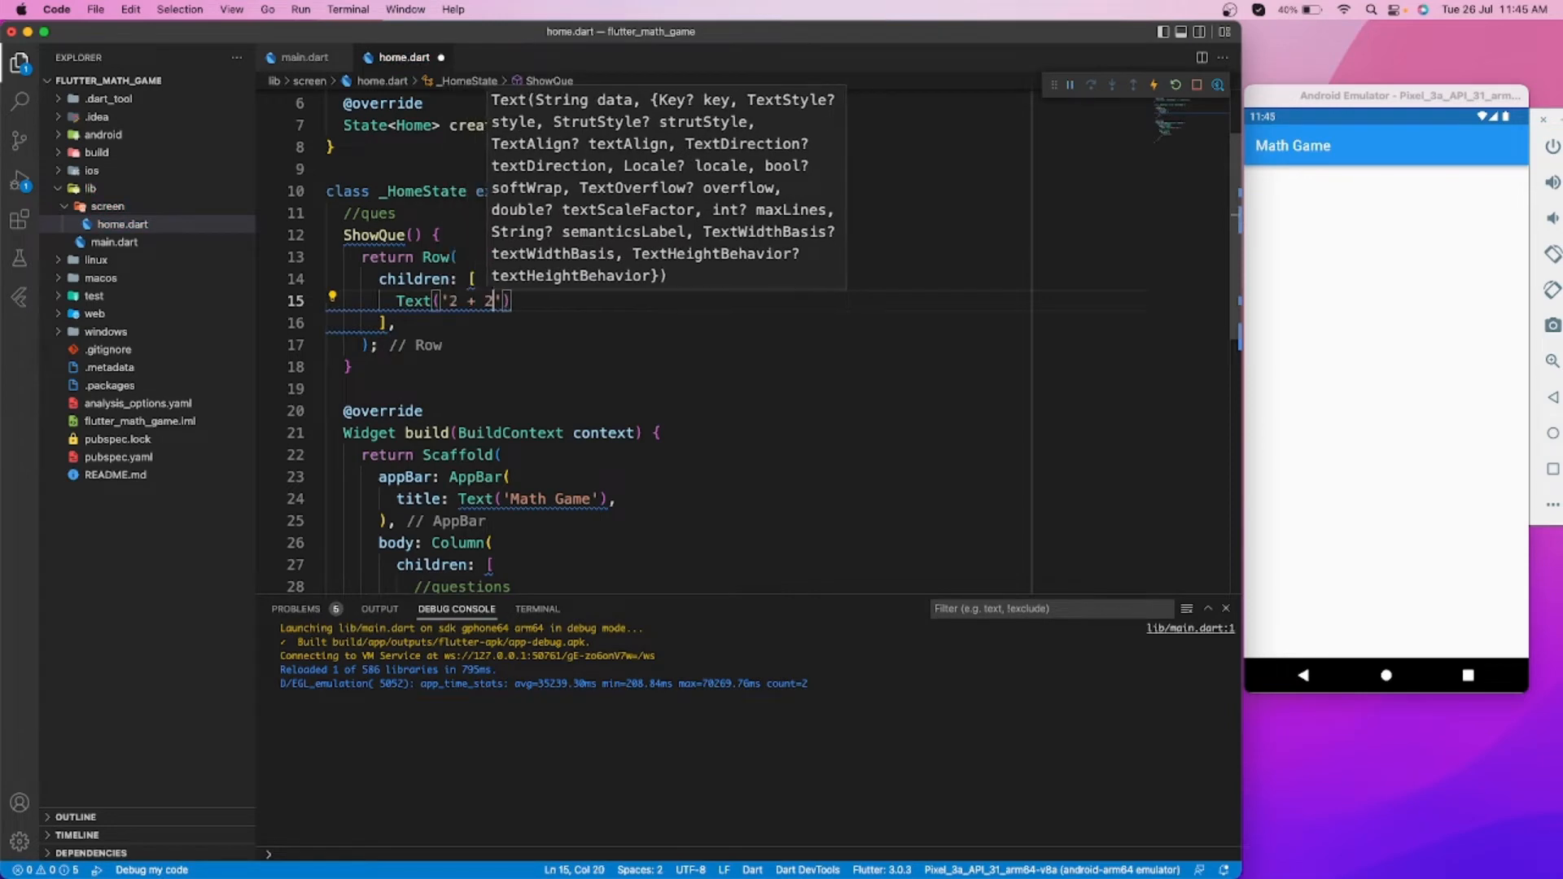
{"action": "type", "text": ","}
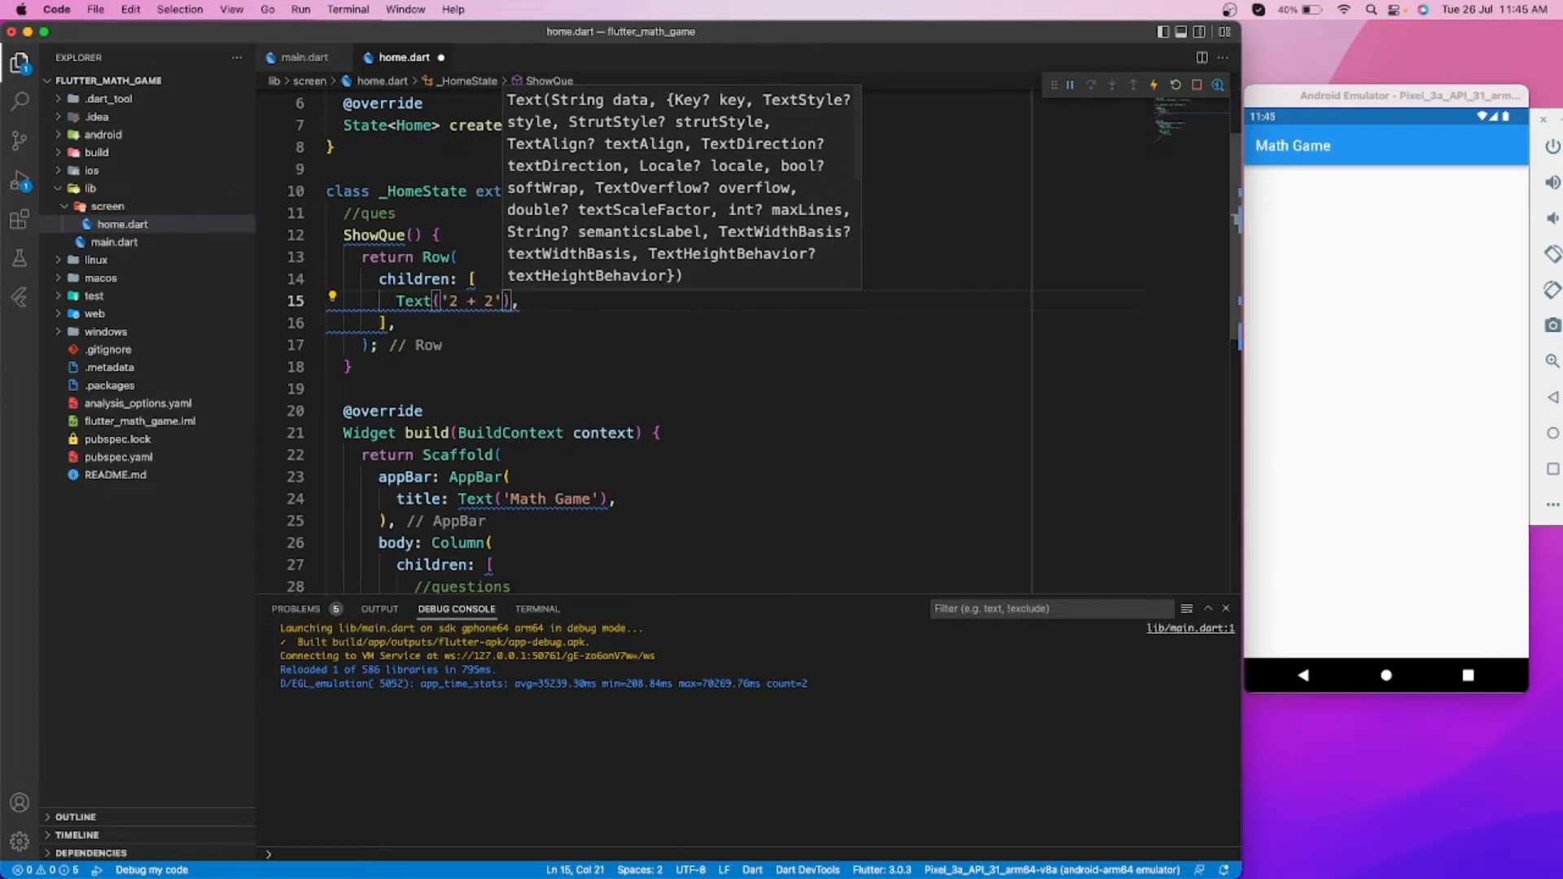
{"action": "type", "text": ", style:"}
{"action": "type", "text": "color:"}
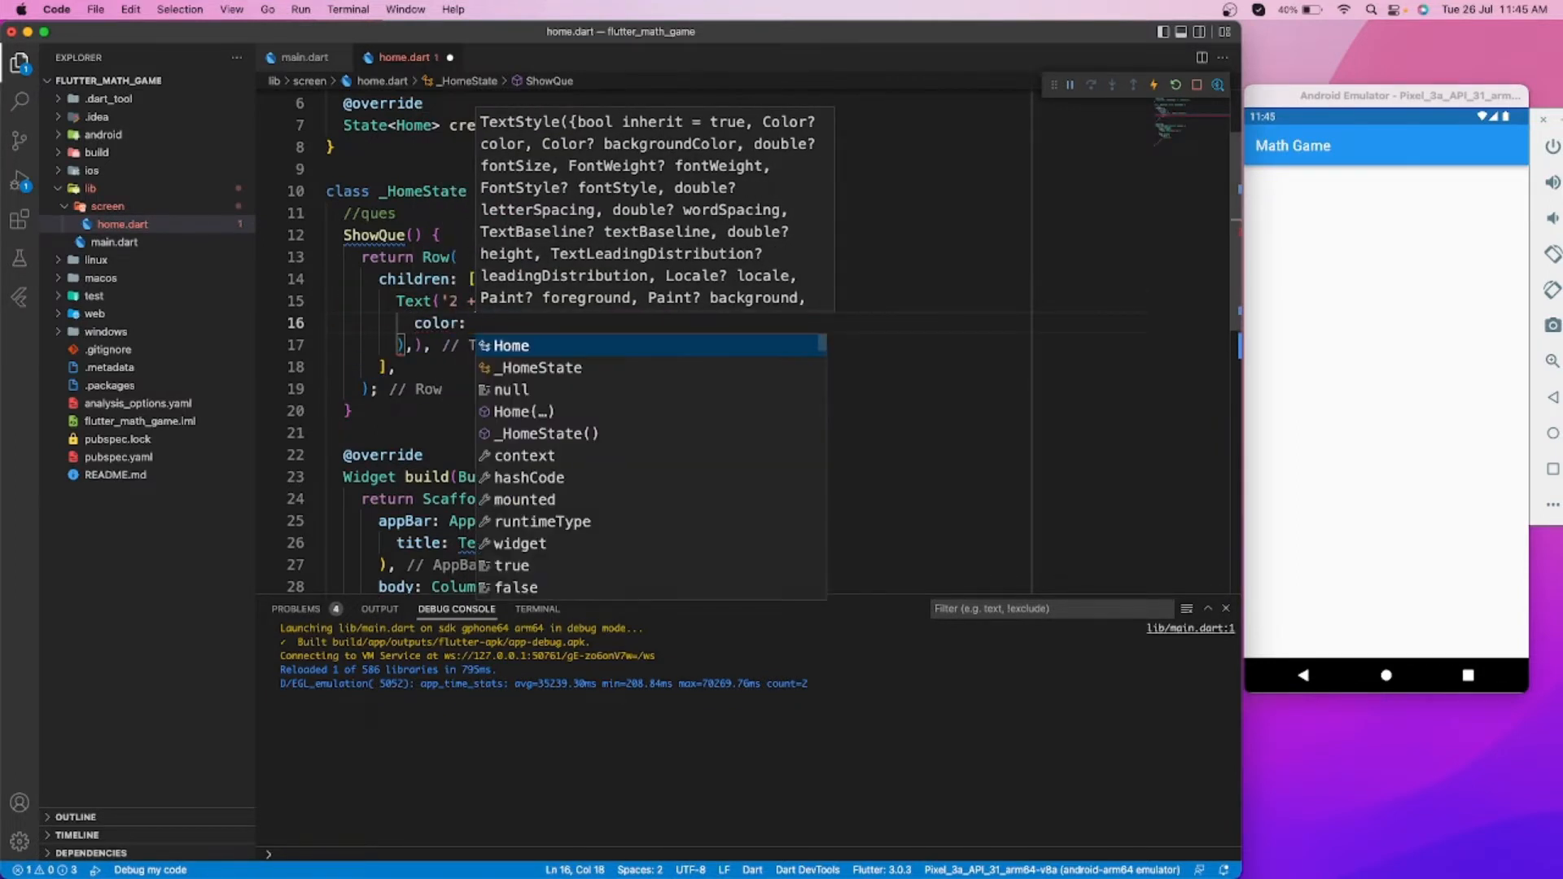
{"action": "key", "text": "Escape"}
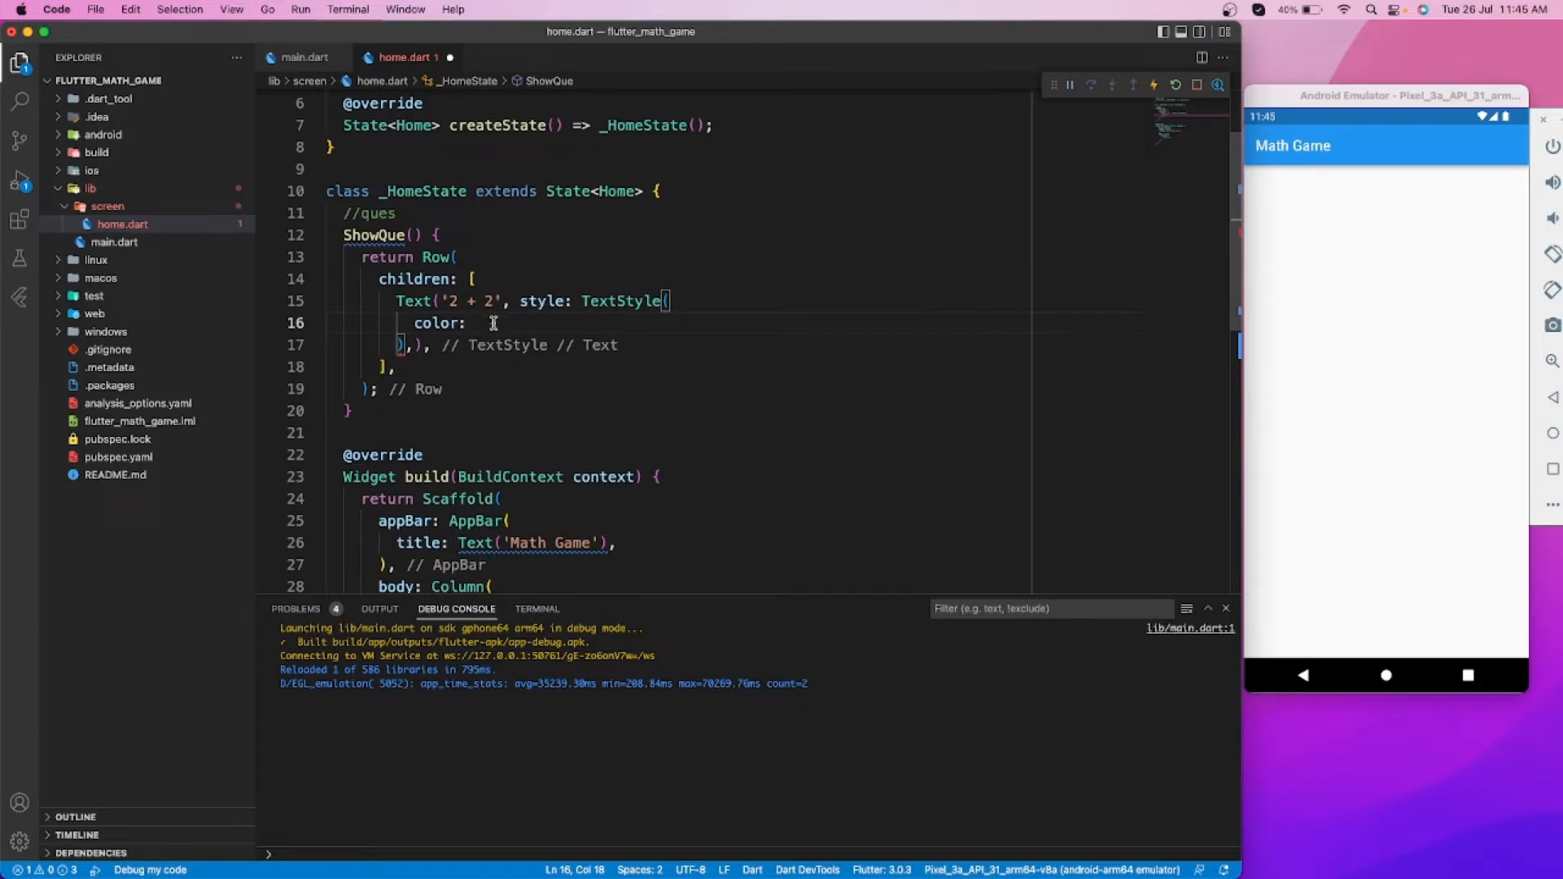
{"action": "type", "text": "backgroundColor: C,"}
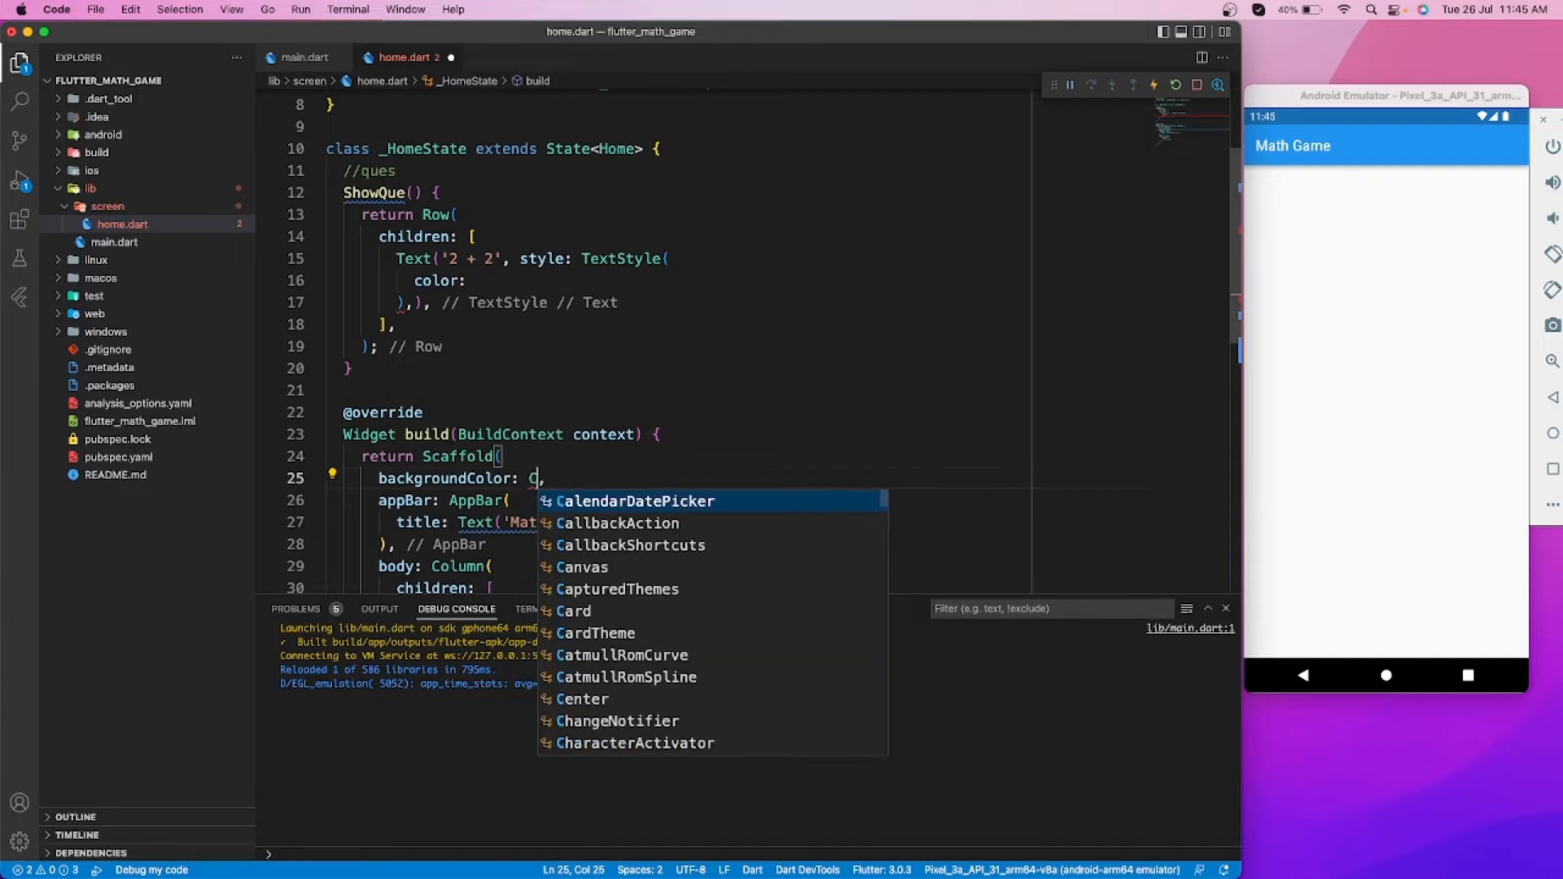
Set the Scaffold backgroundColor to Colors.grey[200]
{"action": "type", "text": "Colors.grey[100"}
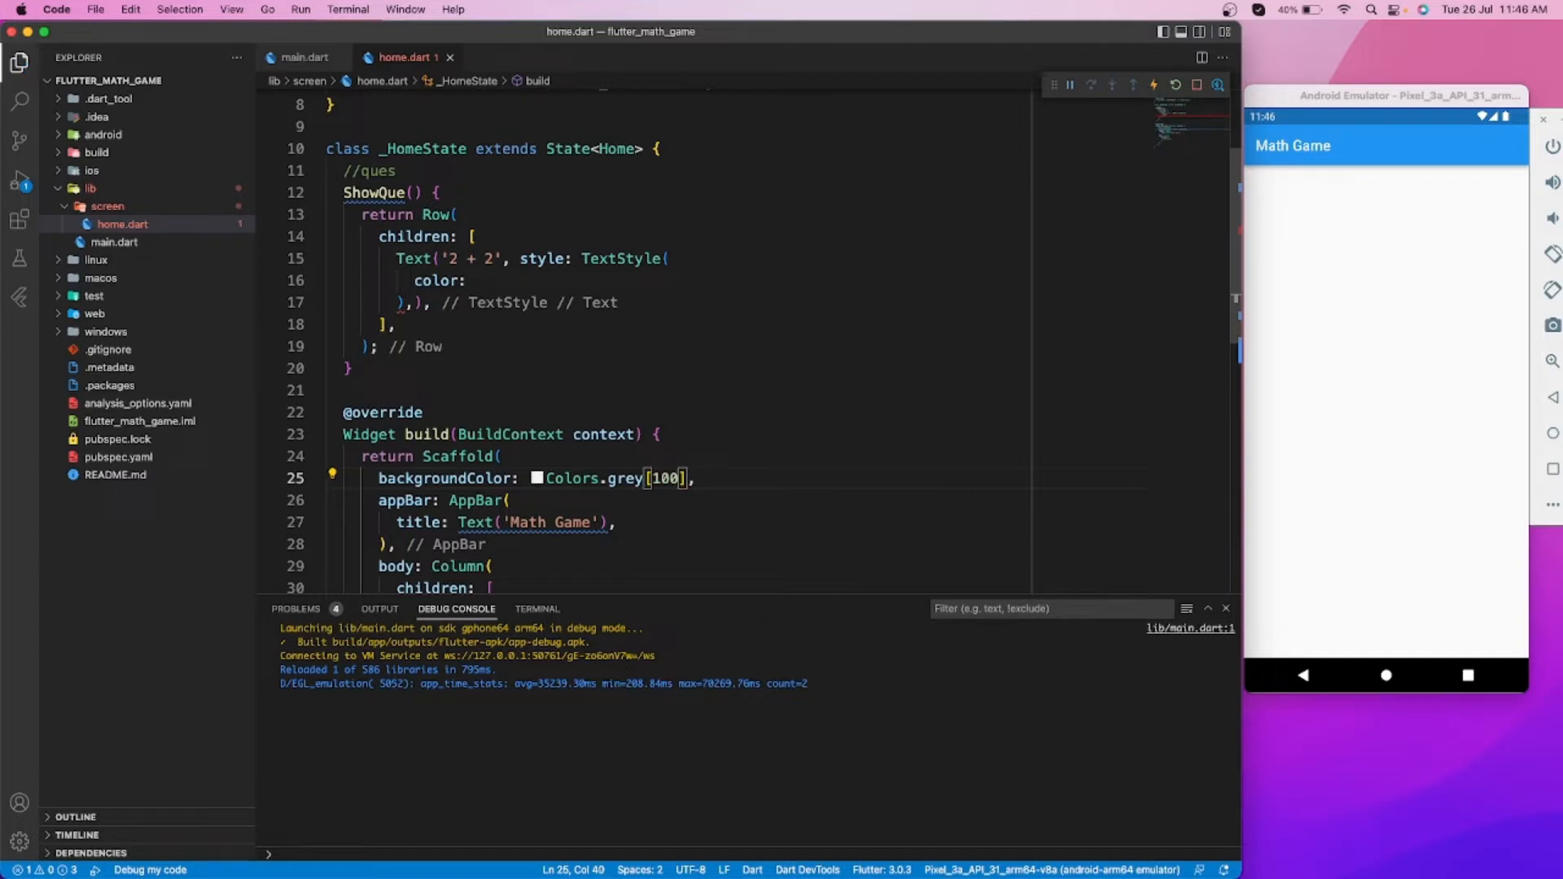
{"action": "type", "text": "200"}
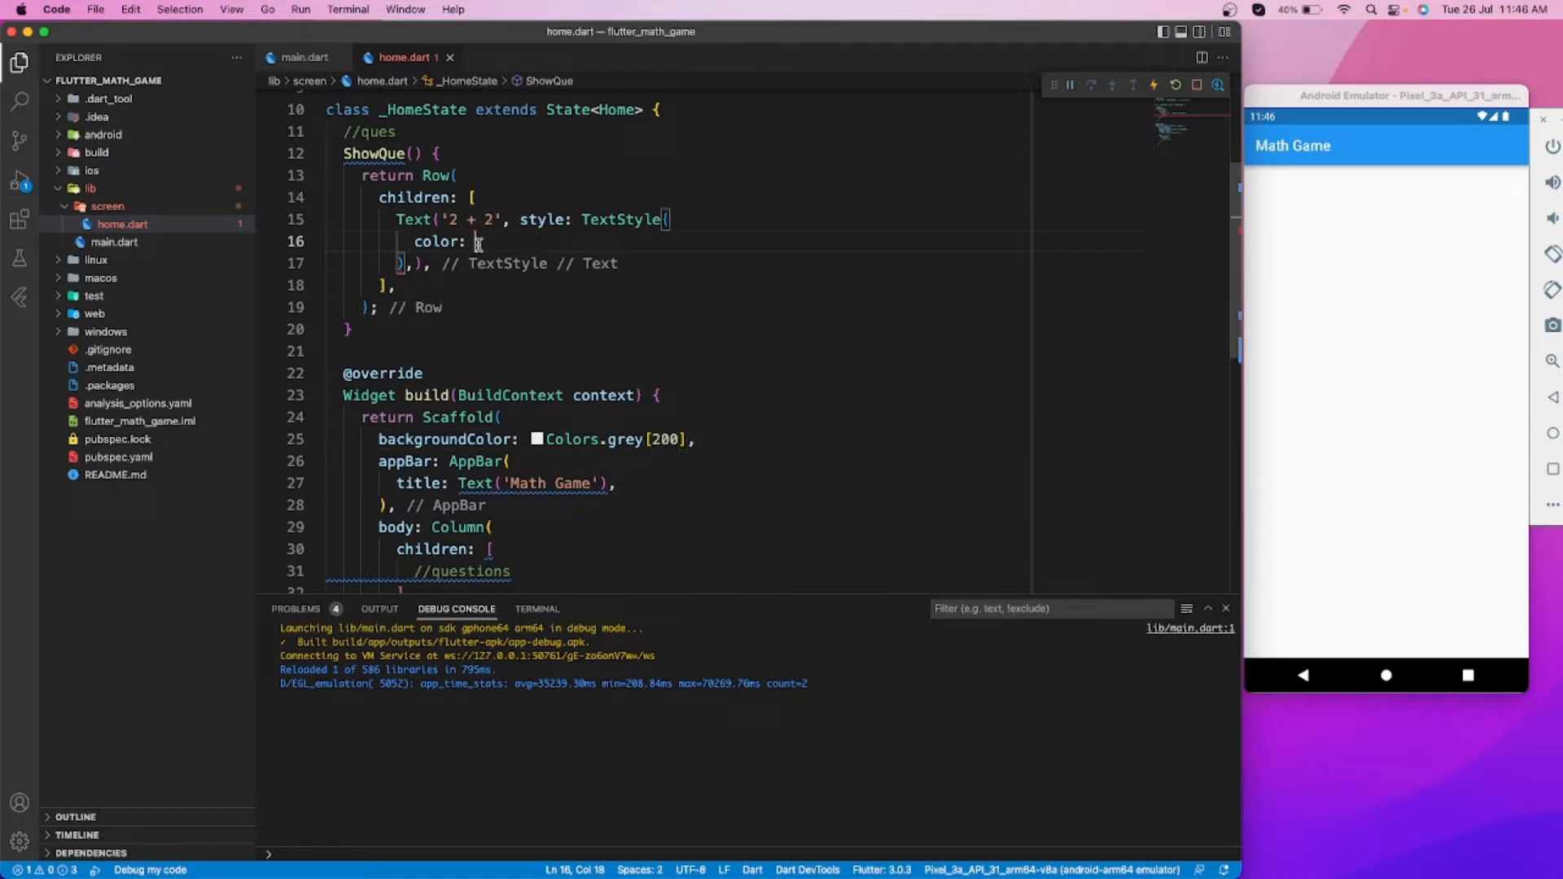
{"action": "type", "text": "col"}
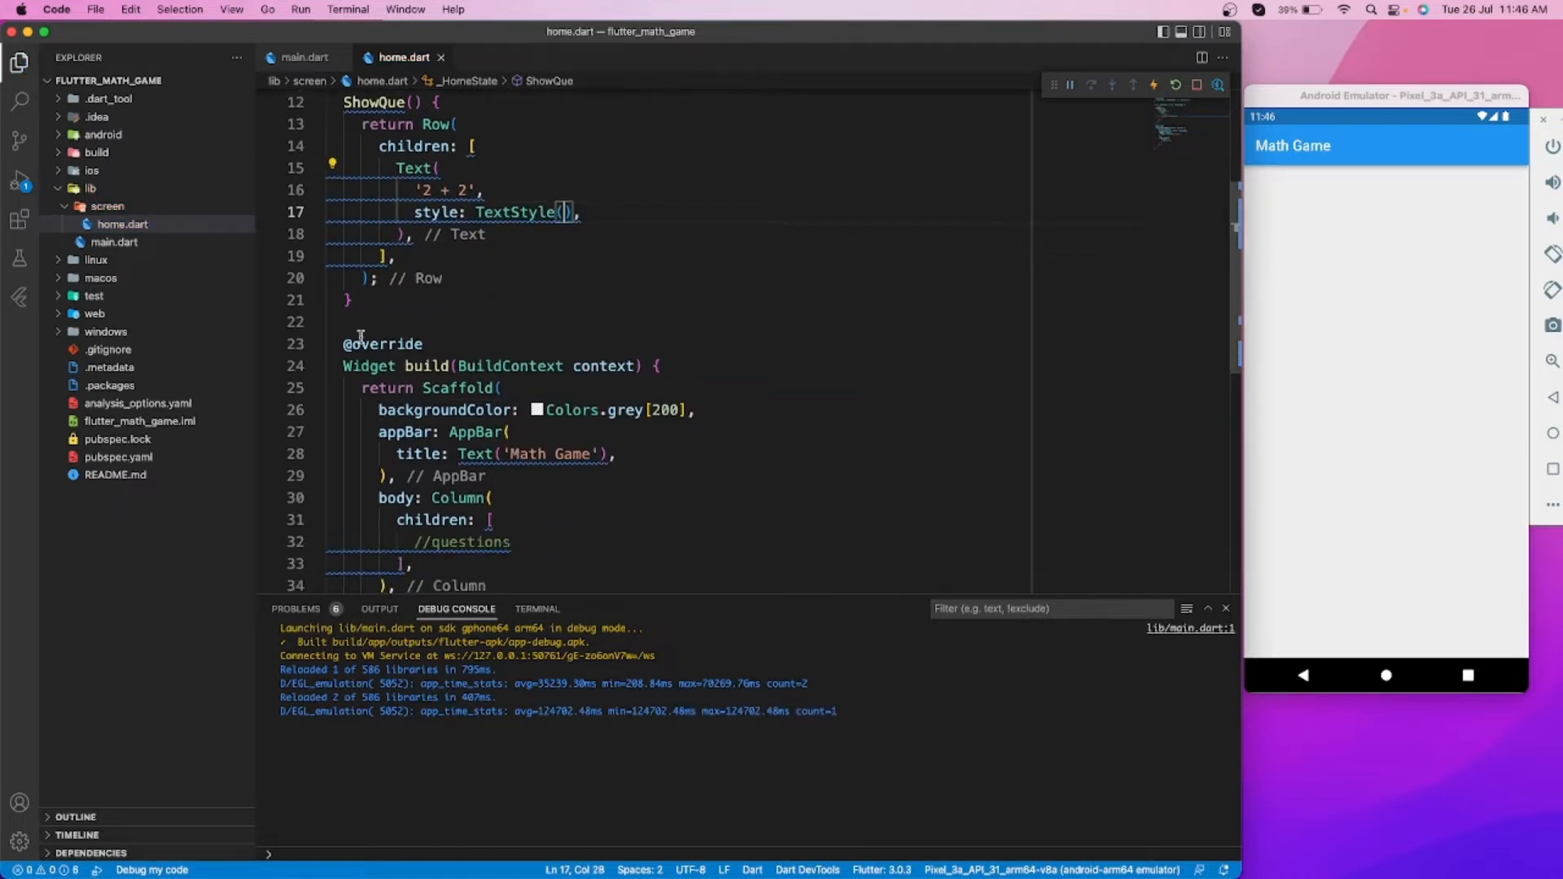
{"action": "type", "text": "color:"}
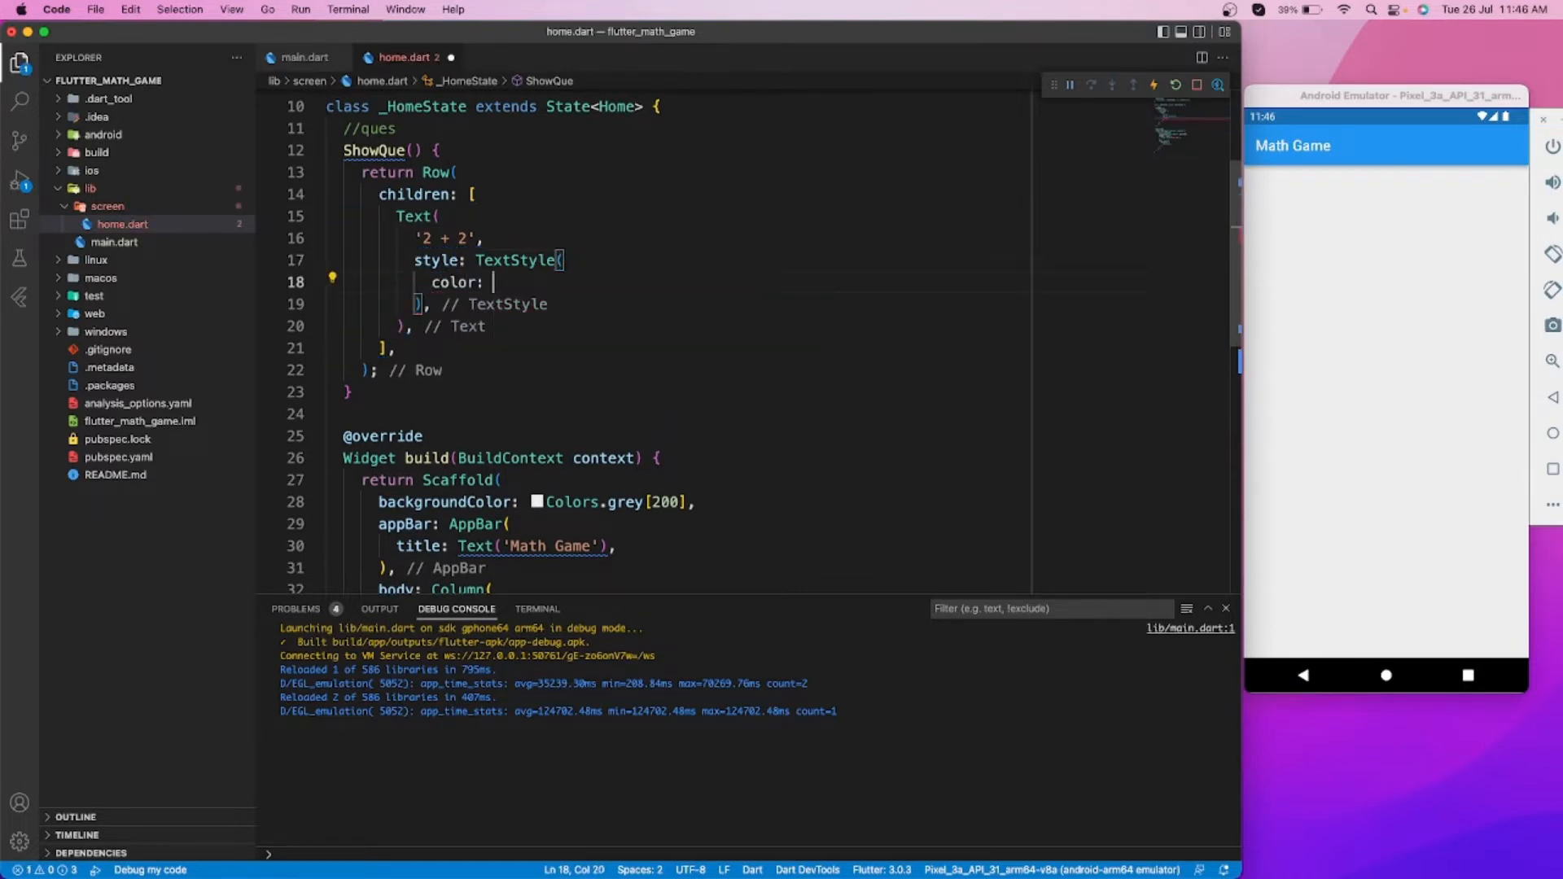
Style the '2 + 2' text black, bold, size 30 and call showQue() in the Column
{"action": "type", "text": "Colors.black,"}
{"action": "type", "text": "fontStyle: f"}
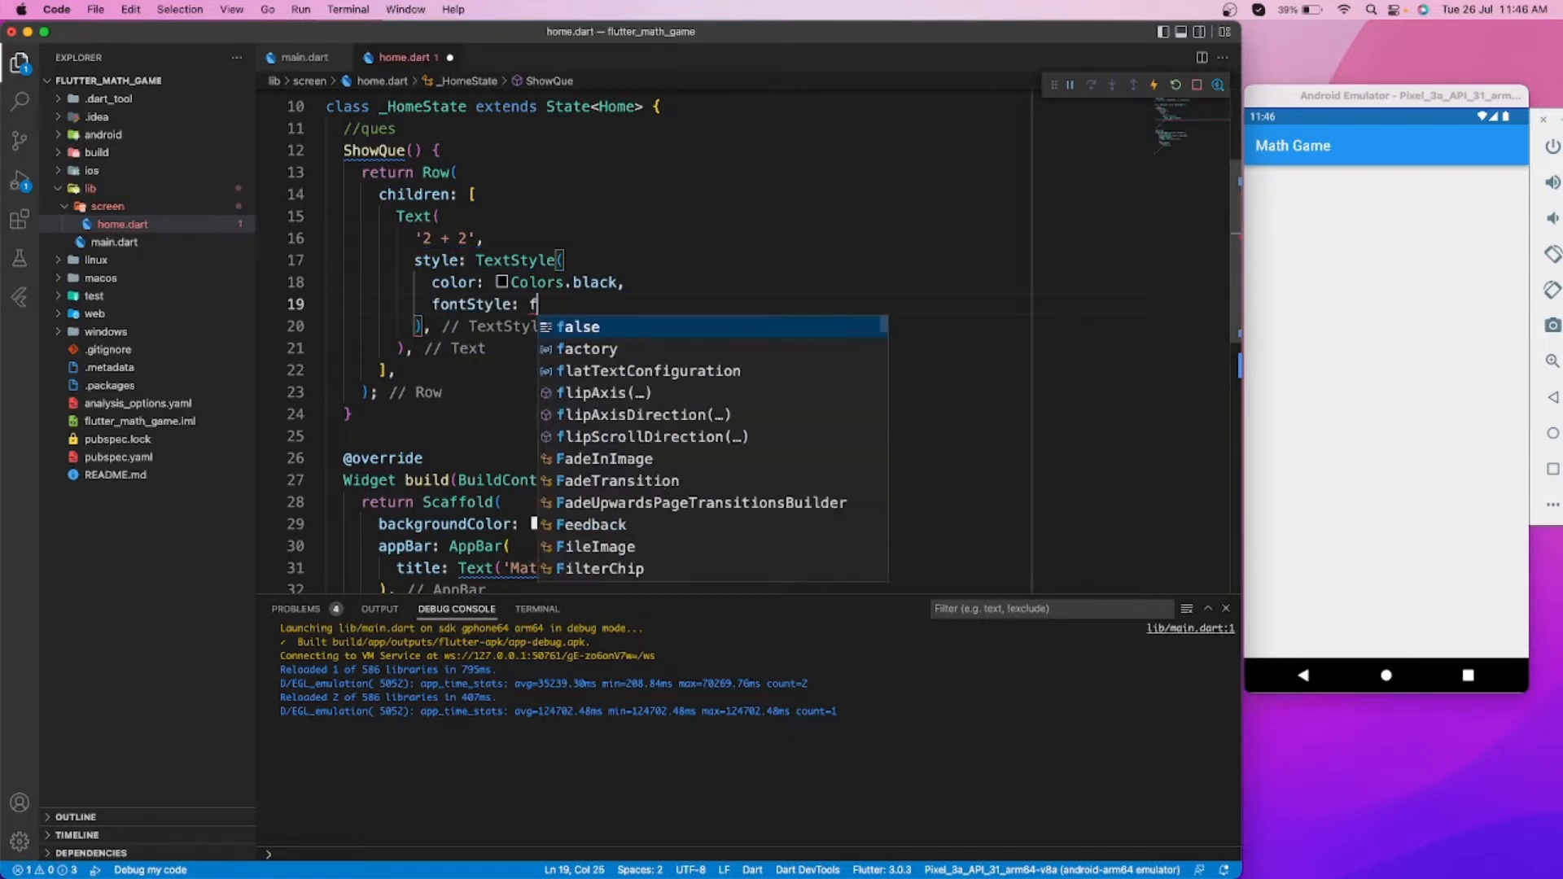
{"action": "type", "text": "ontWeight: FontWeight.bold,"}
{"action": "type", "text": "fontSize: 24"}
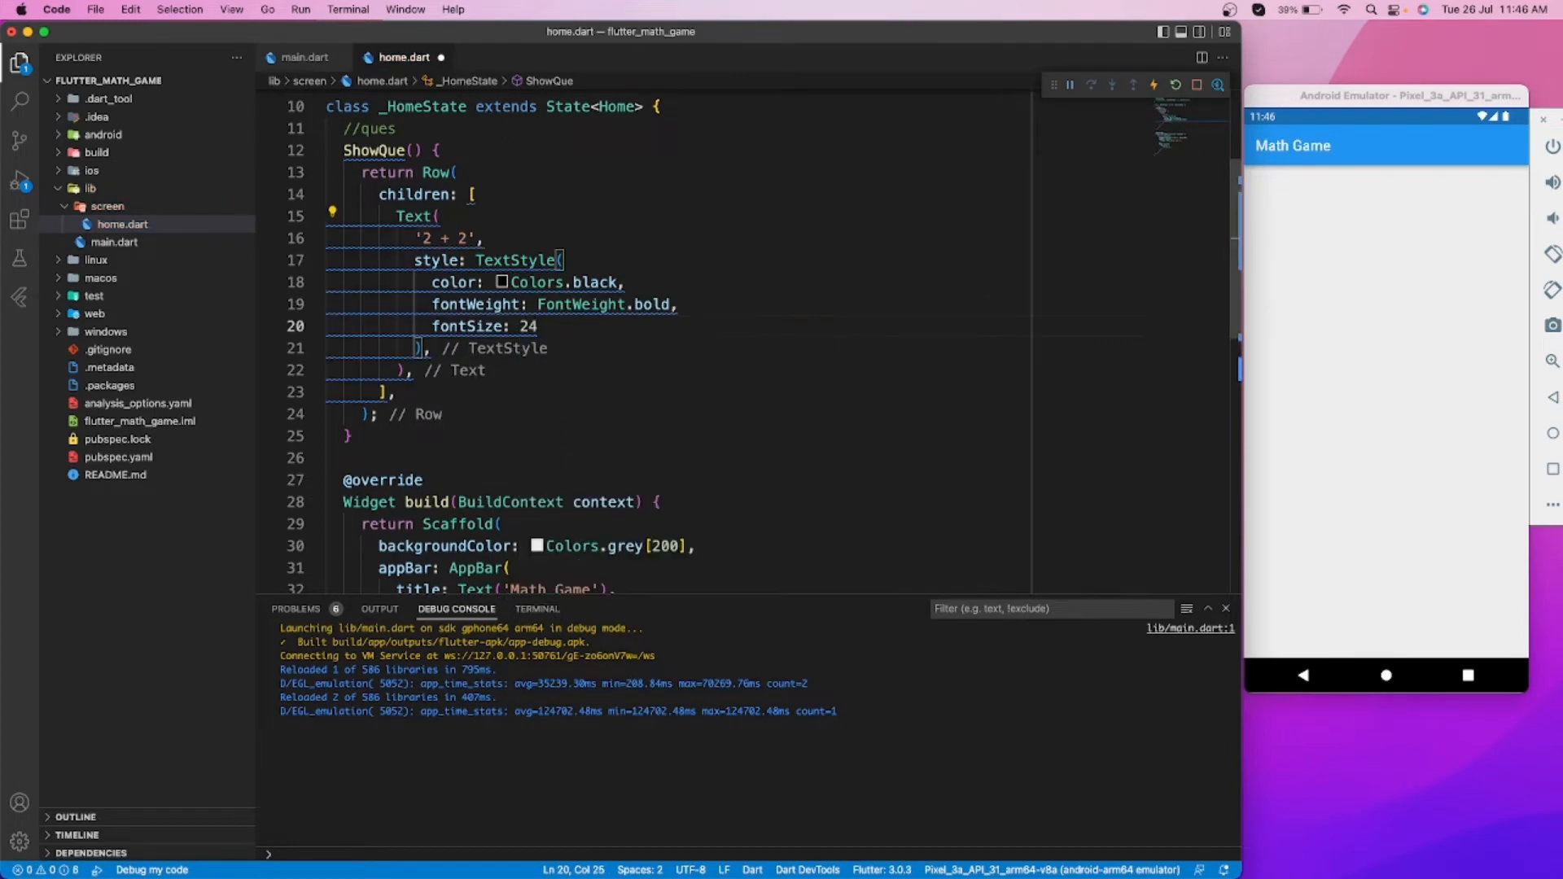
{"action": "scroll", "scroll_direction": "down", "scroll_amount": 3}
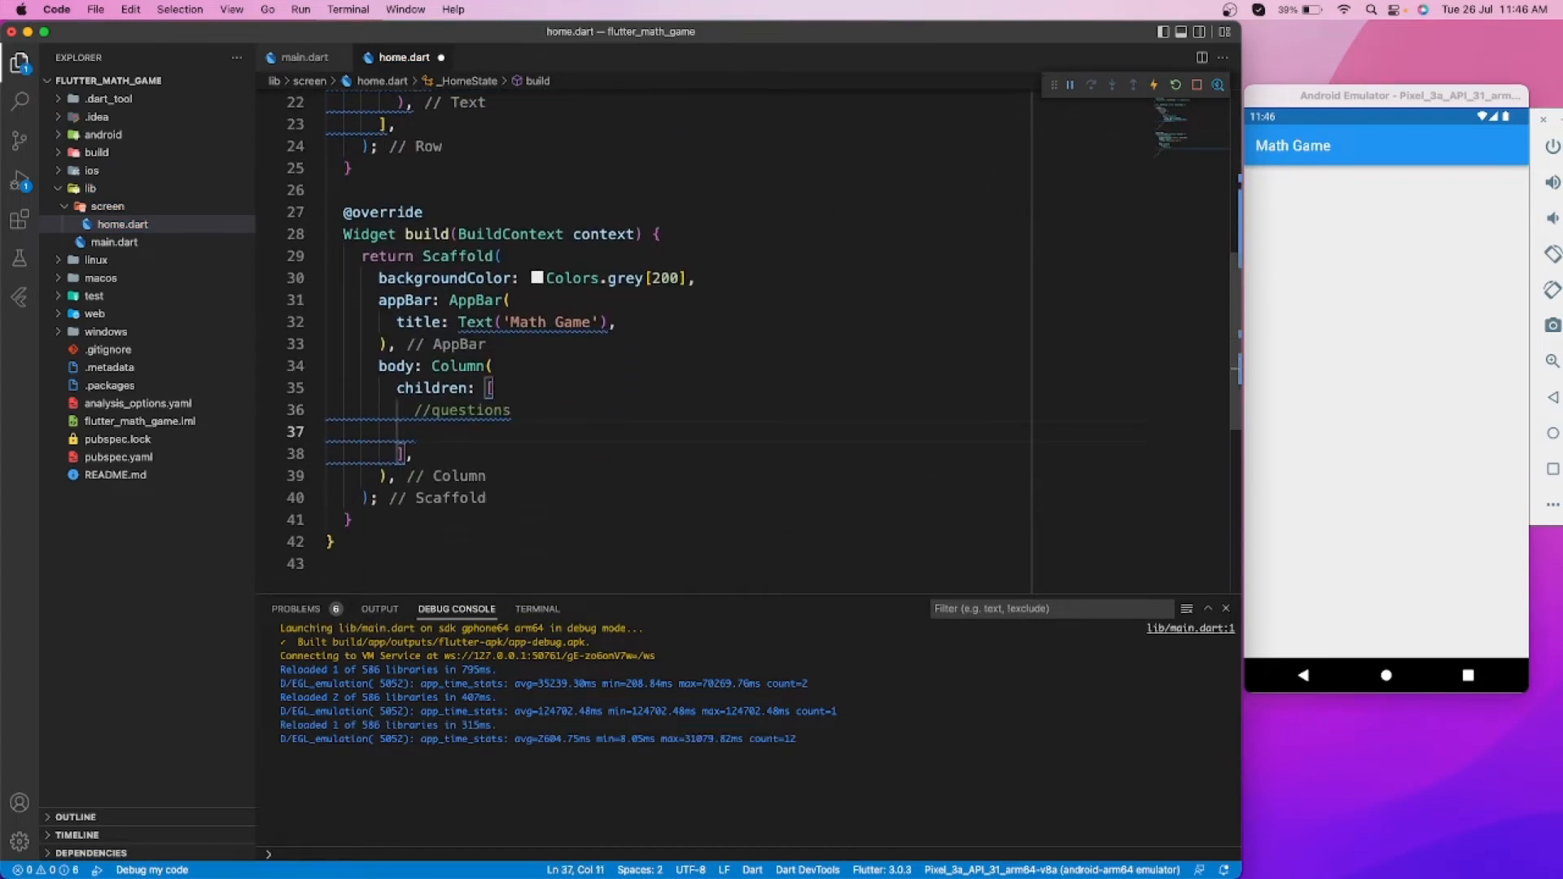
{"action": "type", "text": "showQue() {"}
{"action": "type", "text": "color: Colors.black, fontWeight: FontWeight.bold, fontSize: 30"}
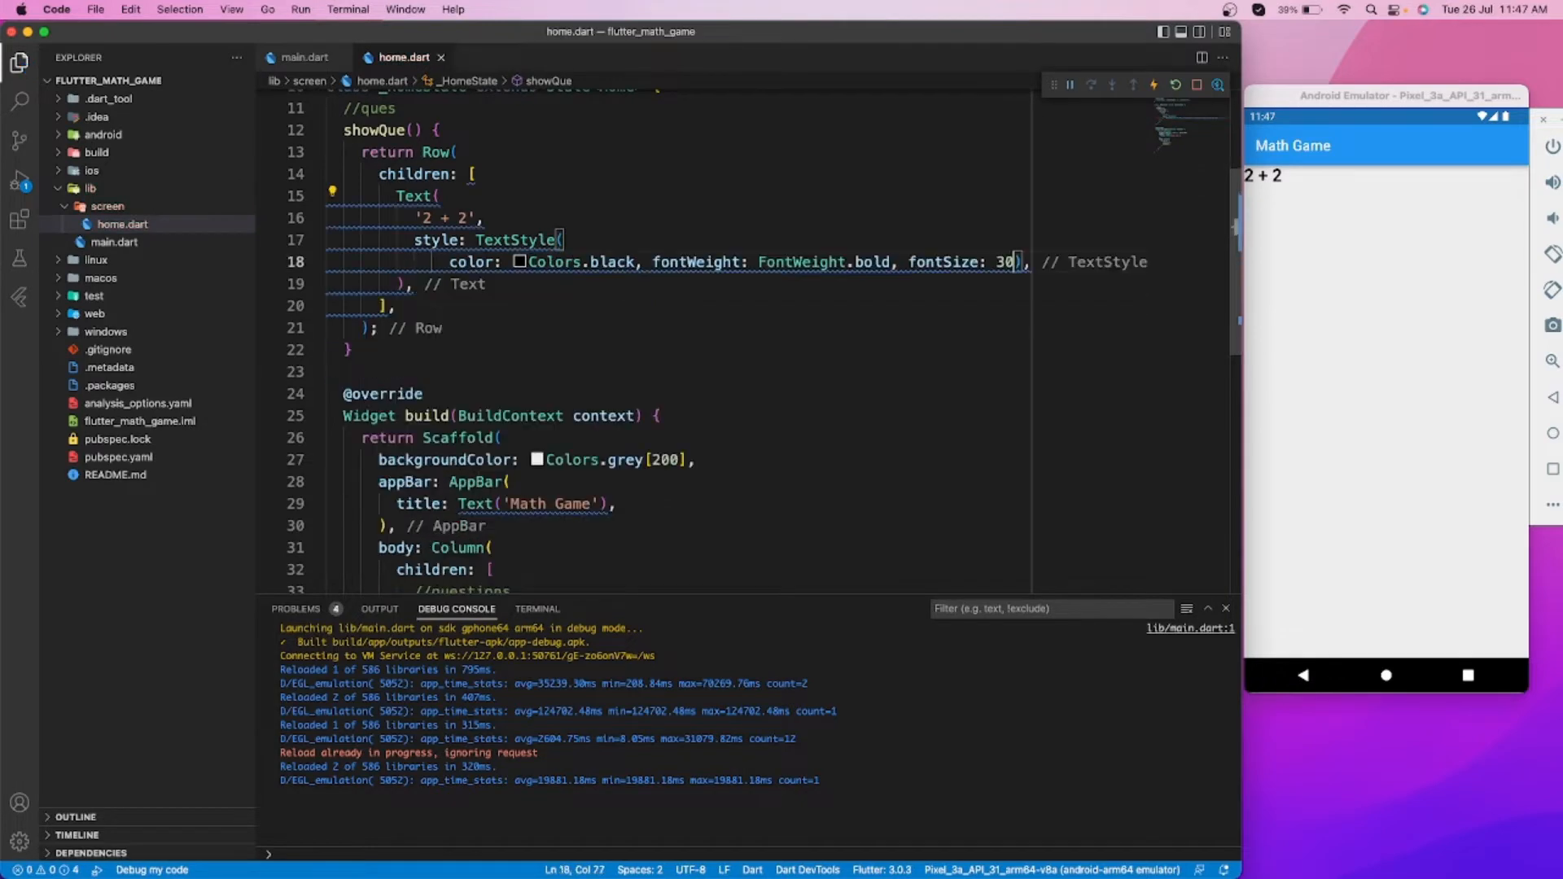
Add a SizedBox of height 20 above the question and centre the row with mainAxisAlignment
{"action": "scroll", "scroll_direction": "down", "scroll_amount": 3}
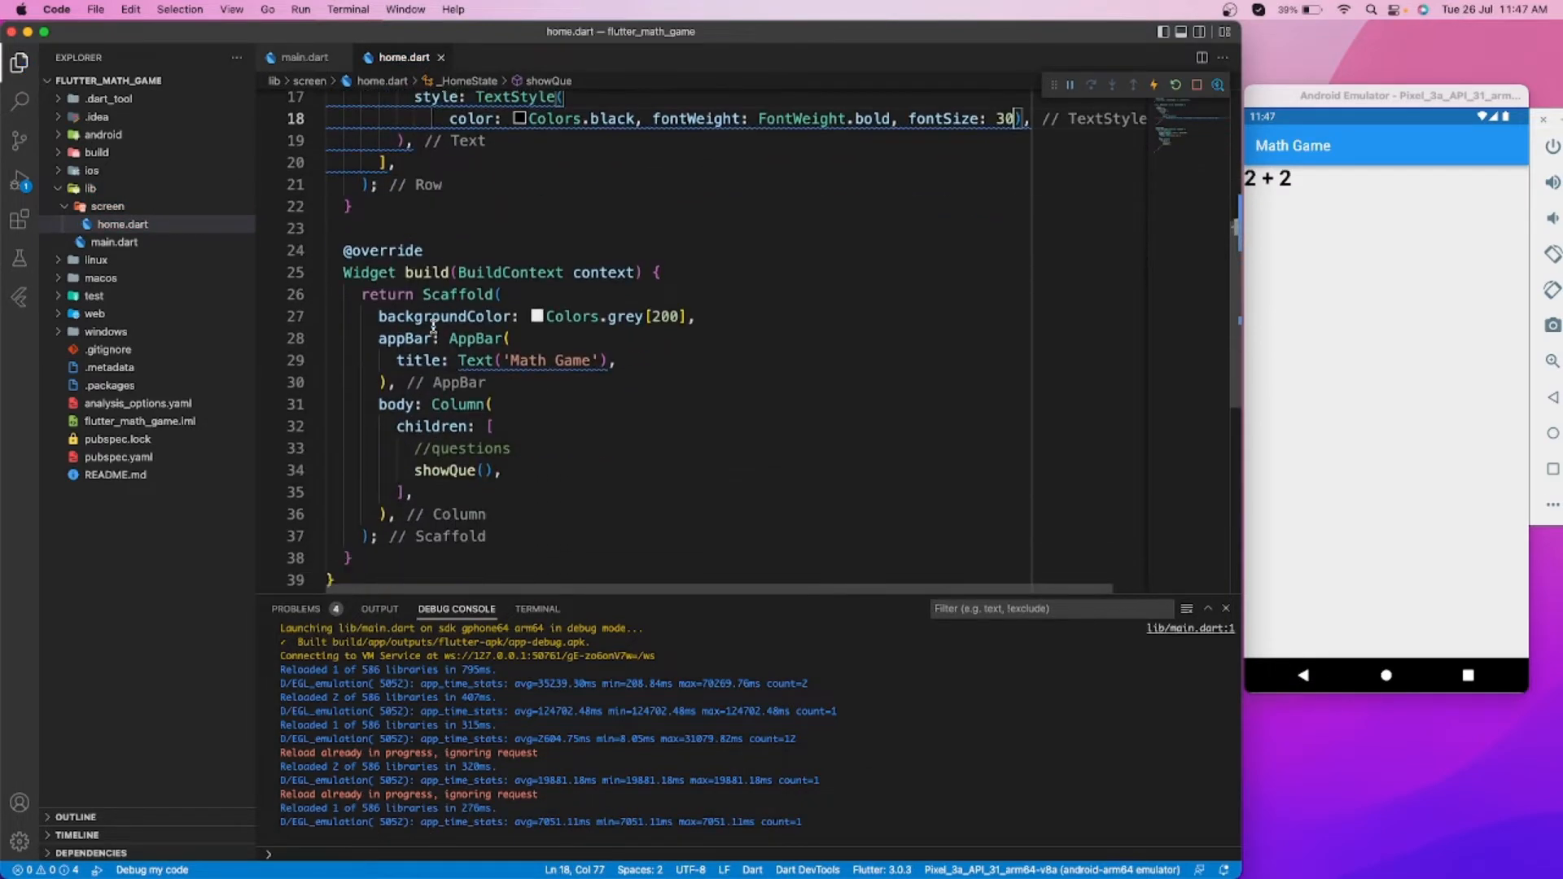
{"action": "type", "text": "sizebo"}
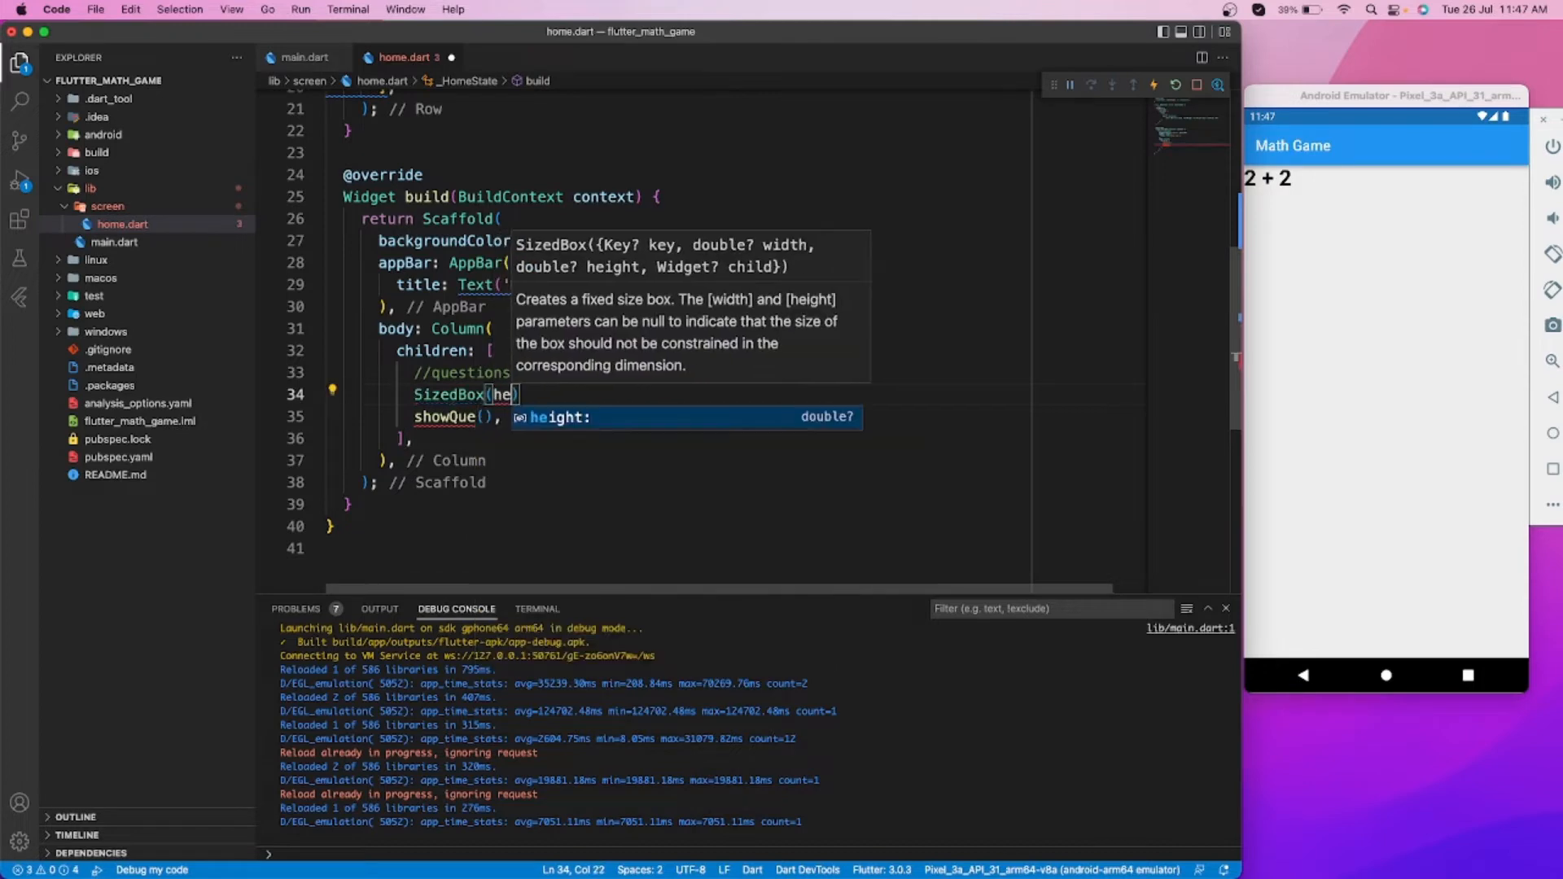
{"action": "type", "text": "ight: 20,"}
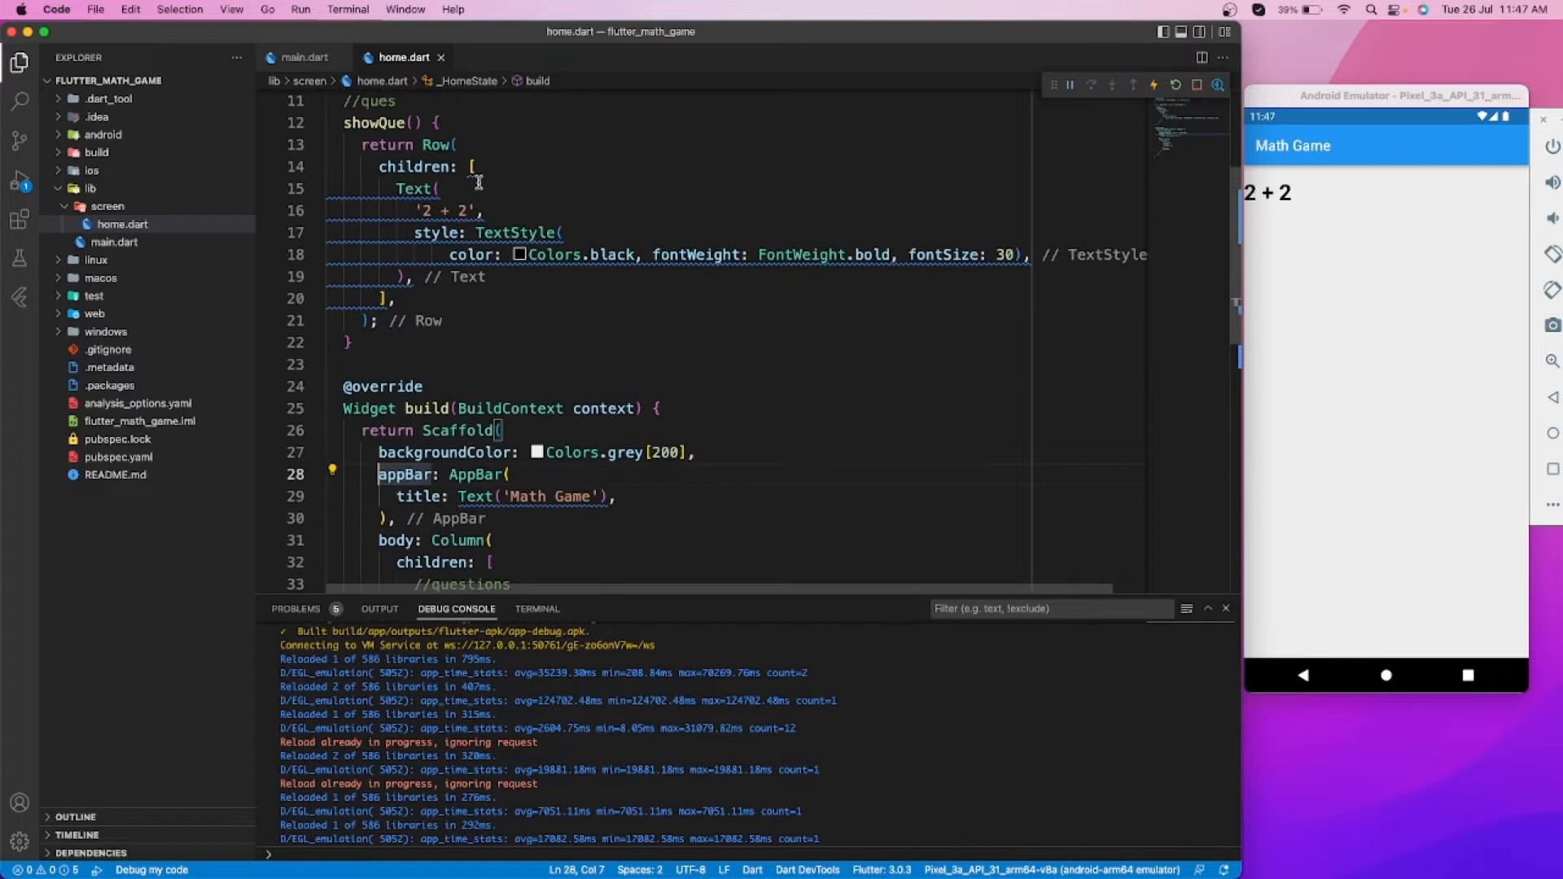
{"action": "type", "text": "mainAxisAlignment: Mian,"}
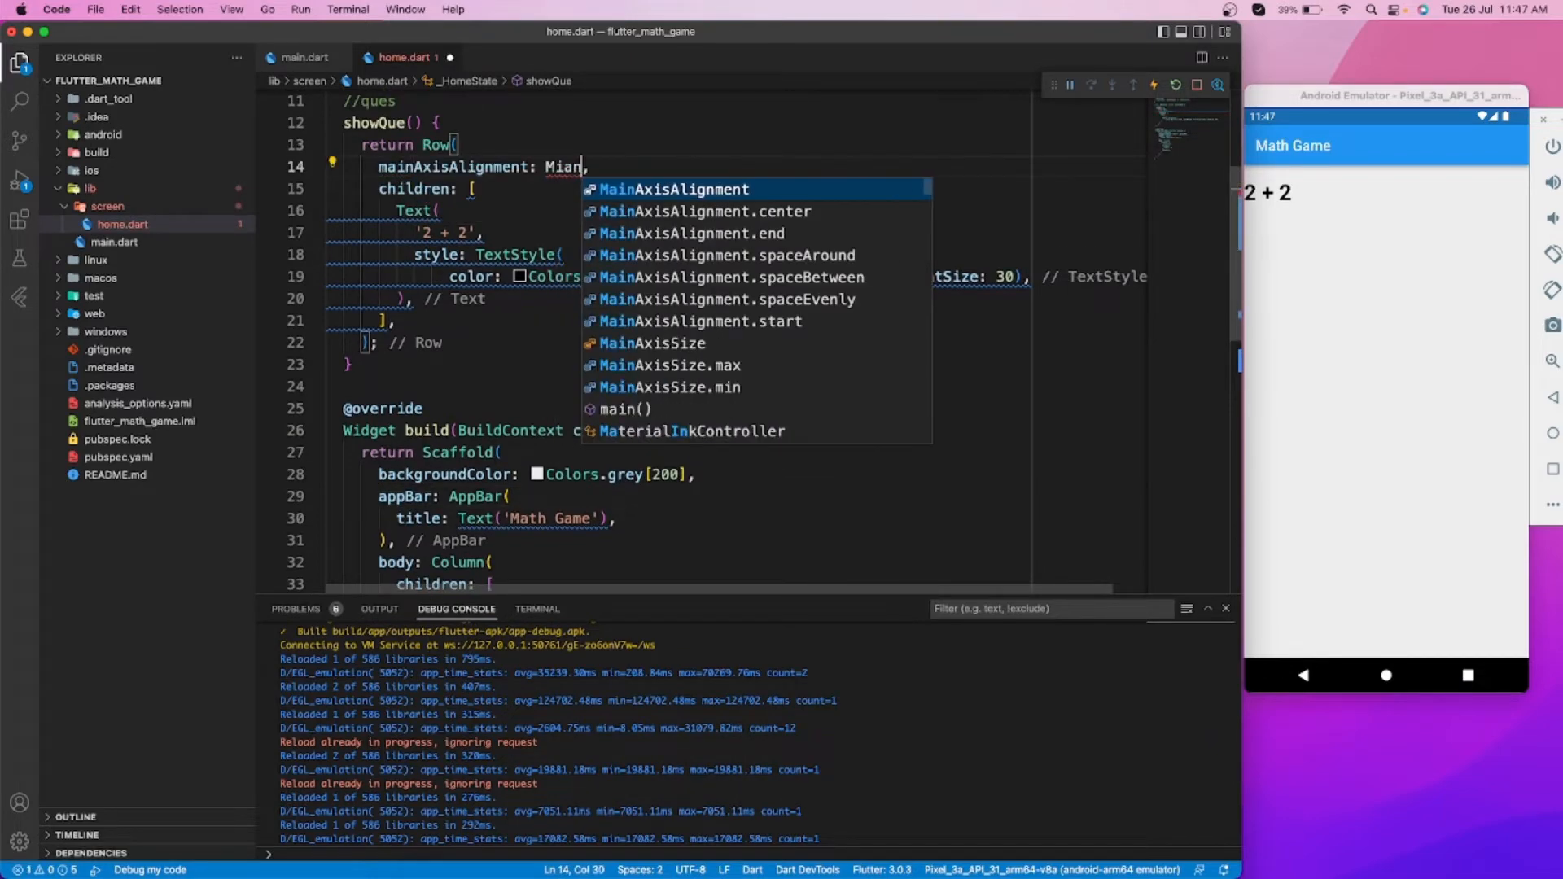
{"action": "left_click", "coordinate": [698, 212]}
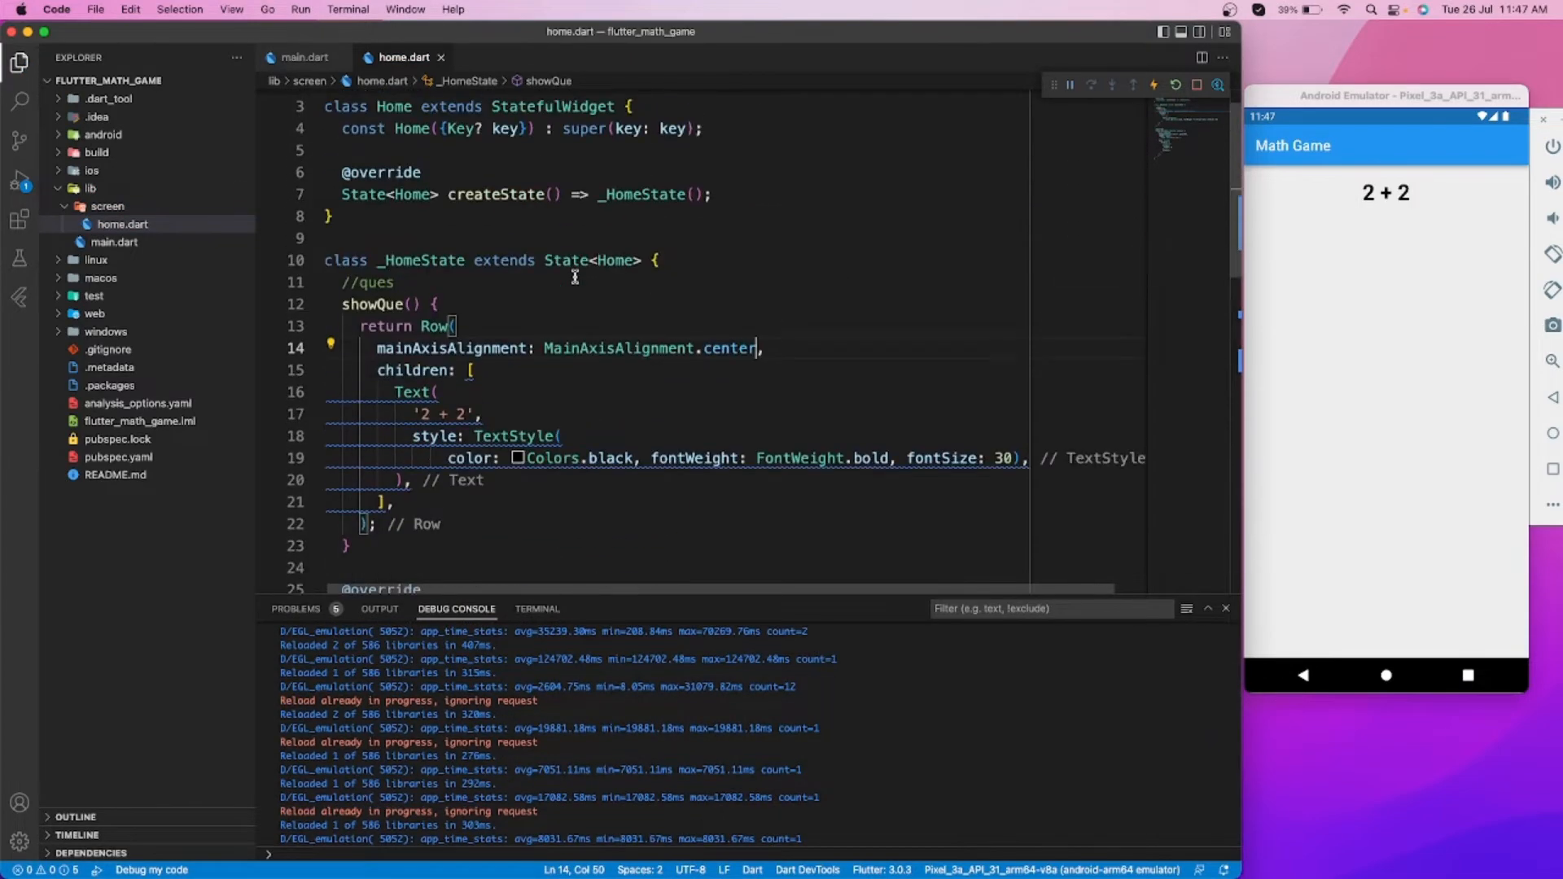
Add an //ans box comment beneath the showQue method
{"action": "scroll", "scroll_direction": "down", "scroll_amount": 3}
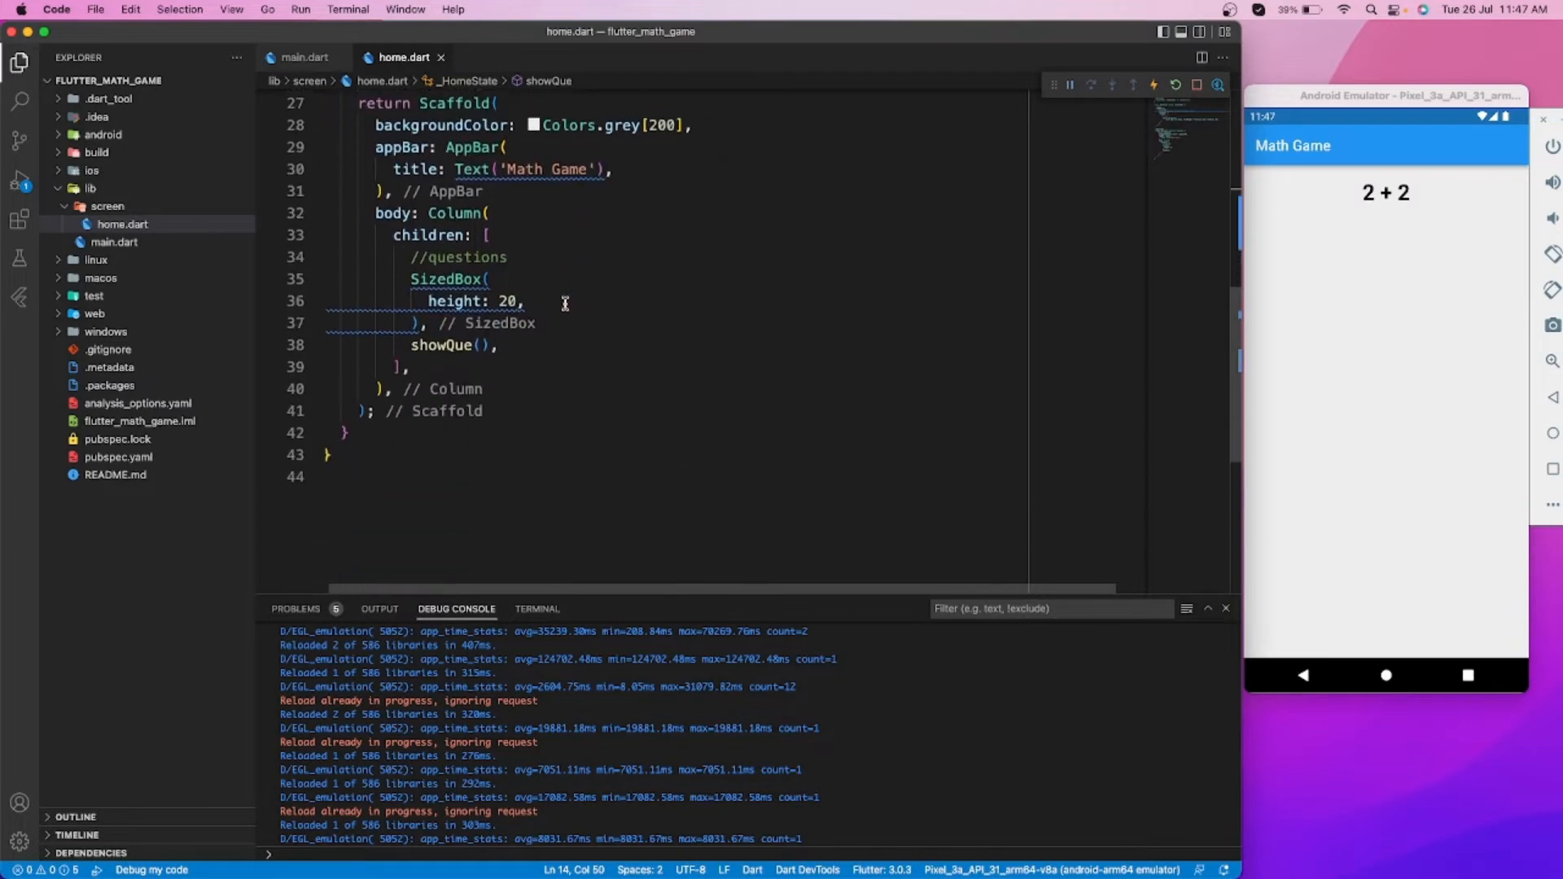
{"action": "scroll", "scroll_direction": "up", "scroll_amount": 3}
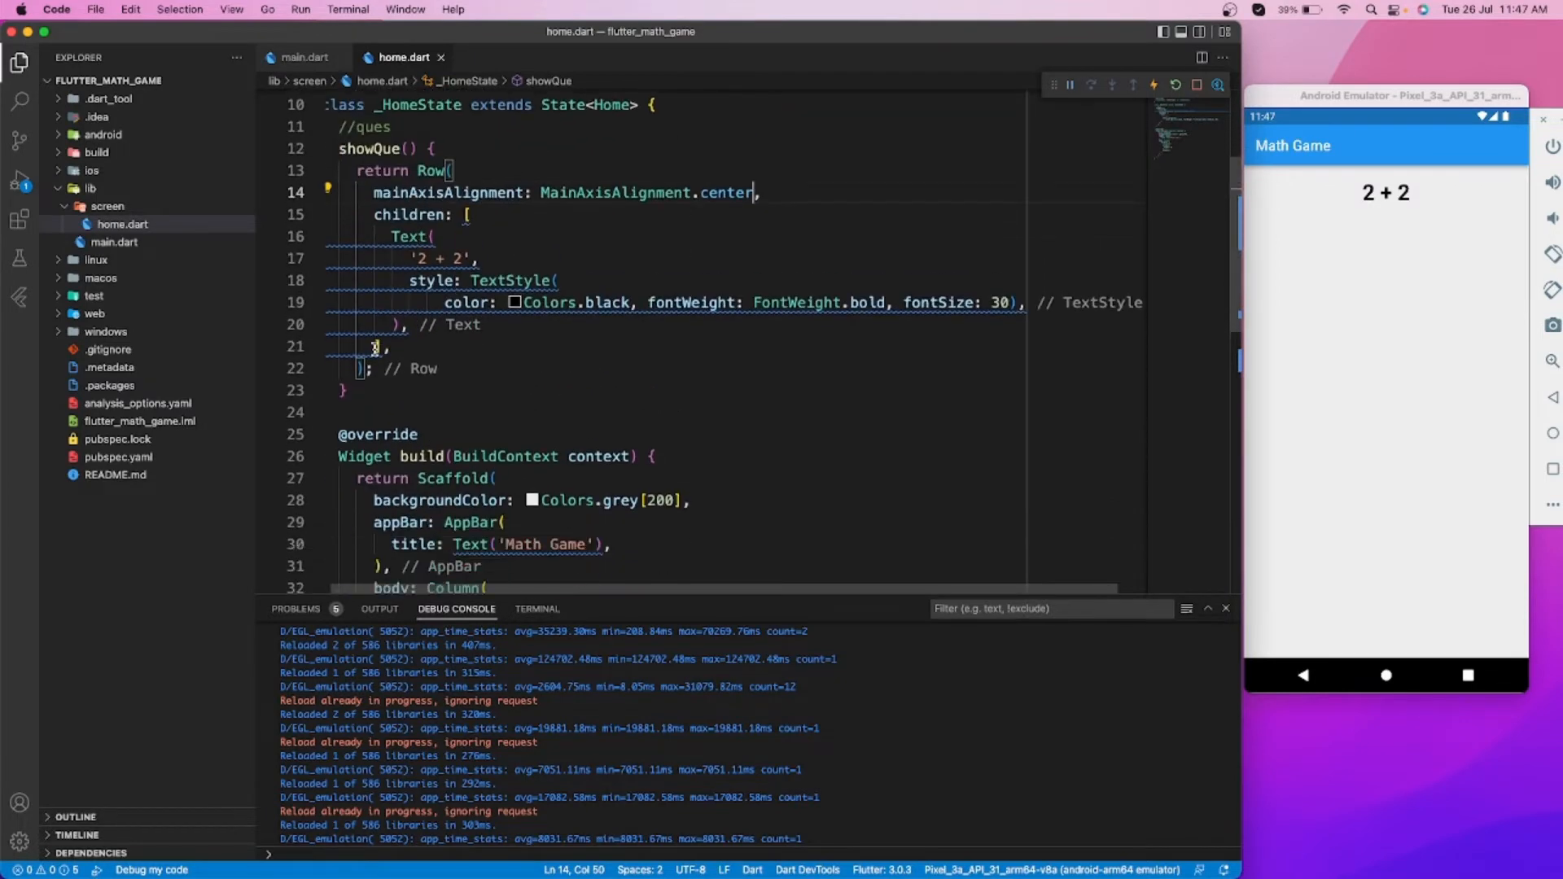
{"action": "type", "text": "//ans box"}
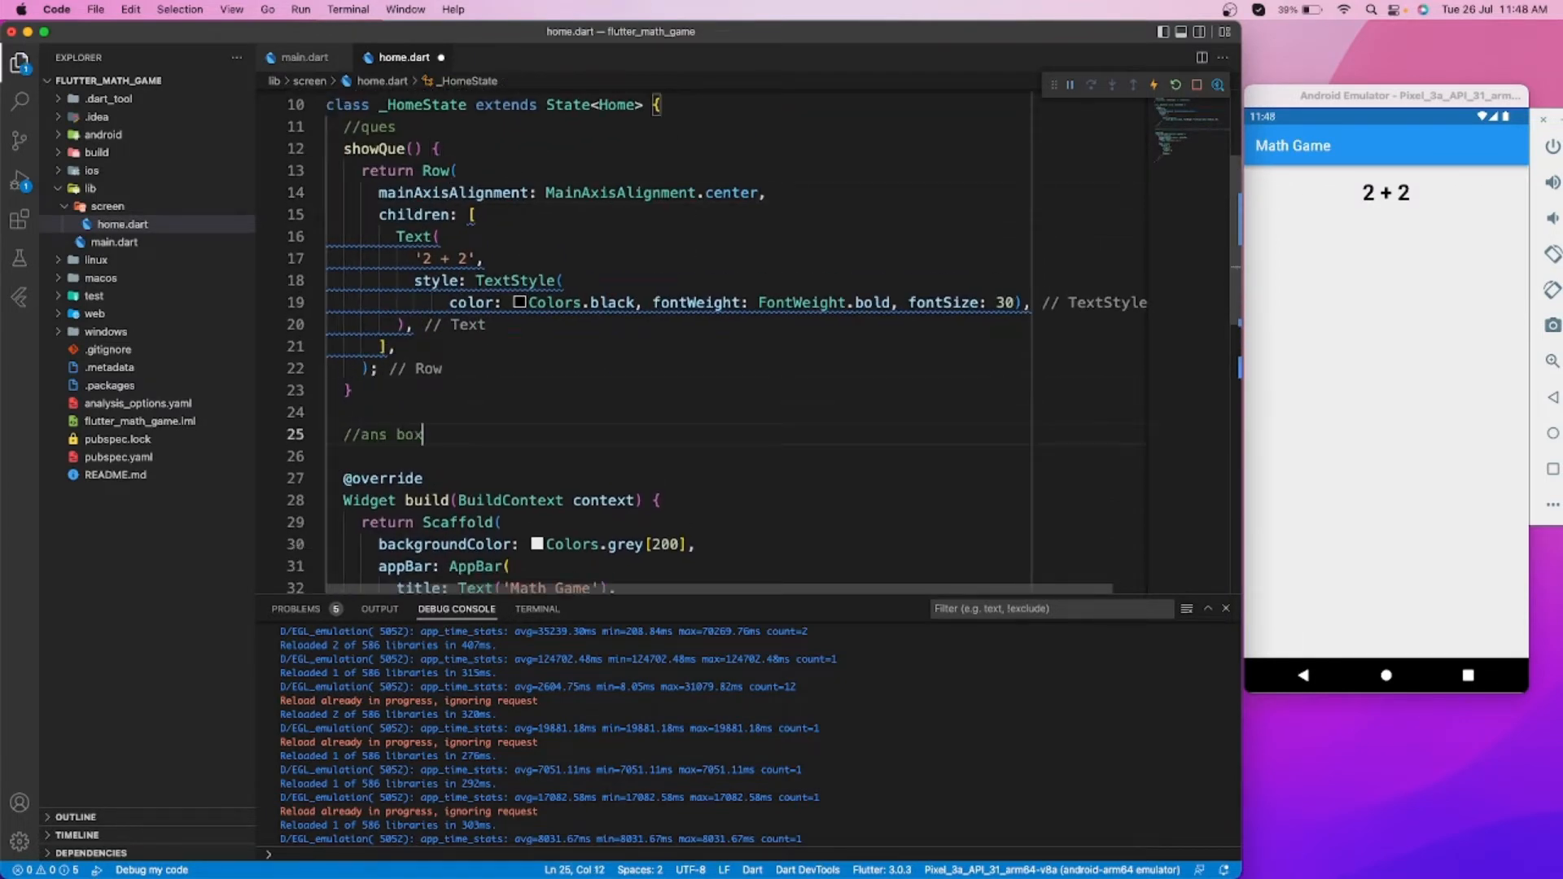
Write showAnsBox() returning a centred Row with a 130x130 Container
{"action": "type", "text": "showAns"}
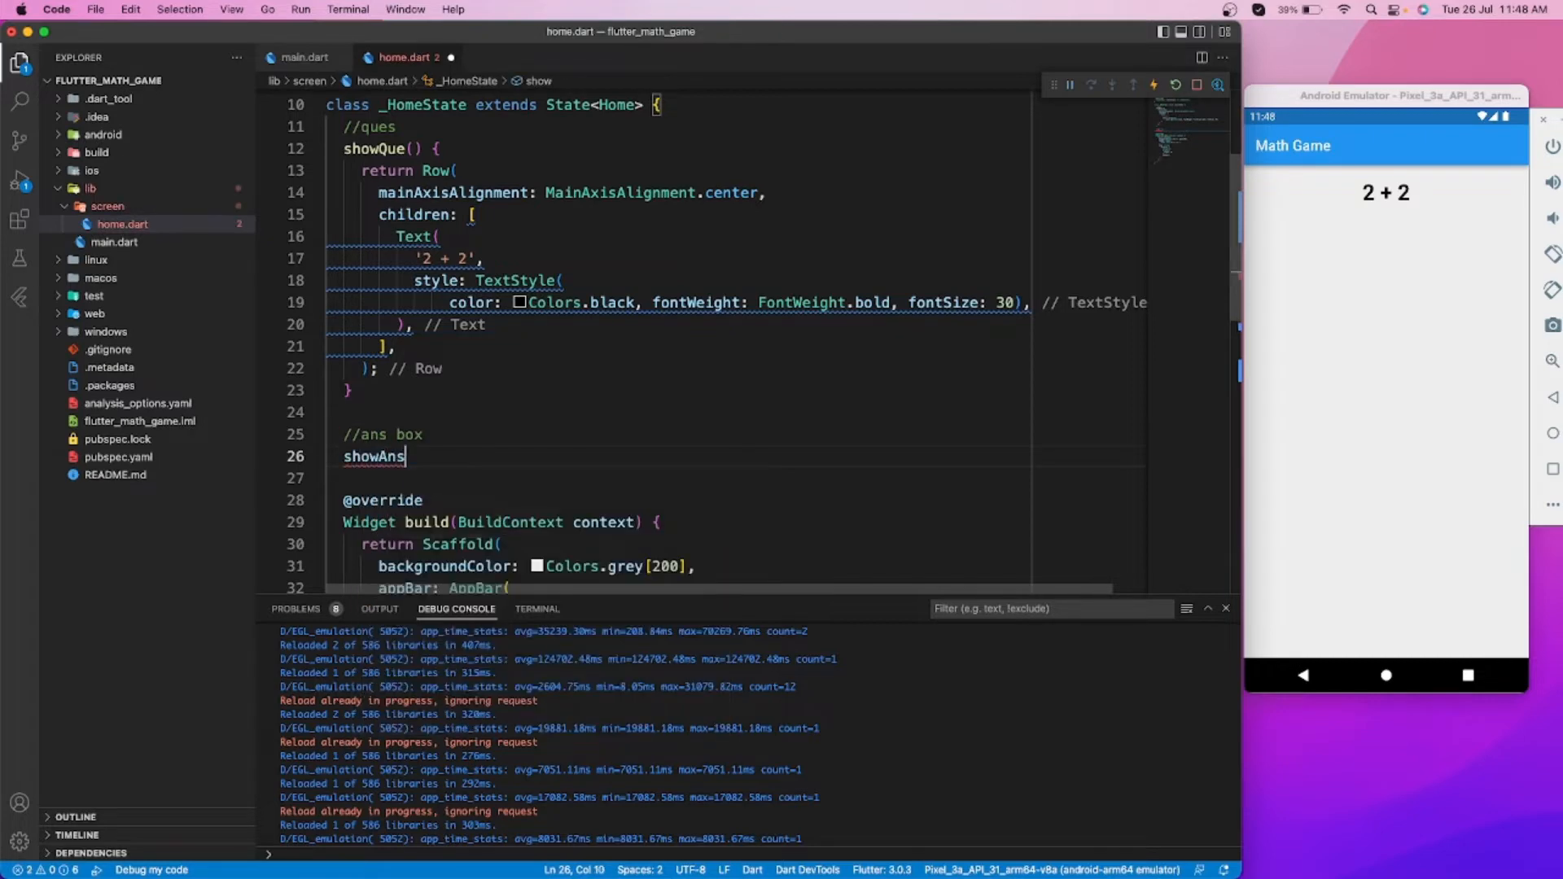
{"action": "type", "text": "Box() {"}
{"action": "left_click", "coordinate": [736, 477]}
{"action": "type", "text": "return Row("}
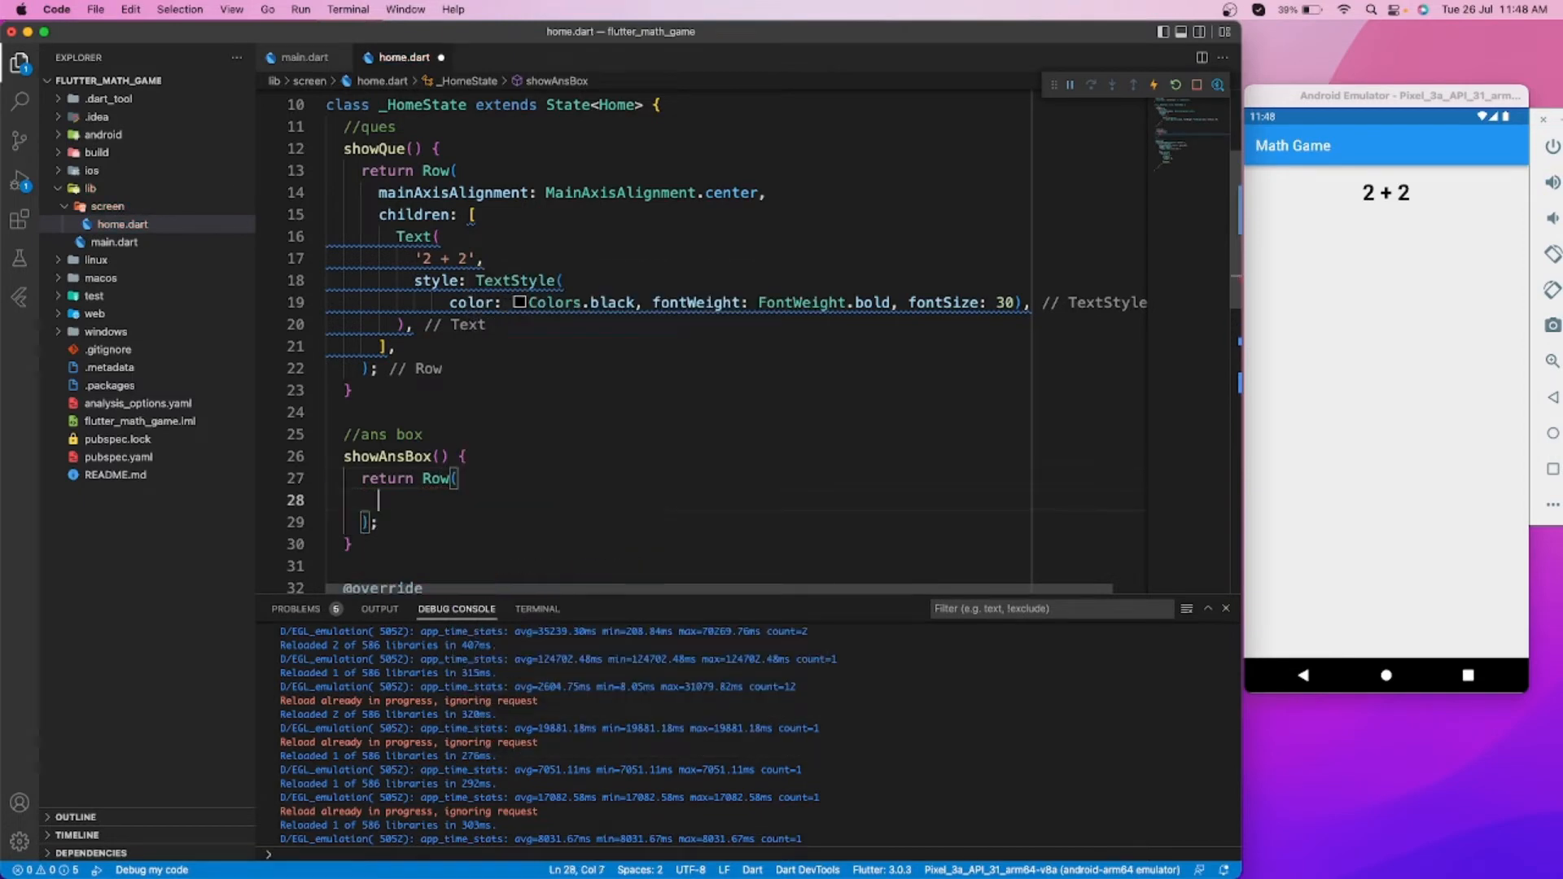
{"action": "type", "text": "mainAxisAlignment: MainAxisAlignment.center,"}
{"action": "type", "text": "children: ["}
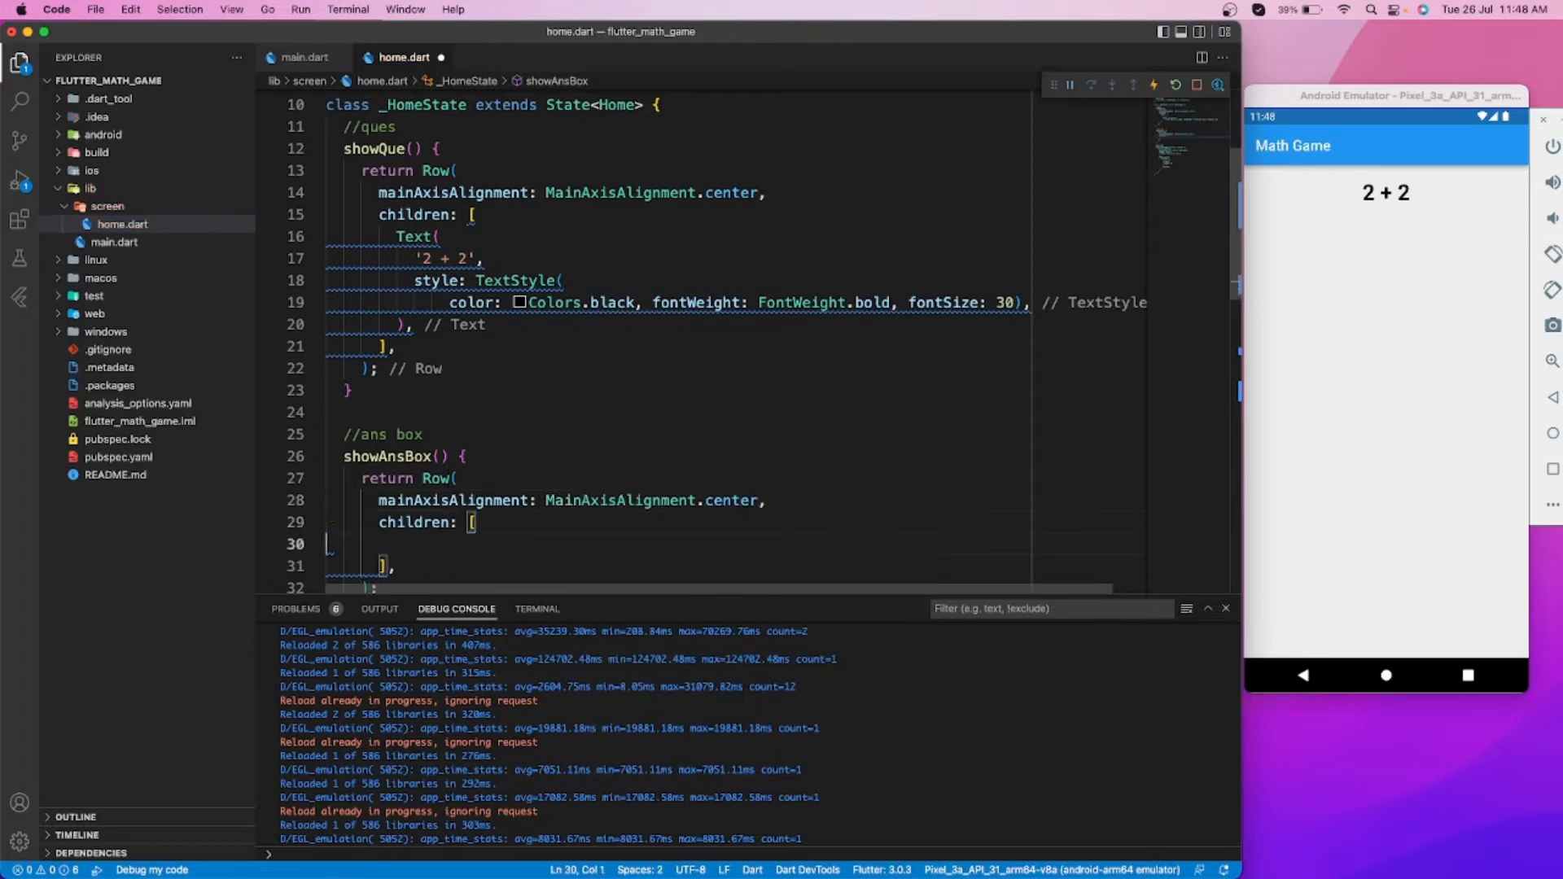
{"action": "type", "text": "SizedBox("}
{"action": "type", "text": "height: ,"}
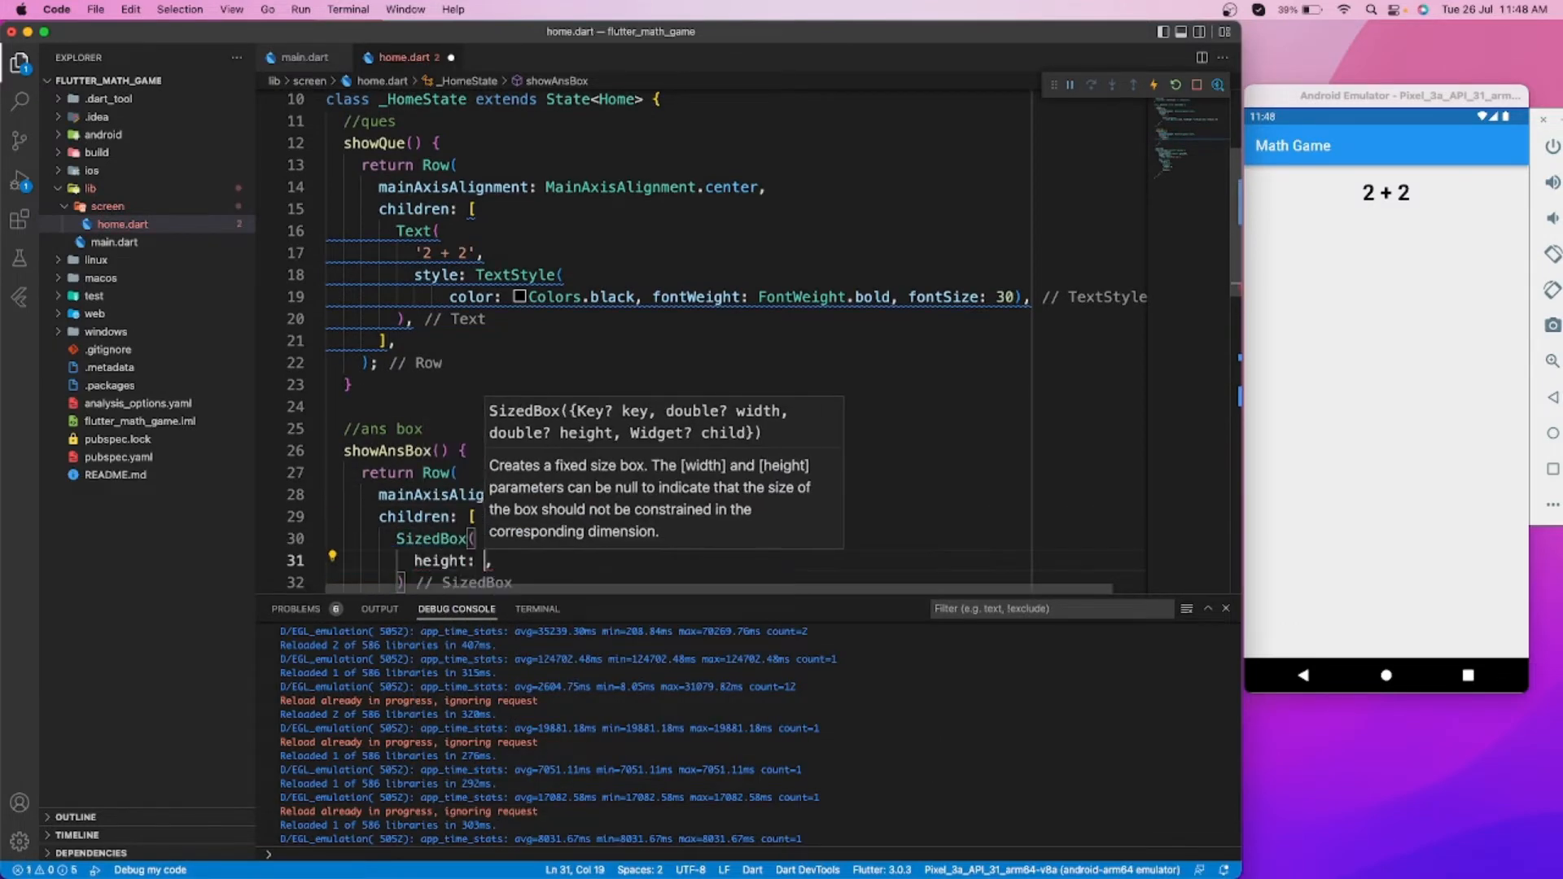
{"action": "type", "text": "100"}
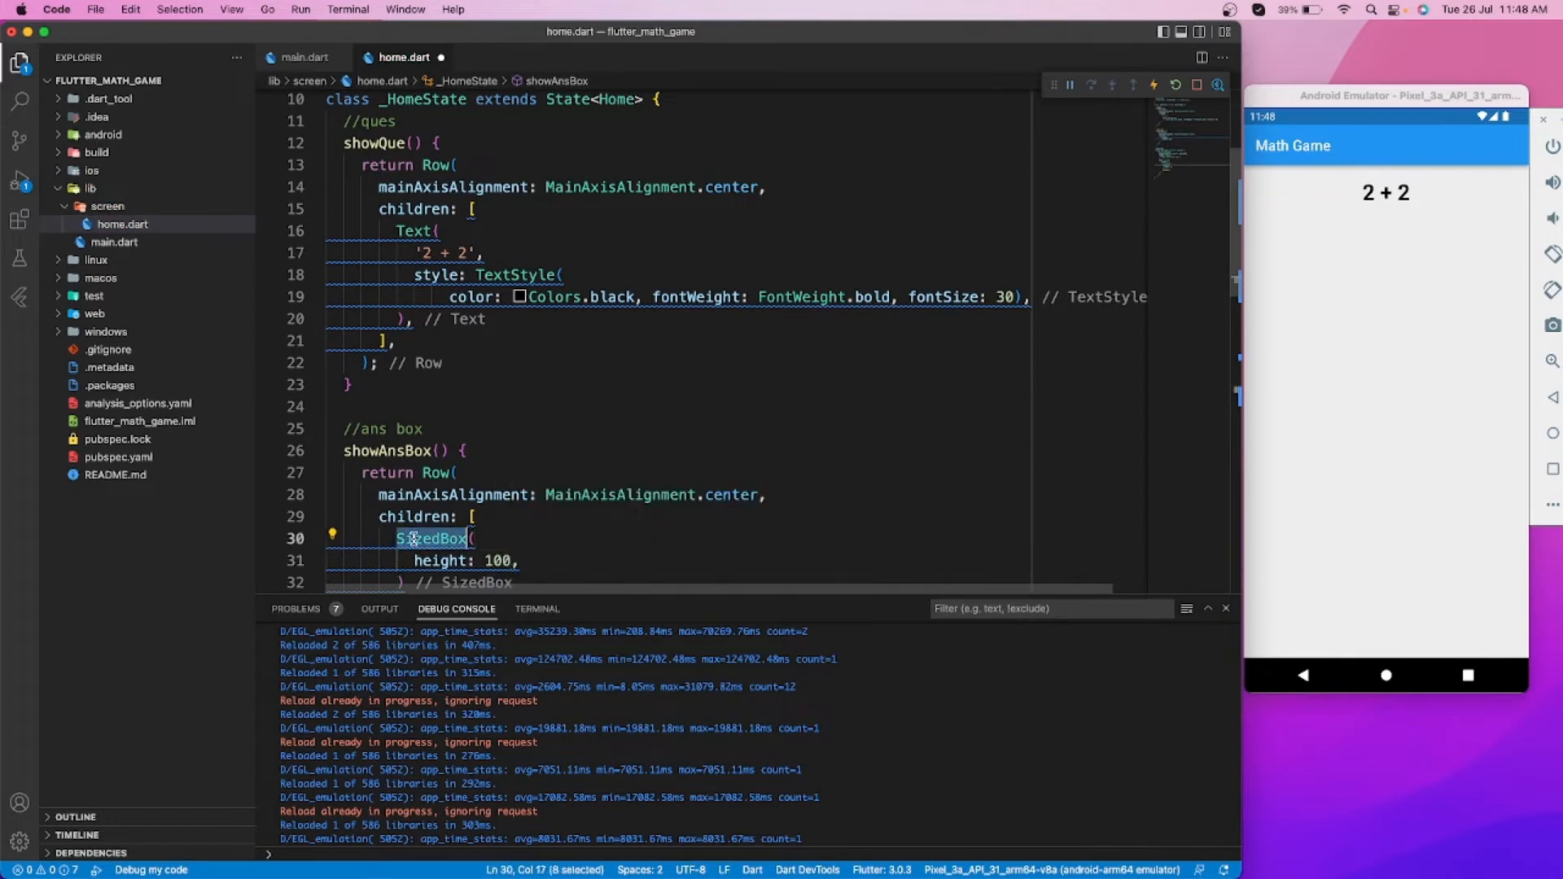
{"action": "type", "text": "Container("}
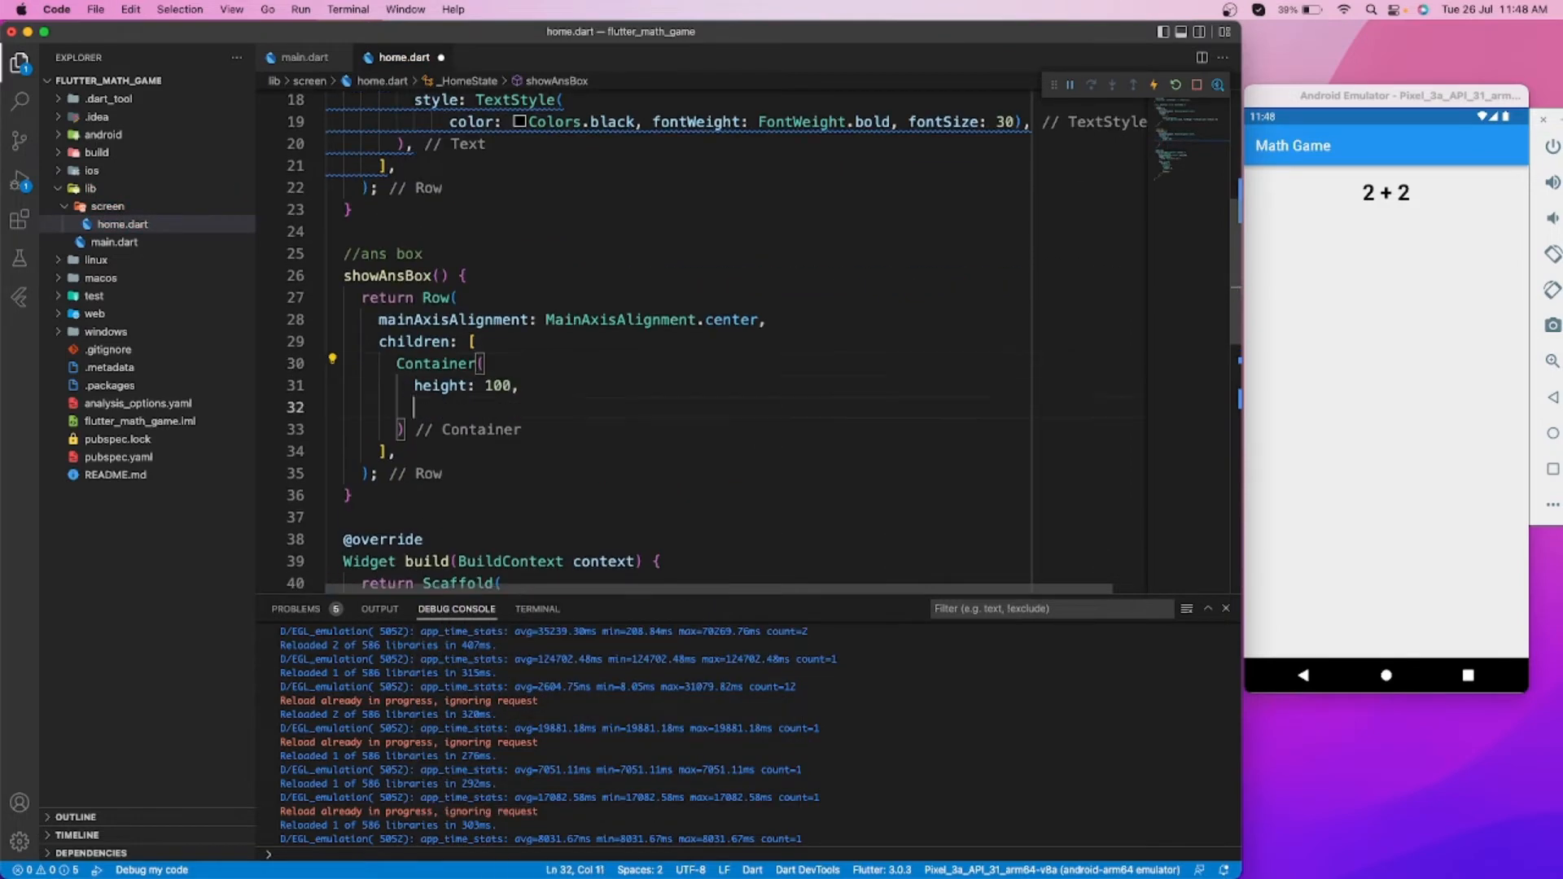
{"action": "type", "text": "width: 100,"}
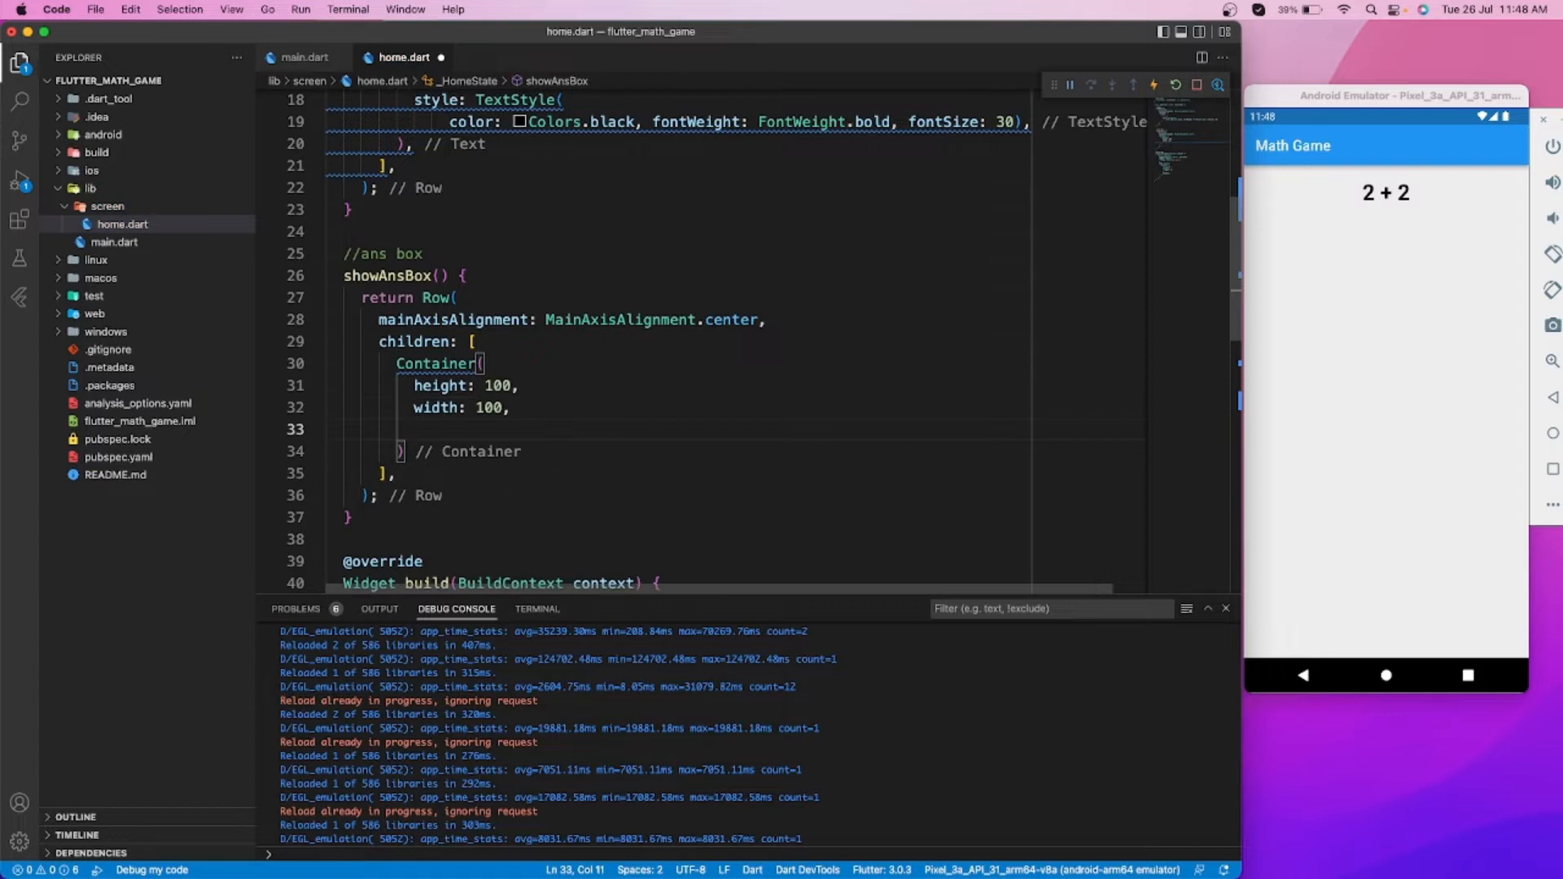
Give the container a white circular BoxDecoration and call showAnsBox() after a SizedBox in the body
{"action": "type", "text": "decoration"}
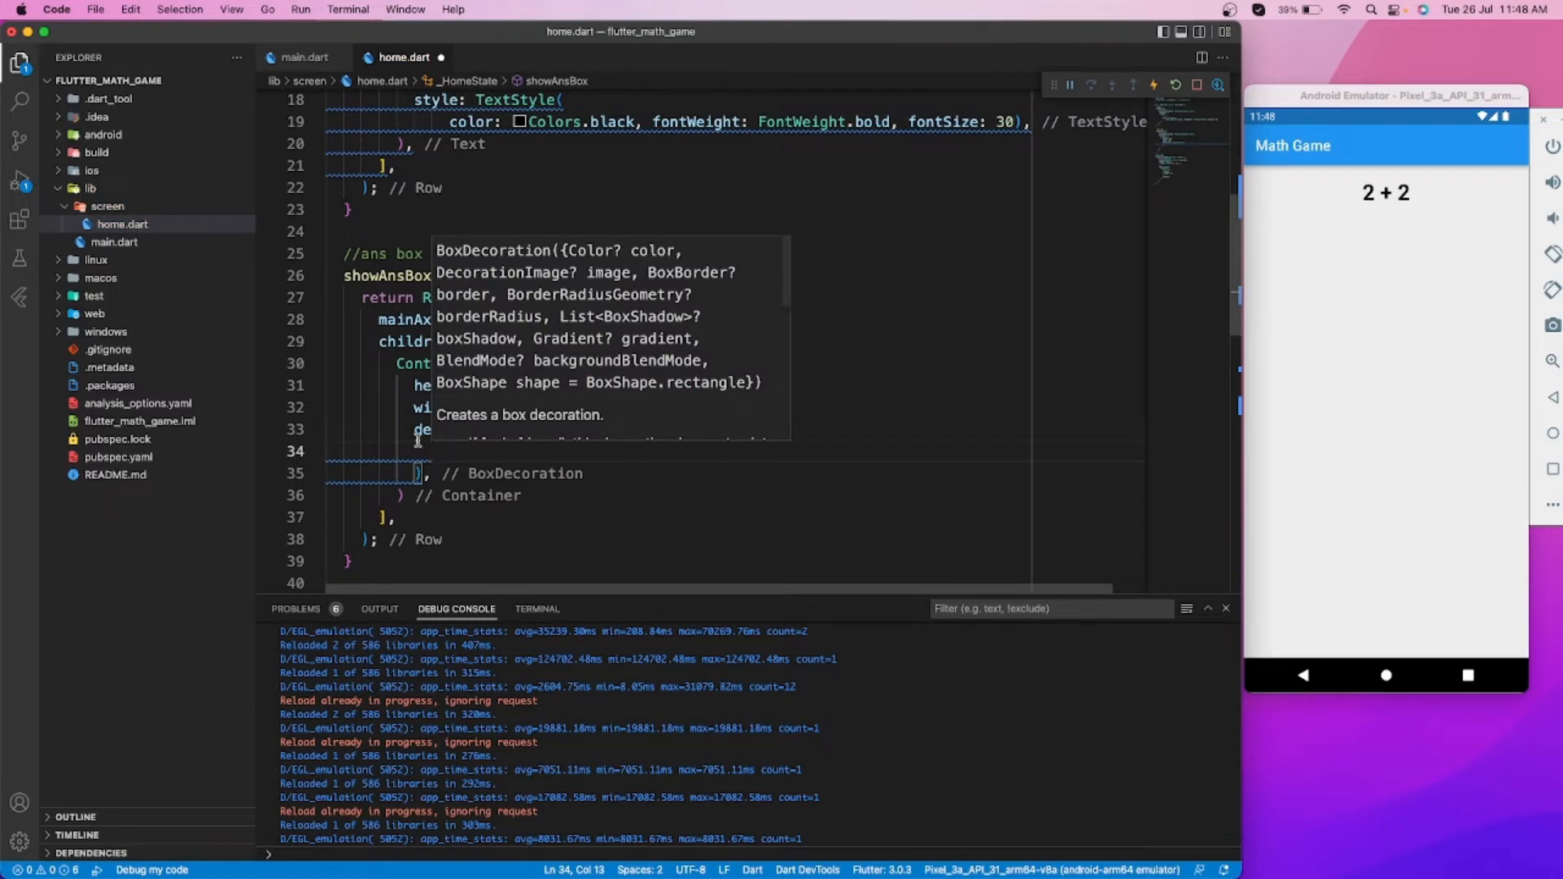
{"action": "type", "text": "color:"}
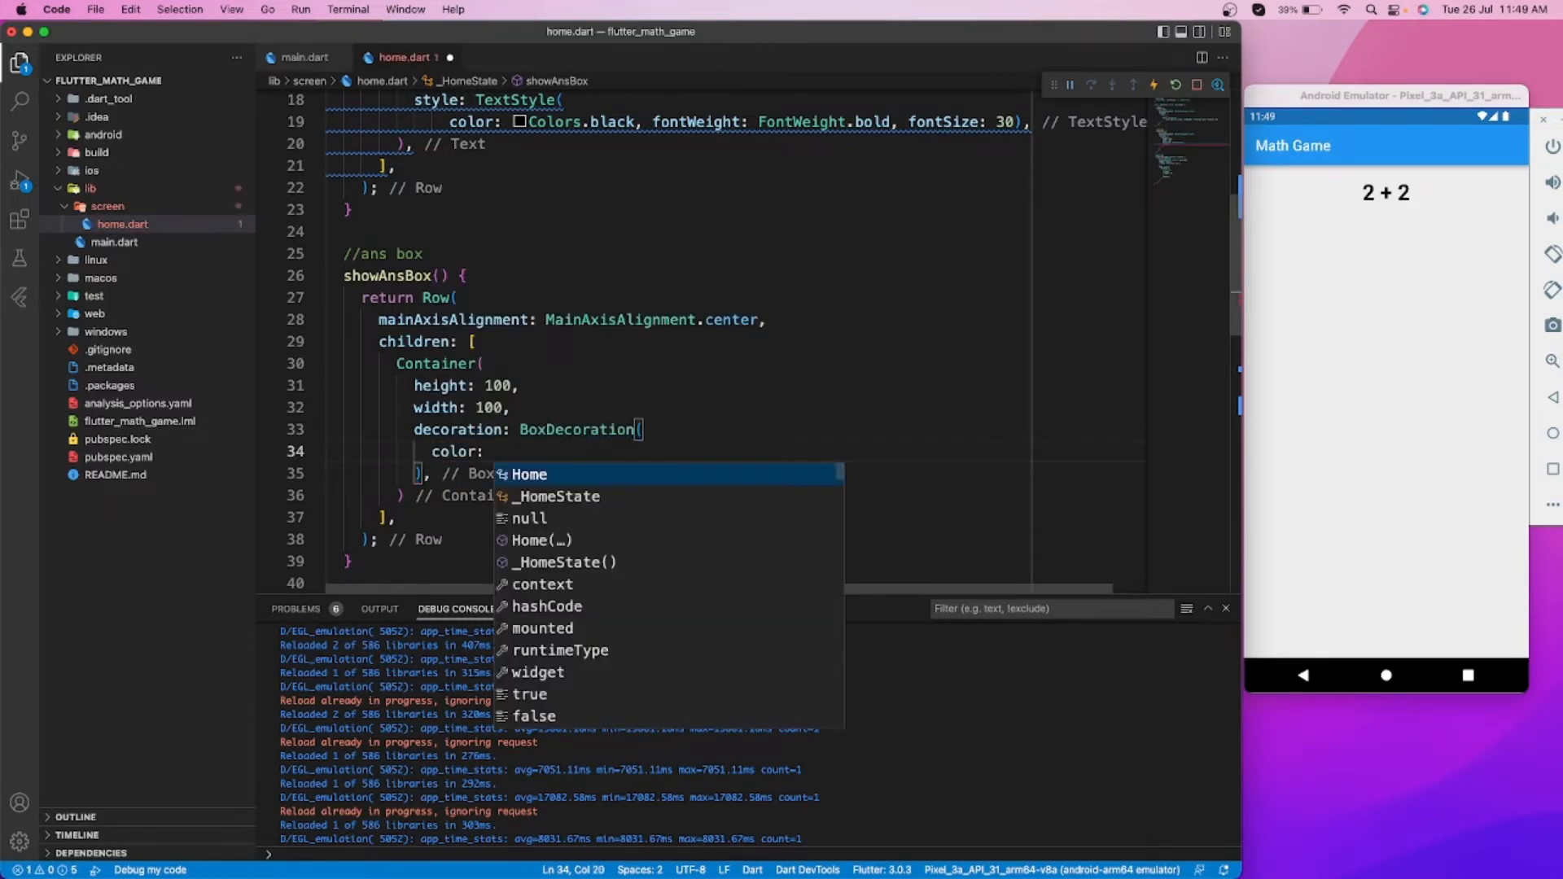
{"action": "type", "text": "color"}
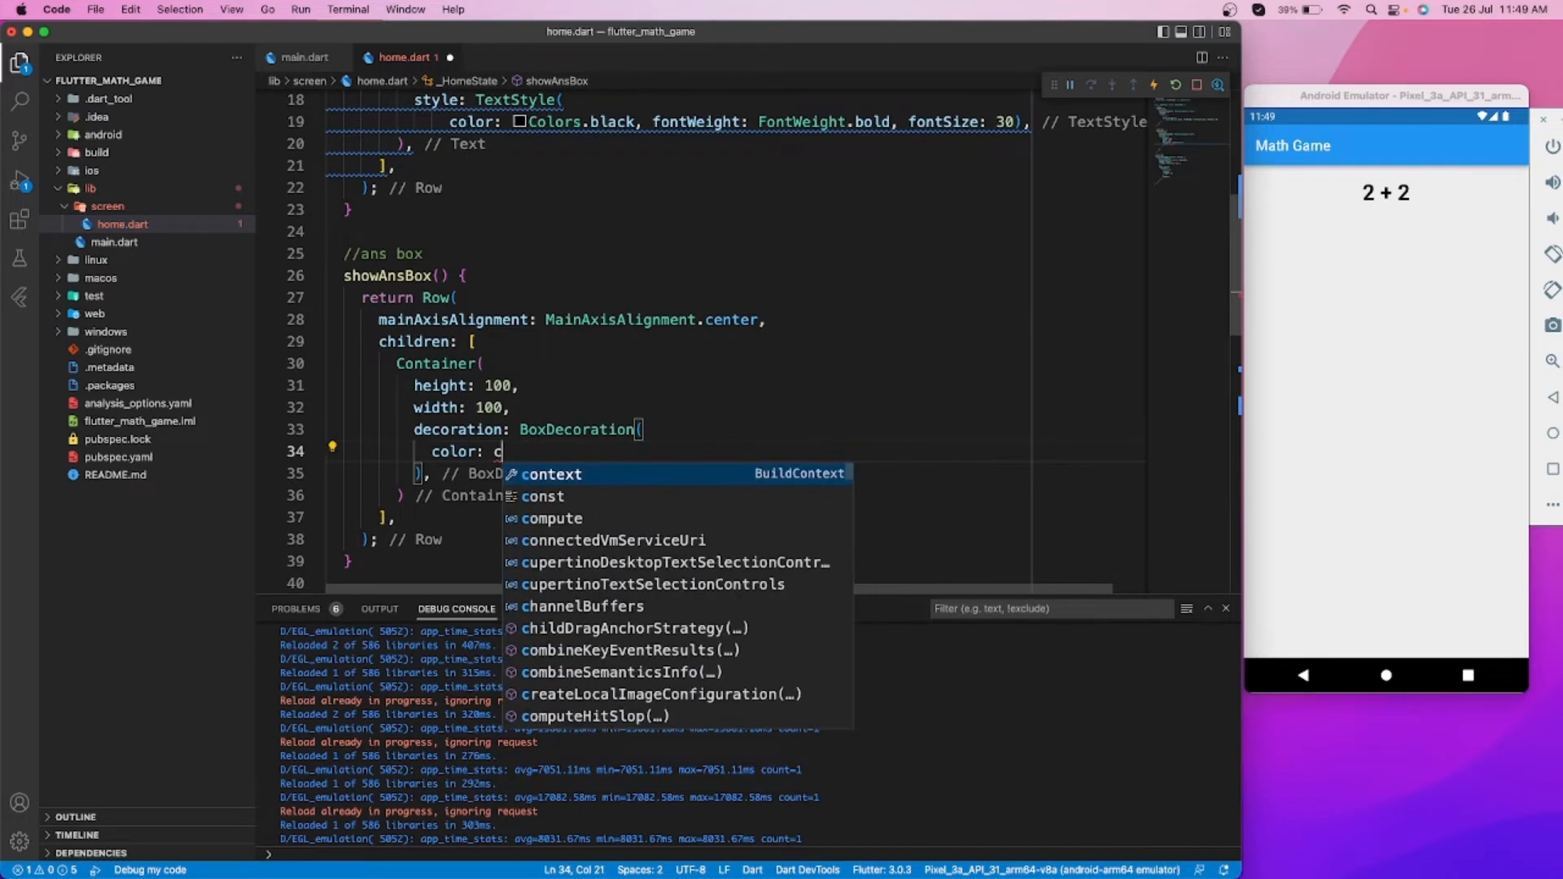
{"action": "key", "text": "Backspace"}
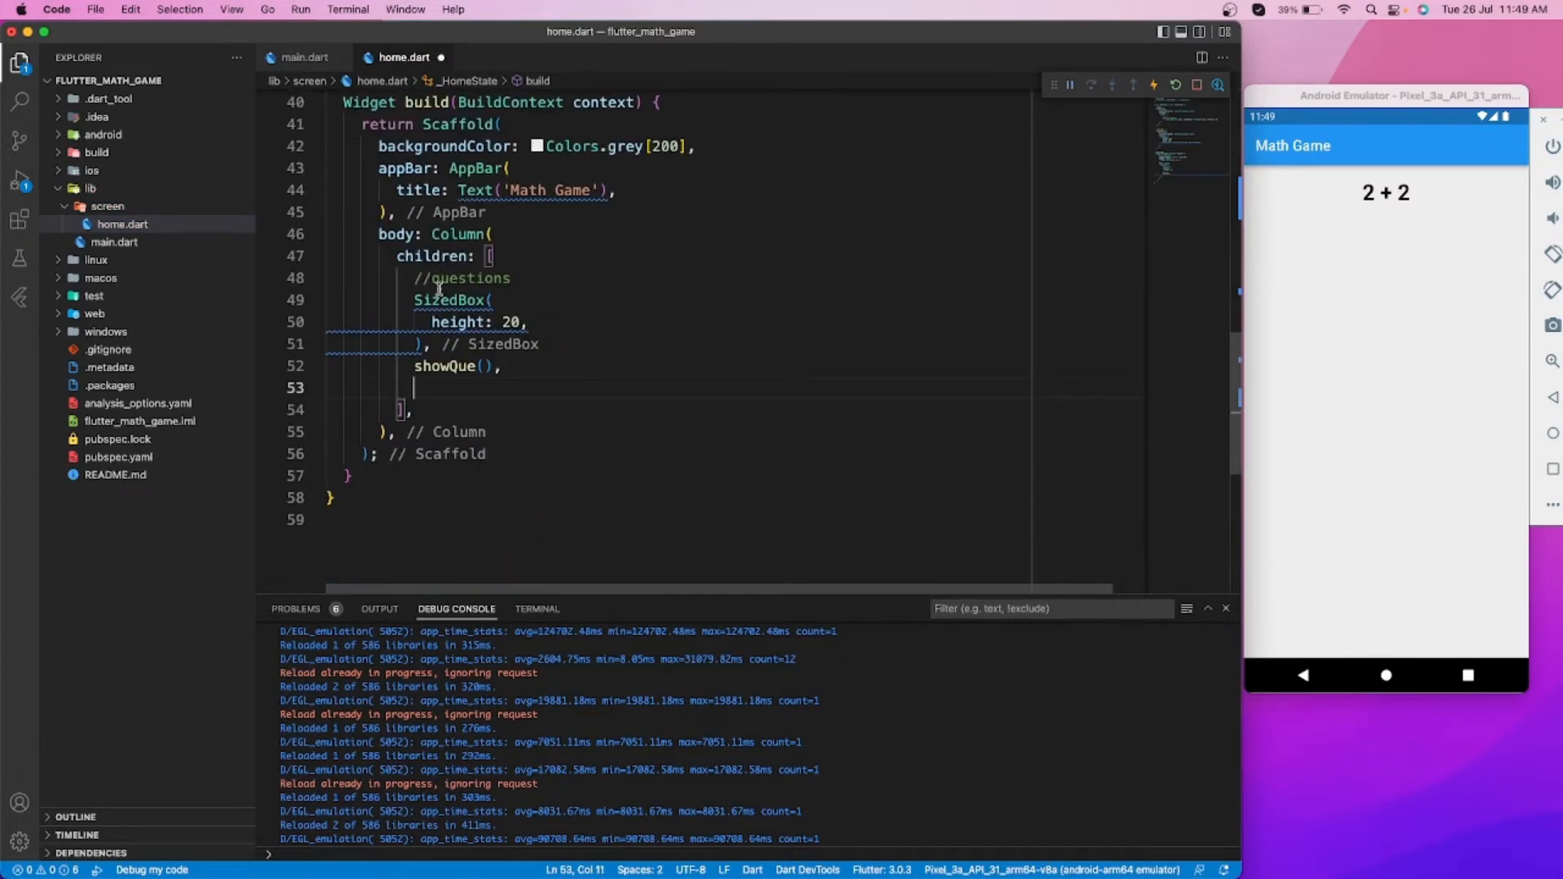
{"action": "type", "text": "SizedBox("}
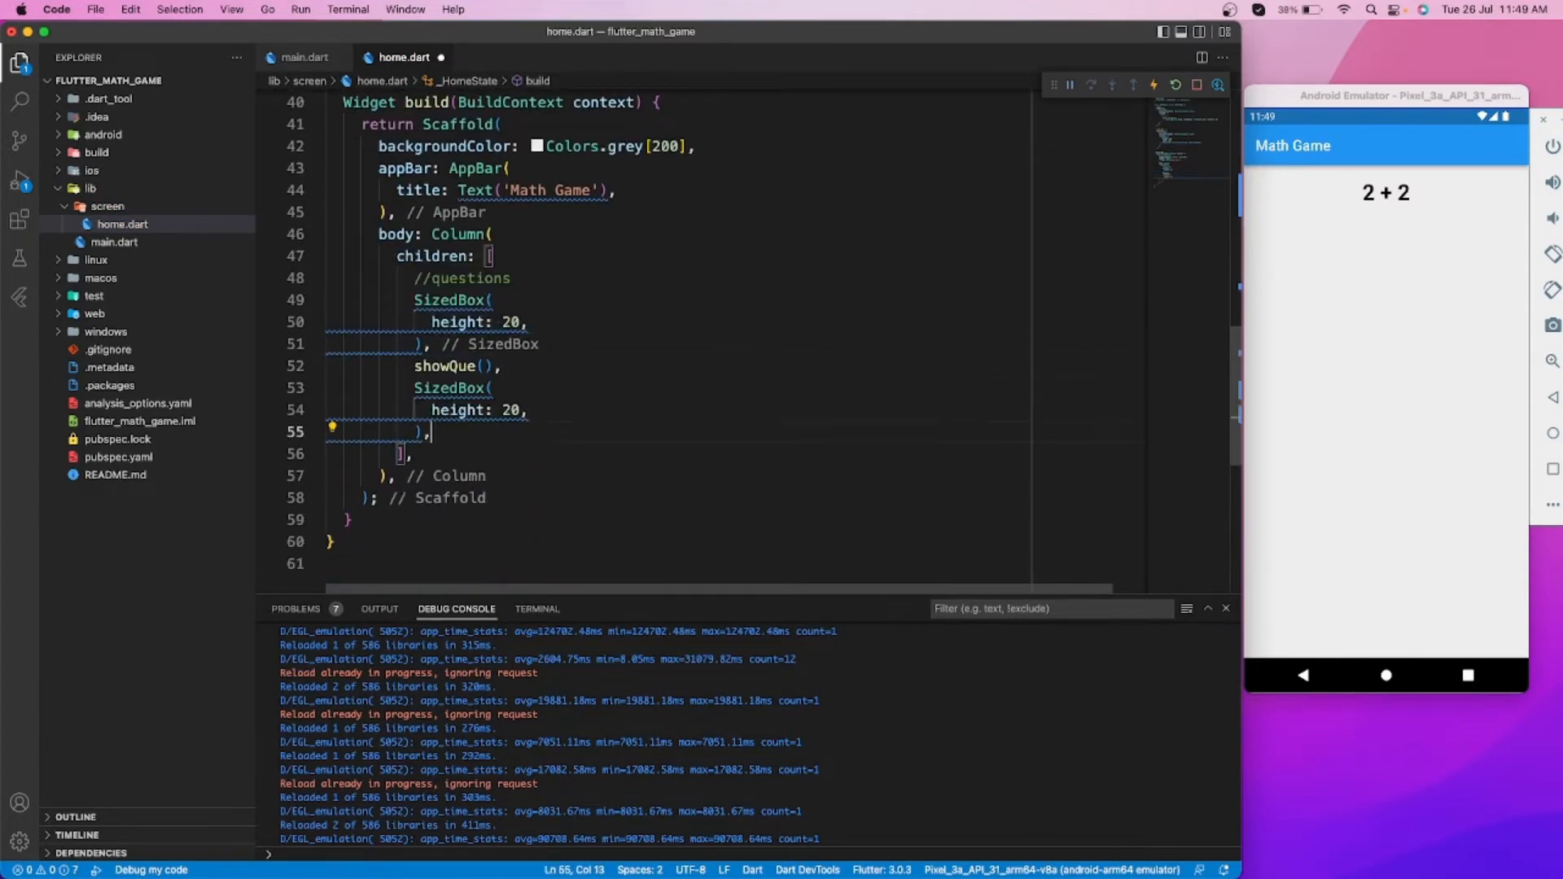
{"action": "type", "text": "showAnsBox()"}
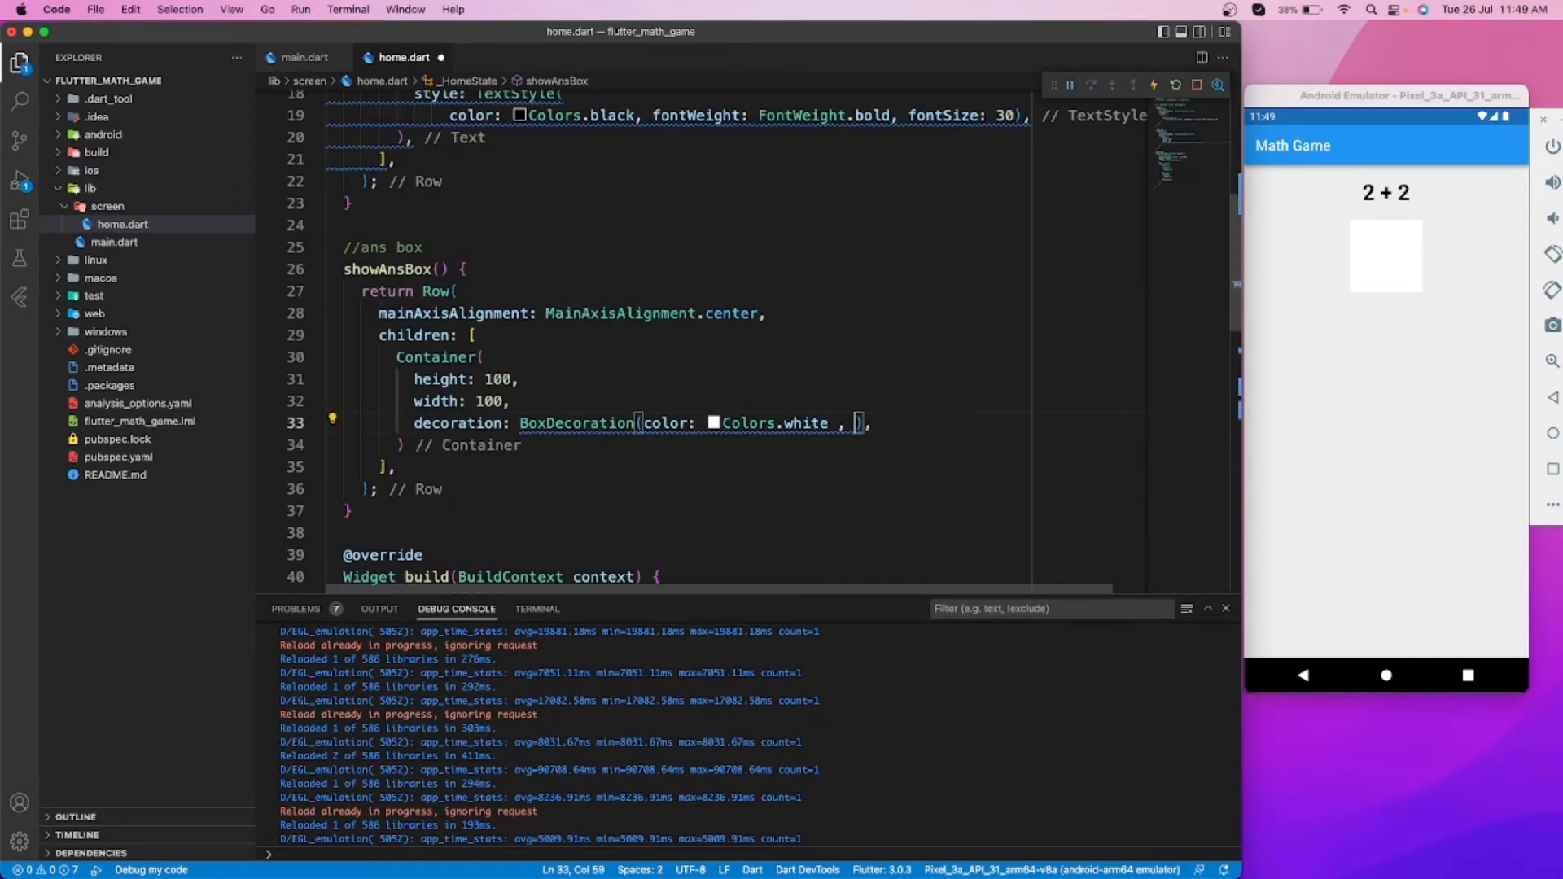
{"action": "type", "text": "shape: Boxsha"}
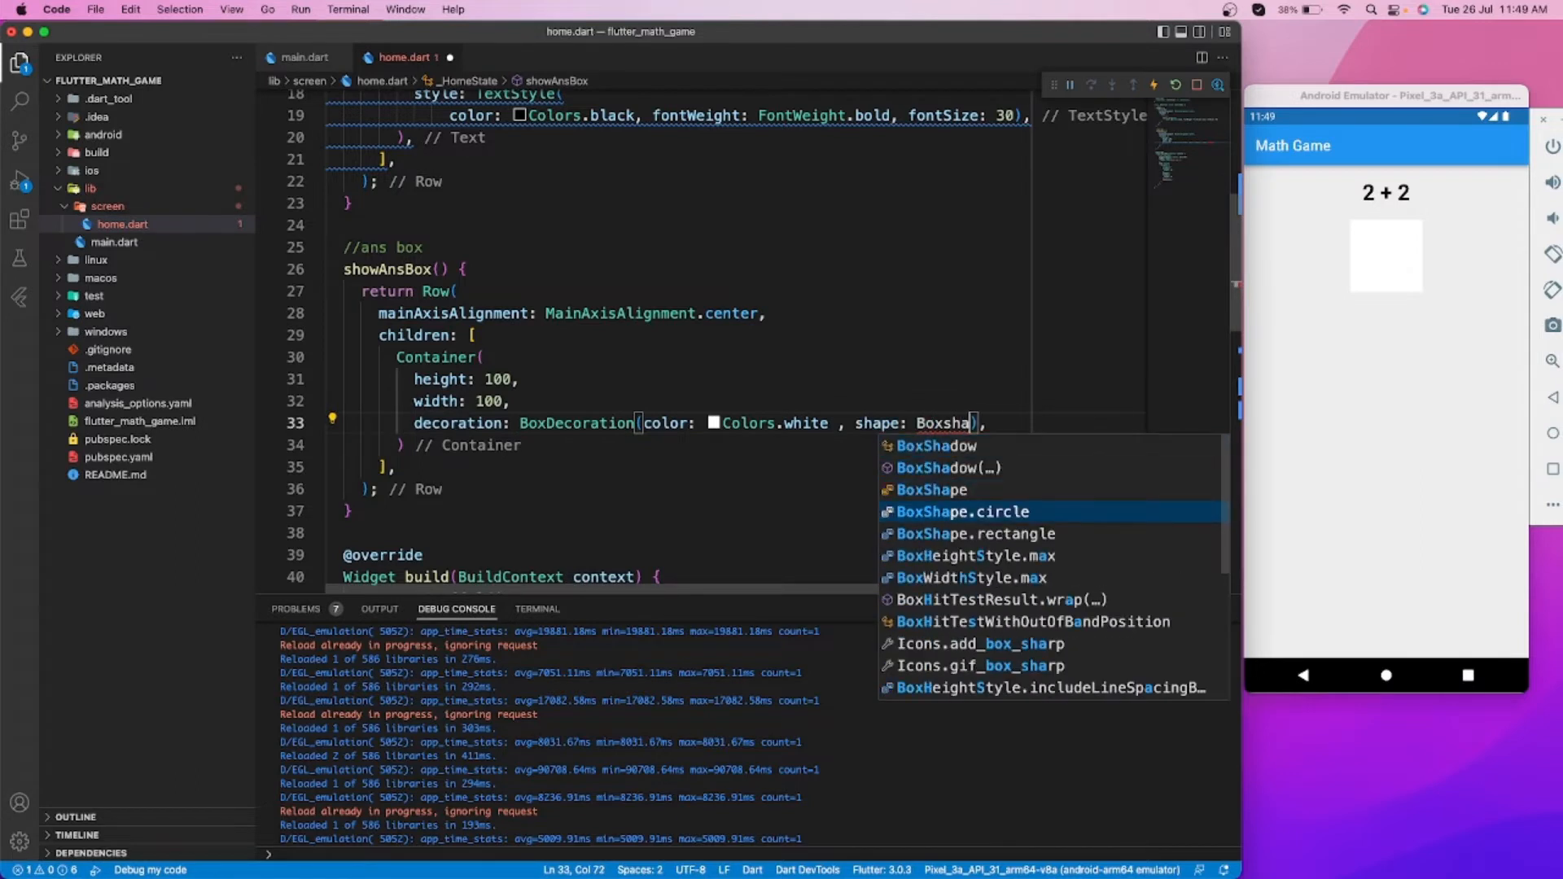
{"action": "left_click", "coordinate": [952, 511]}
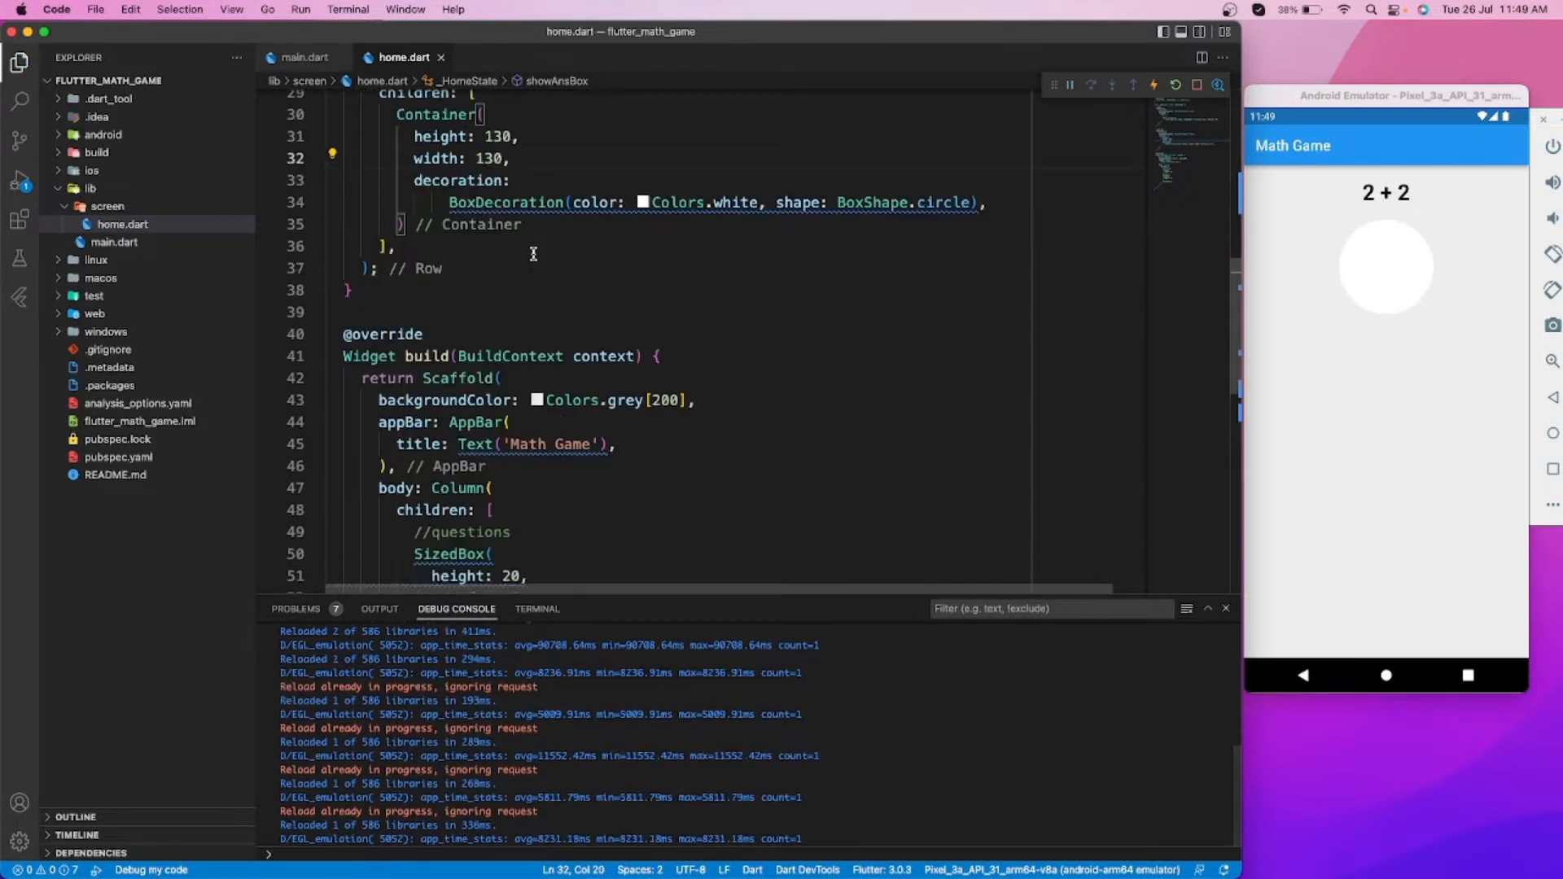
Add a child Text('4') with fontSize 38 inside the circular answer container
{"action": "scroll", "scroll_direction": "up", "scroll_amount": 3}
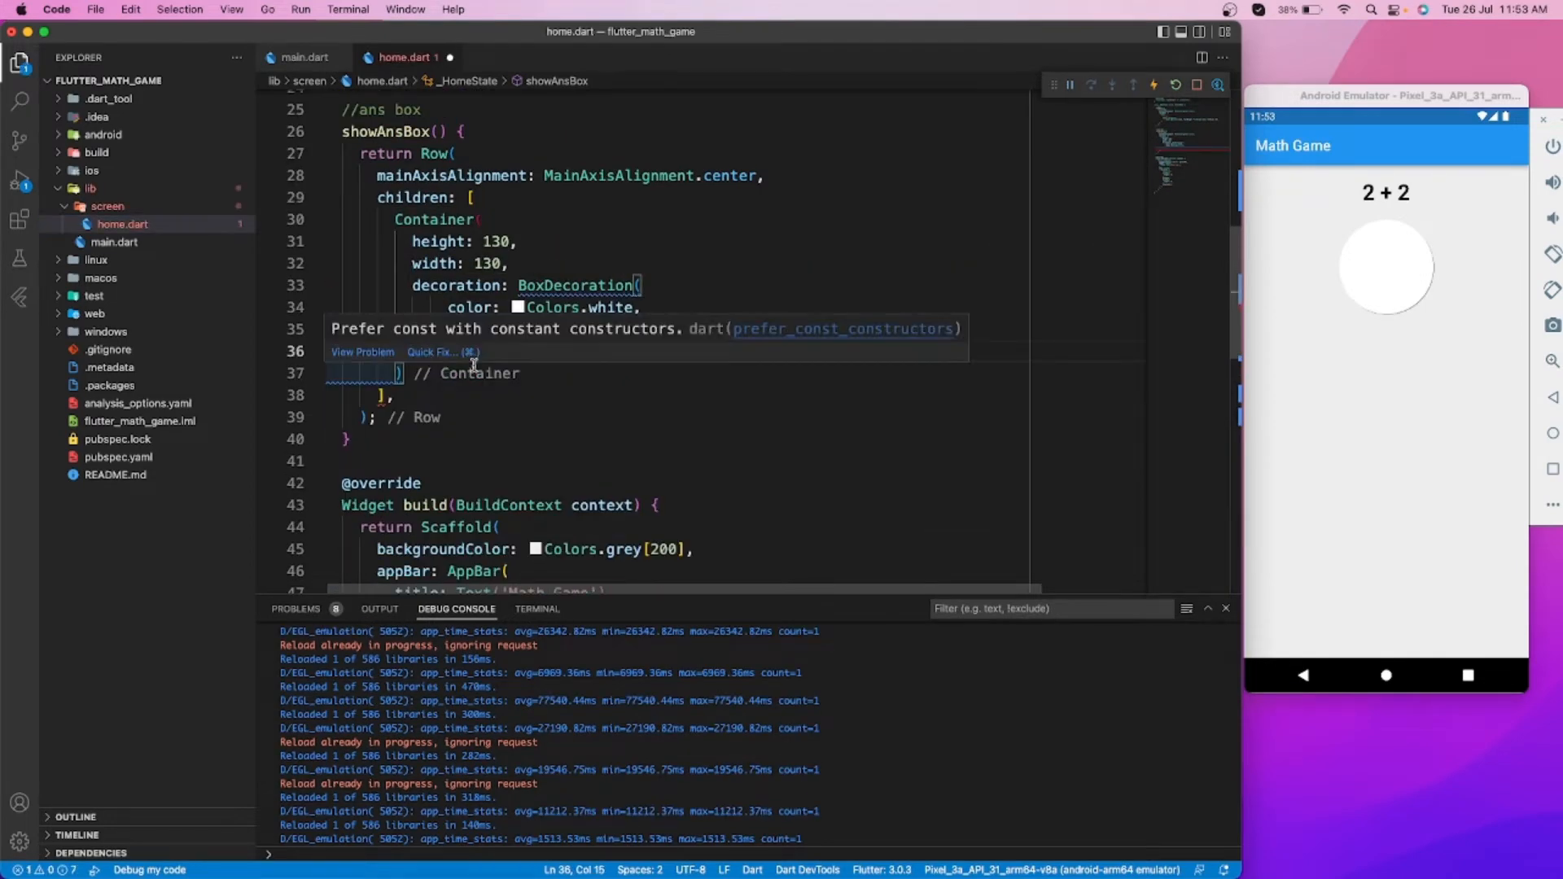
{"action": "type", "text": "shape: BoxShape.circle,"}
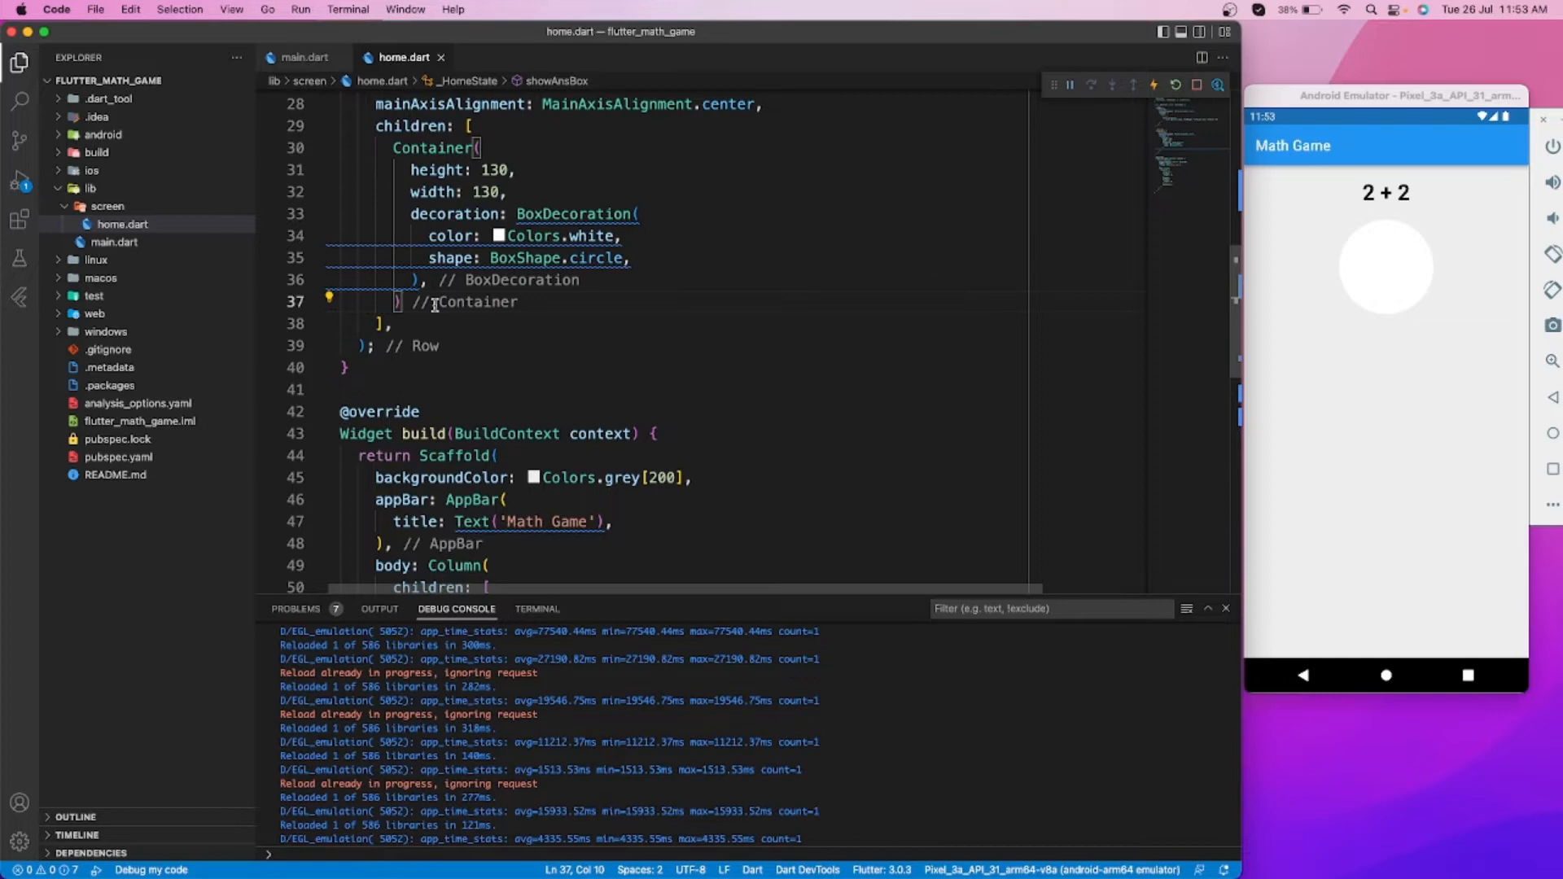
{"action": "type", "text": "child: Text,"}
{"action": "type", "text": "s"}
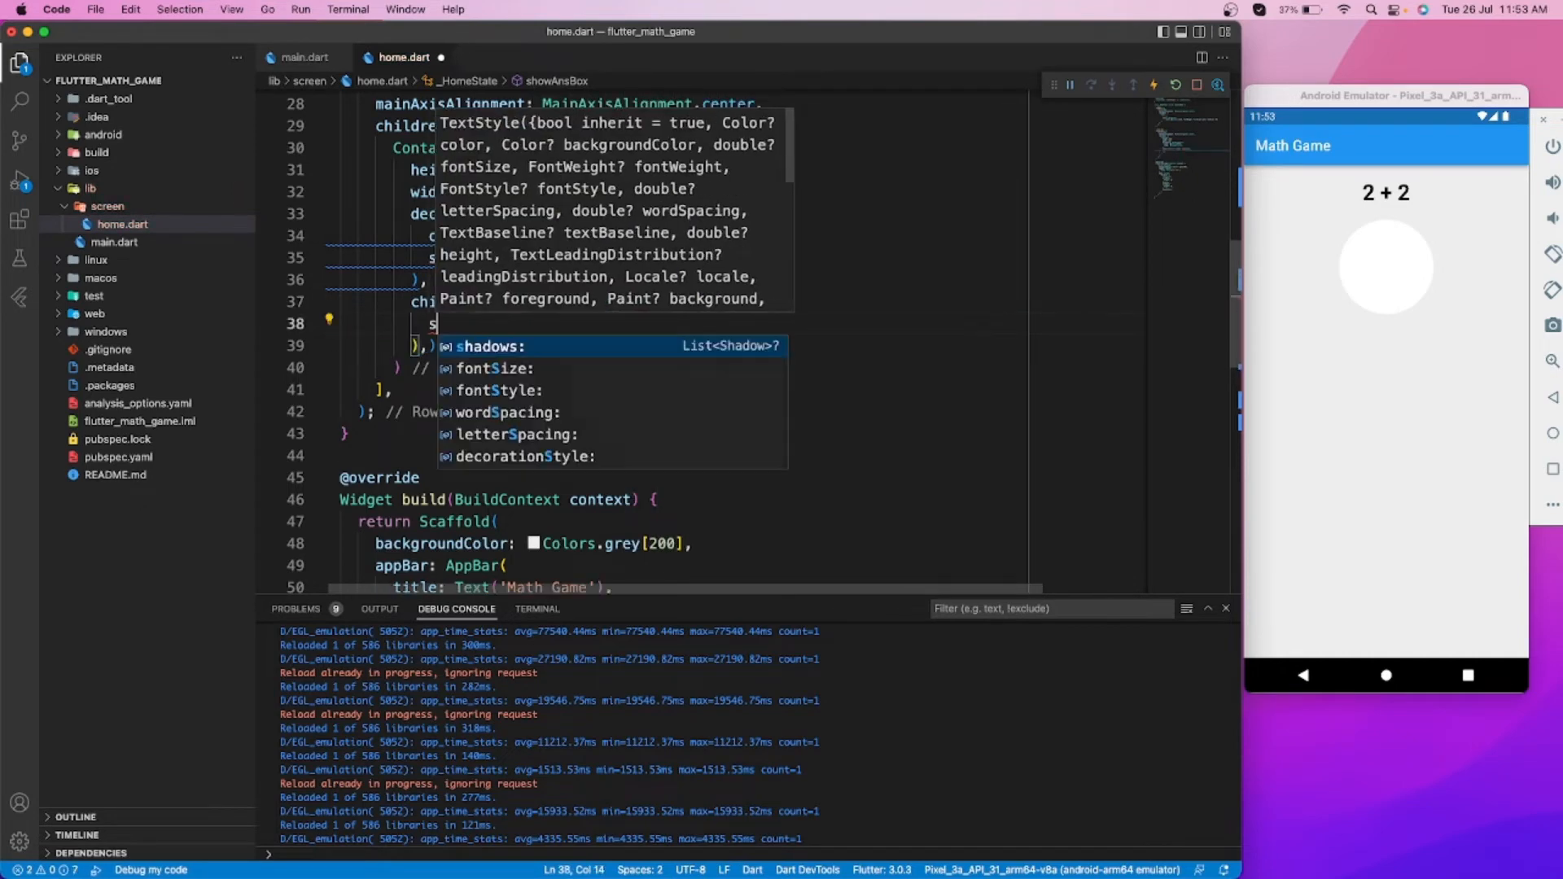
{"action": "type", "text": "fontSize: 2"}
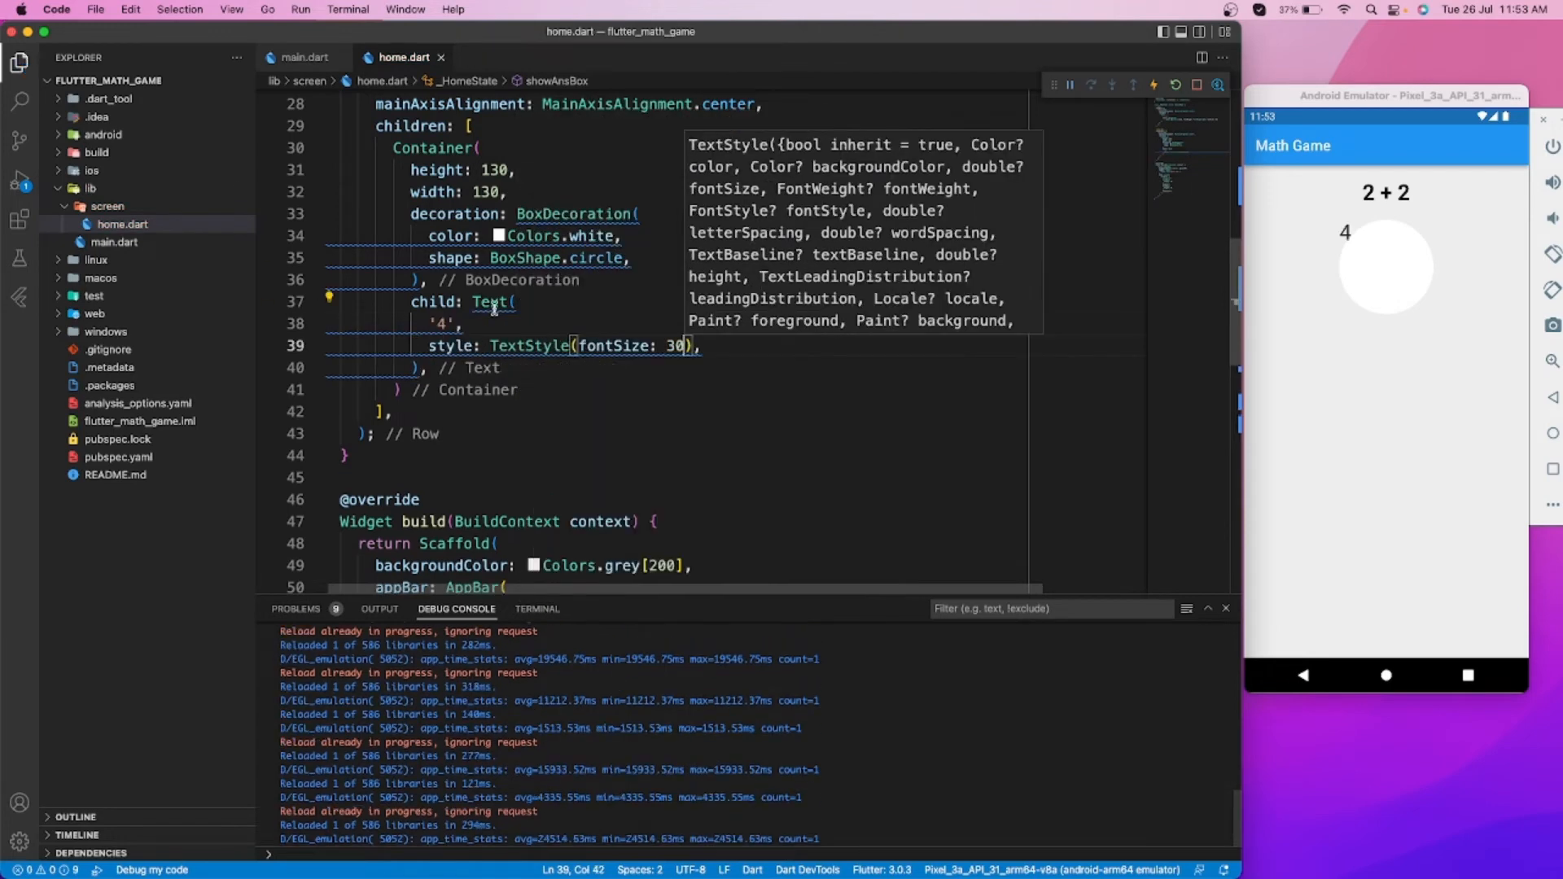
{"action": "scroll", "scroll_direction": "up", "scroll_amount": 3}
{"action": "type", "text": "8"}
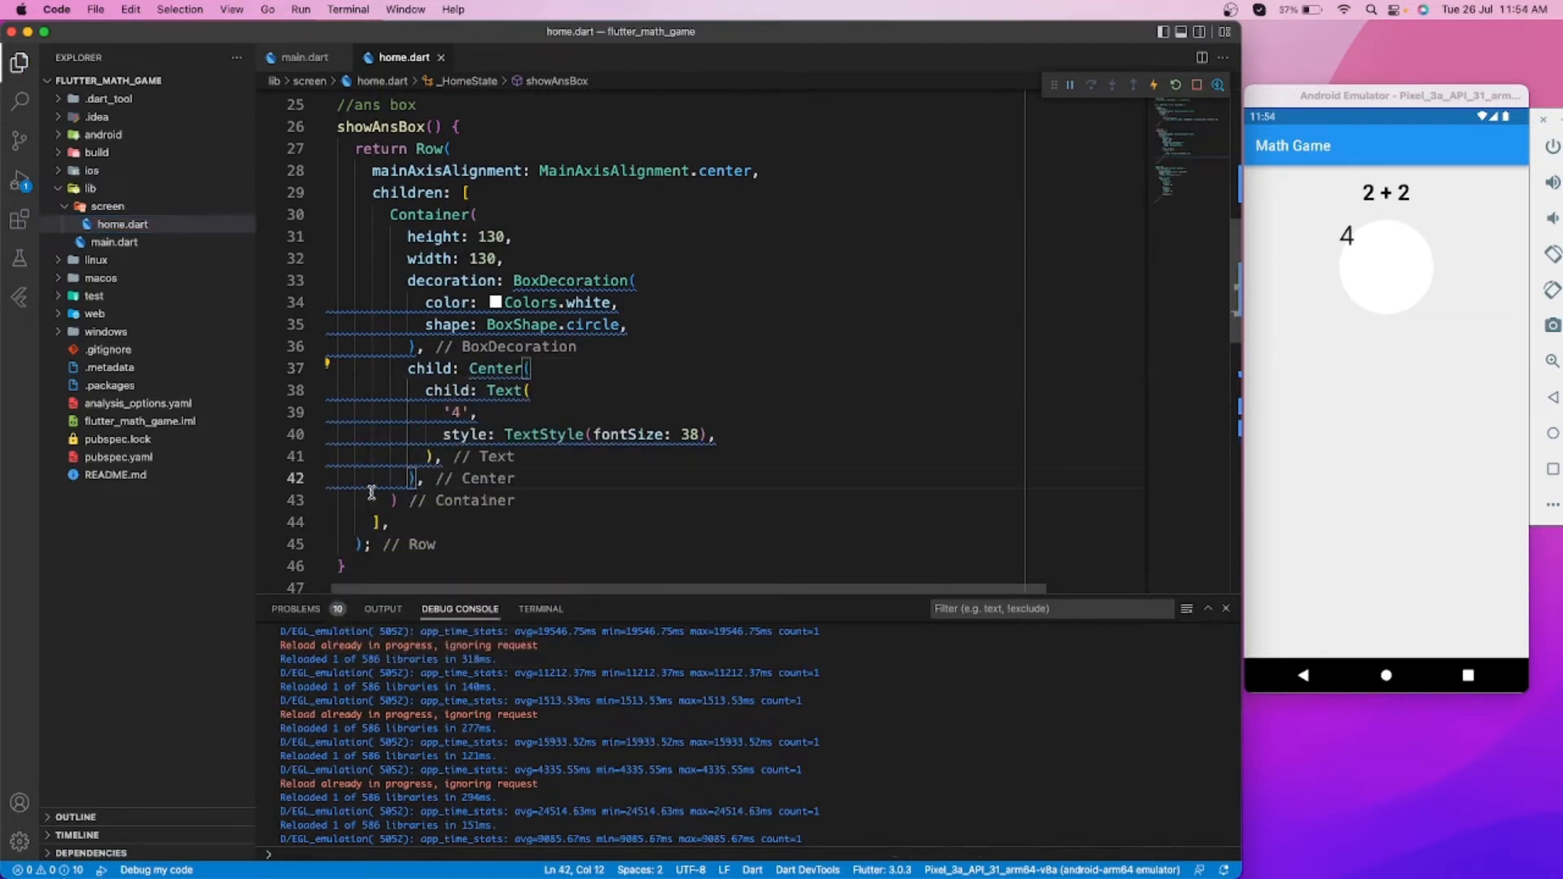
Wrap the answer text in a Center and add SizedBox(height: 30) after showAnsBox()
{"action": "type", "text": "44"}
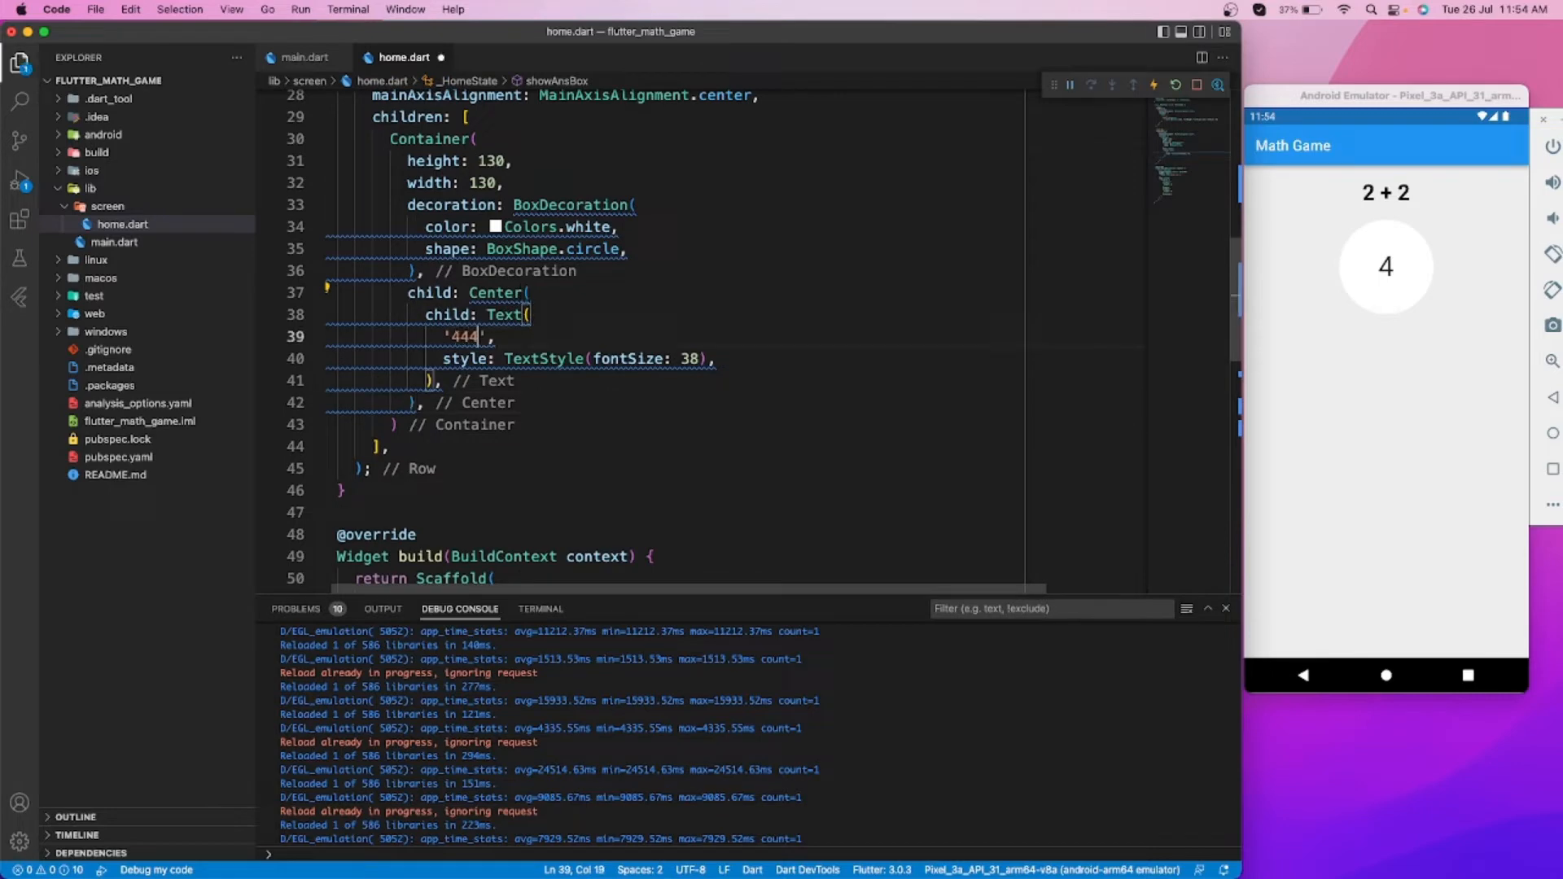
{"action": "type", "text": "44"}
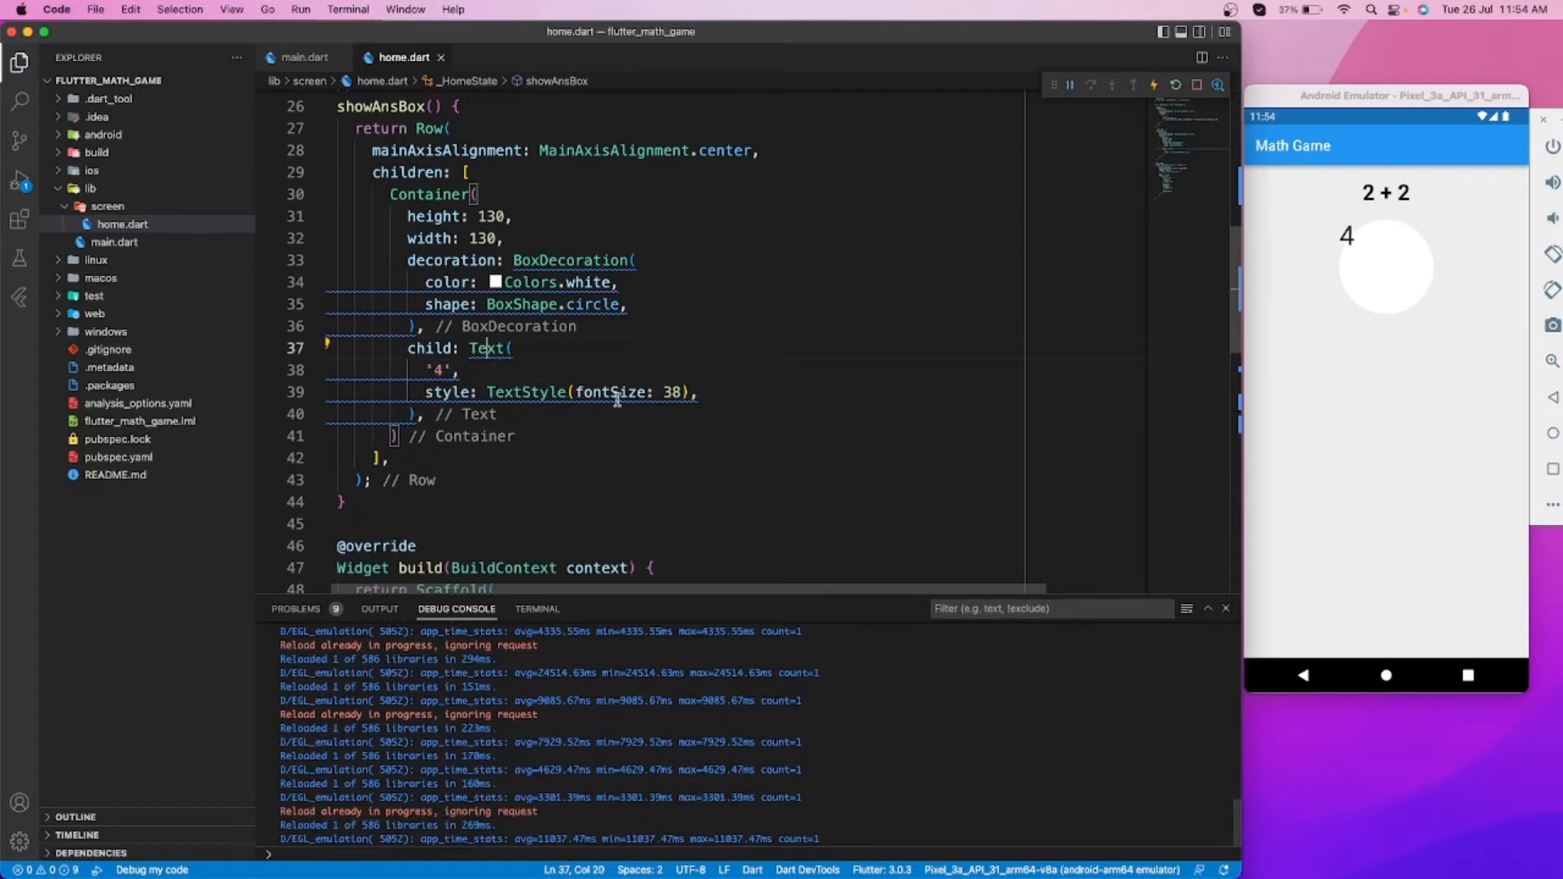
{"action": "type", "text": "Center("}
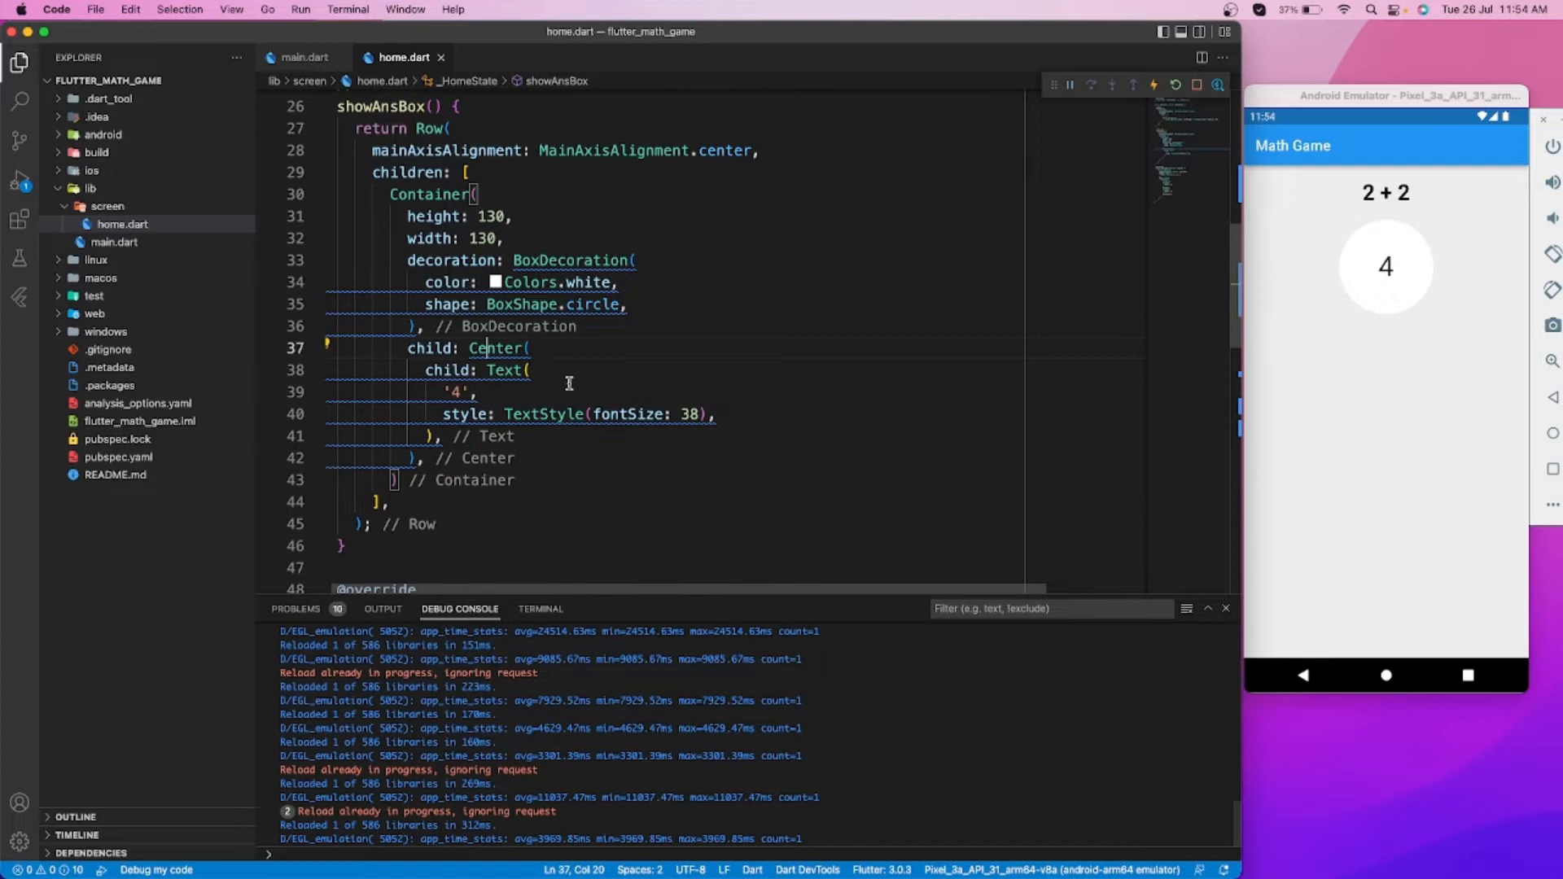
{"action": "scroll", "scroll_direction": "down", "scroll_amount": 3}
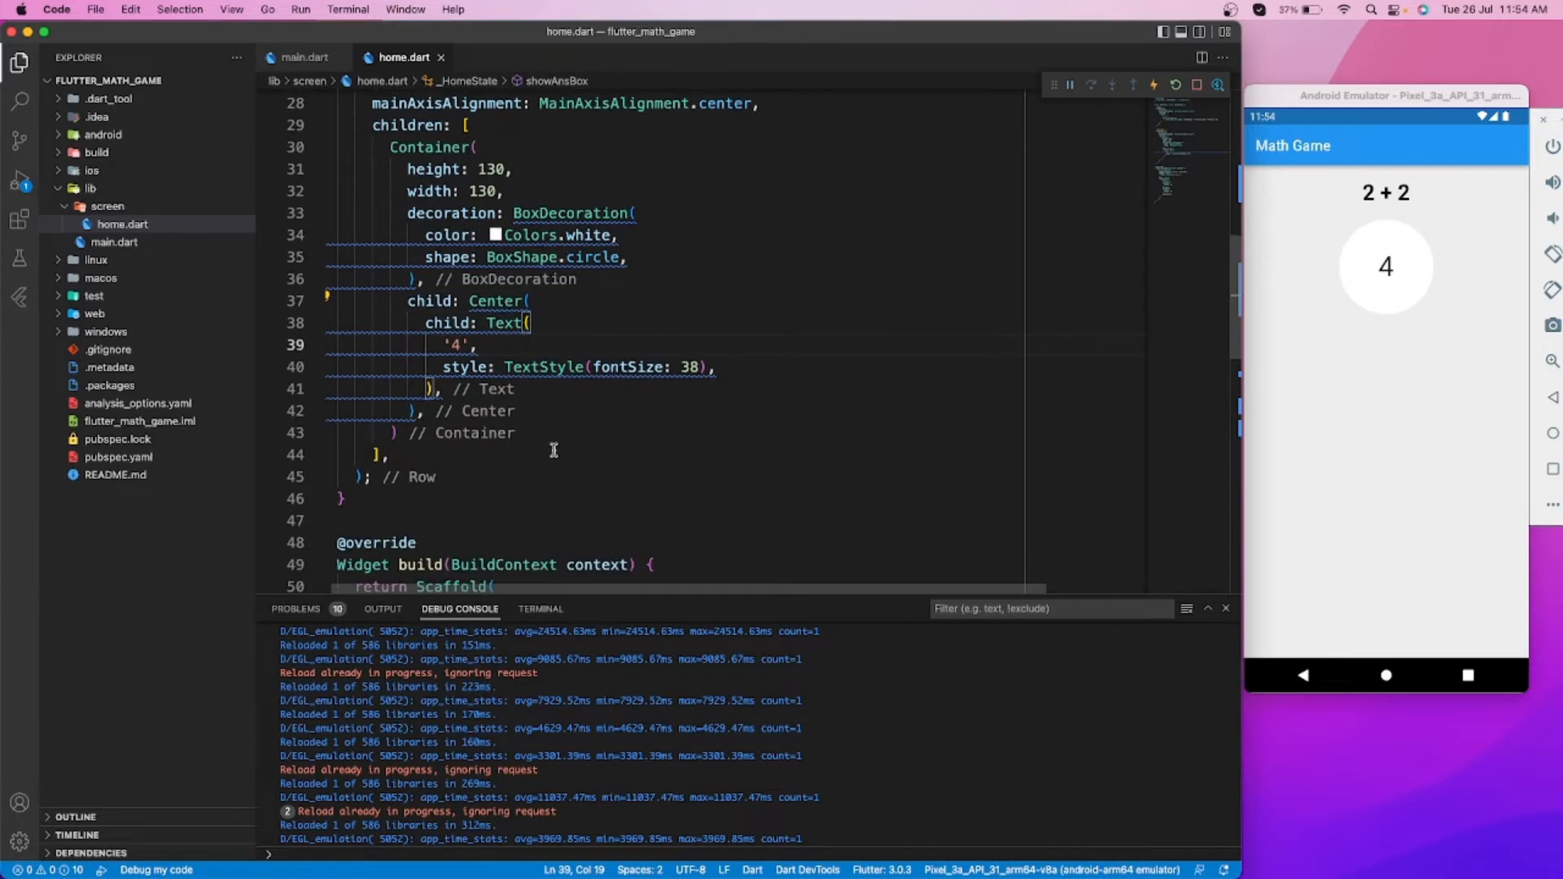
{"action": "scroll", "scroll_direction": "down", "scroll_amount": 3}
{"action": "type", "text": "height: 30,"}
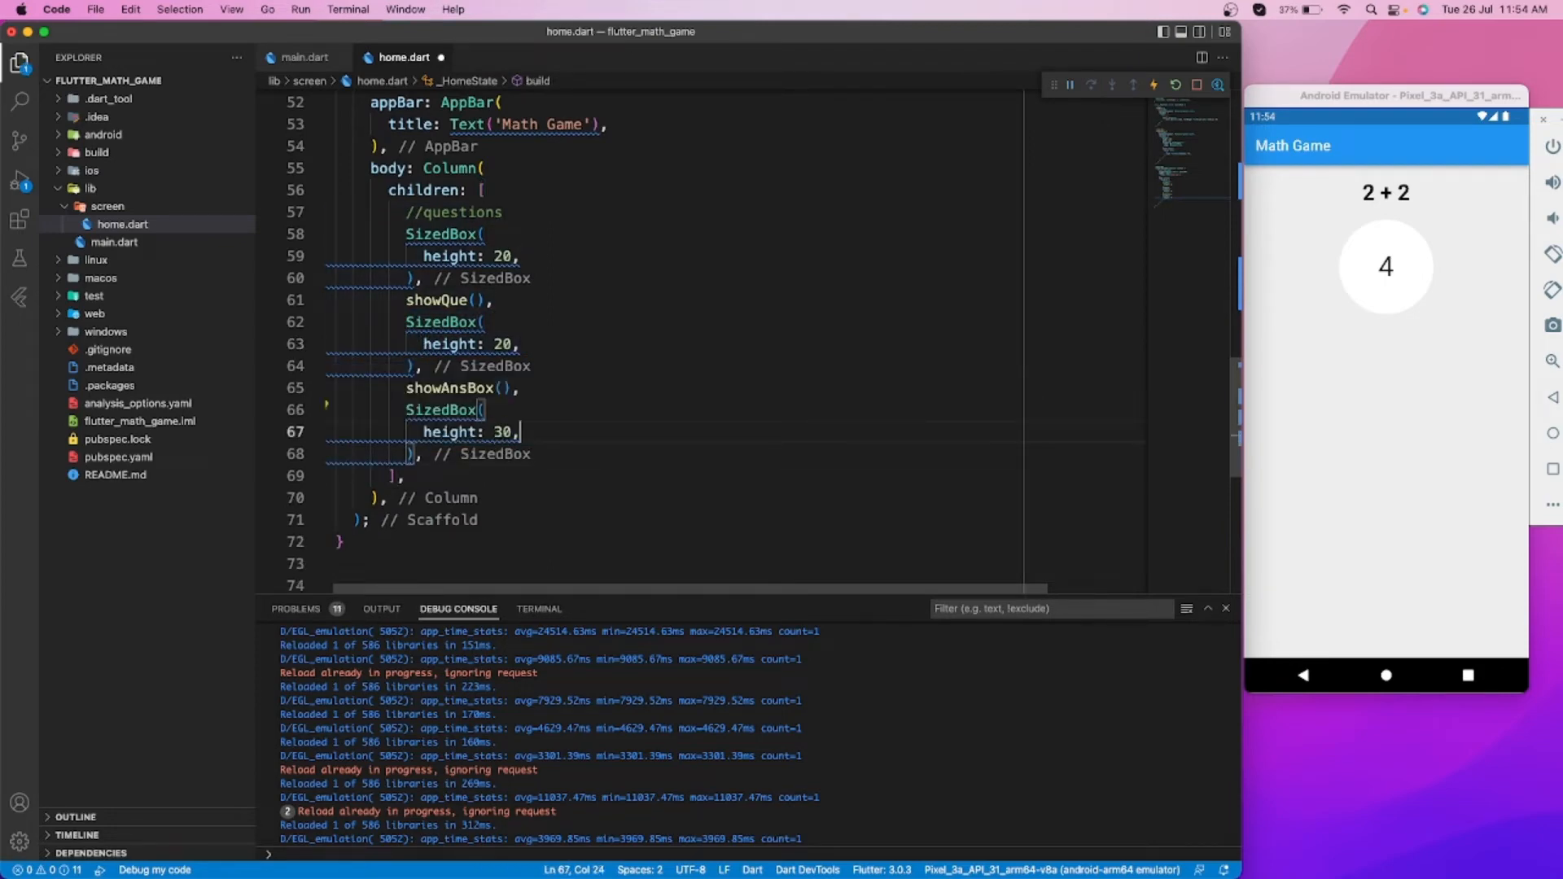
Add a //btn options comment and start a button-options function stub returning a widget
{"action": "scroll", "scroll_direction": "up", "scroll_amount": 3}
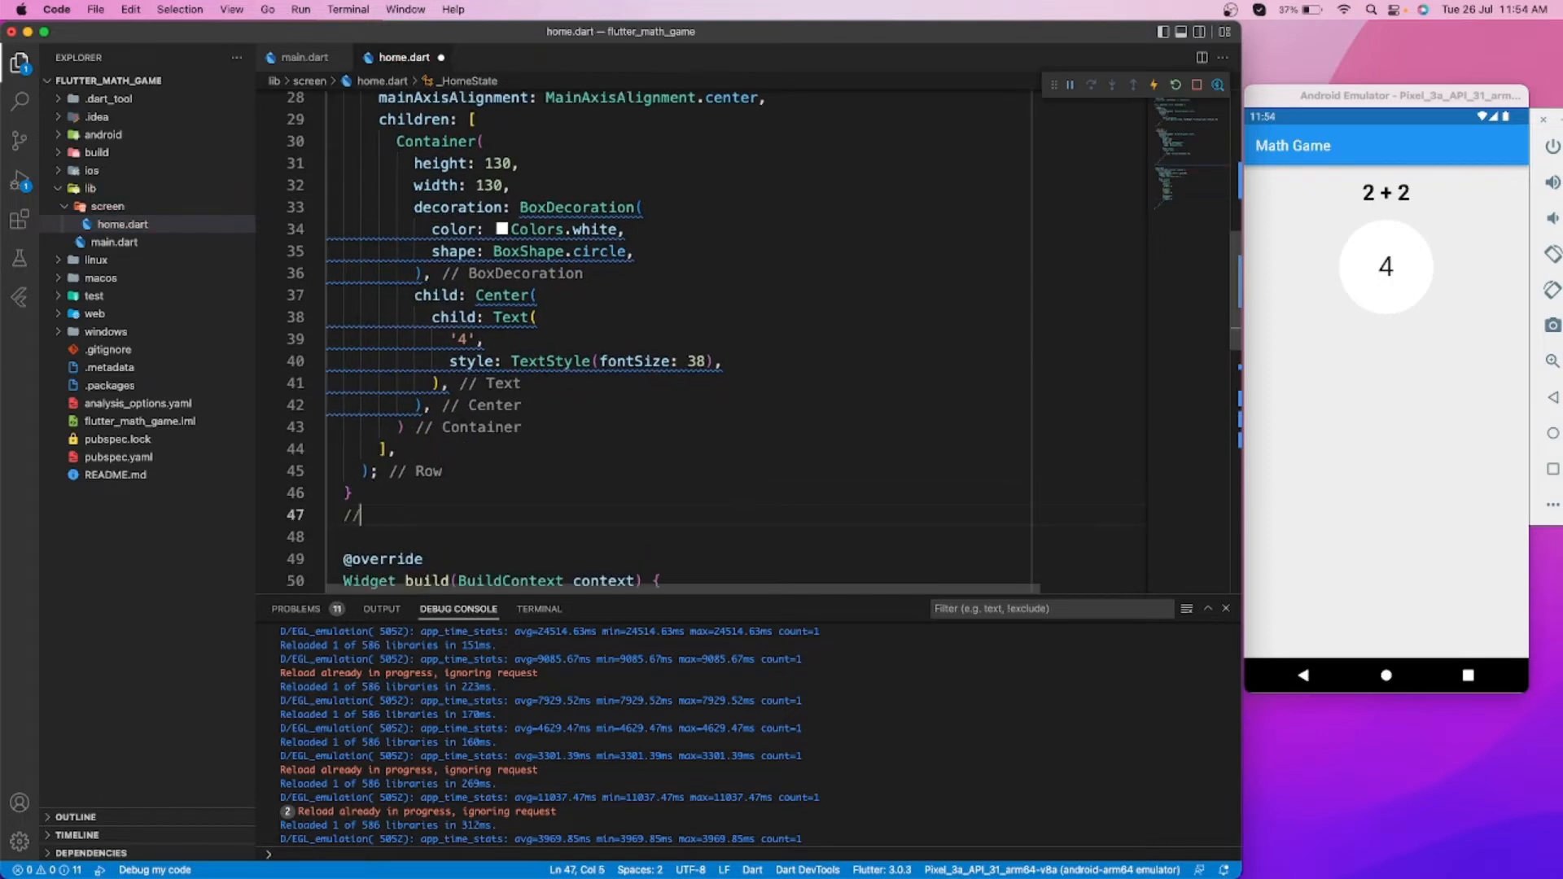
{"action": "type", "text": "btn otp"}
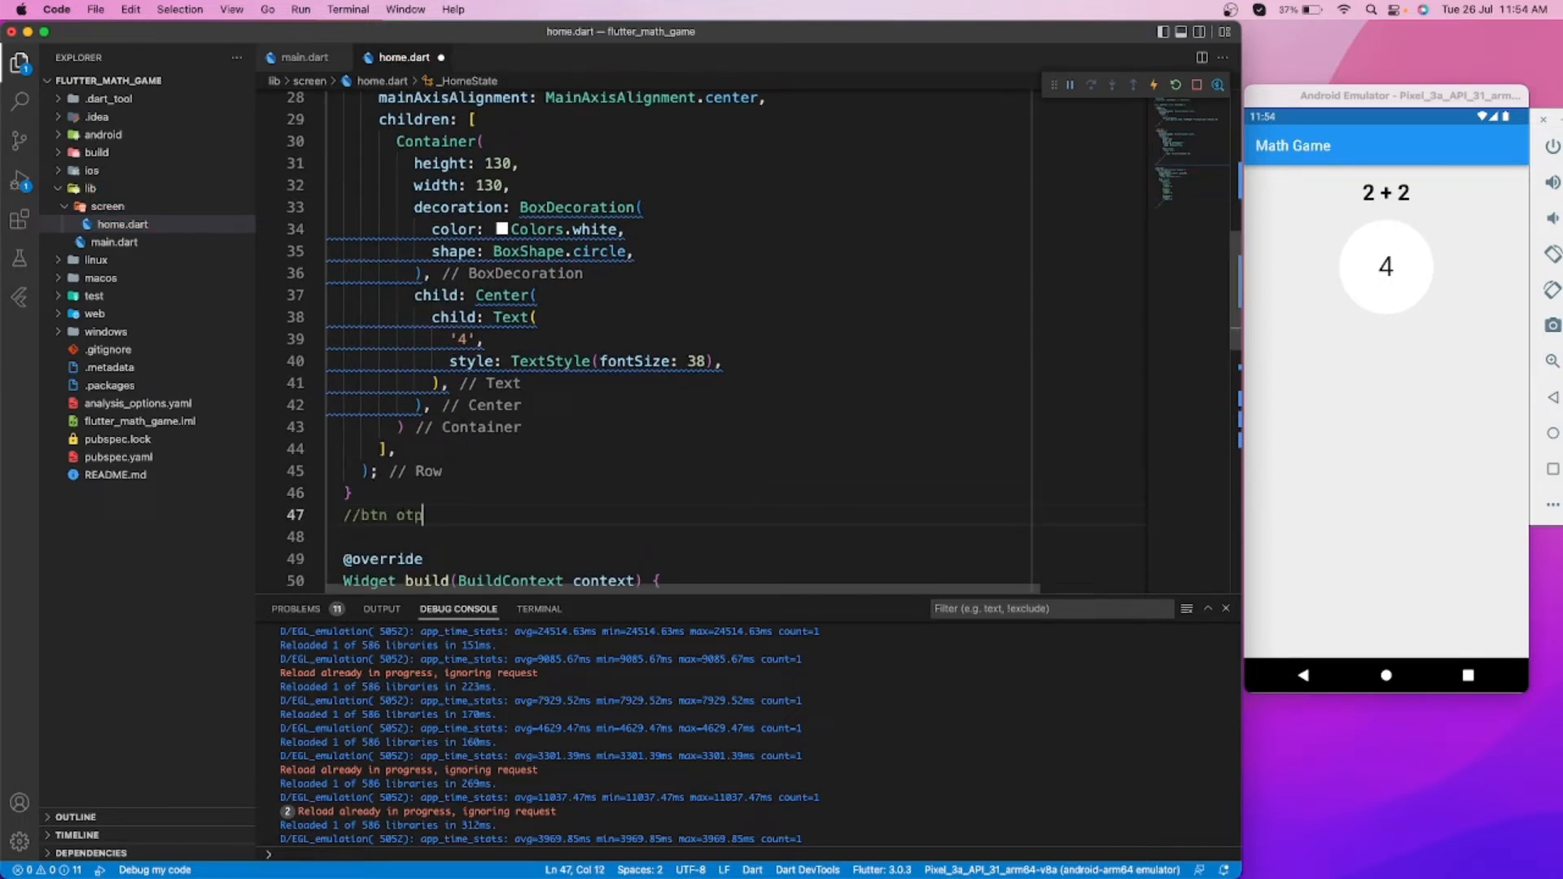
{"action": "key", "text": "Backspace"}
{"action": "type", "text": "showBnt"}
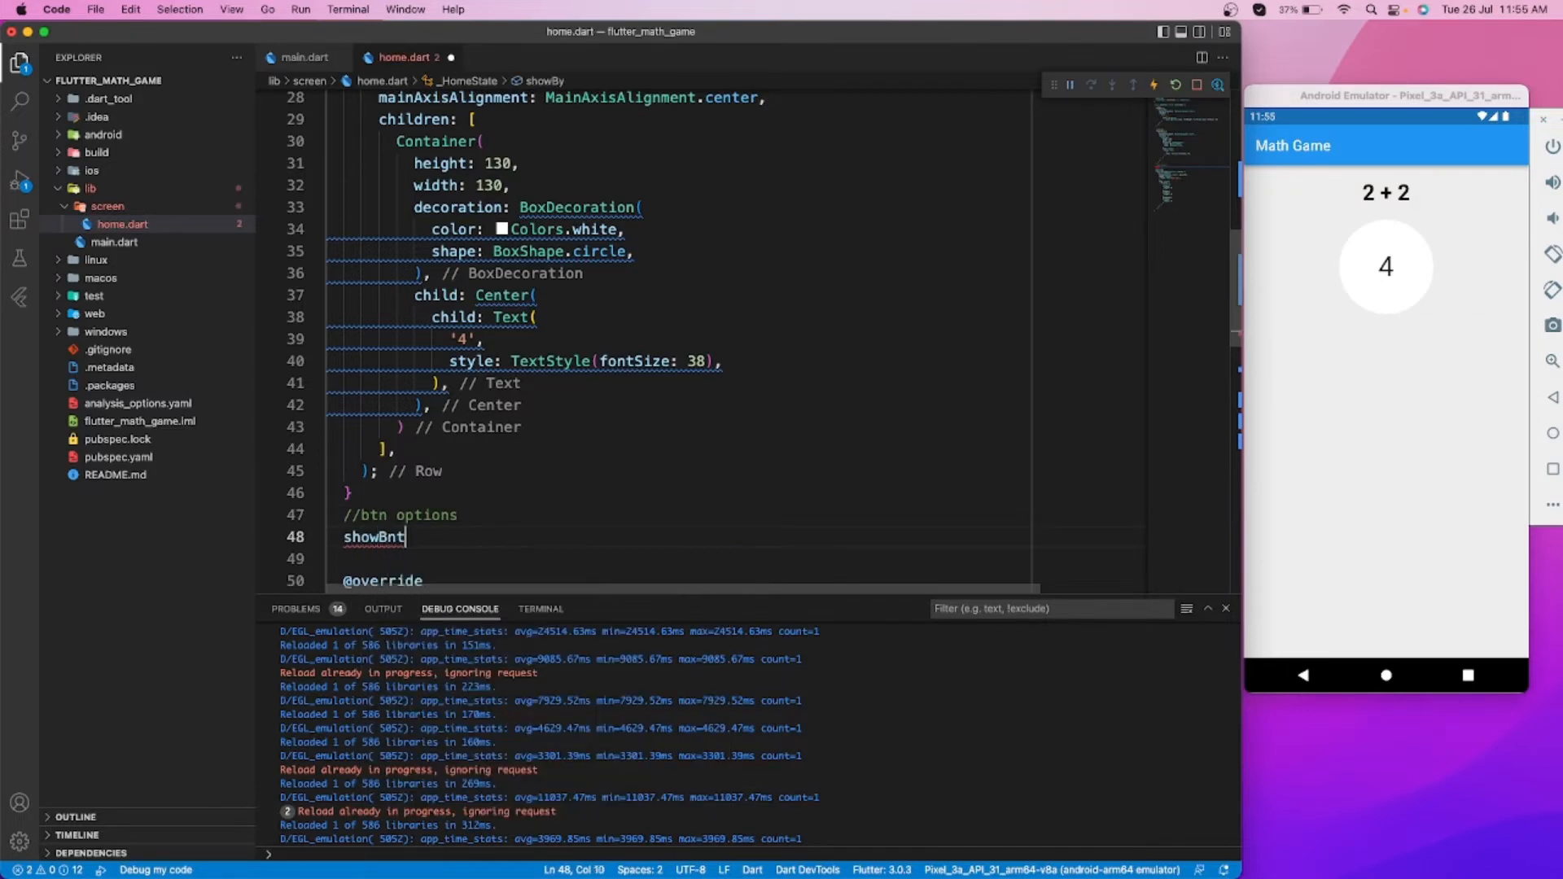
{"action": "type", "text": "s()"}
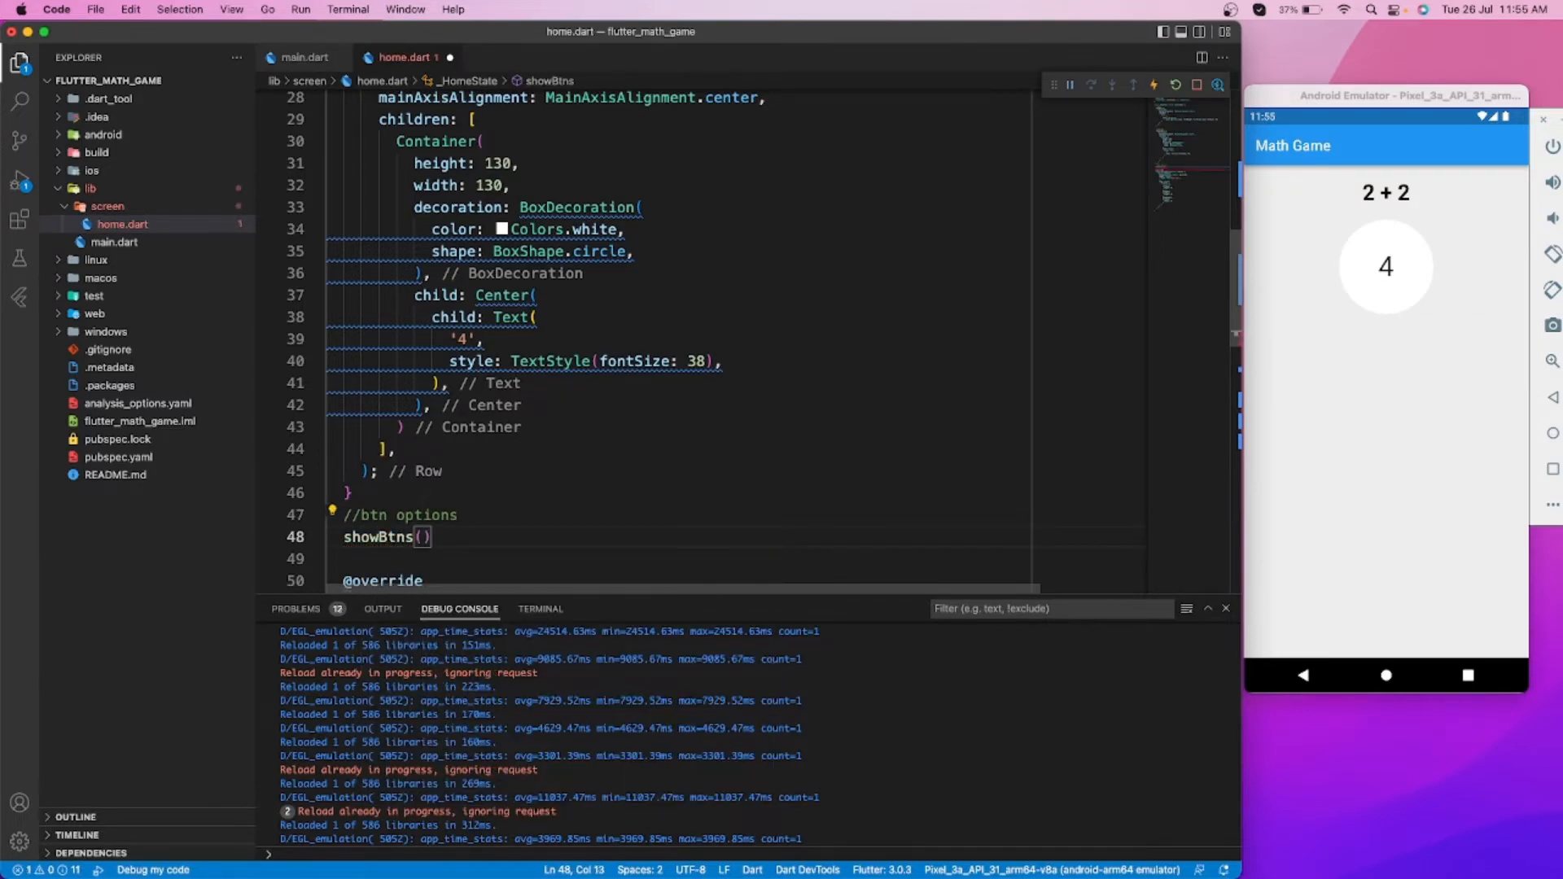
{"action": "type", "text": "{"}
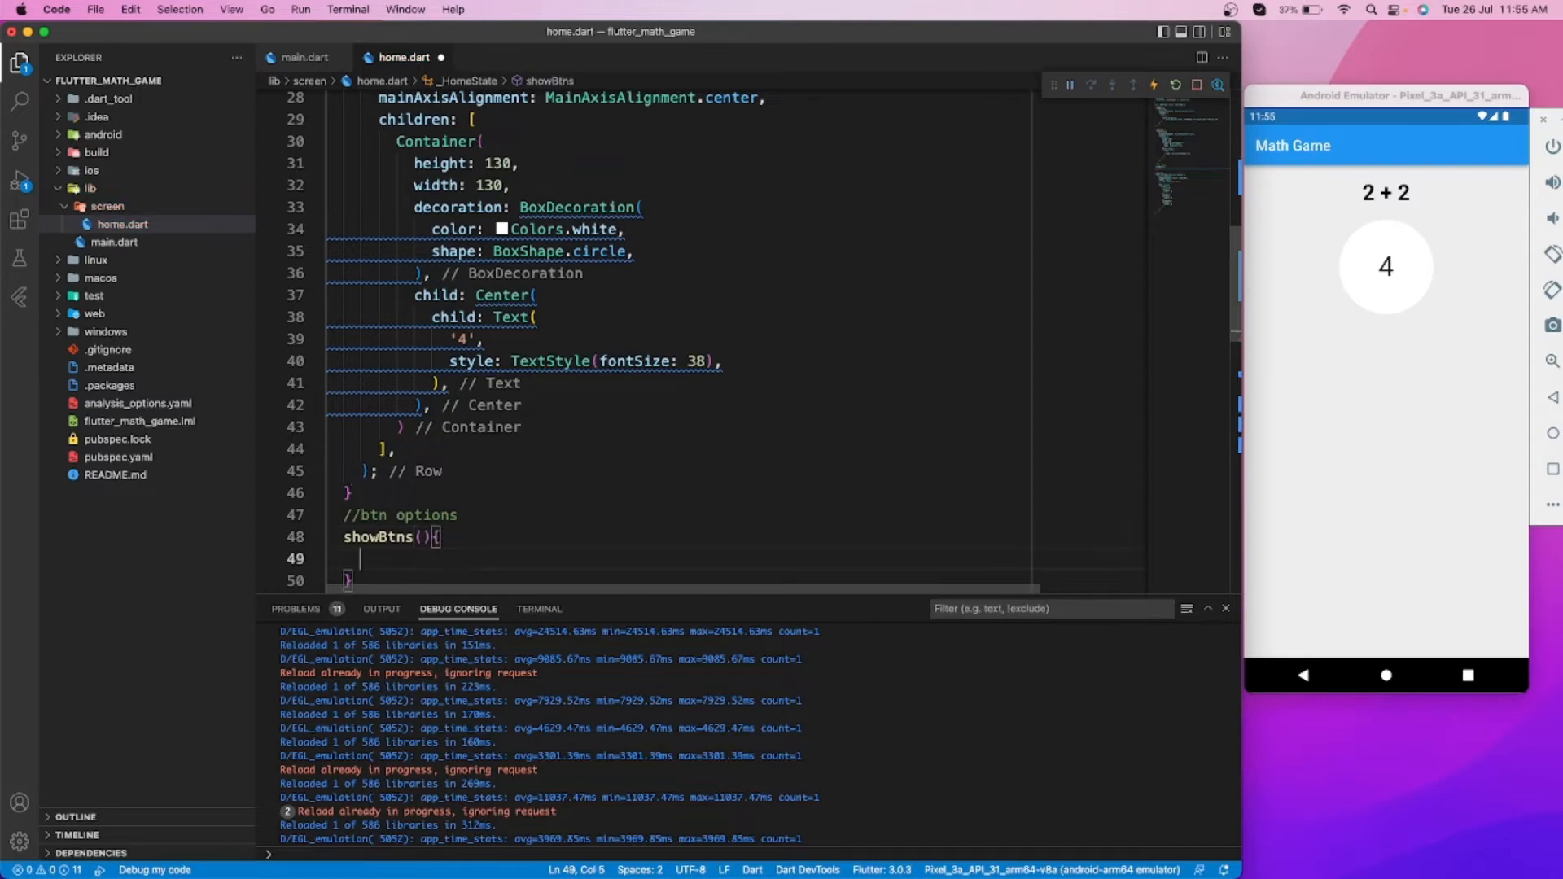
{"action": "type", "text": "return"}
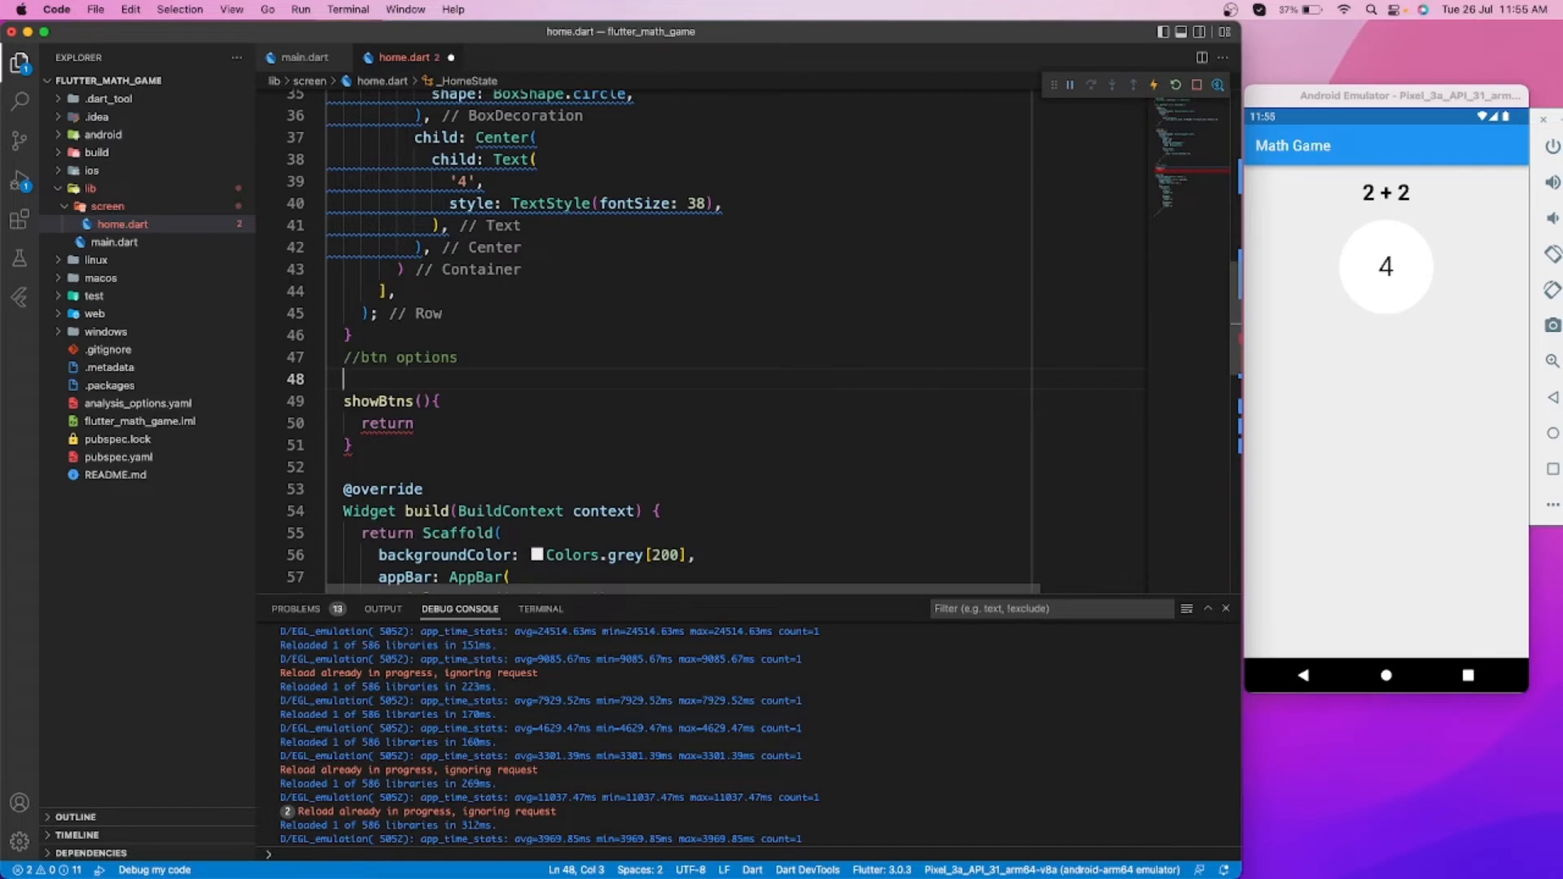
Declare List<String> ansBtns holding the digit strings '1' through '9' and '0'
{"action": "type", "text": "List<String> ans"}
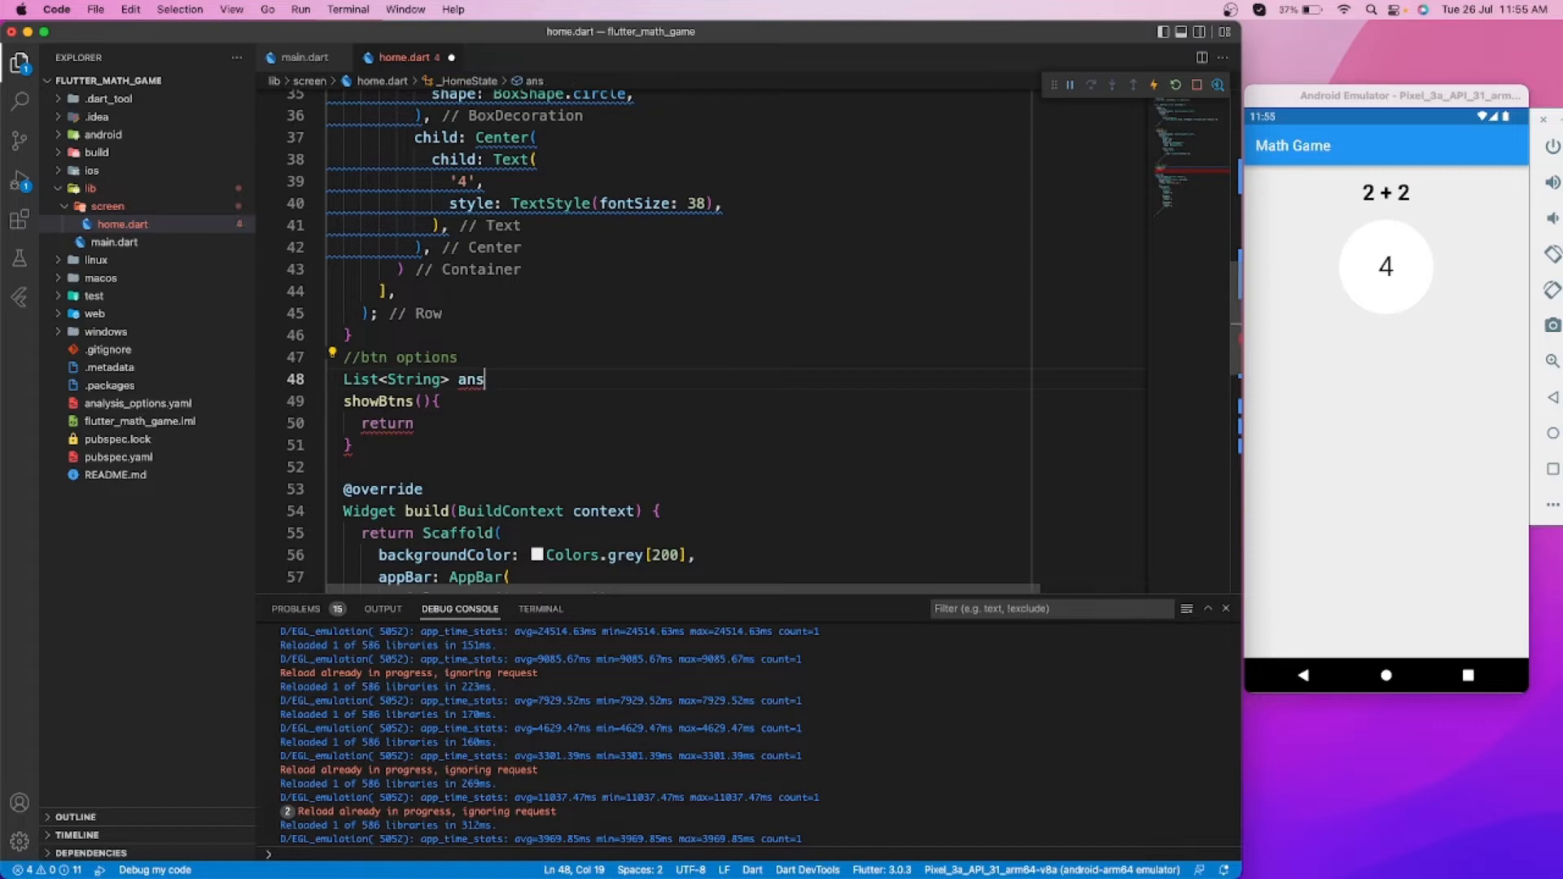
{"action": "type", "text": "Btns("}
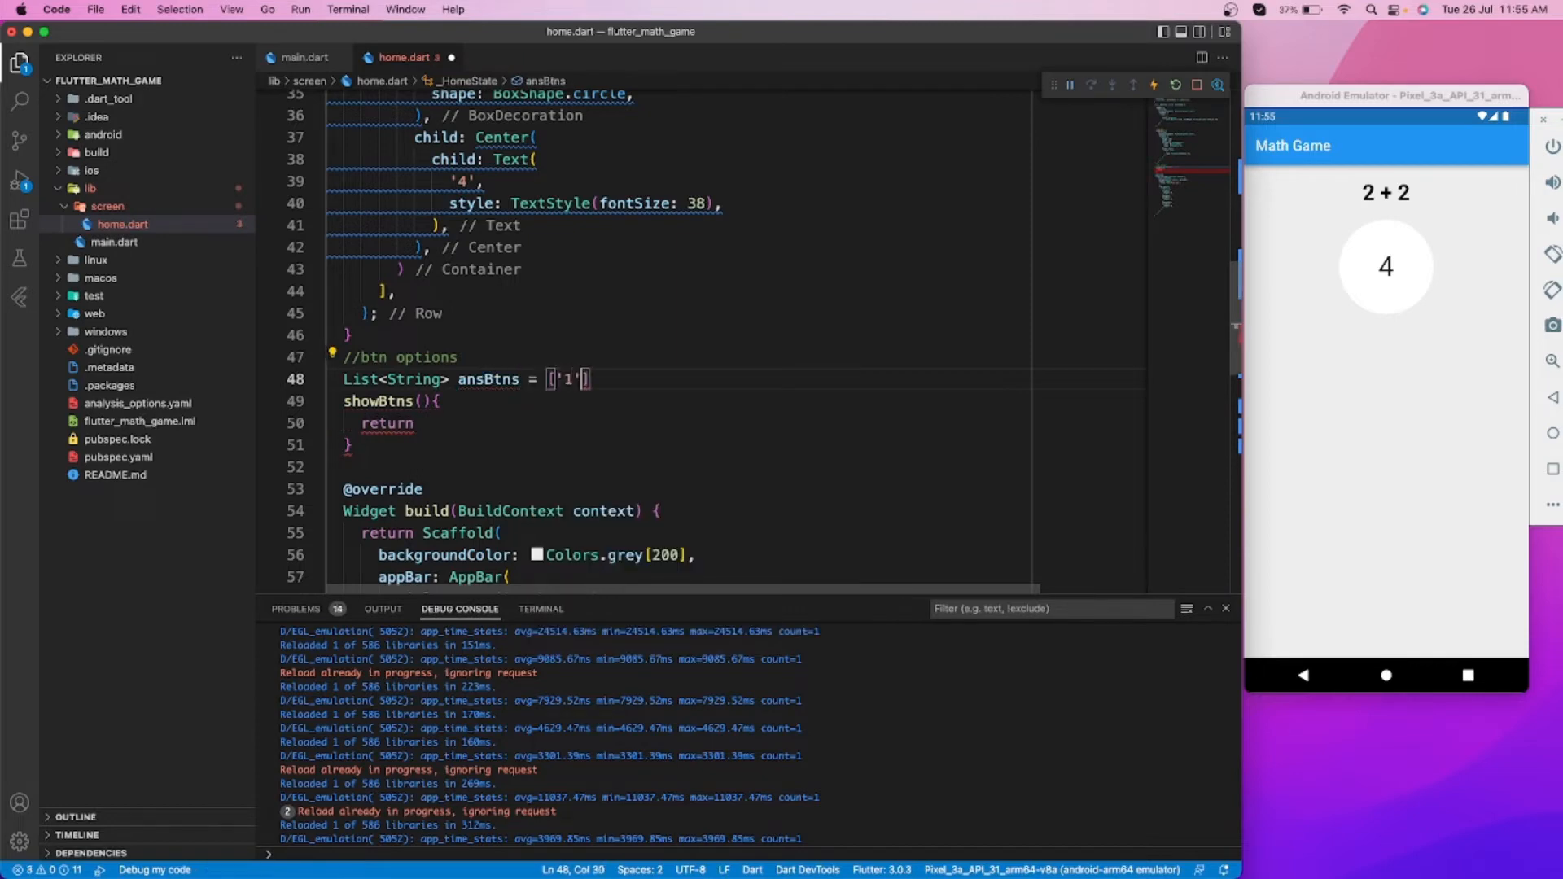
{"action": "type", "text": ", '2','3','4','5','6','7','8','9','0"}
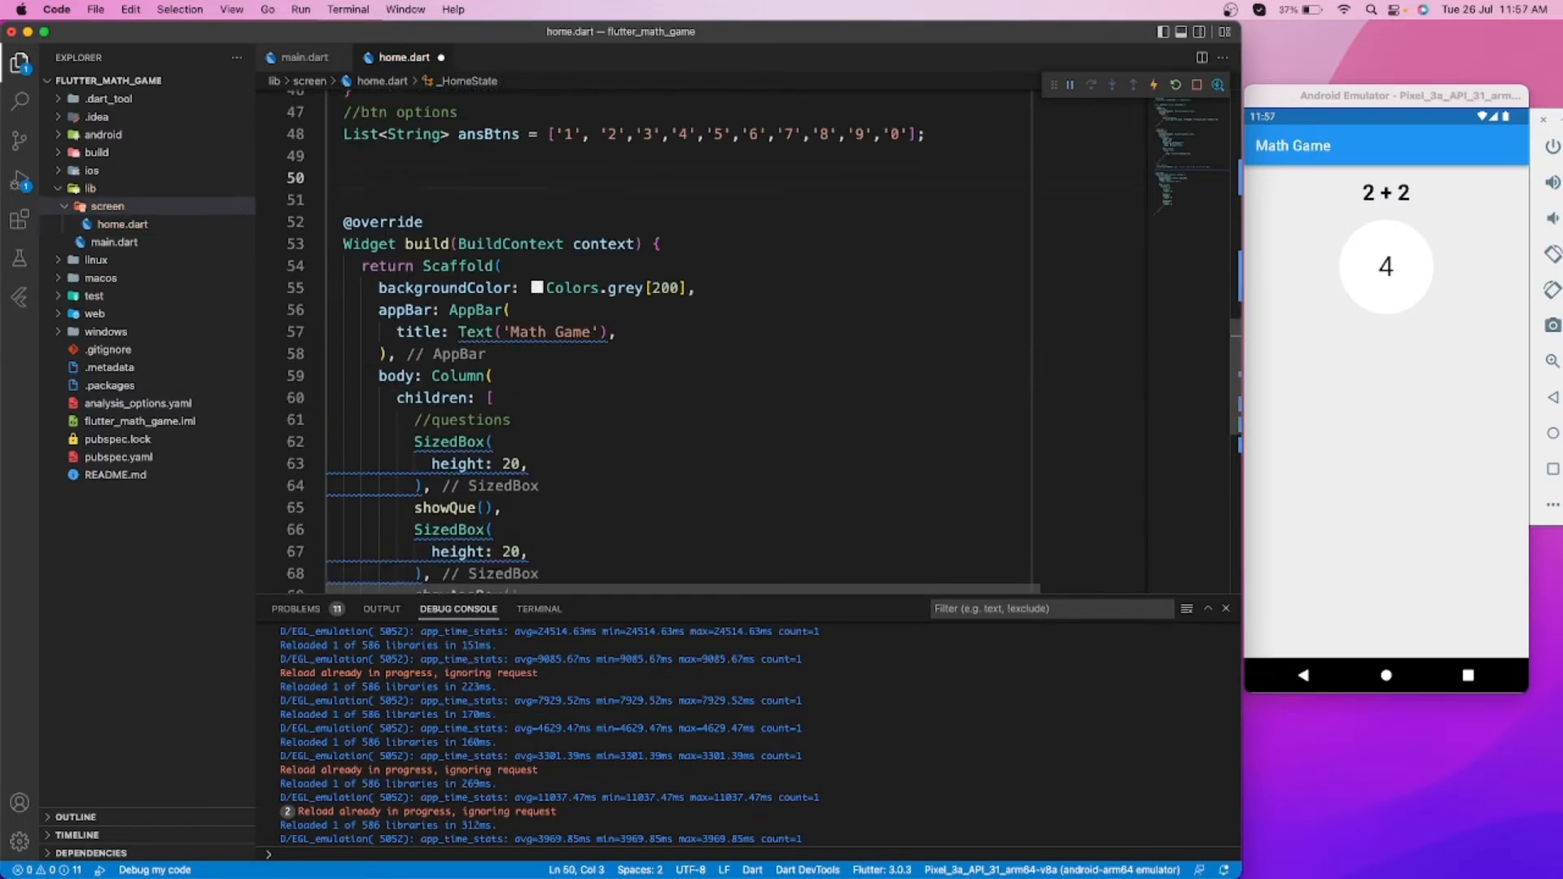
Under //for btns add a padded Container with child Text('1') at fontSize 20
{"action": "scroll", "scroll_direction": "down", "scroll_amount": 3}
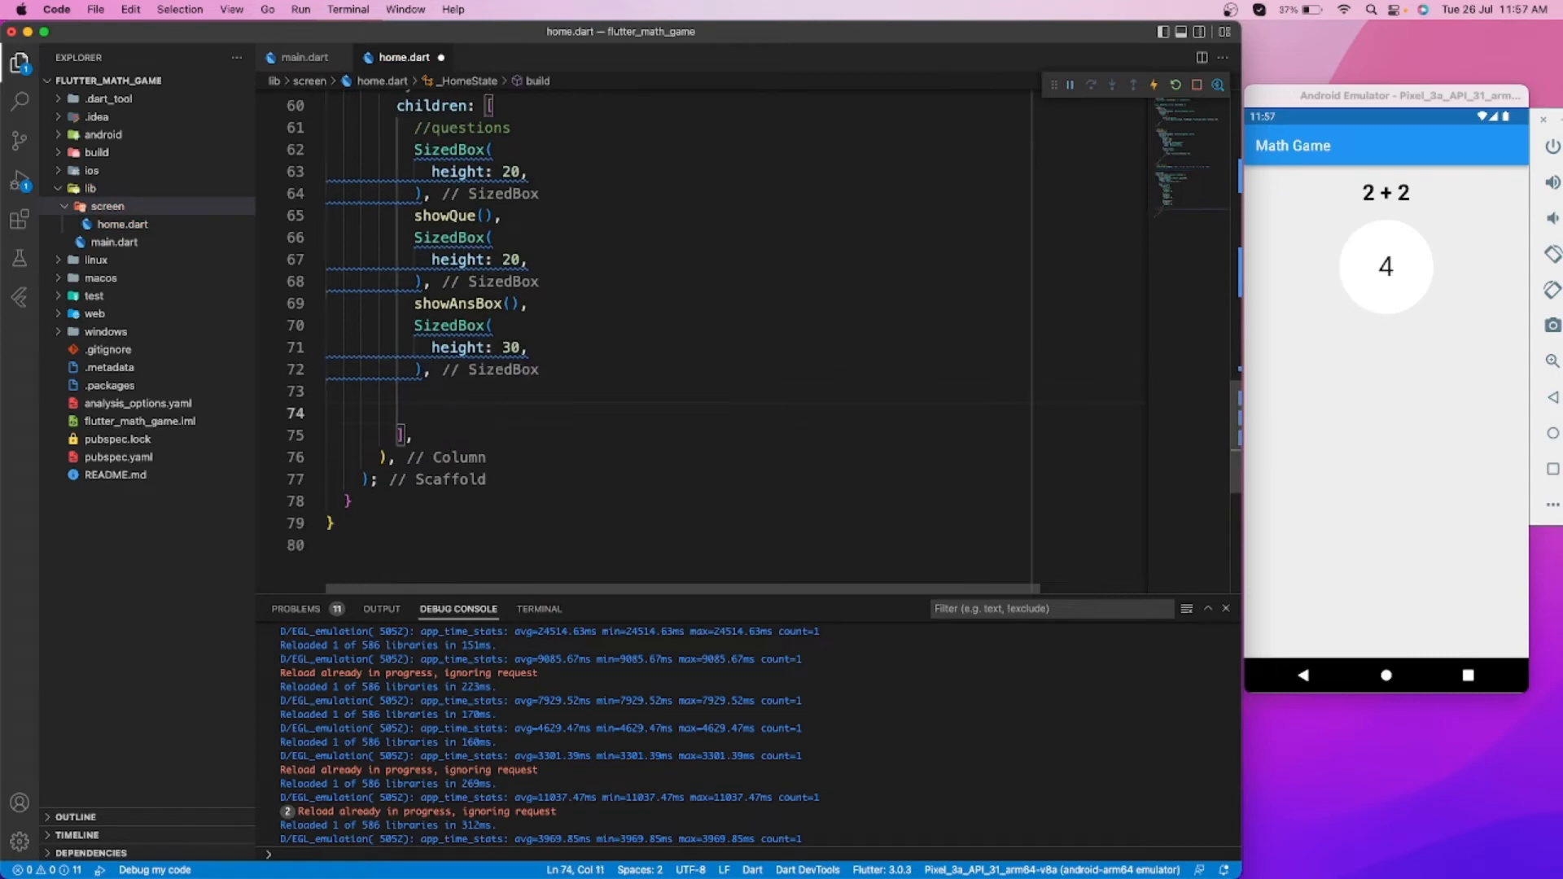
{"action": "type", "text": "Container()"}
{"action": "left_click", "coordinate": [736, 391]}
{"action": "type", "text": "//for btns"}
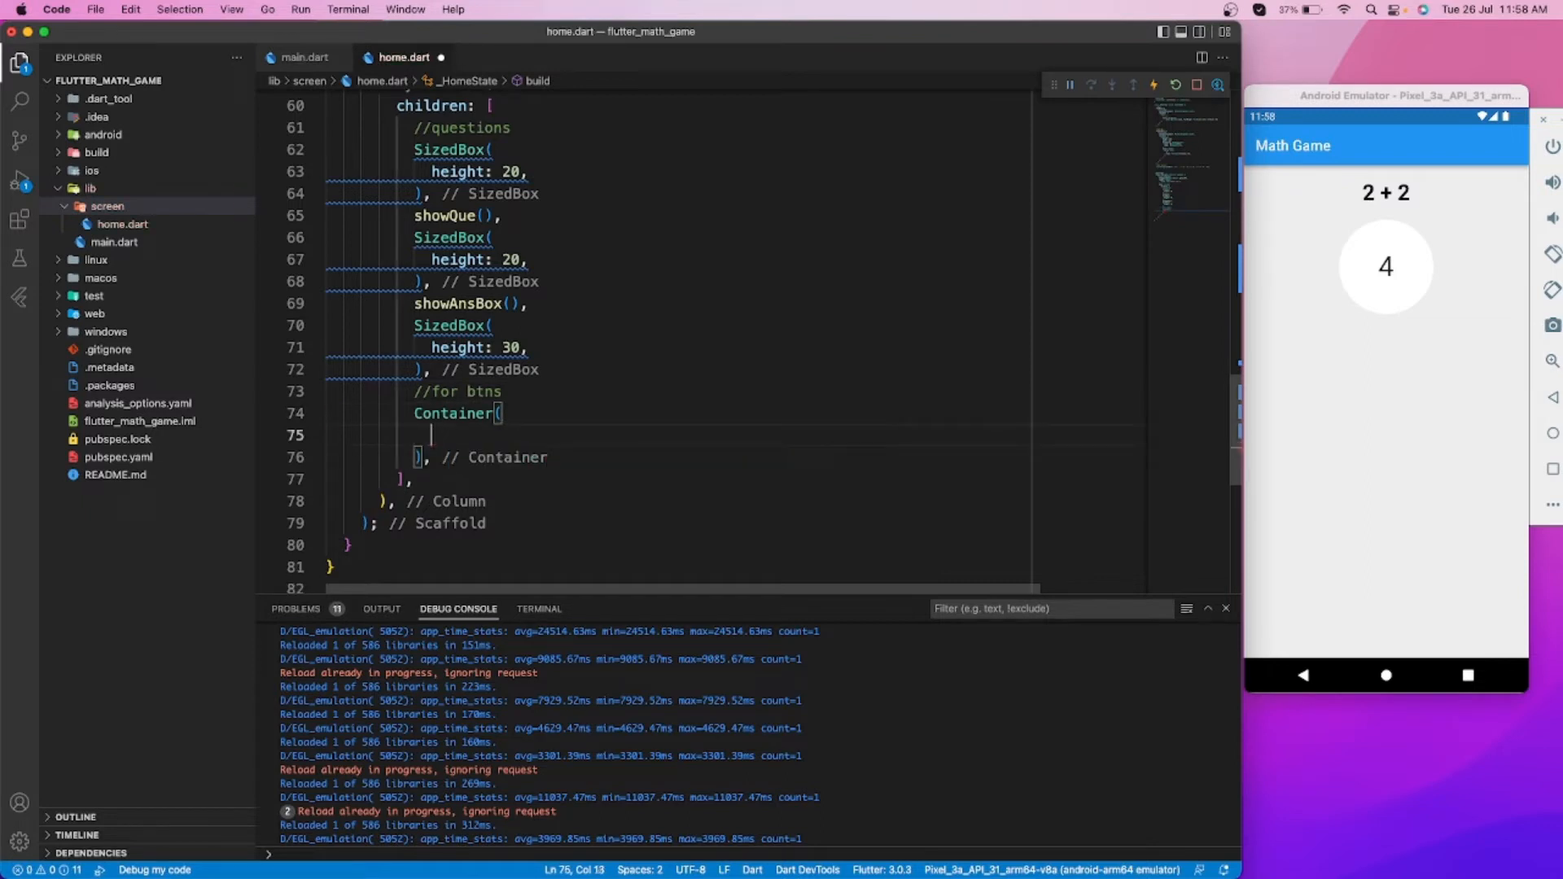
{"action": "type", "text": "child: Text(),"}
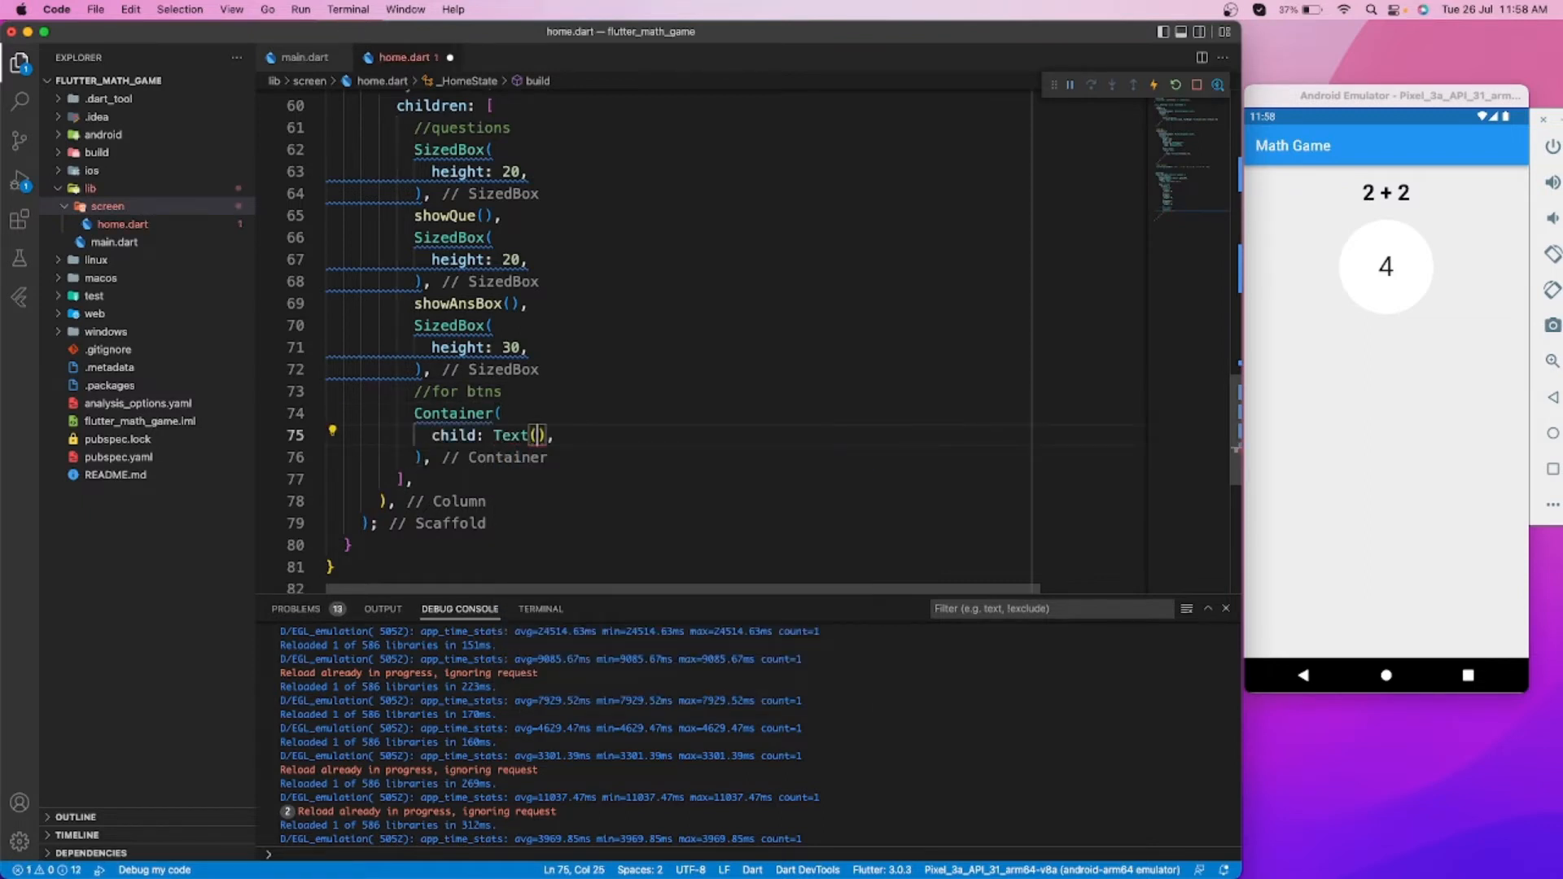
{"action": "type", "text": "'1', style:  ,"}
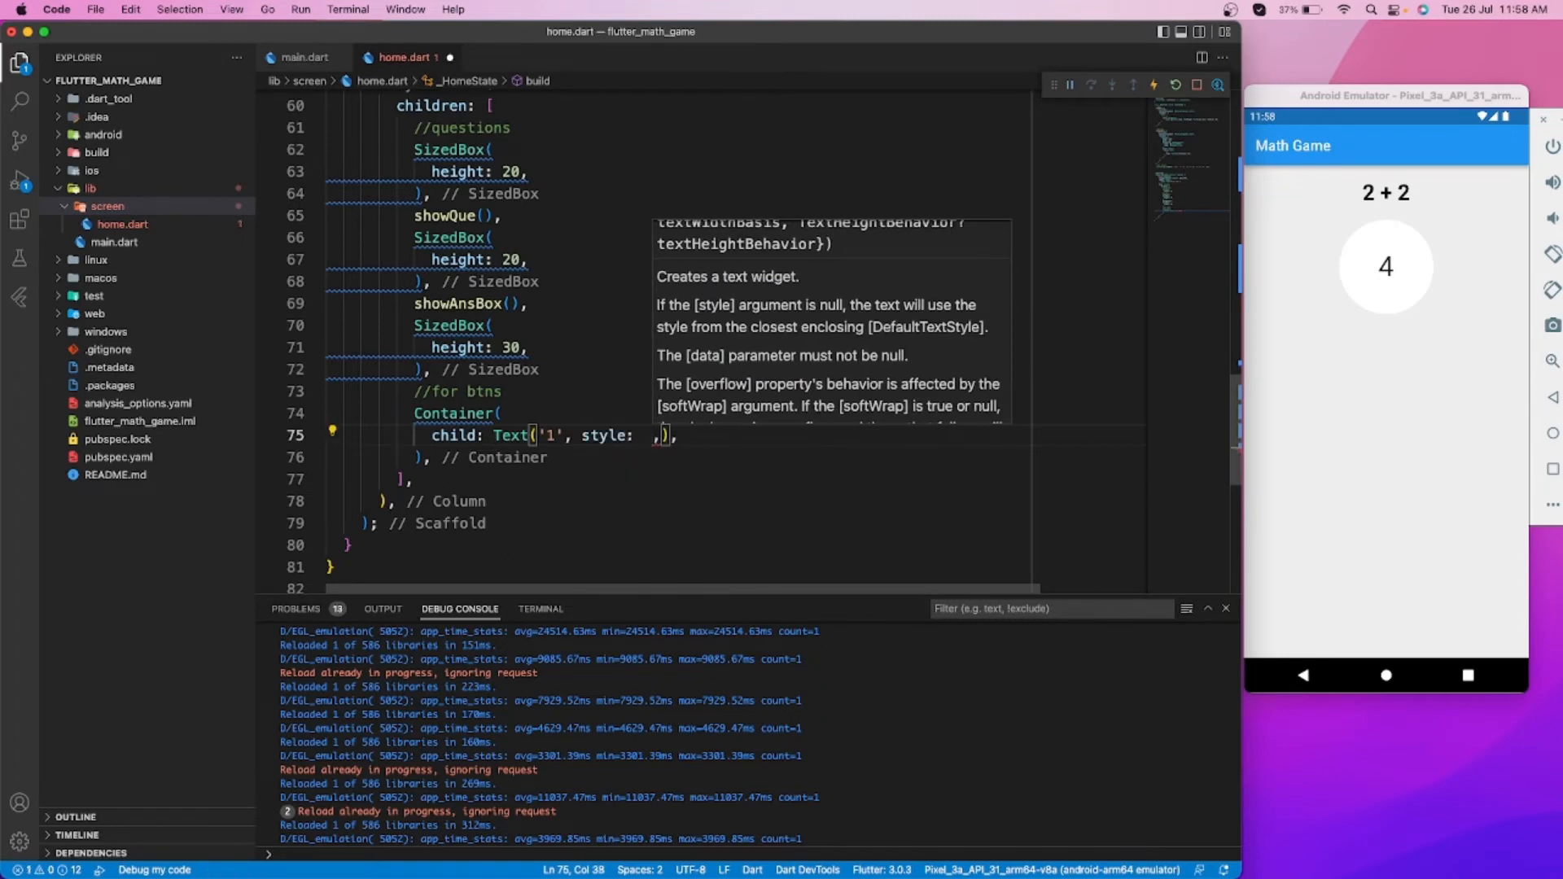
{"action": "type", "text": "fon"}
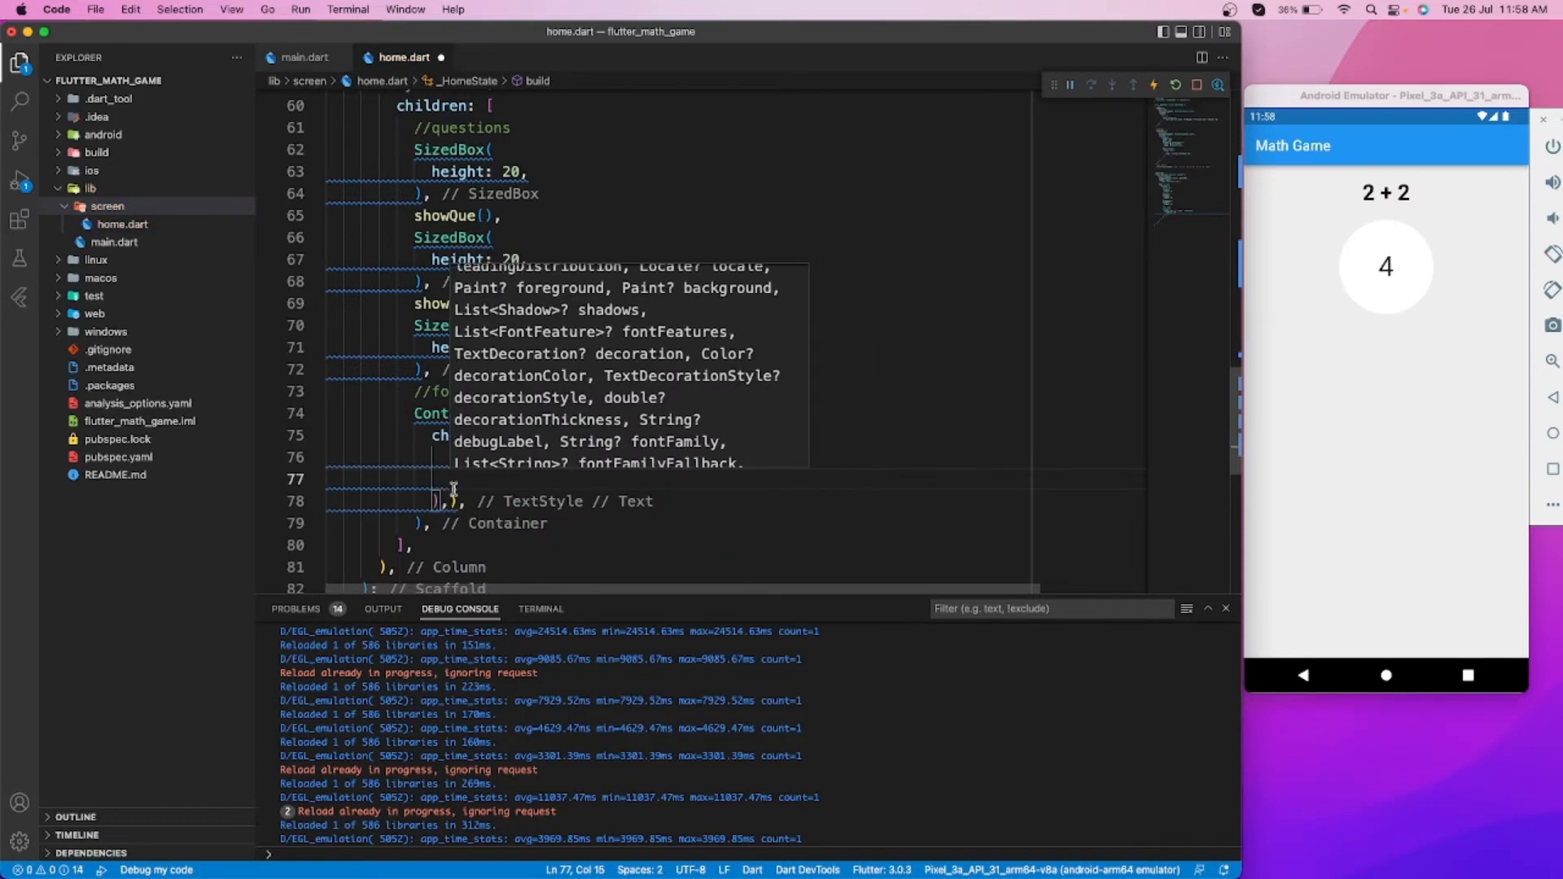
Wrap the Text in a Center via Quick Fix and adjust the padding value
{"action": "left_click", "coordinate": [337, 434]}
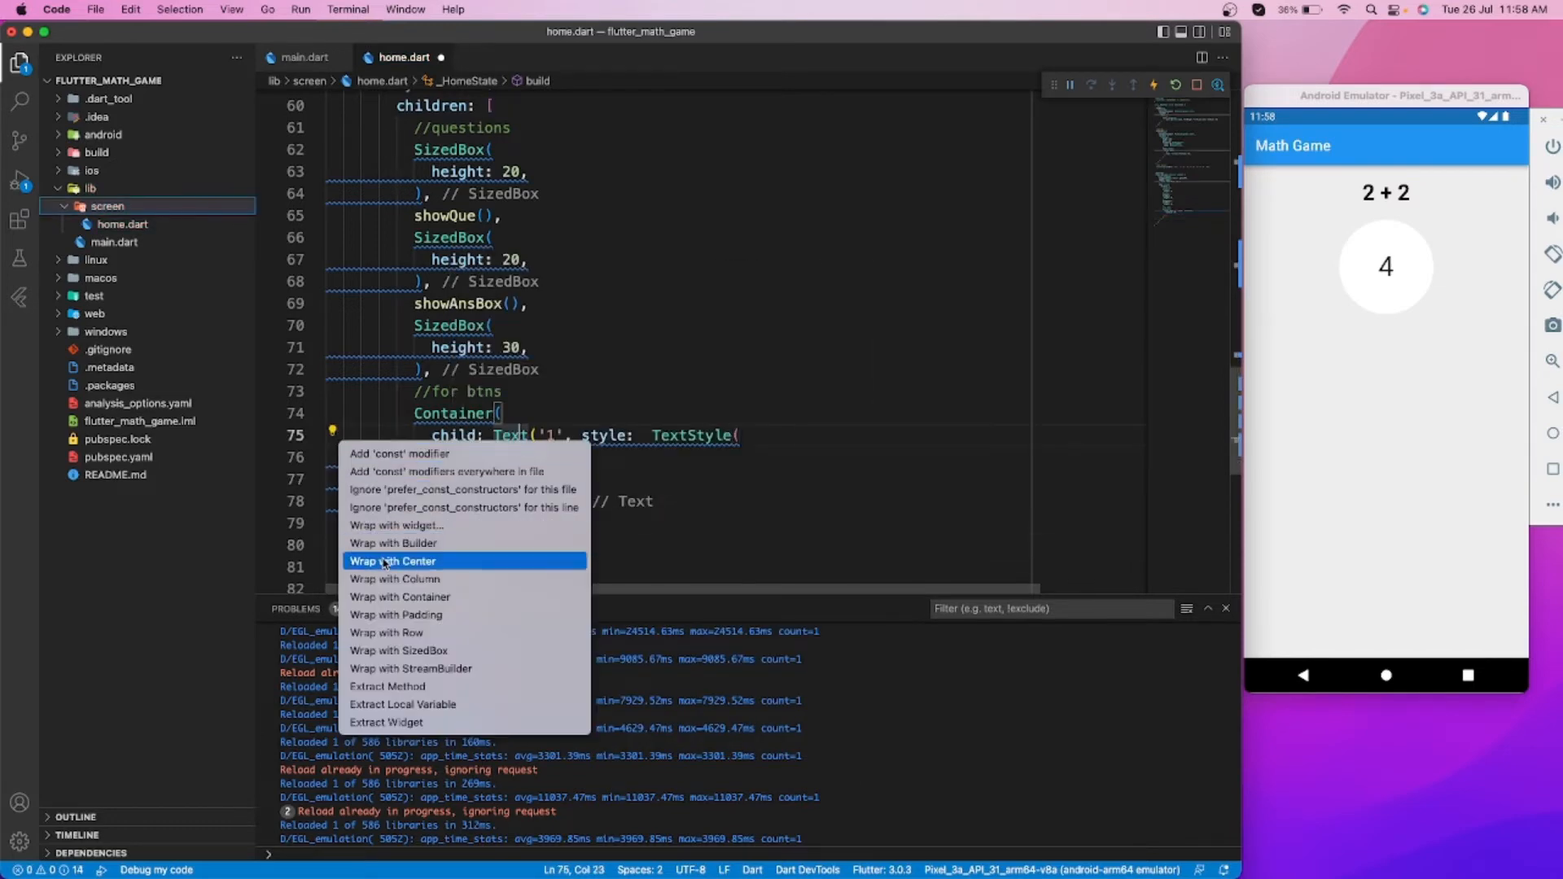
{"action": "left_click", "coordinate": [394, 561]}
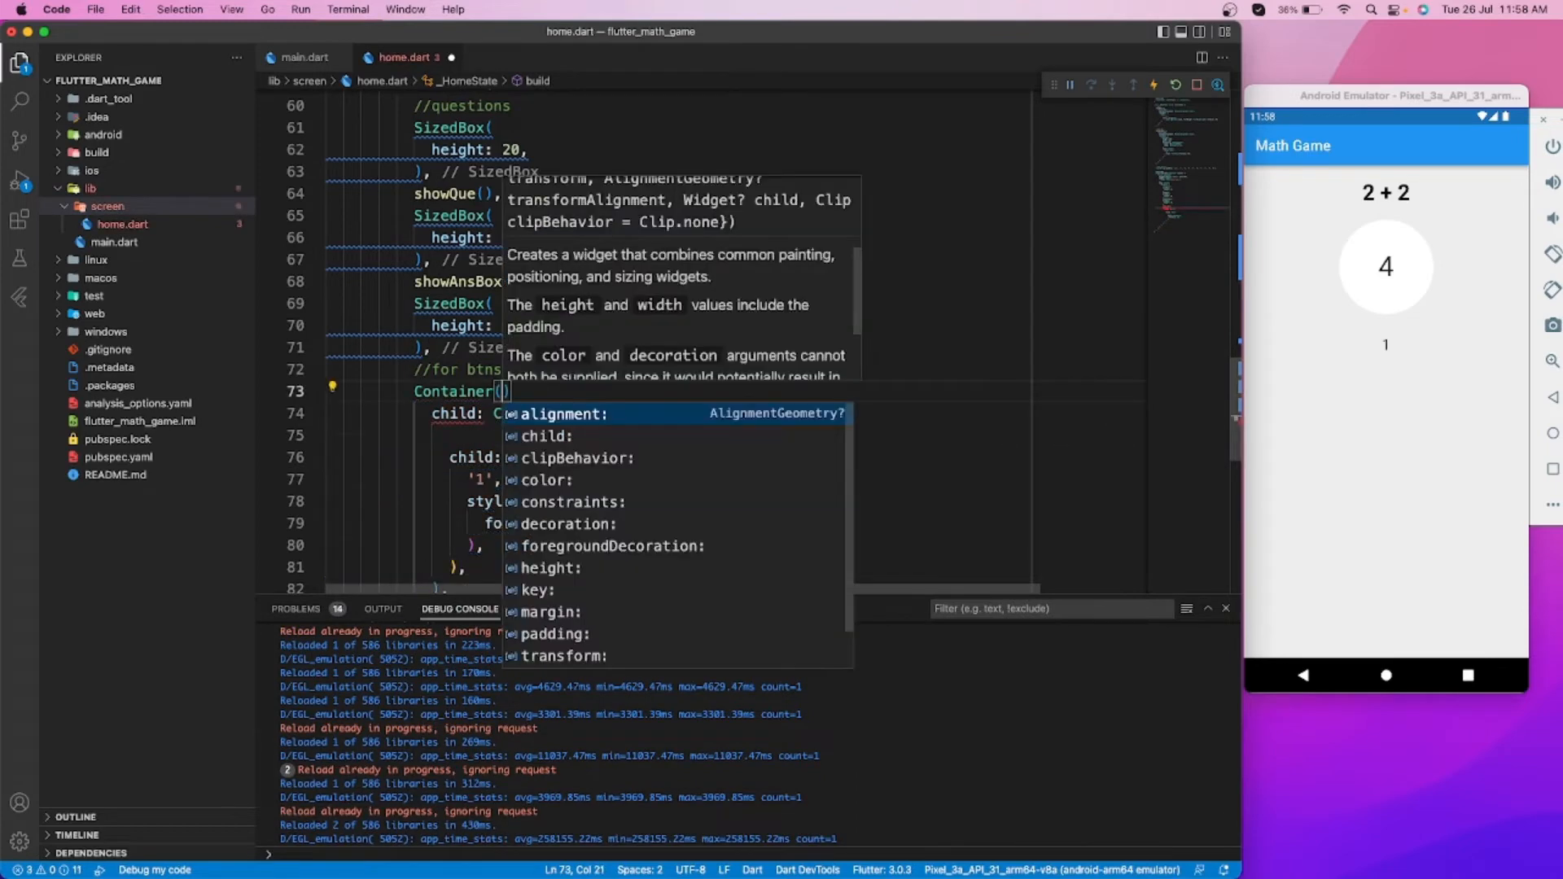
{"action": "type", "text": "9"}
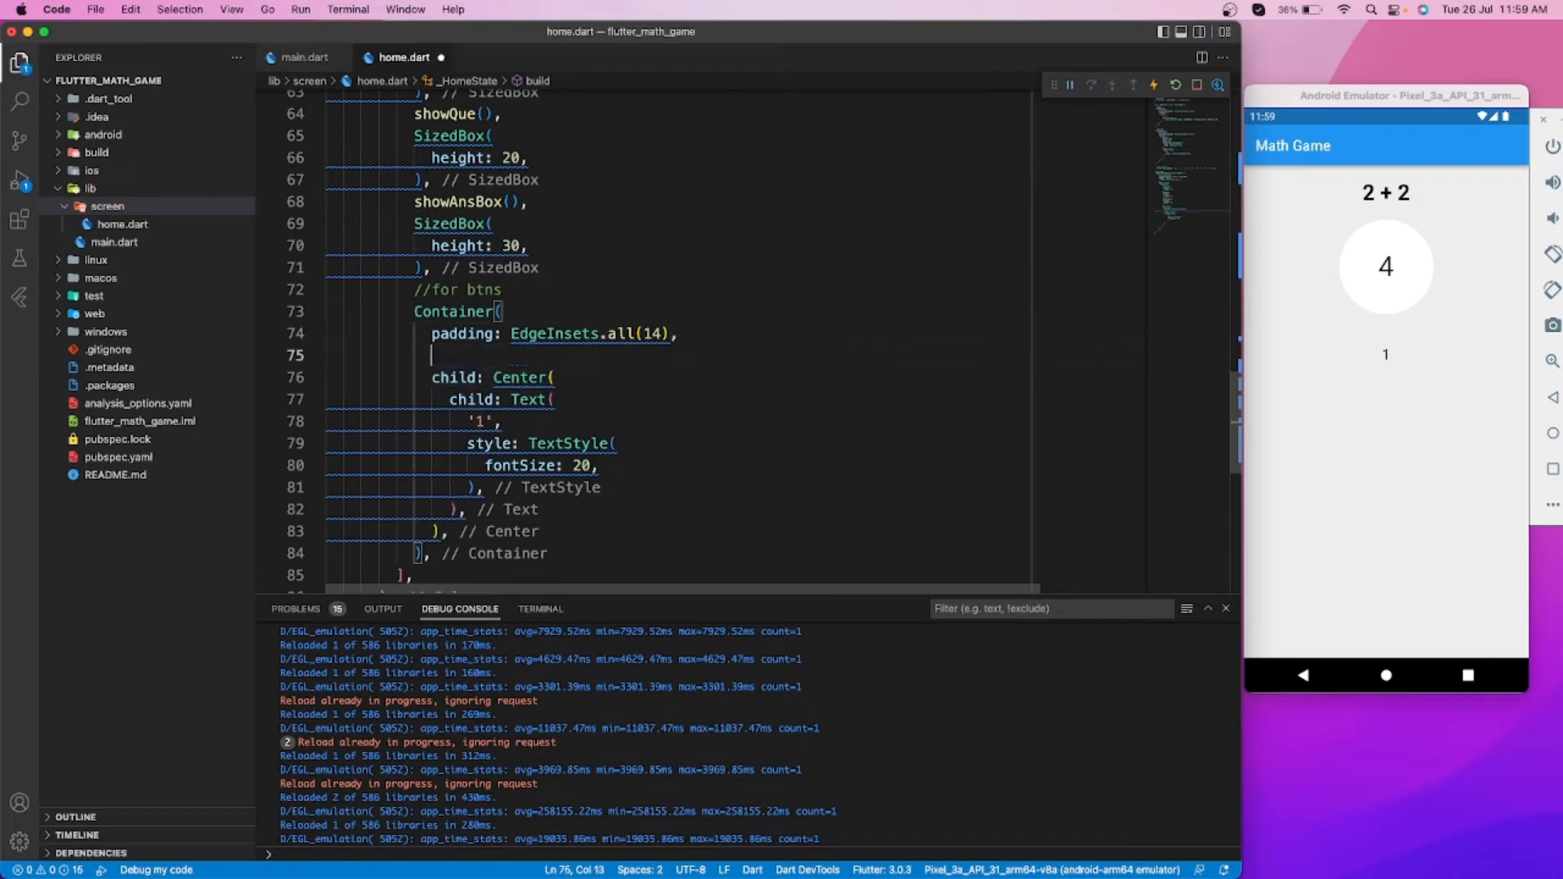
Add decoration: BoxDecoration(color: Colors.white) to the button Container
{"action": "type", "text": "decoration: ,"}
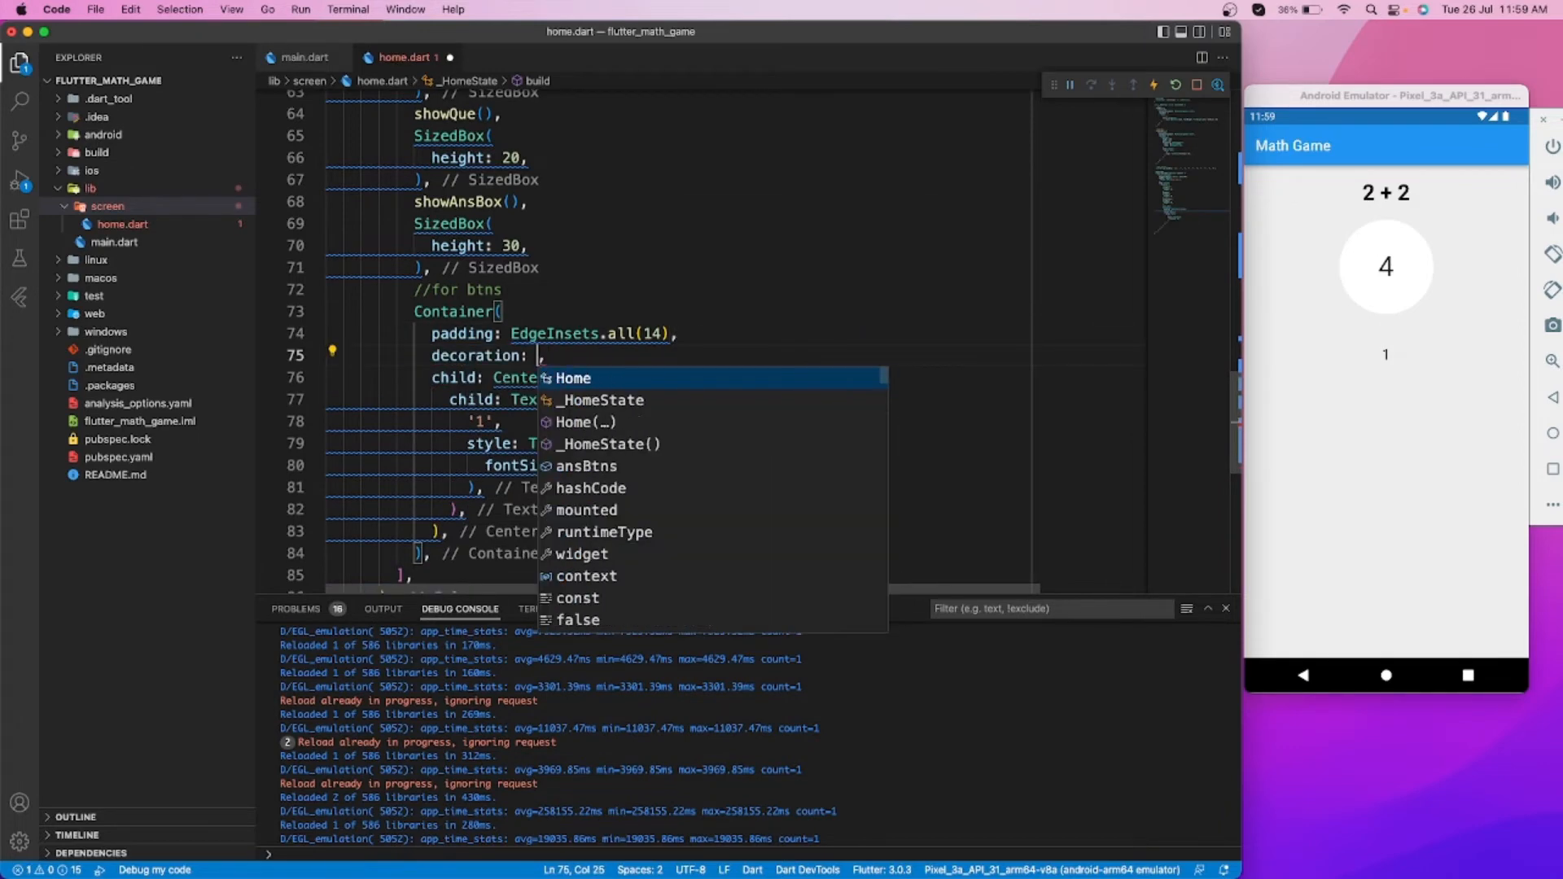
{"action": "type", "text": "Boxde"}
{"action": "type", "text": "color:"}
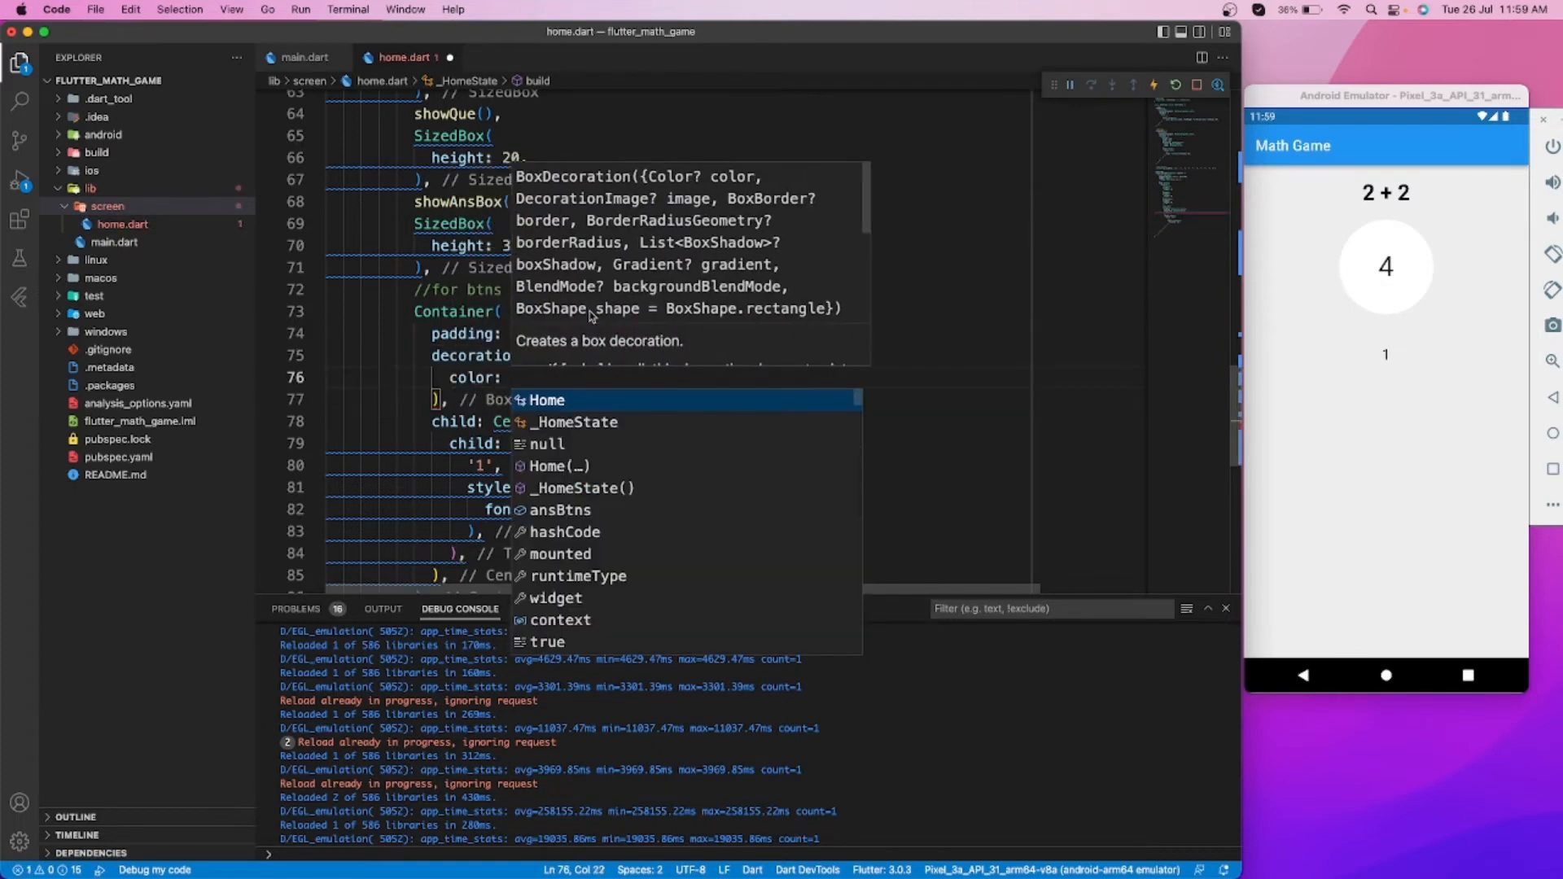
{"action": "type", "text": "coration("}
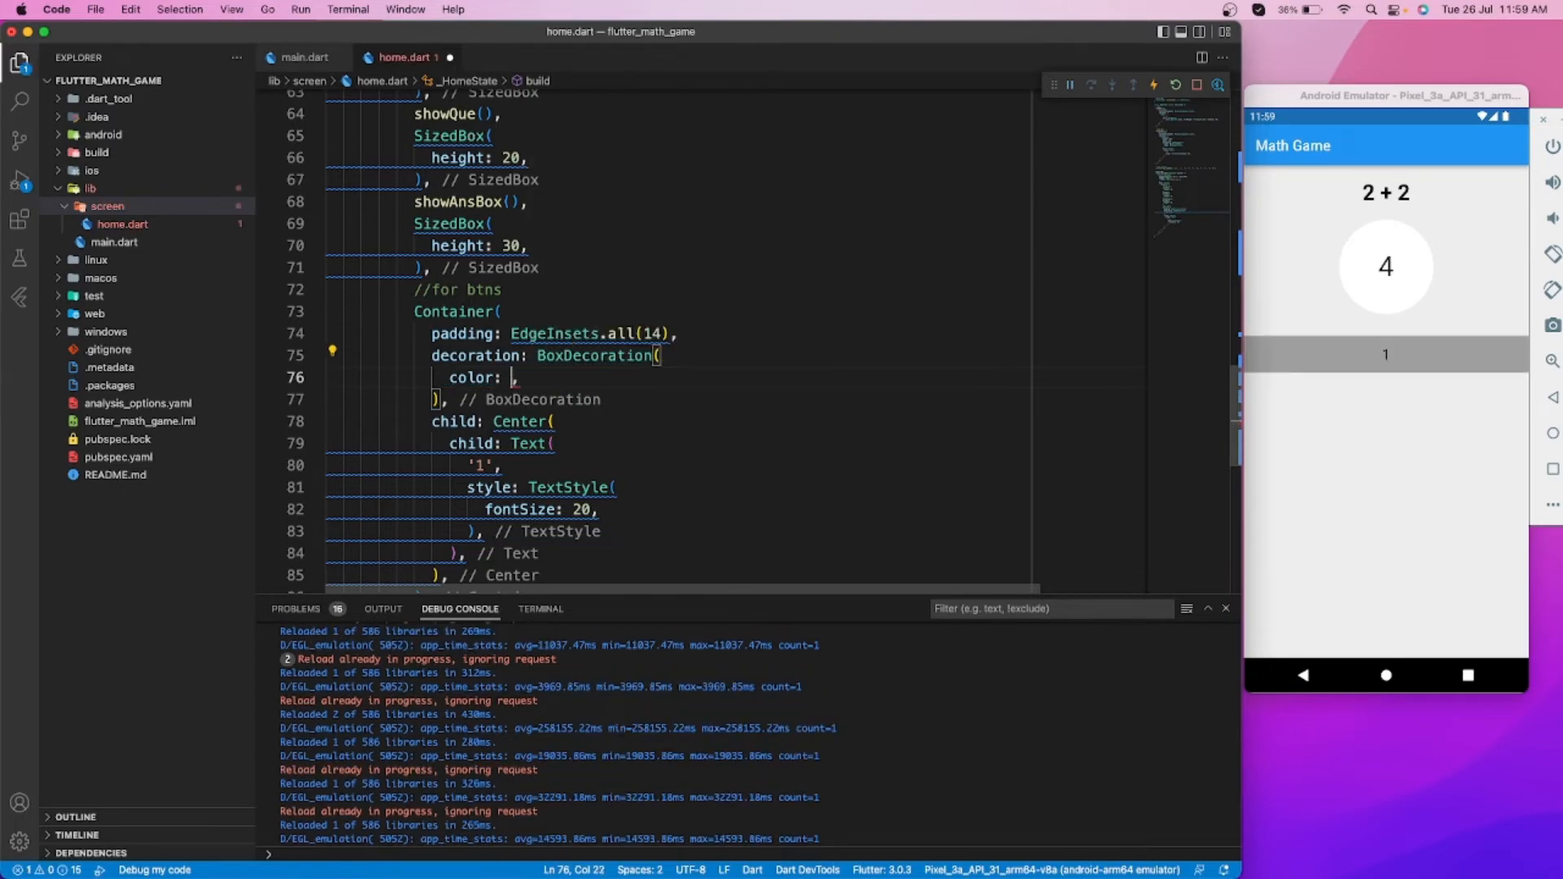
{"action": "type", "text": "white"}
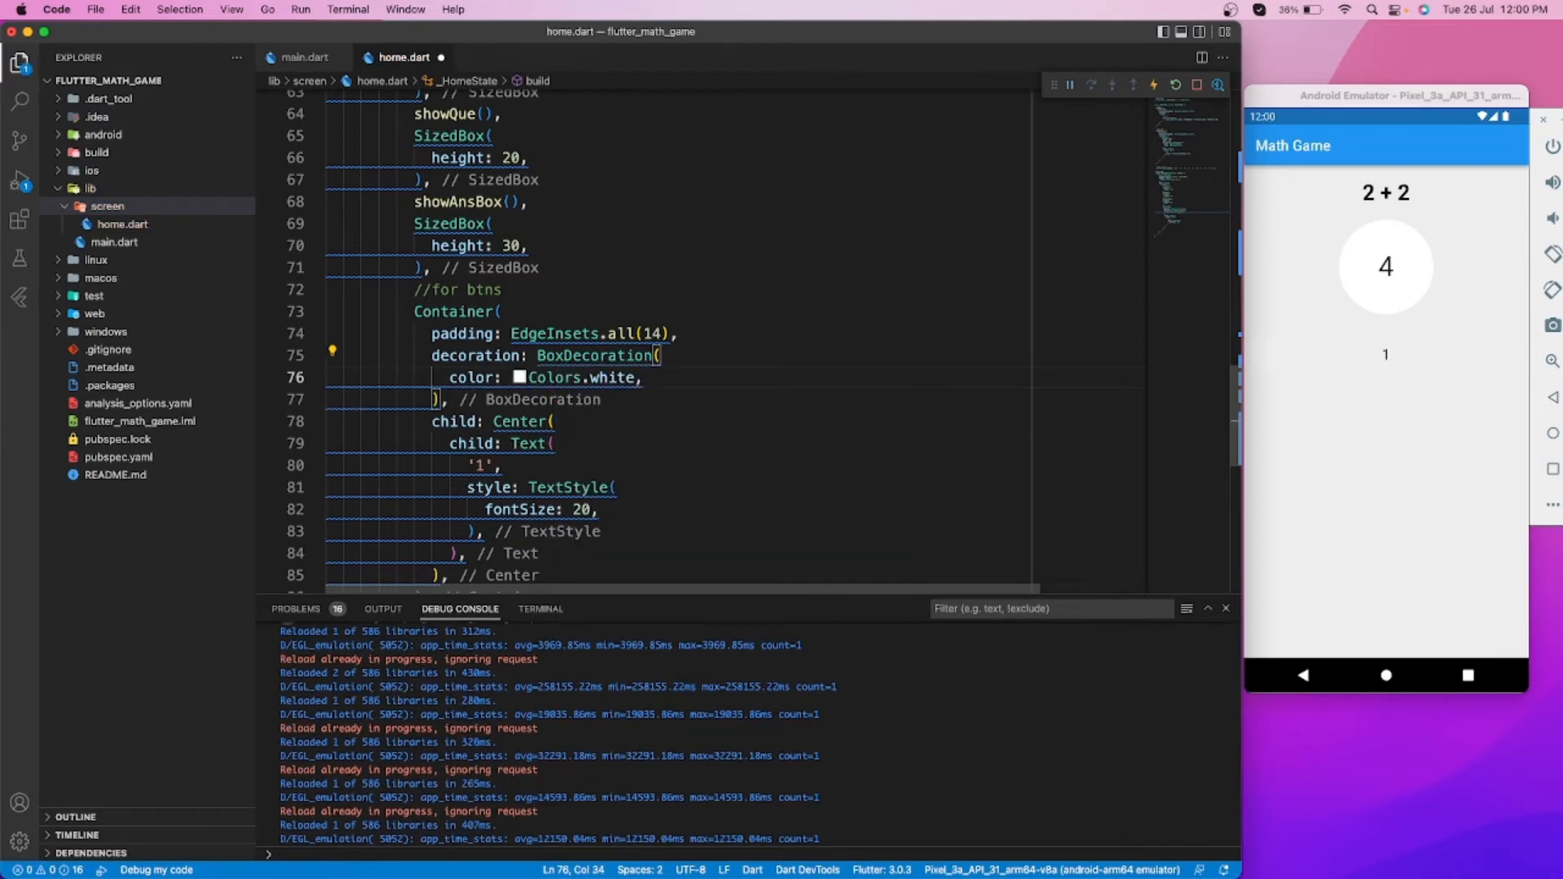
{"action": "type", "text": "shape: BoxShape.circle),"}
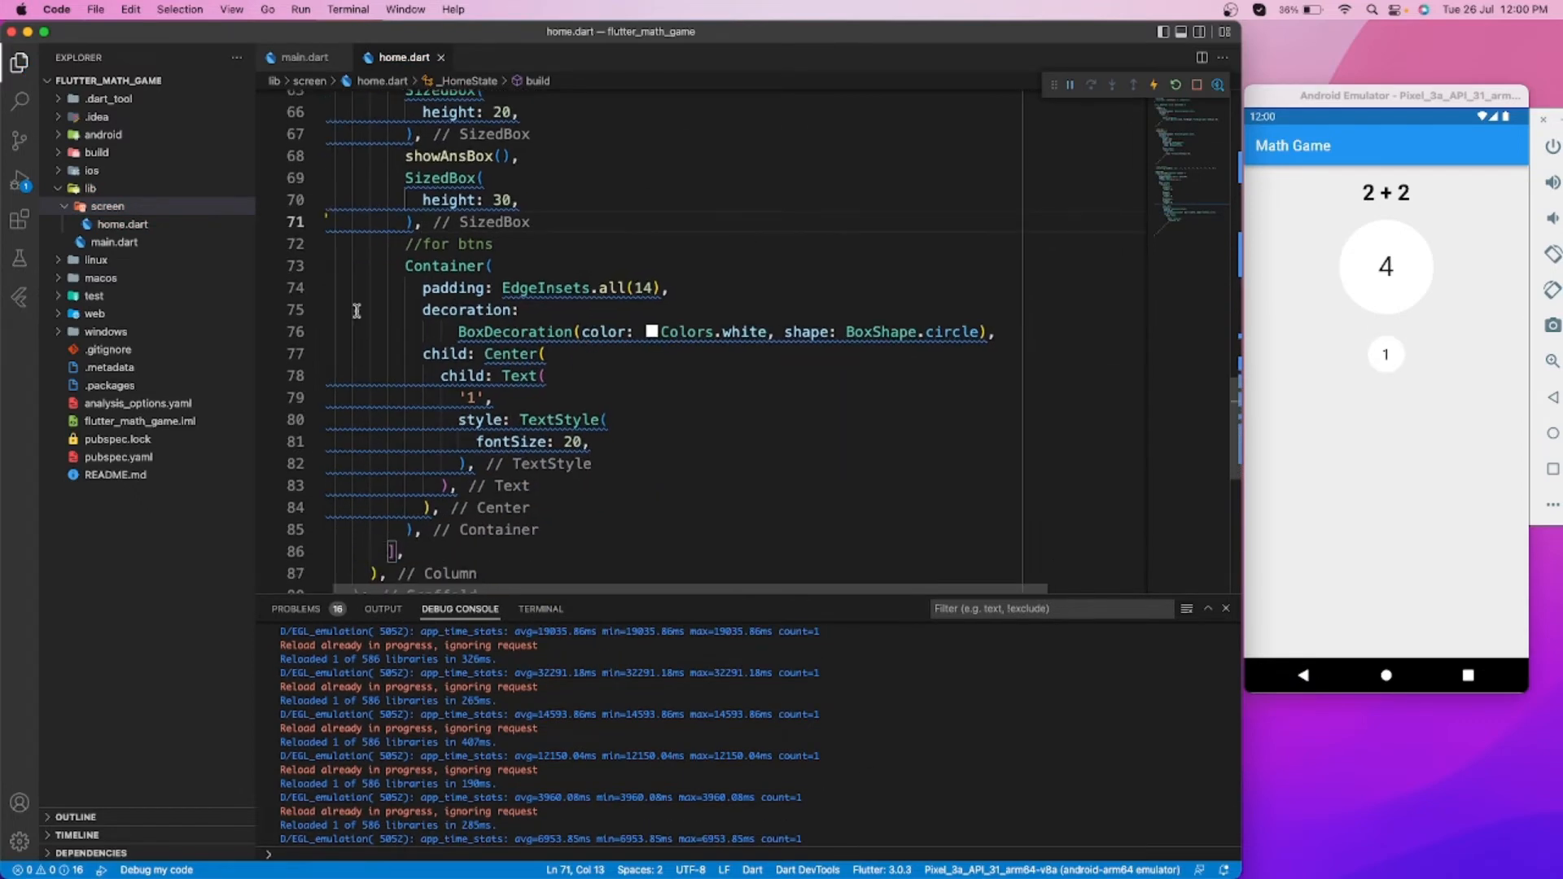
Wrap the round button Container in a GestureDetector with onTap: () and cut it from the Column
{"action": "left_click", "coordinate": [423, 529]}
{"action": "type", "text": "GestureDetector("}
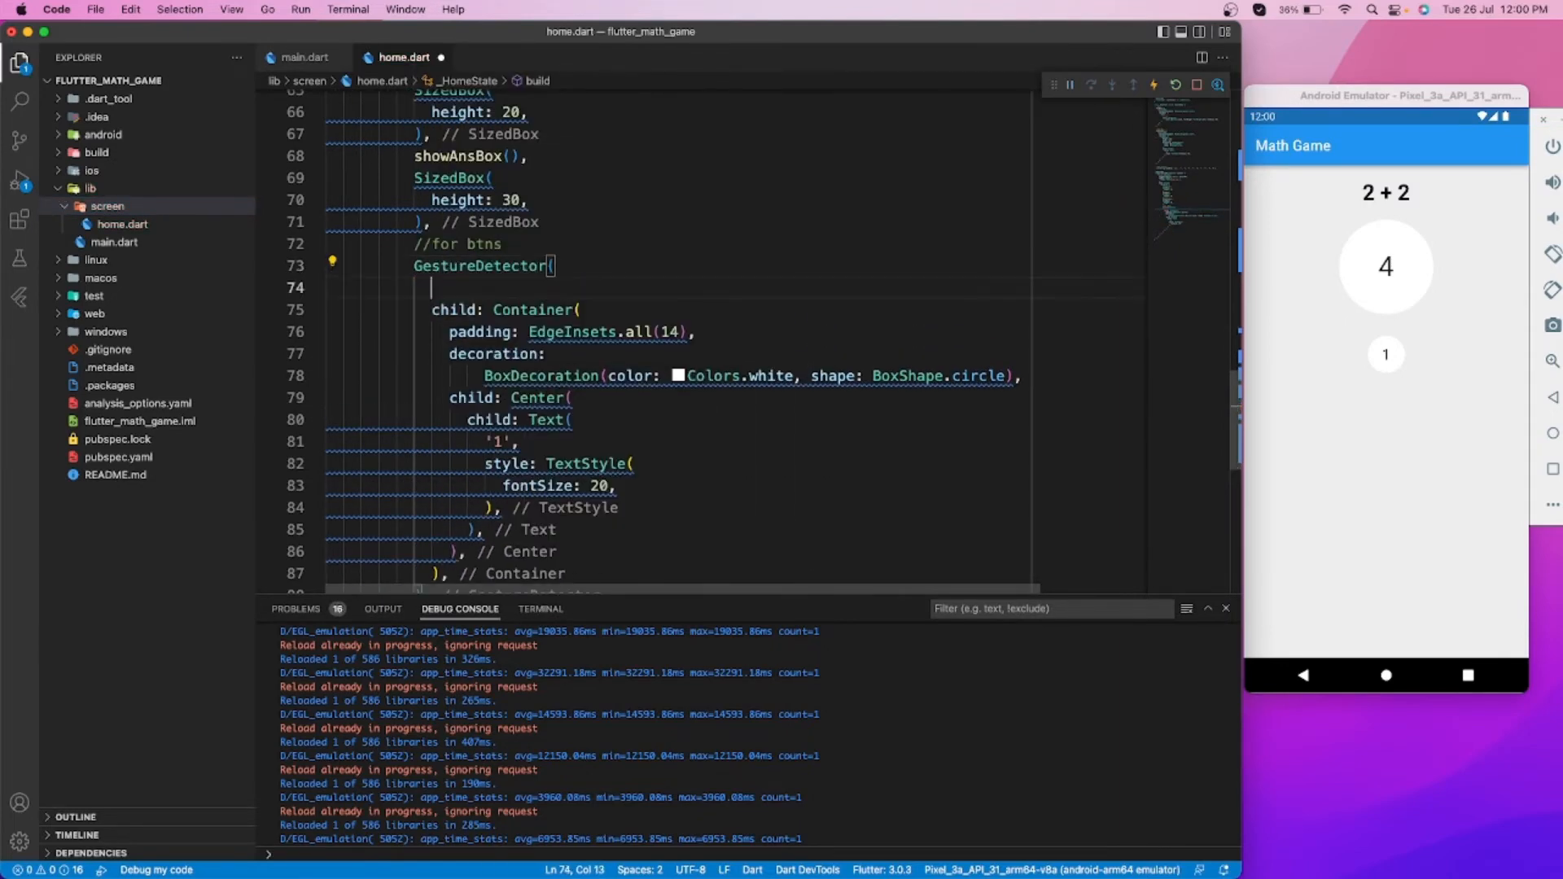
{"action": "type", "text": "onTap: (),"}
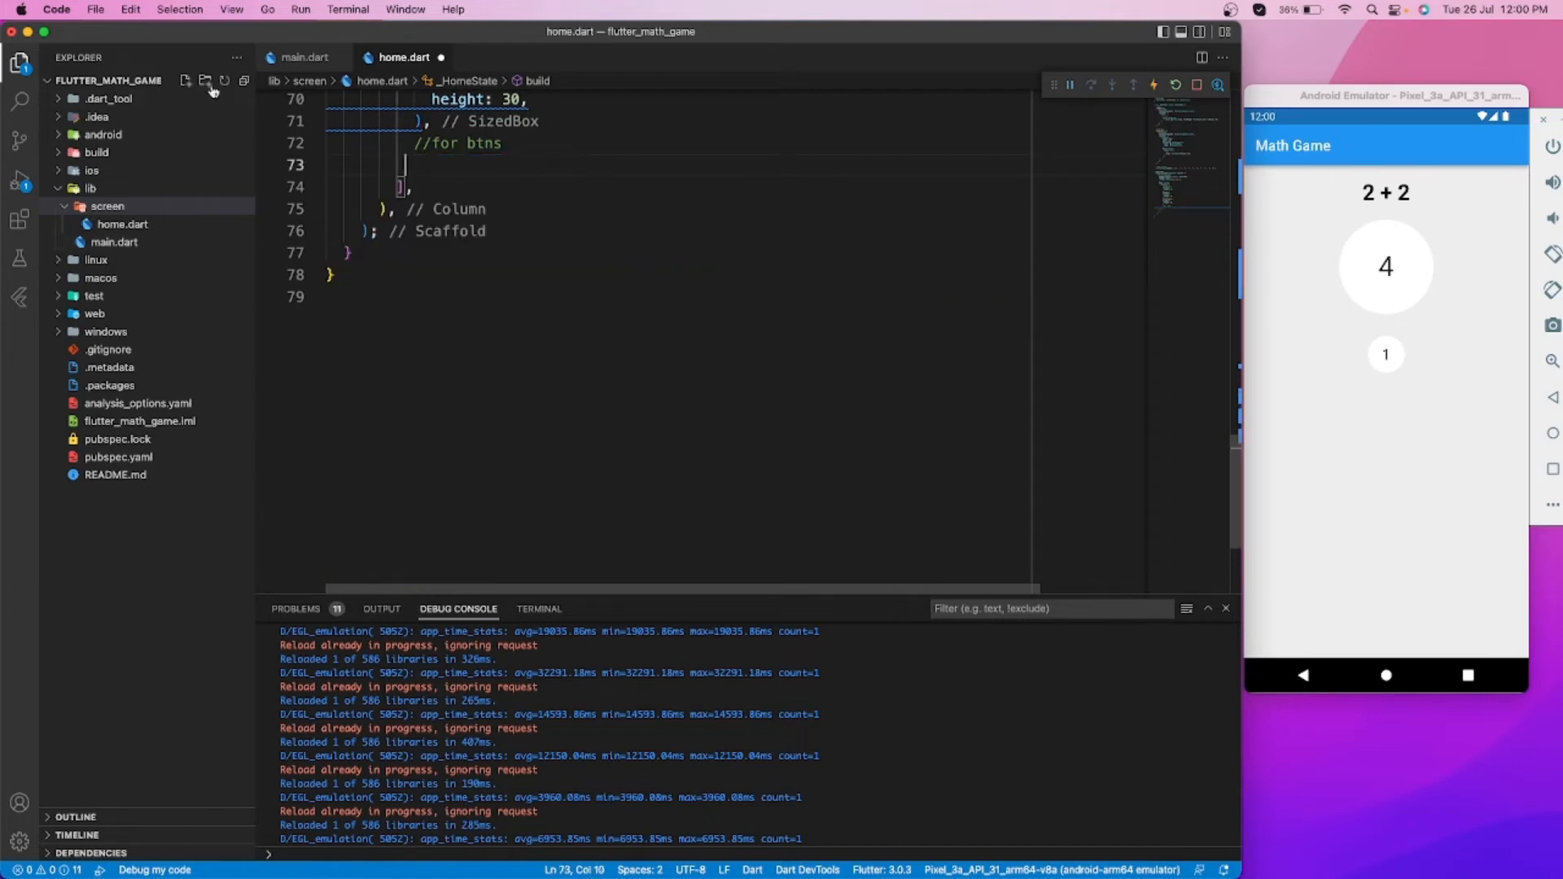
Create btn.dart with a stateless Btn widget declaring final String title and Function() ontap
{"action": "left_click", "coordinate": [184, 81]}
{"action": "type", "text": "s"}
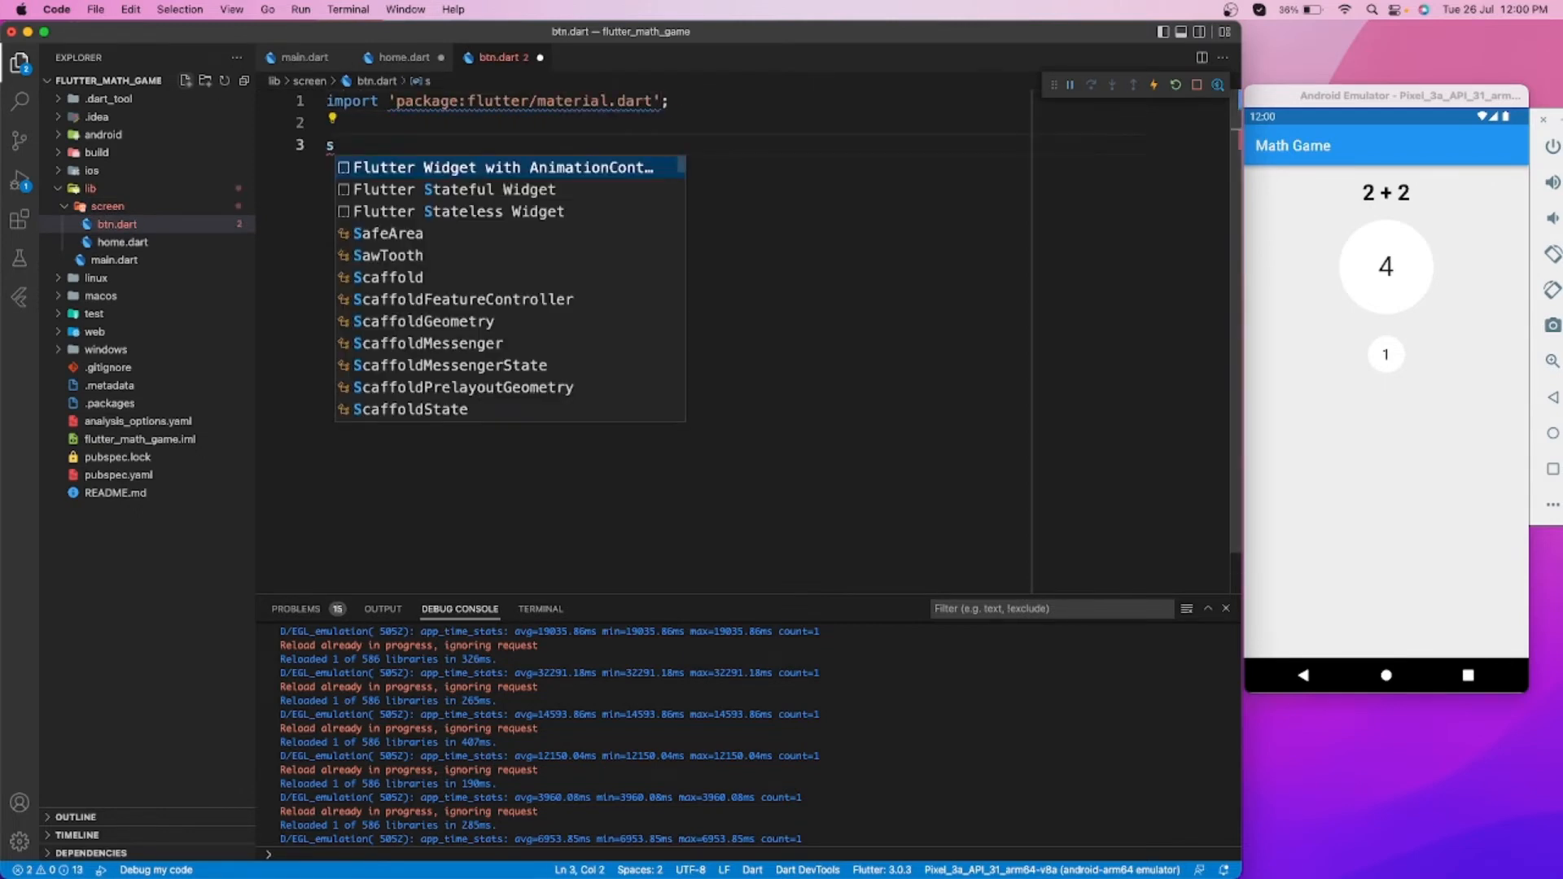
{"action": "left_click", "coordinate": [455, 210]}
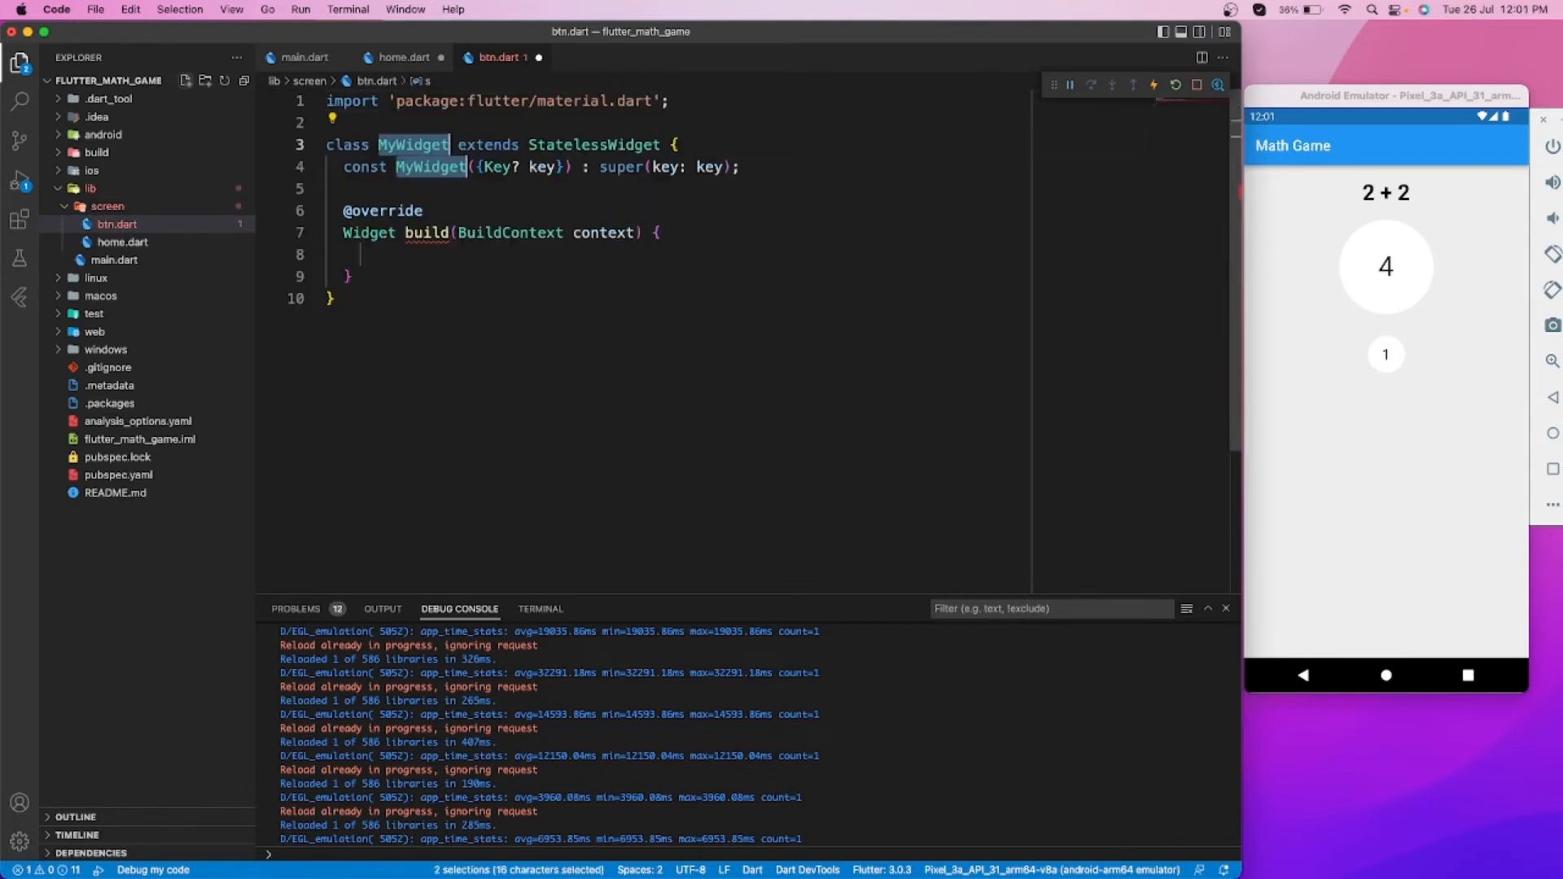
{"action": "type", "text": "Btn"}
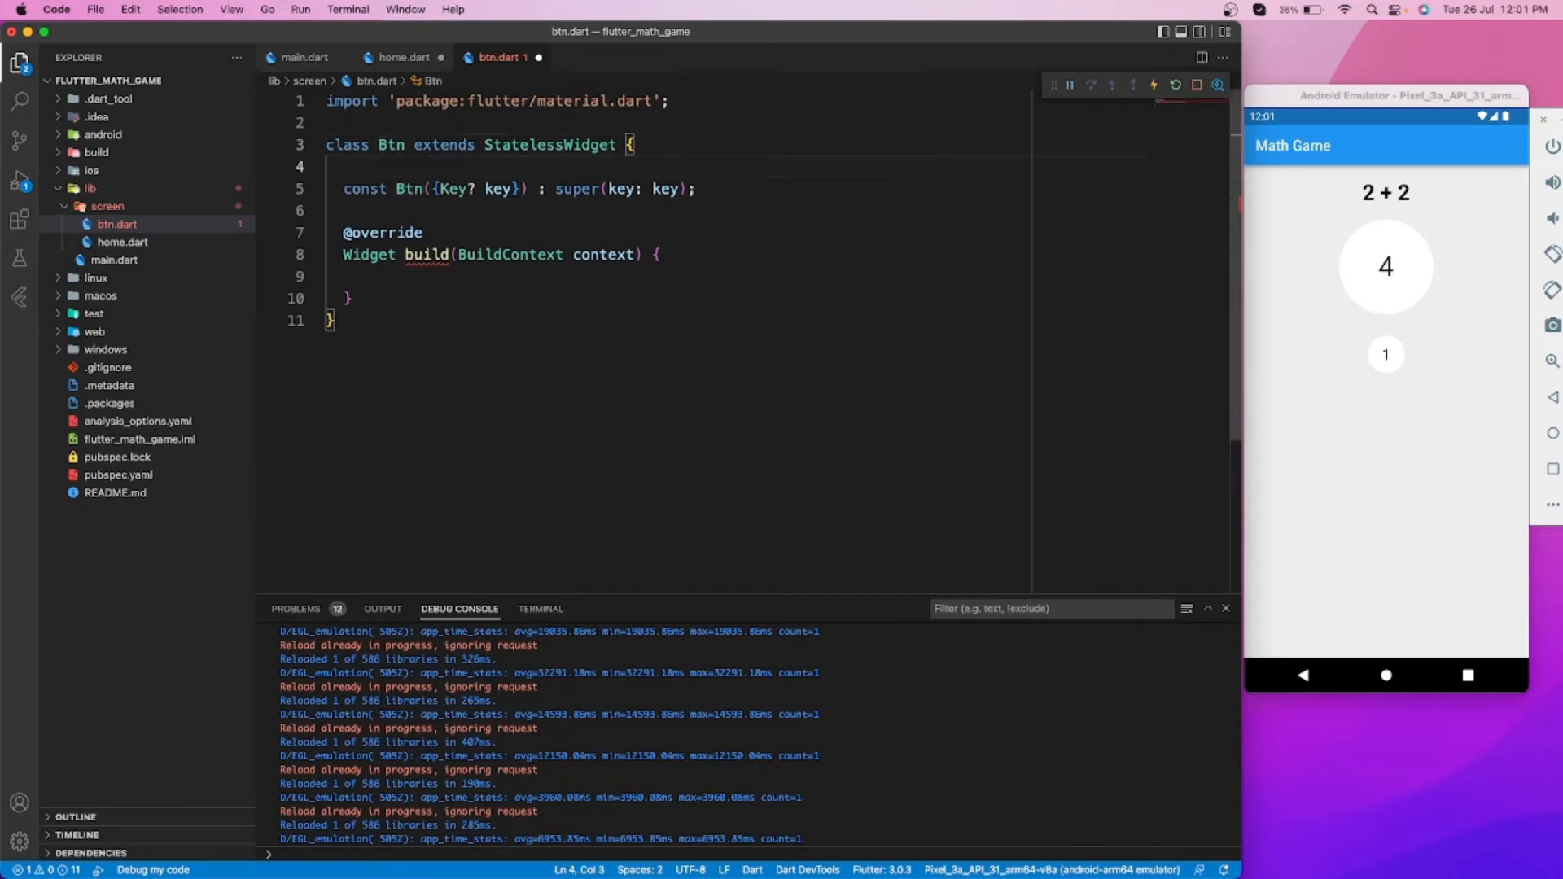
{"action": "type", "text": "final String title;"}
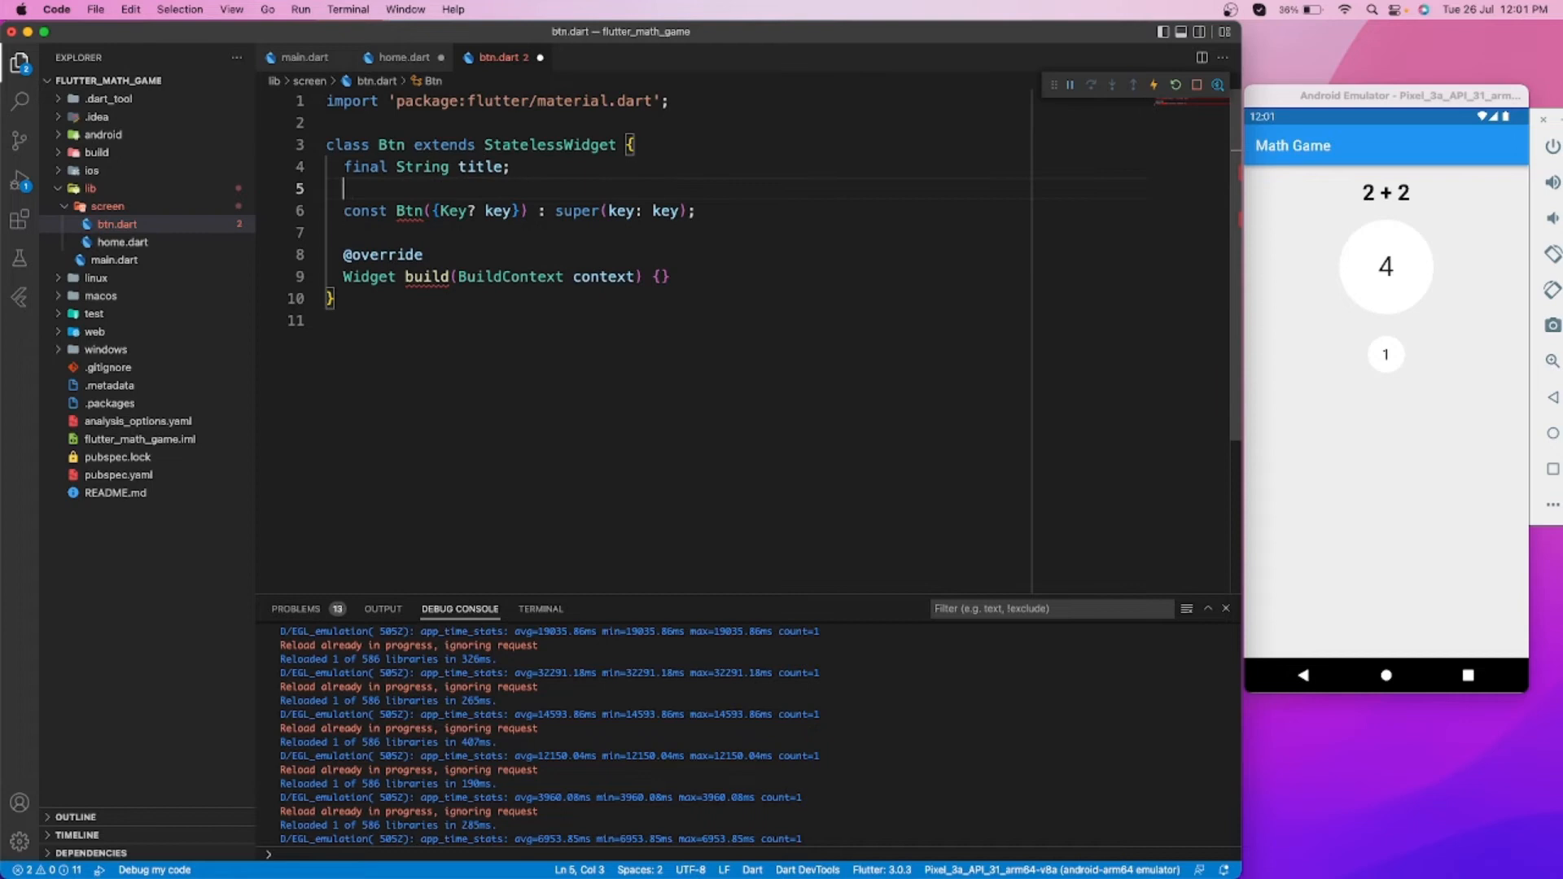
{"action": "type", "text": "final"}
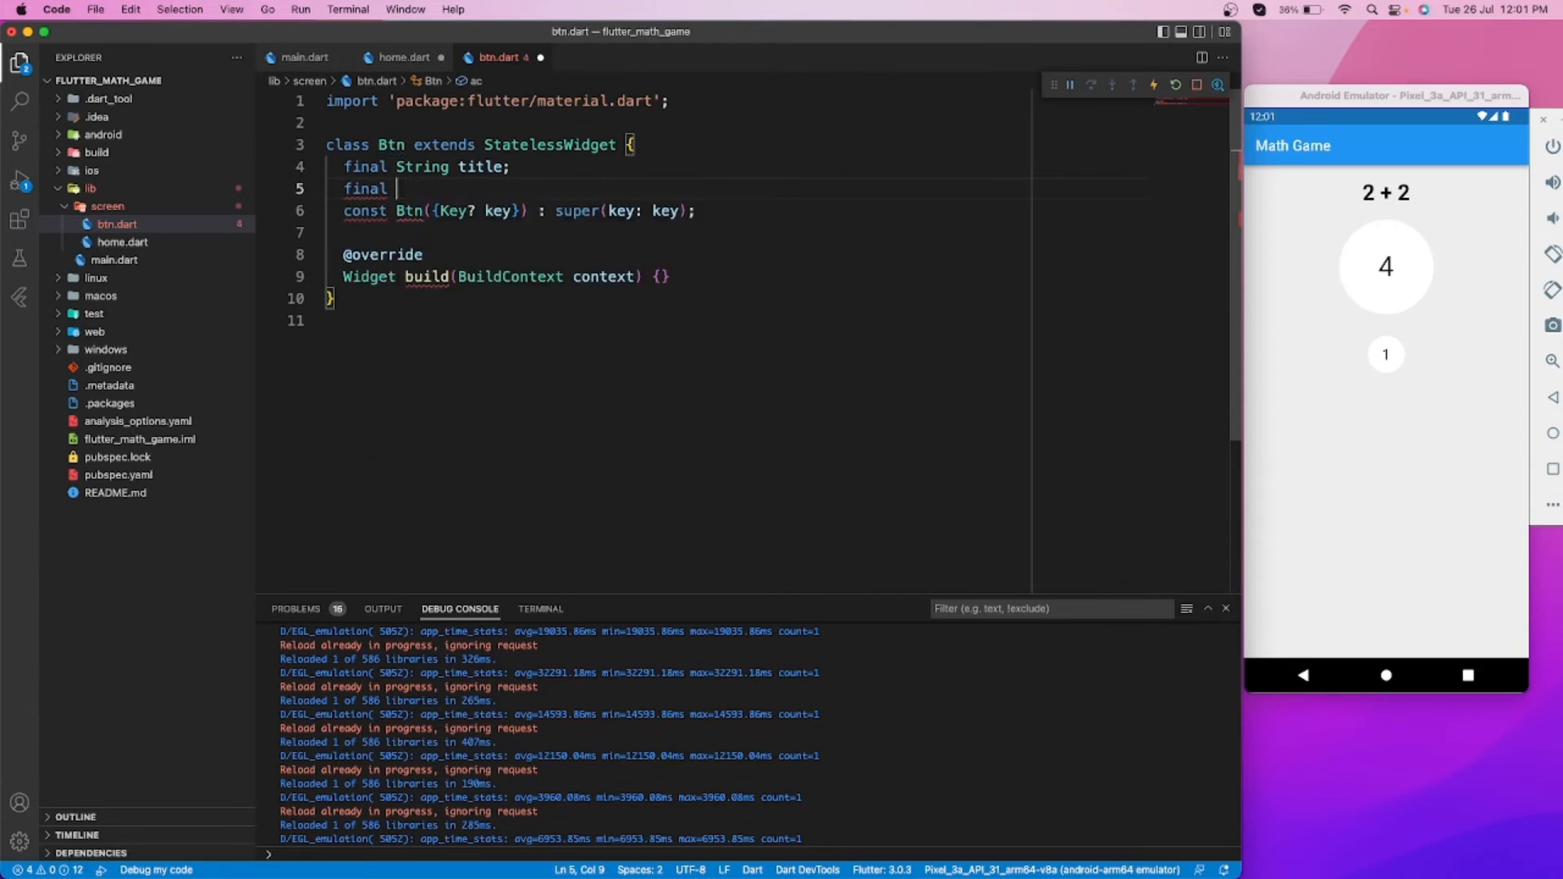
{"action": "type", "text": "Function()"}
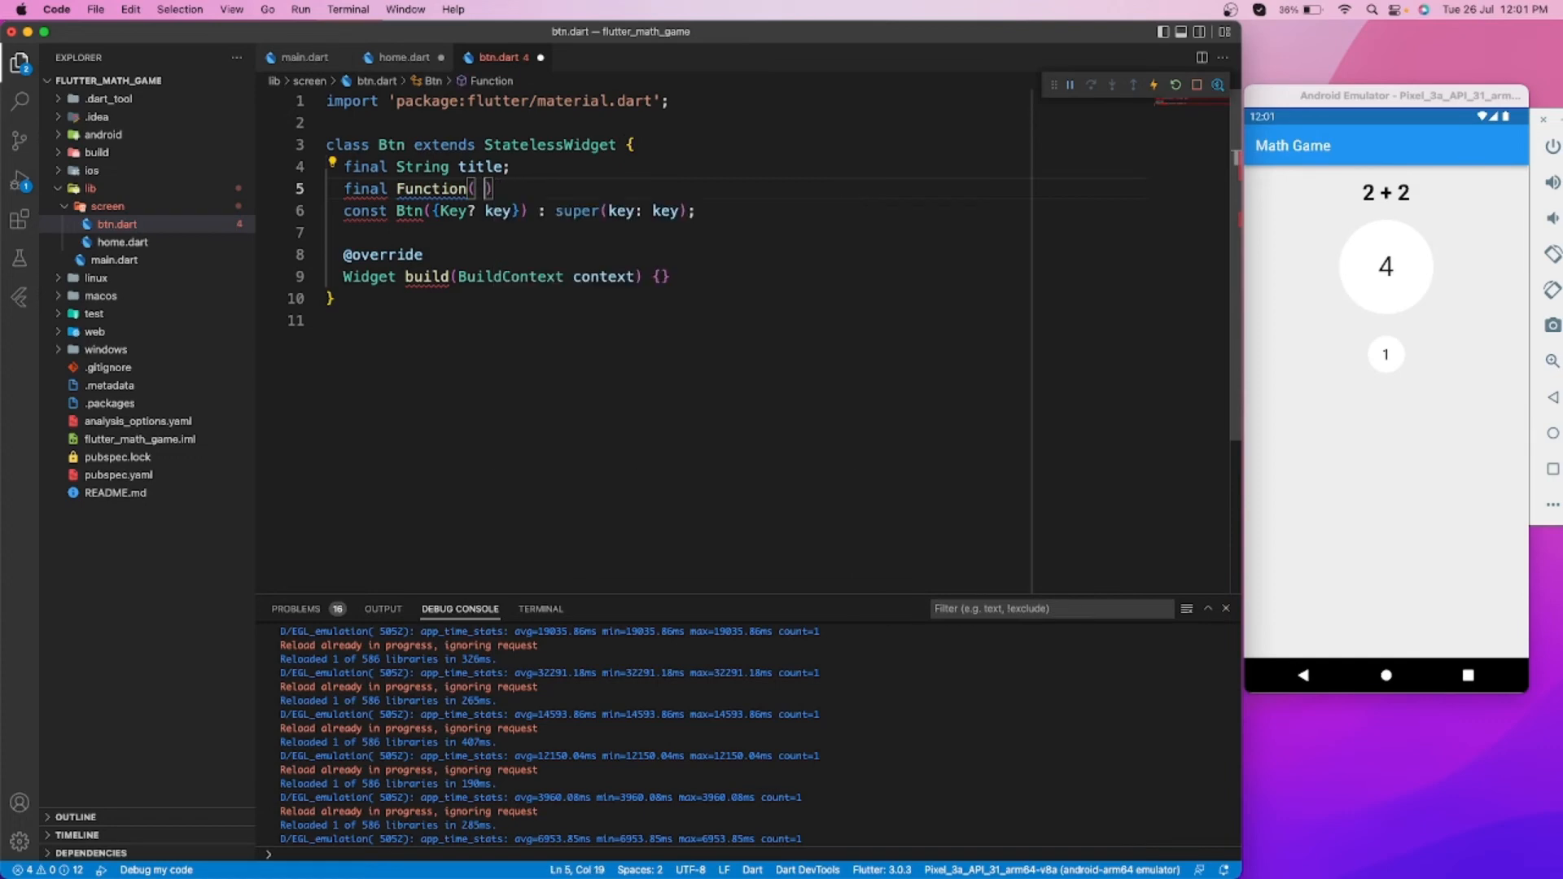
{"action": "type", "text": "ontap;"}
{"action": "left_click", "coordinate": [513, 210]}
{"action": "type", "text": ", this.title, this.ontap"}
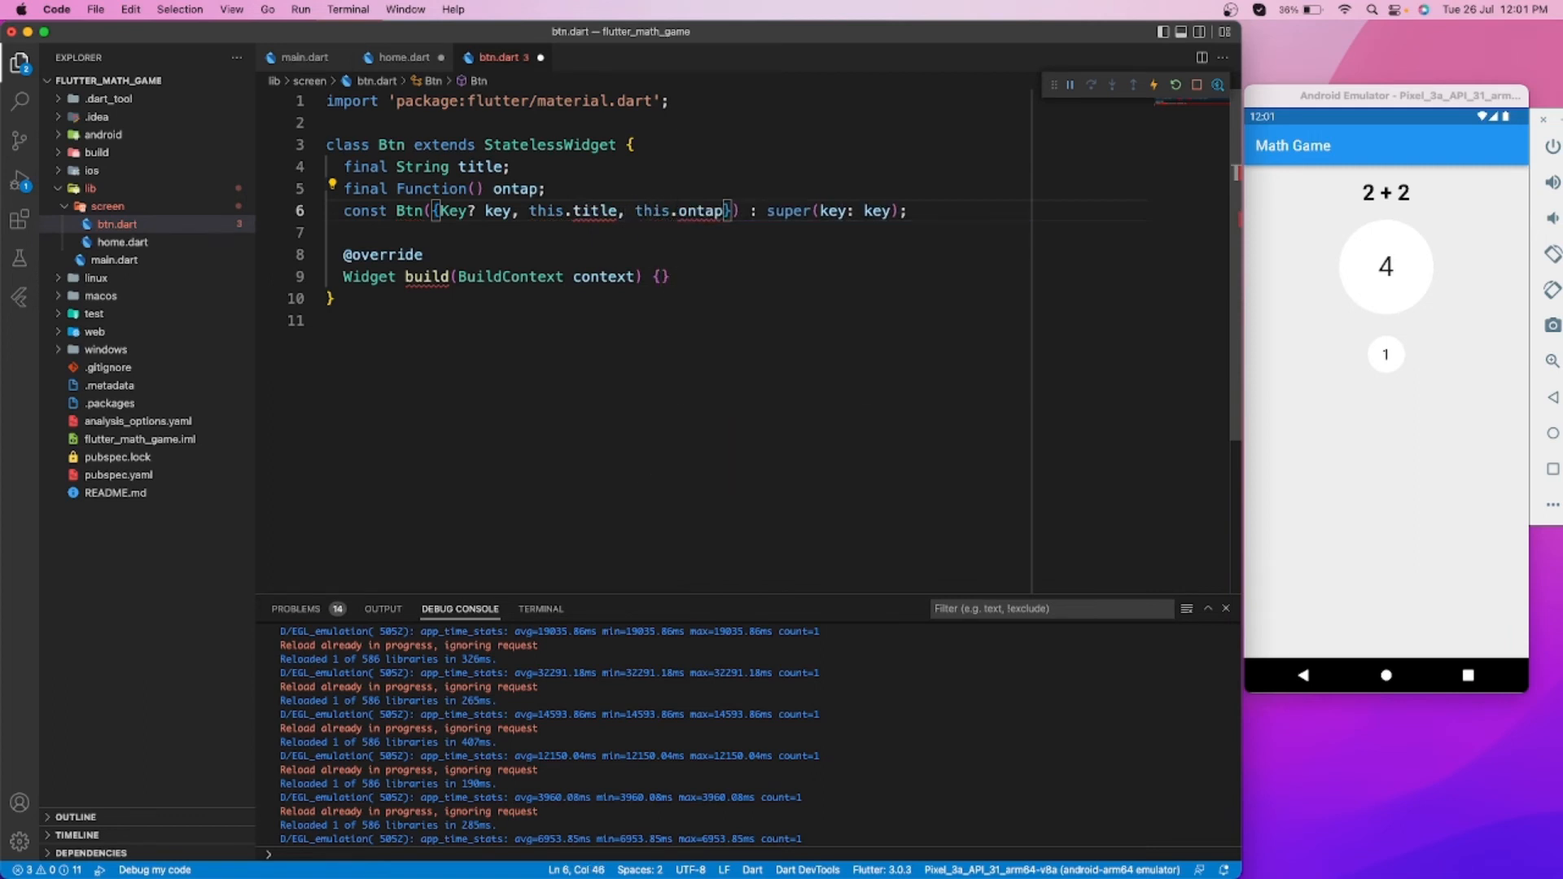
Mark the Btn constructor parameters required and show title in the tappable white circle, then return to home.dart
{"action": "type", "text": "required"}
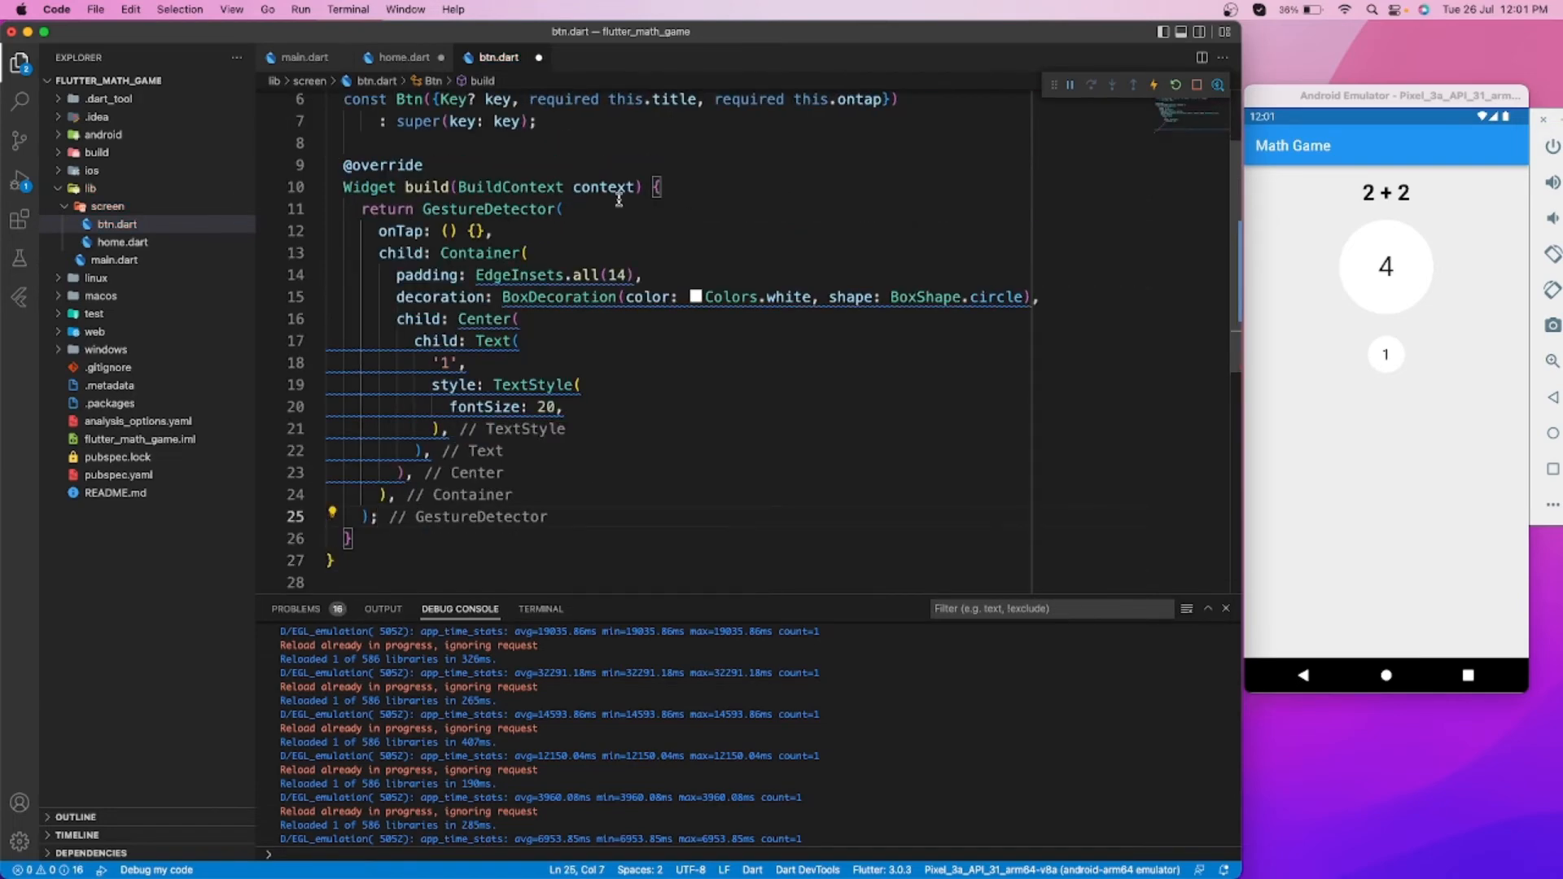
{"action": "type", "text": "title,"}
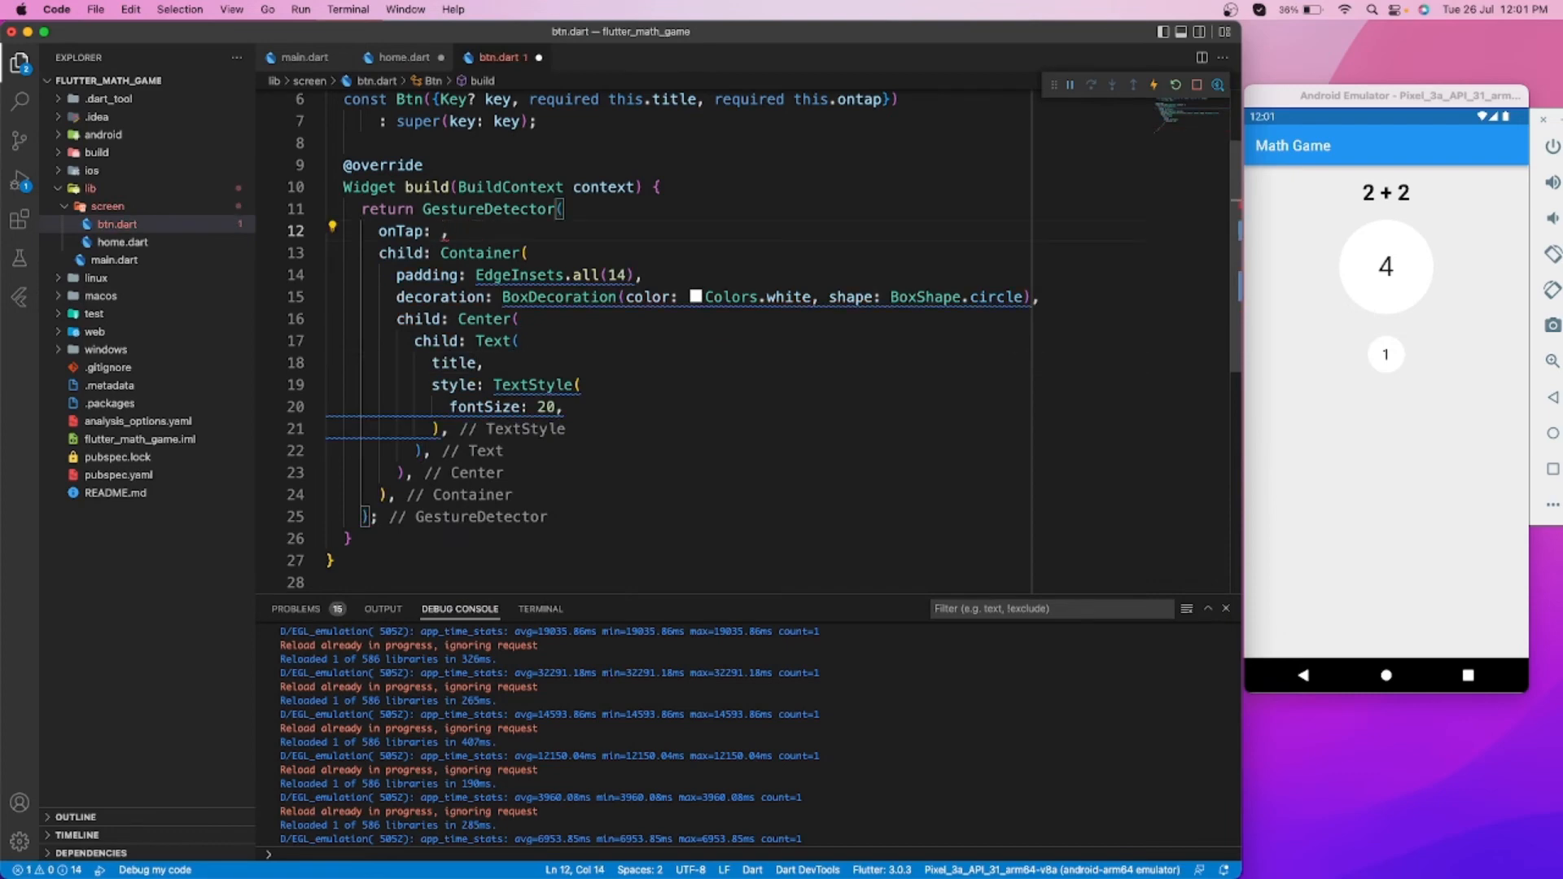
{"action": "left_click", "coordinate": [402, 57]}
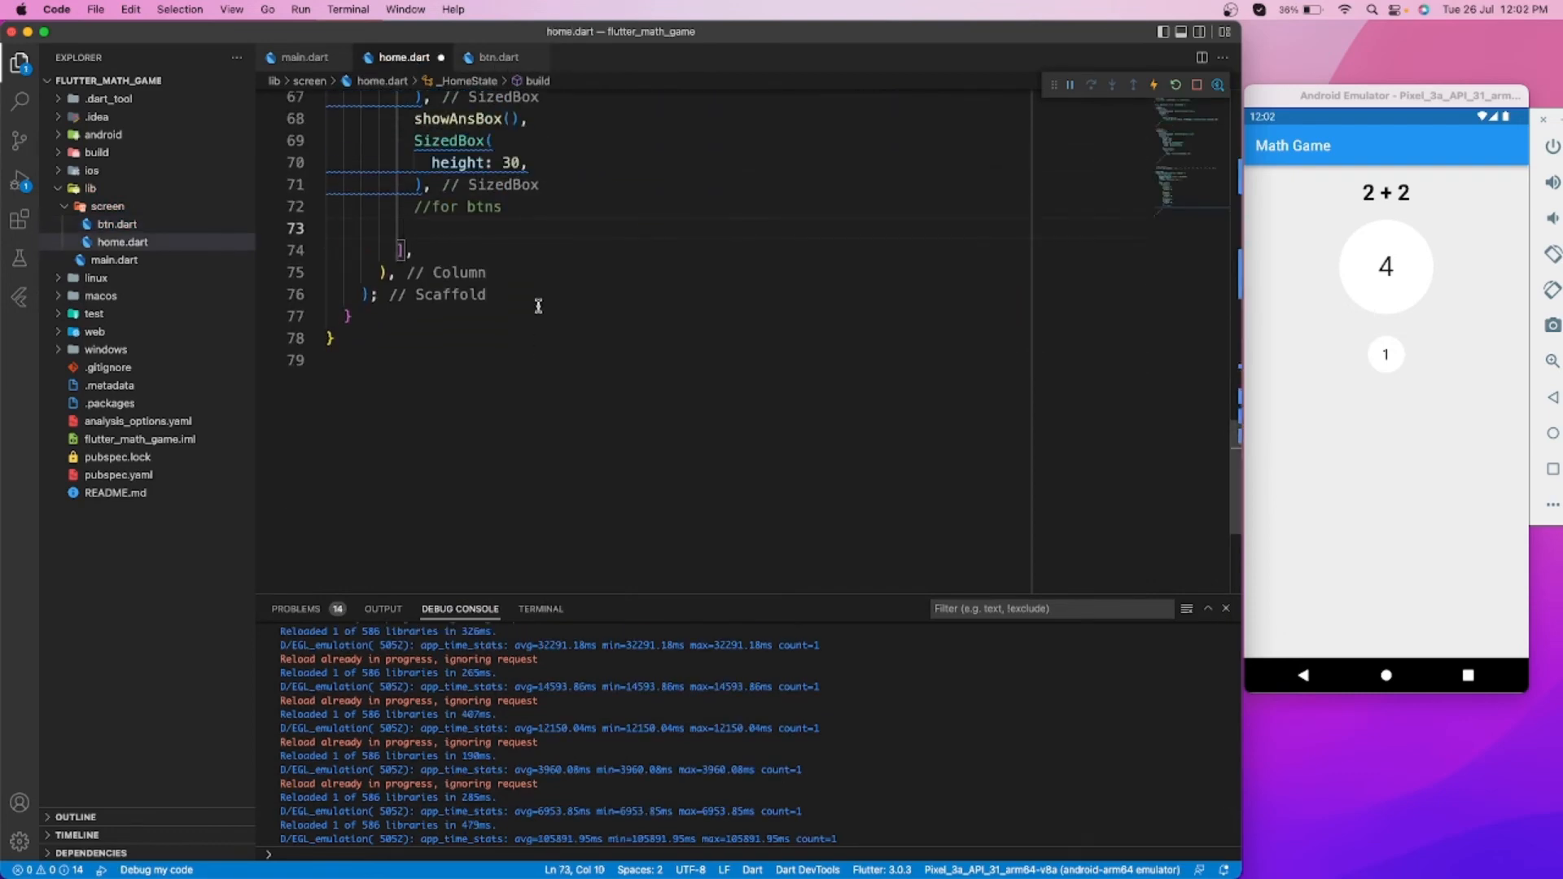
Add an Expanded GridView.count with crossAxisCount 3 mapping ansBtns to Btn widgets via toList()
{"action": "type", "text": "Exap"}
{"action": "type", "text": "GridView."}
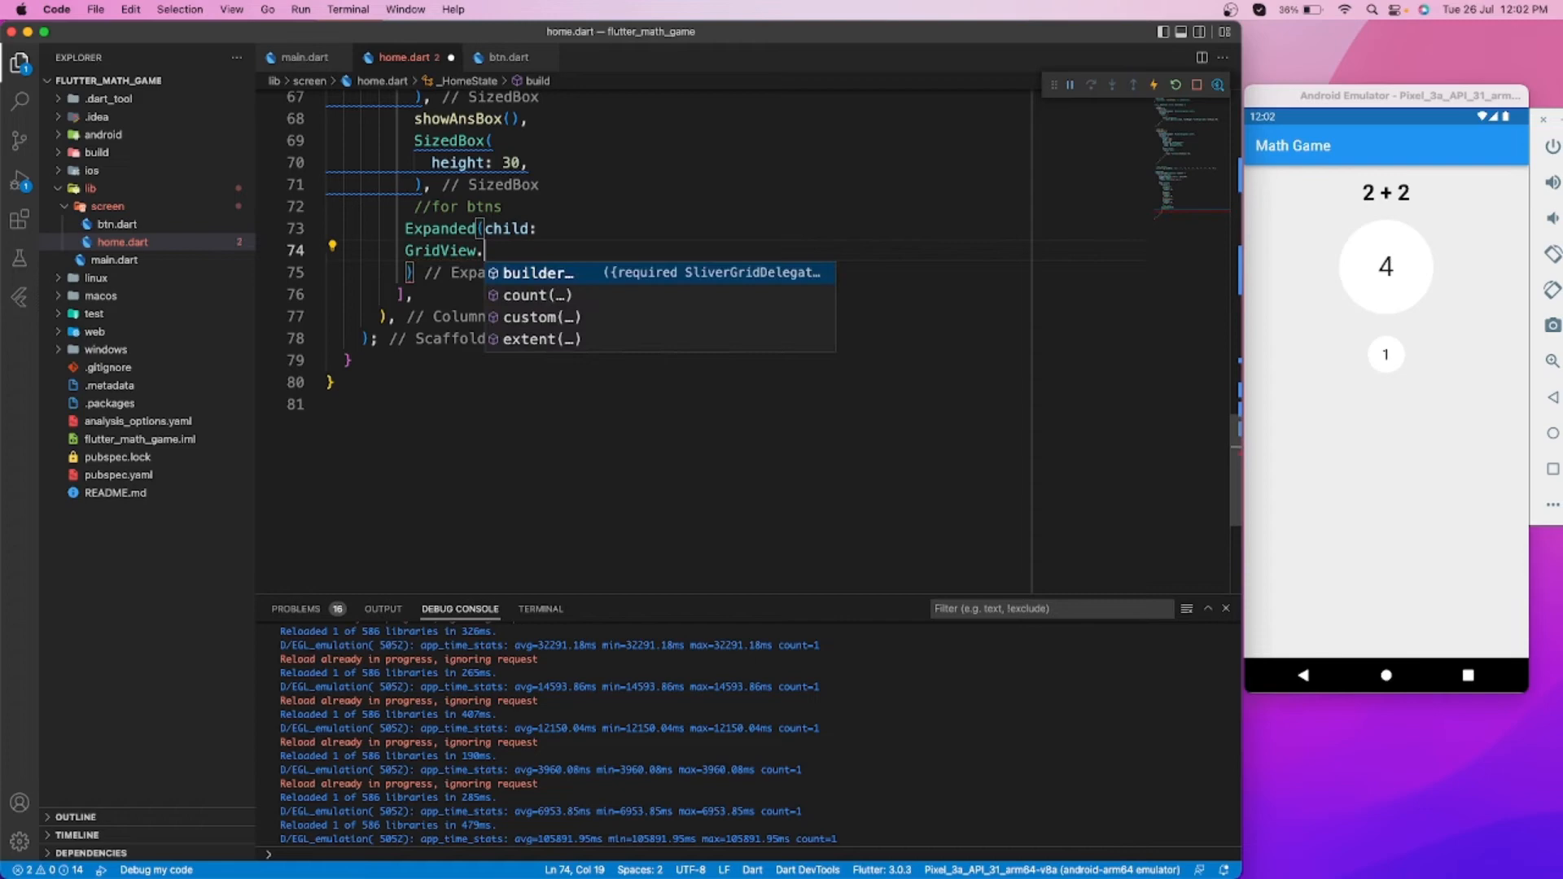
{"action": "left_click", "coordinate": [535, 295]}
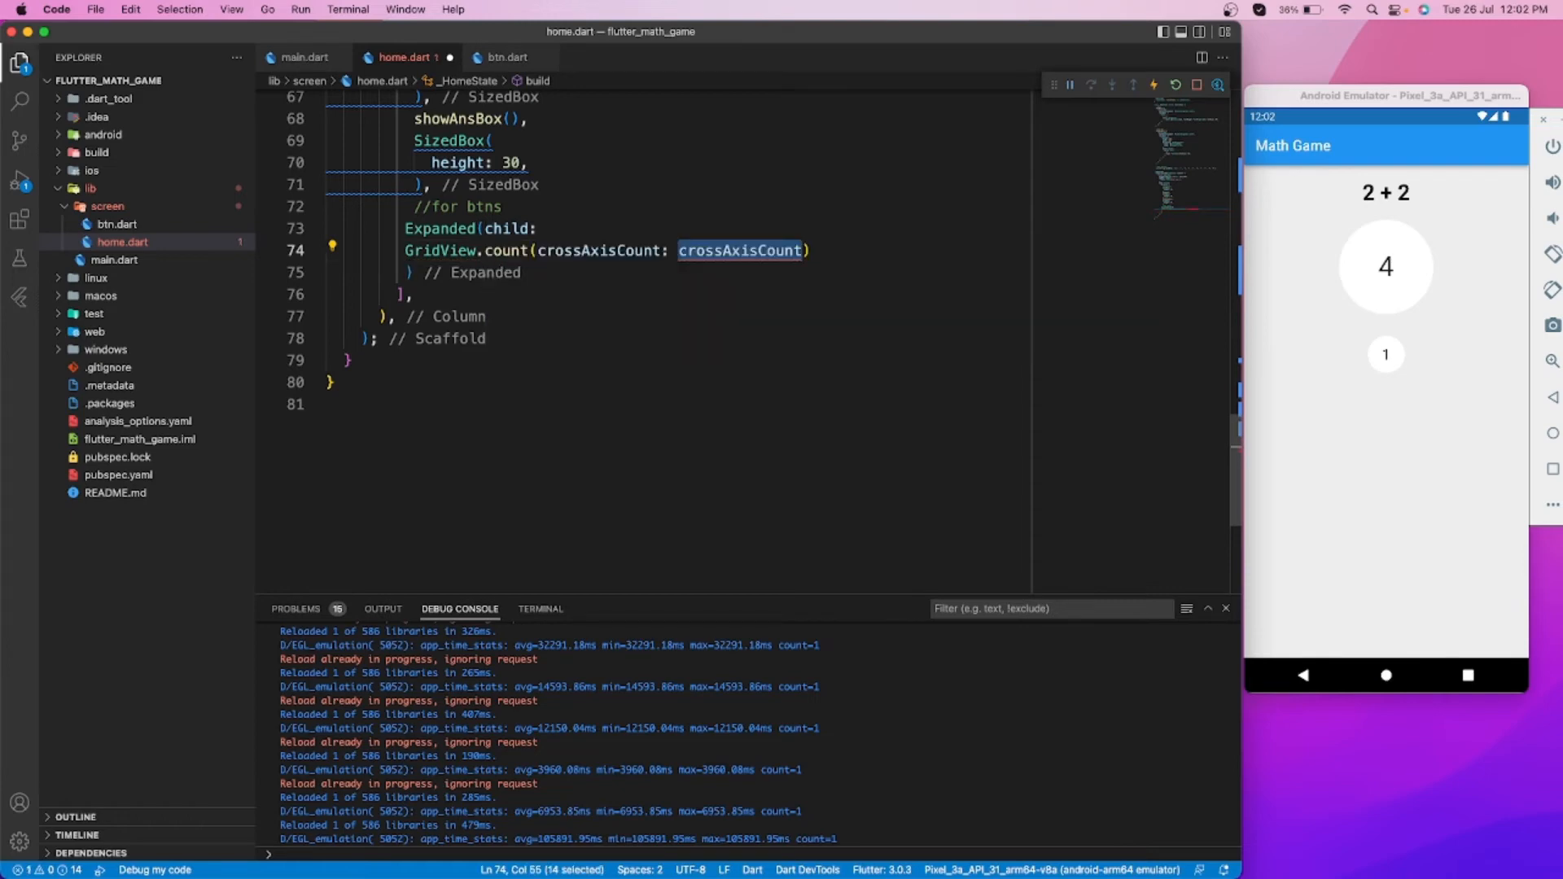
{"action": "type", "text": "3"}
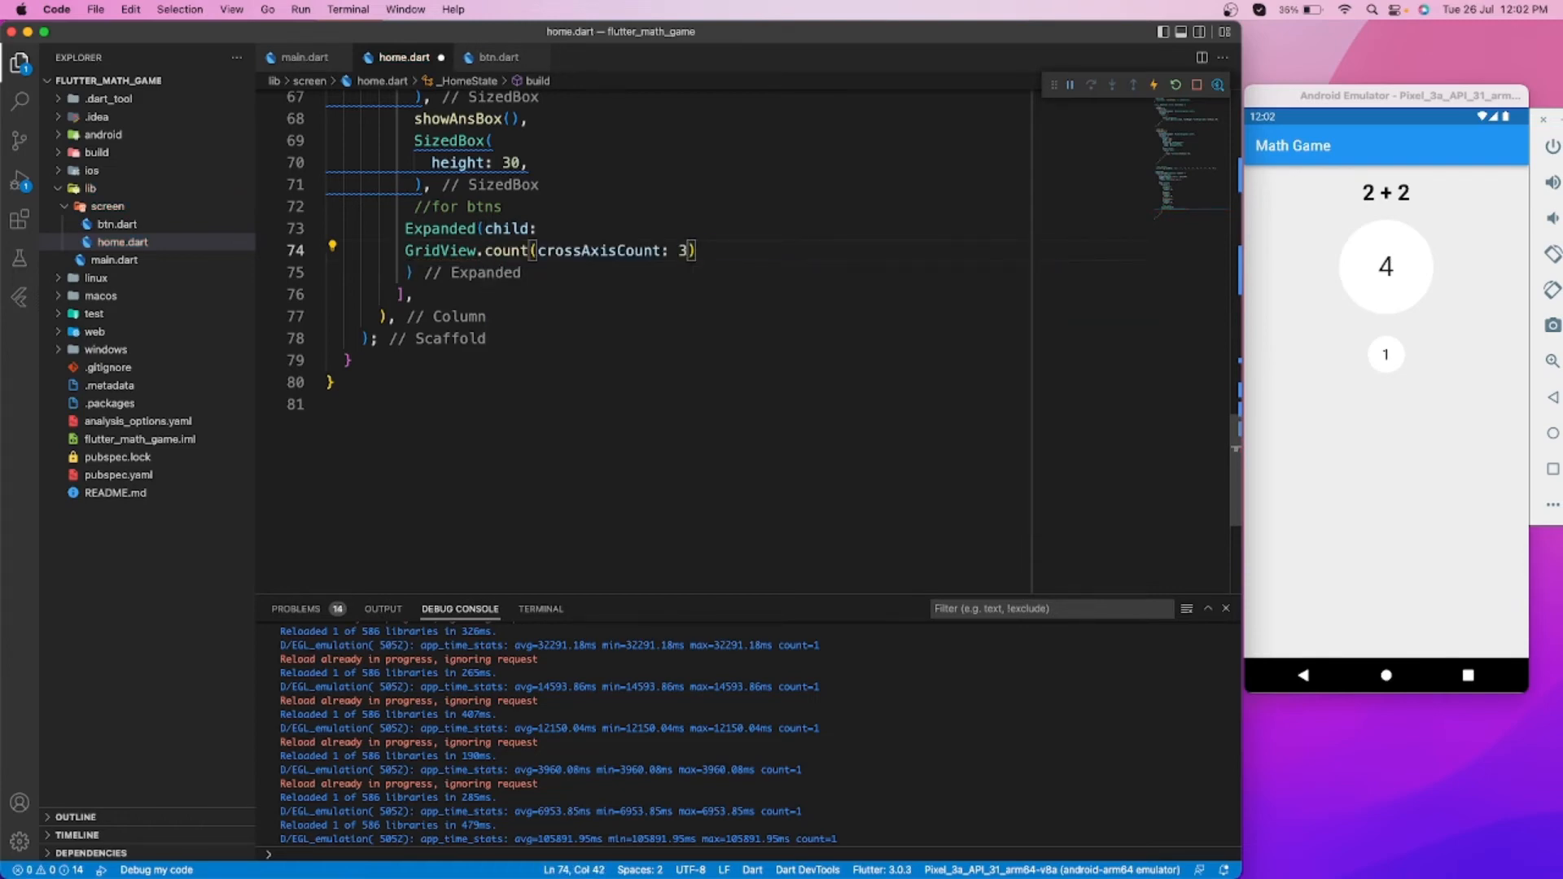
{"action": "type", "text": ", children: L,"}
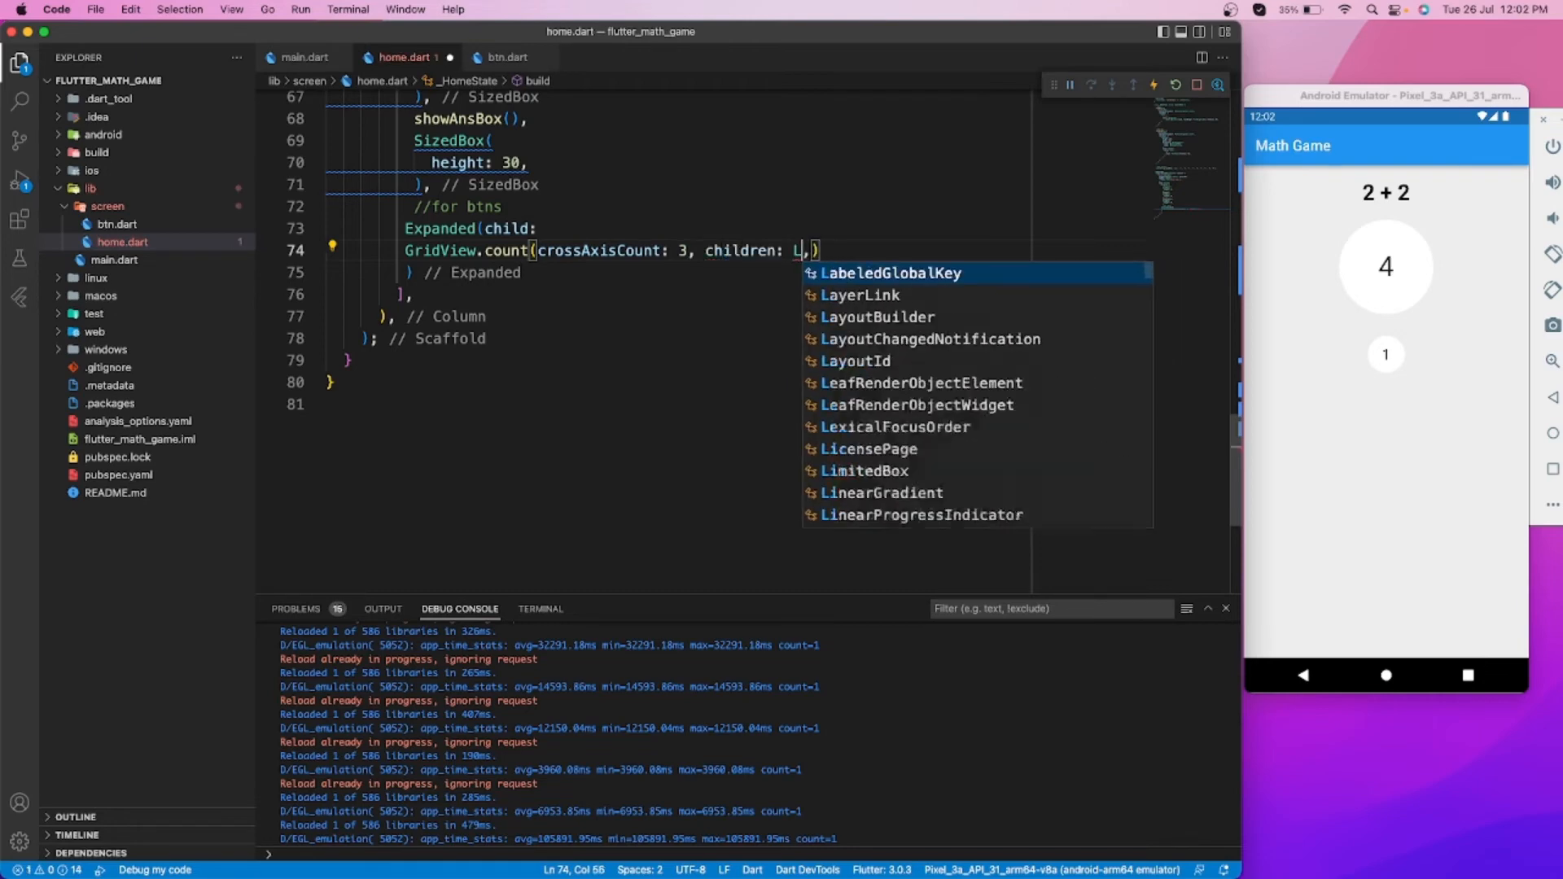
{"action": "type", "text": "ansBtns.map((e) => null"}
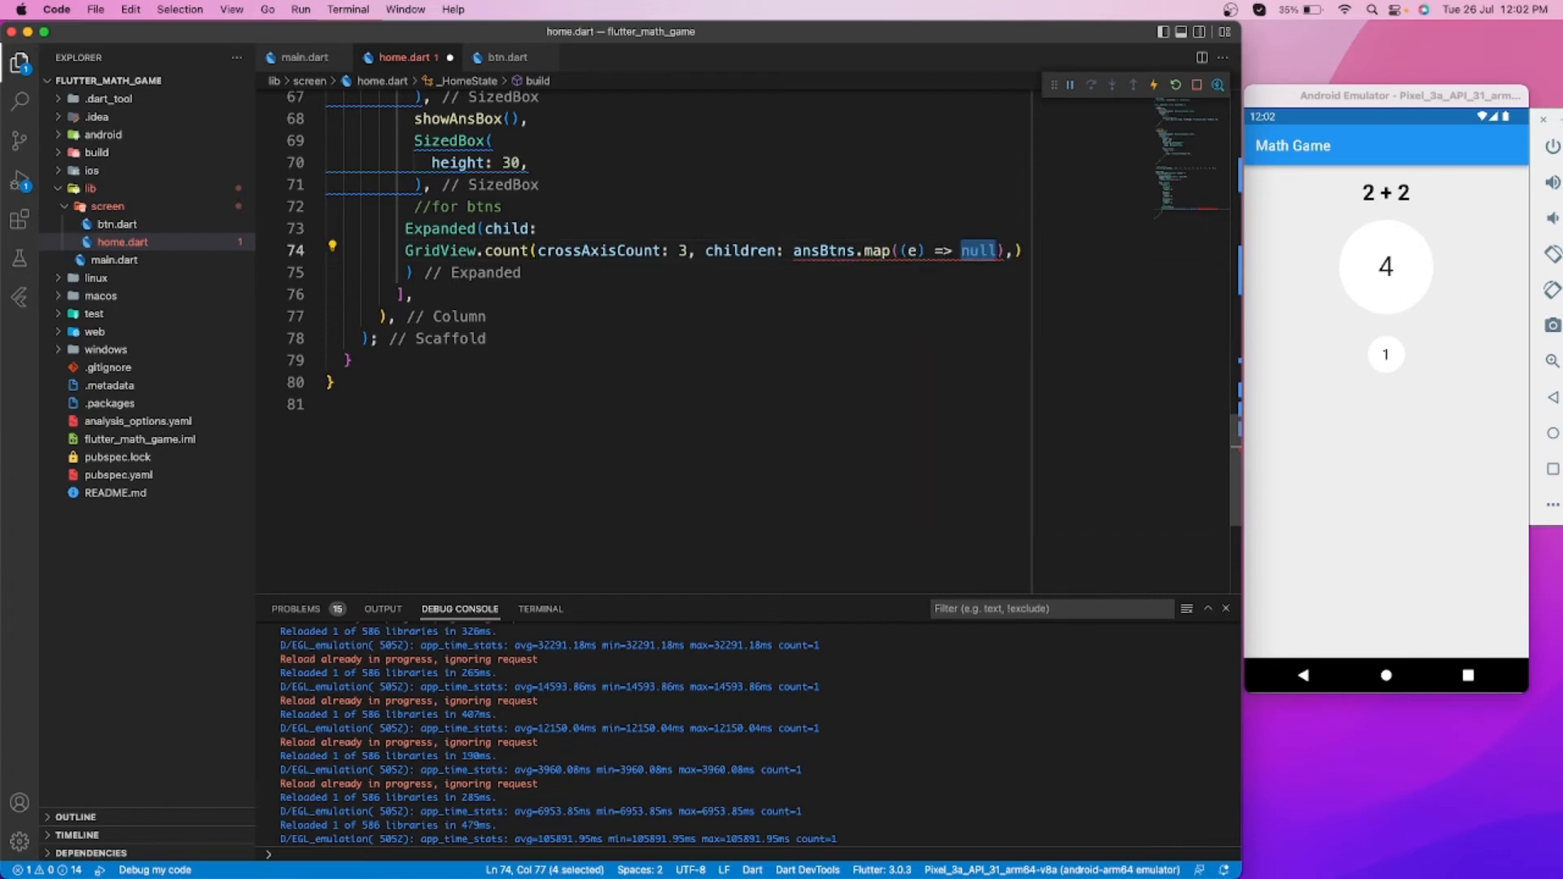
{"action": "type", "text": "Btn(title: title, ont"}
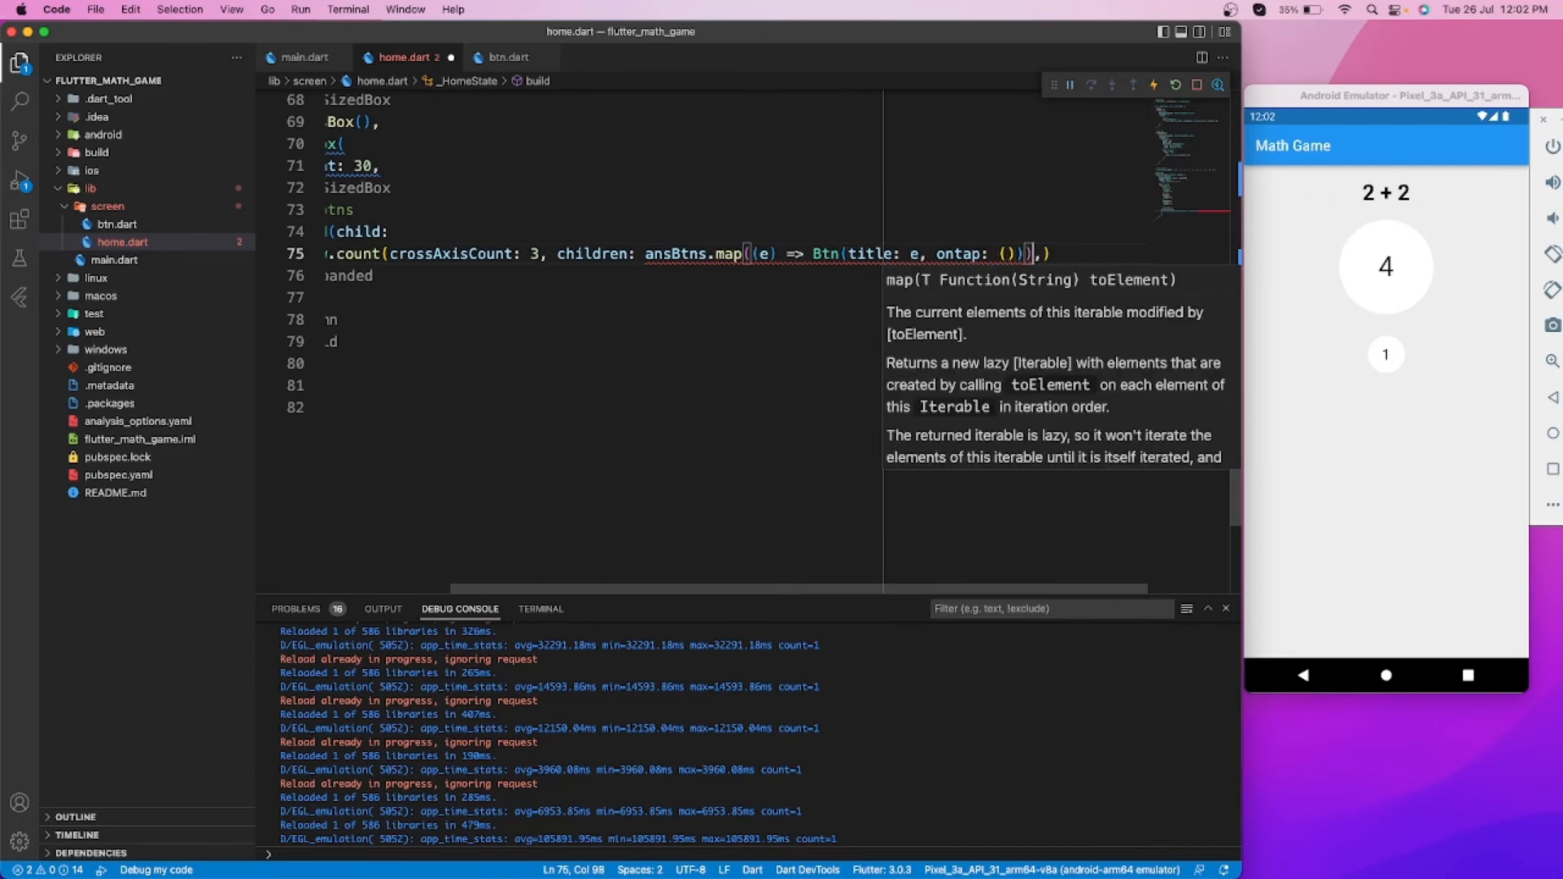
{"action": "type", "text": ".toList()"}
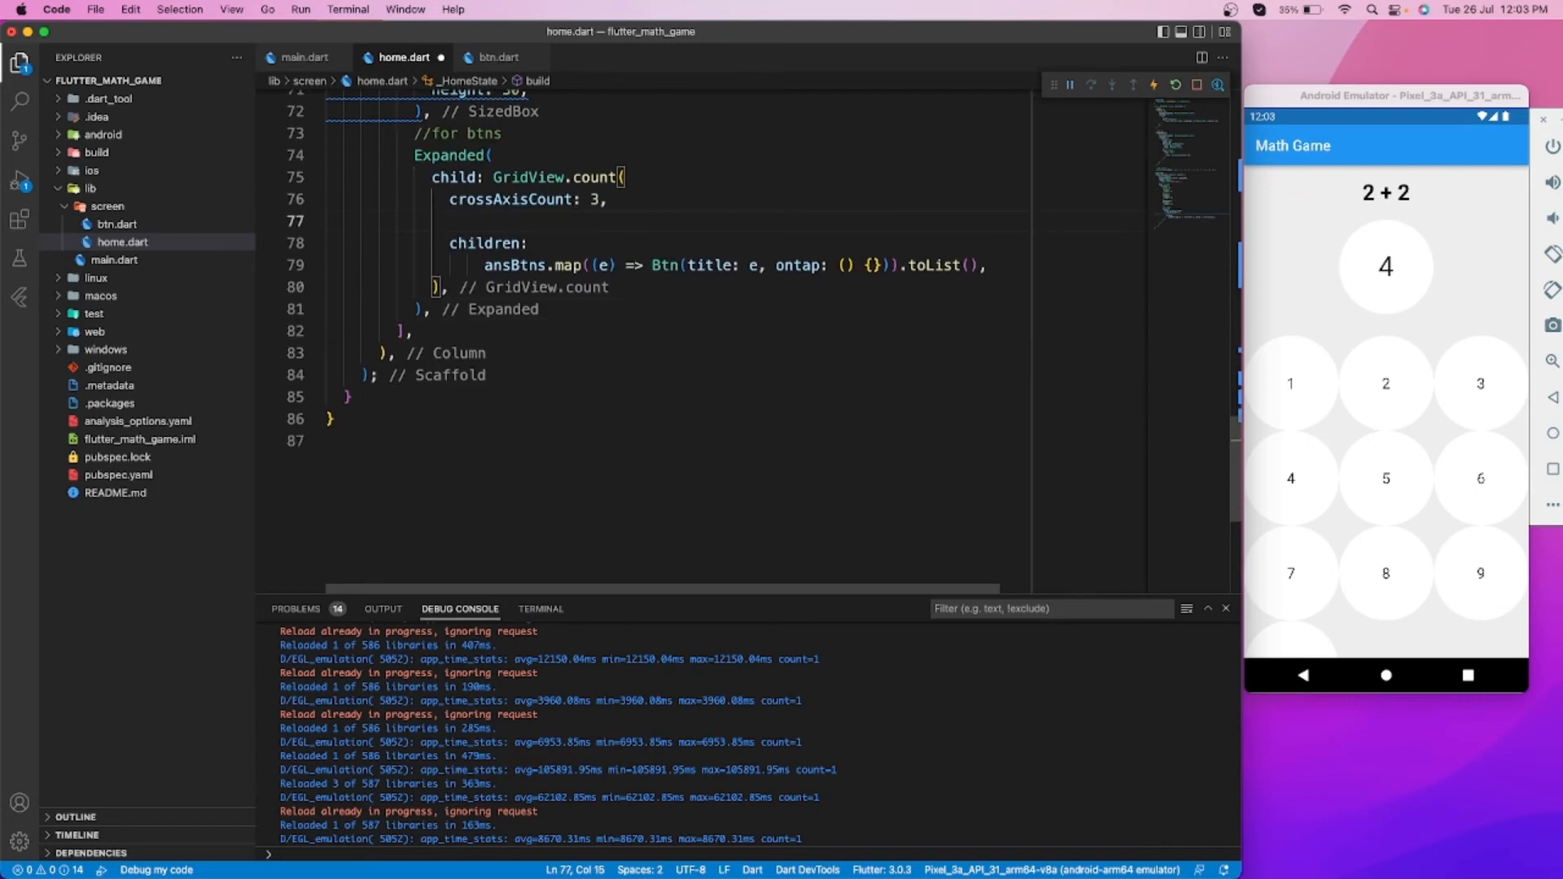
Set crossAxisCount 4, mainAxisSpacing 10 and crossAxisSpacing 10, with Padding EdgeInsets.all(10.0) around the grid
{"action": "type", "text": "mainAxisSpacing: 10,"}
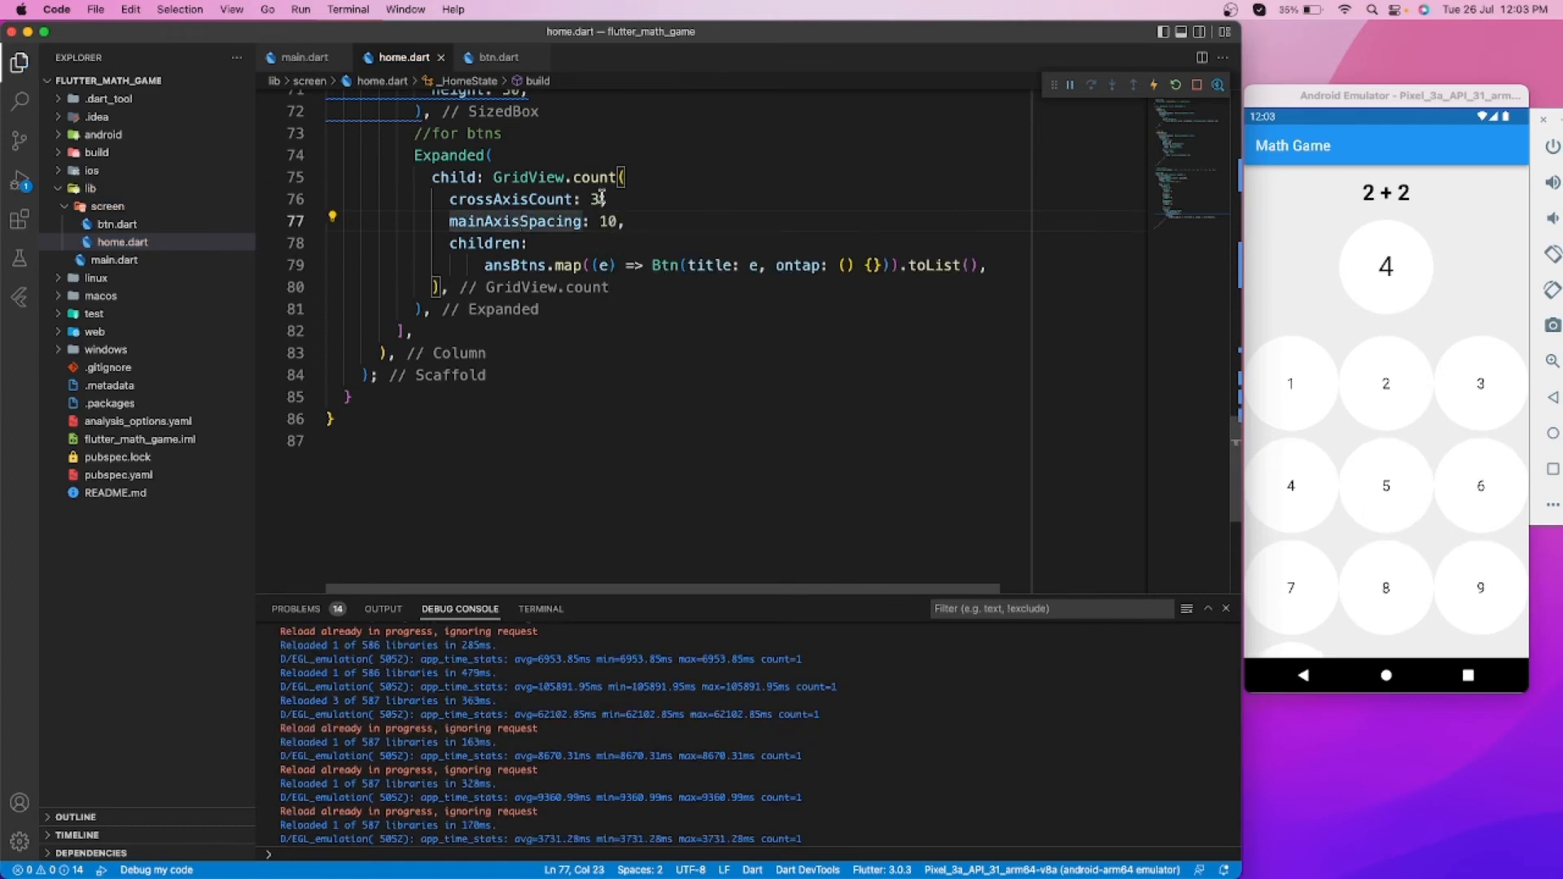
{"action": "type", "text": "4"}
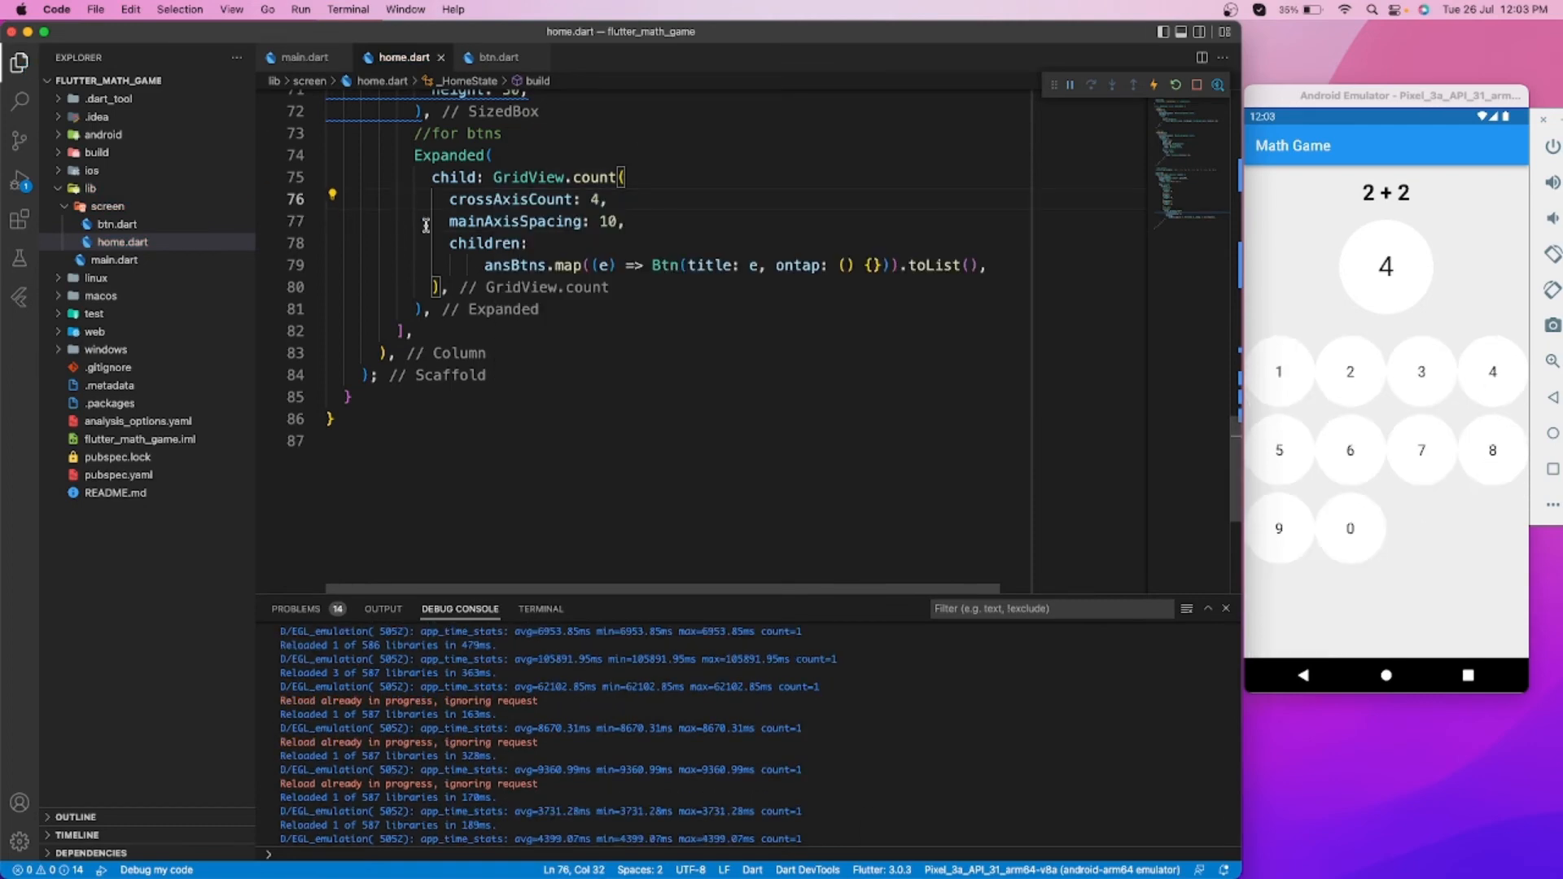
{"action": "type", "text": "cross"}
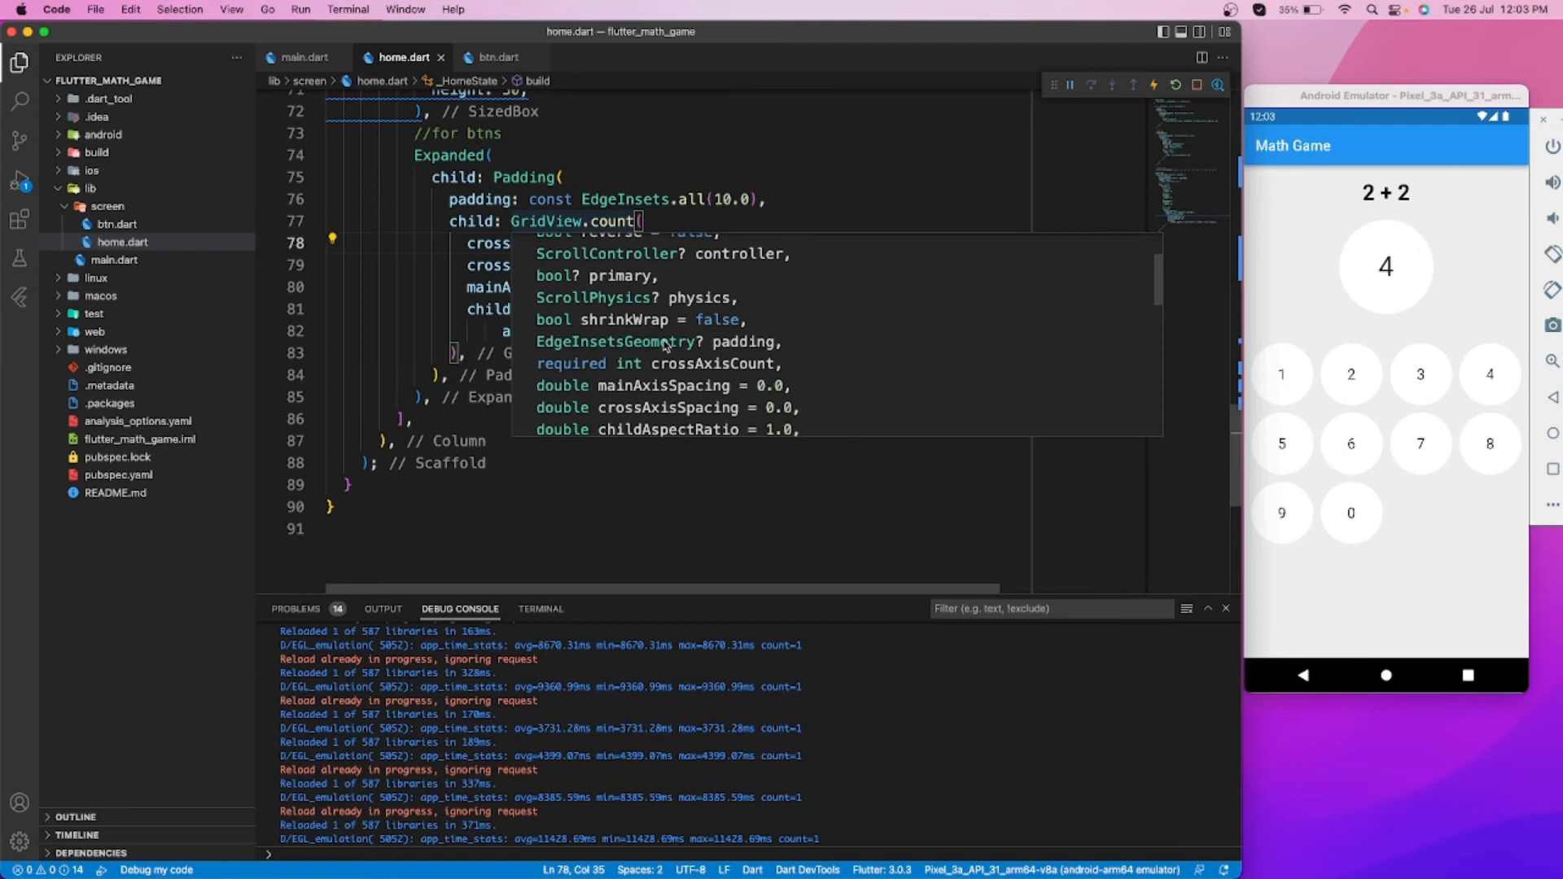
{"action": "scroll", "scroll_direction": "down", "scroll_amount": 3}
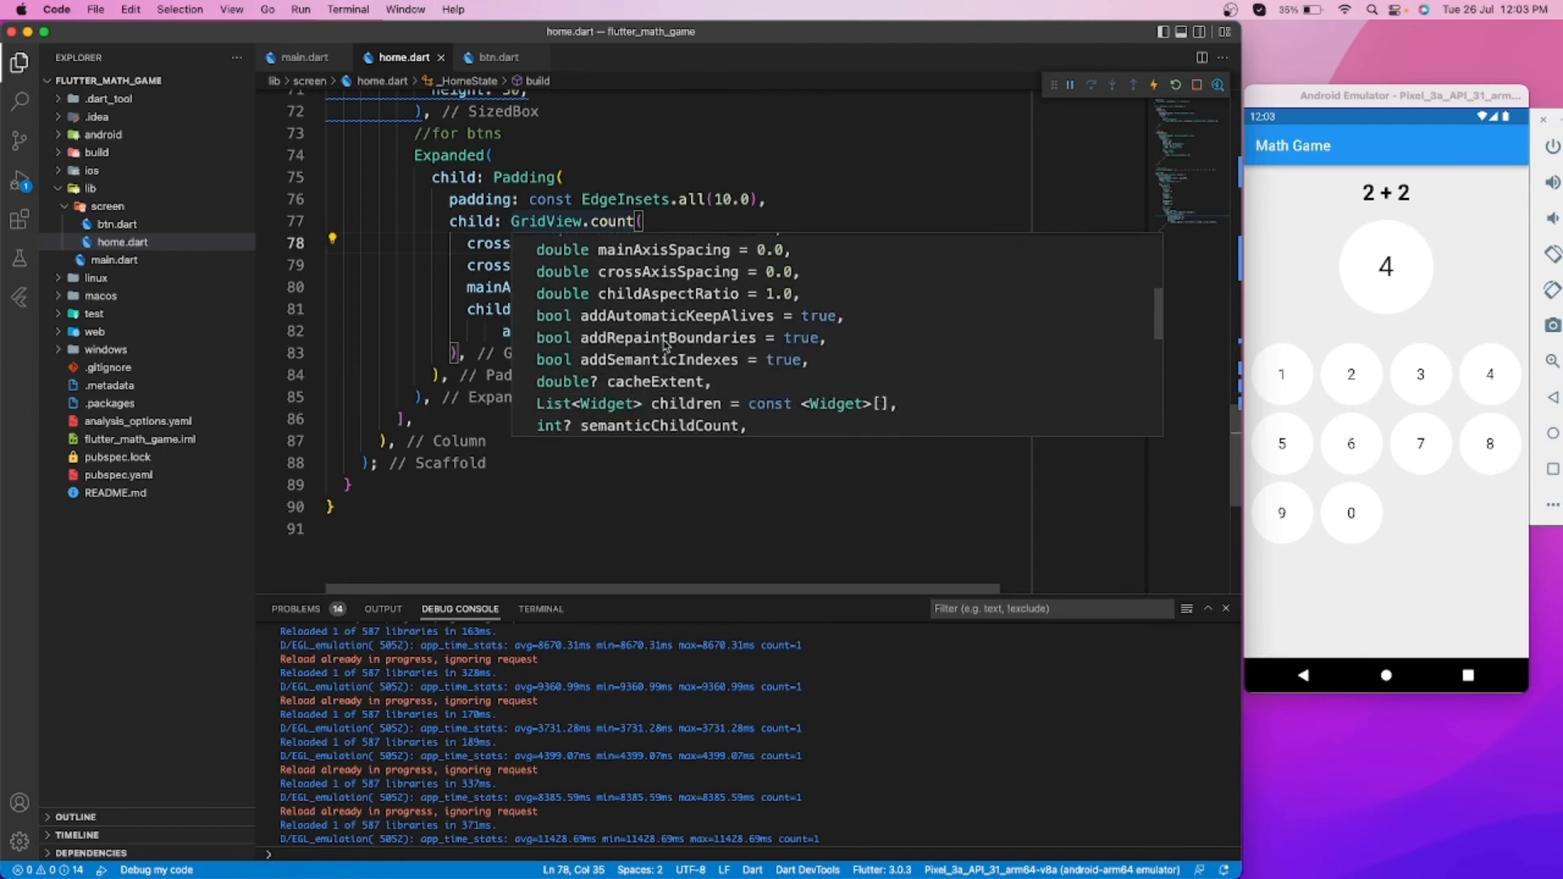
{"action": "scroll", "scroll_direction": "down", "scroll_amount": 3}
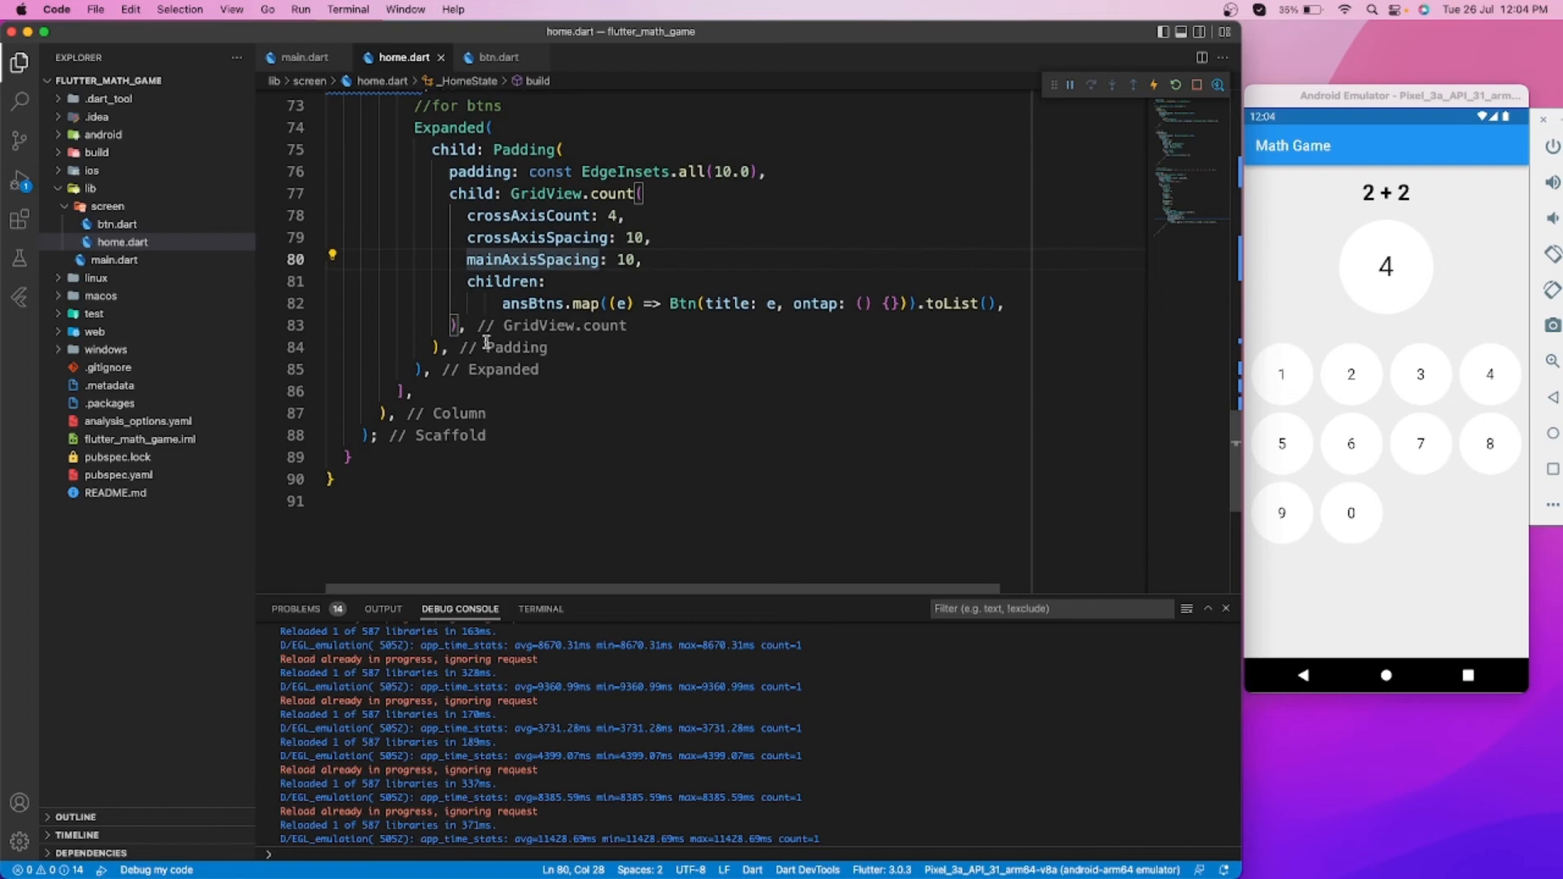
{"action": "scroll", "scroll_direction": "up", "scroll_amount": 3}
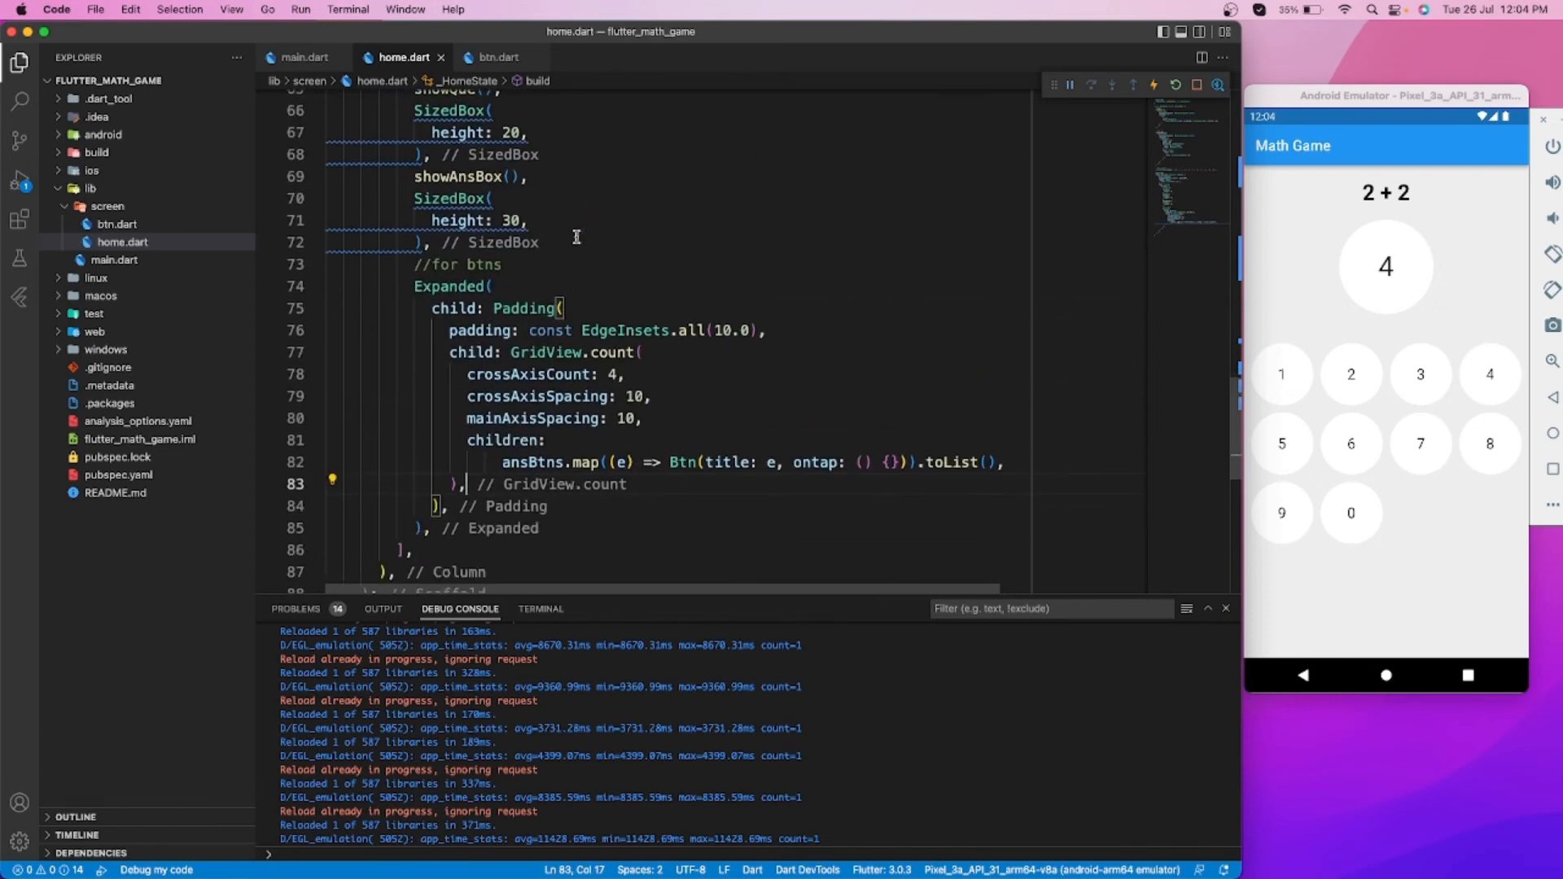
{"action": "scroll", "scroll_direction": "down", "scroll_amount": 3}
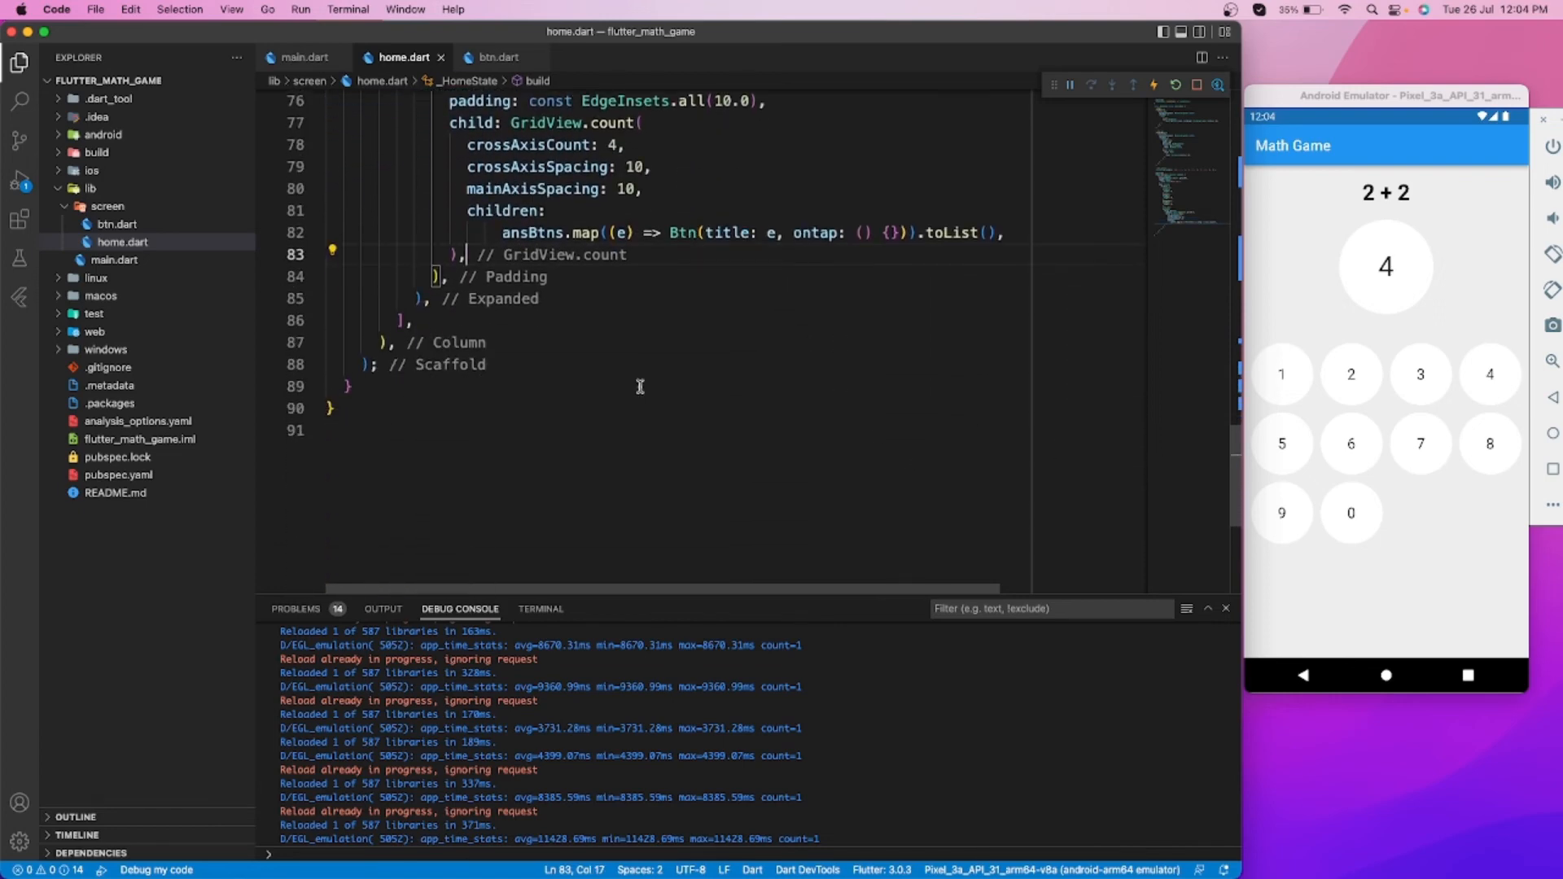
{"action": "scroll", "scroll_direction": "up", "scroll_amount": 3}
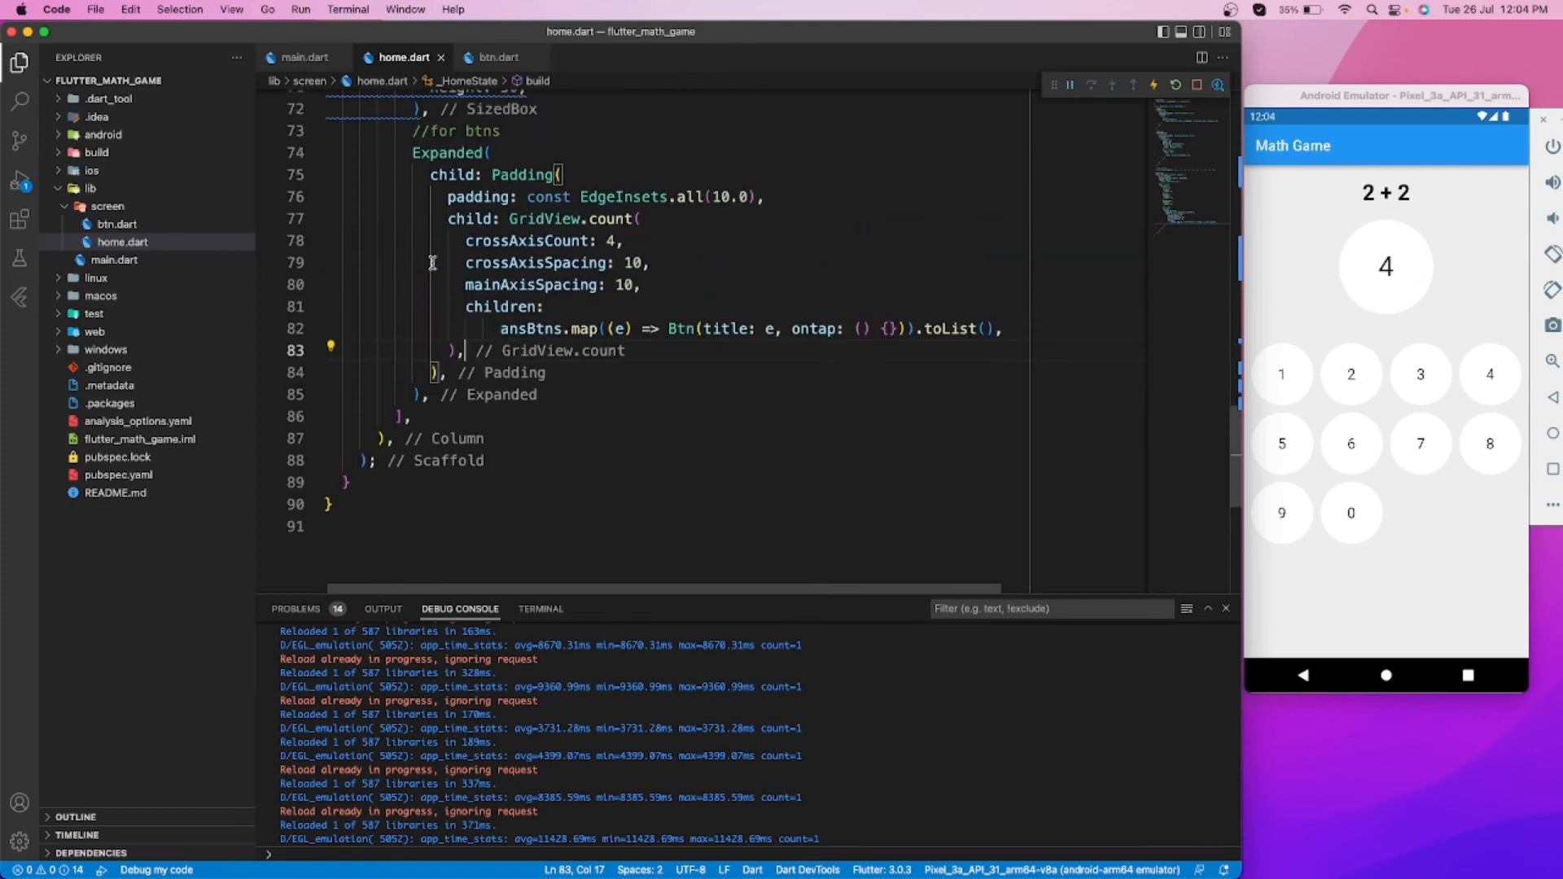
{"action": "scroll", "scroll_direction": "up", "scroll_amount": 3}
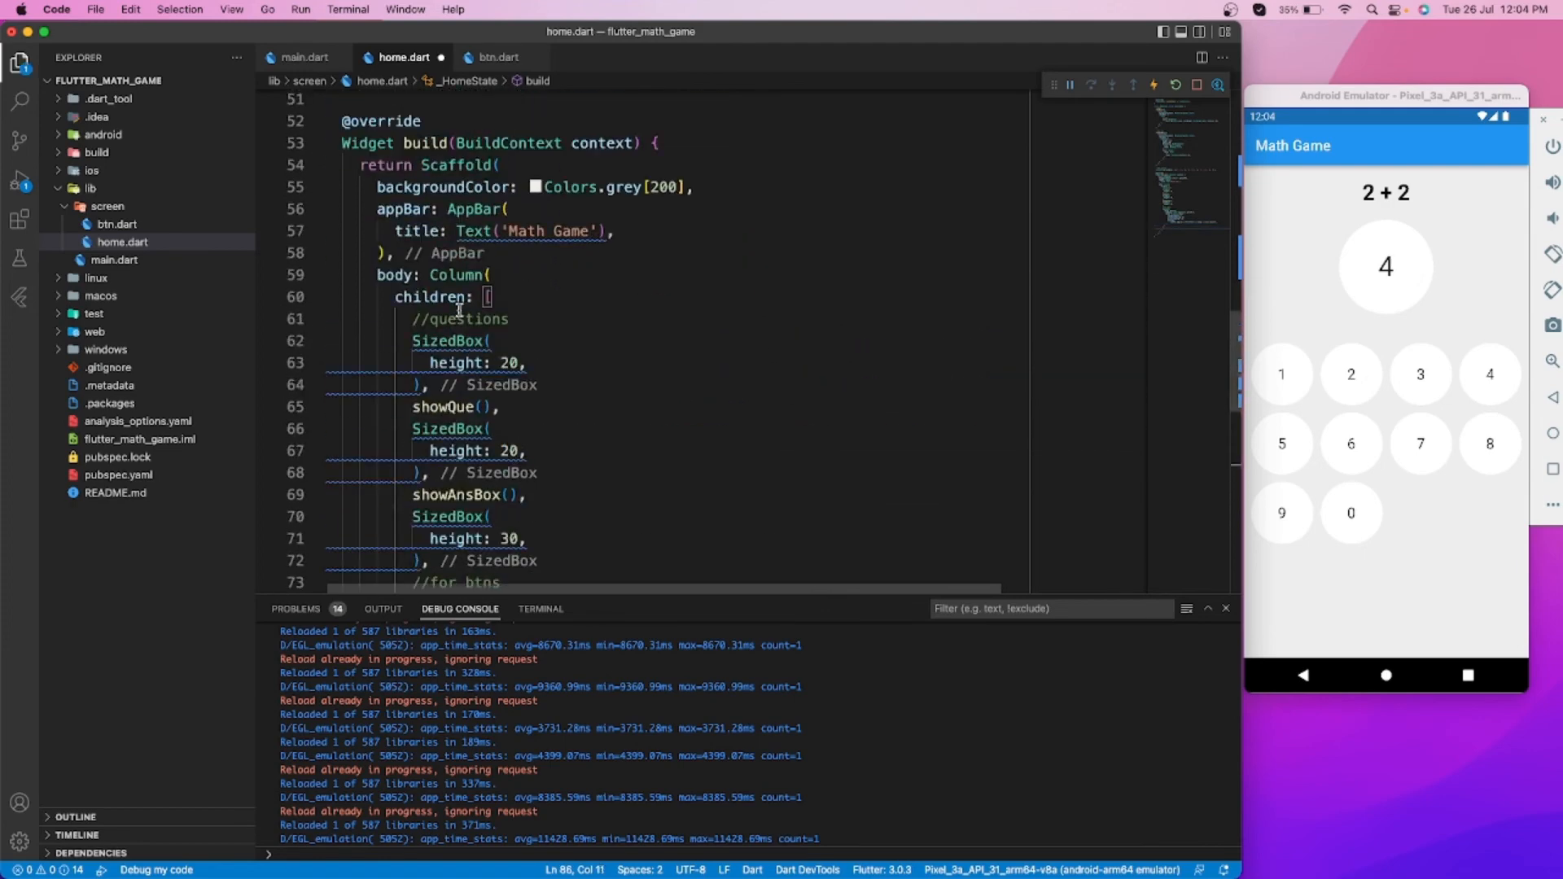
Append 'CRL' to the ansBtns list so an eleventh round button appears, then reopen btn.dart
{"action": "scroll", "scroll_direction": "up", "scroll_amount": 3}
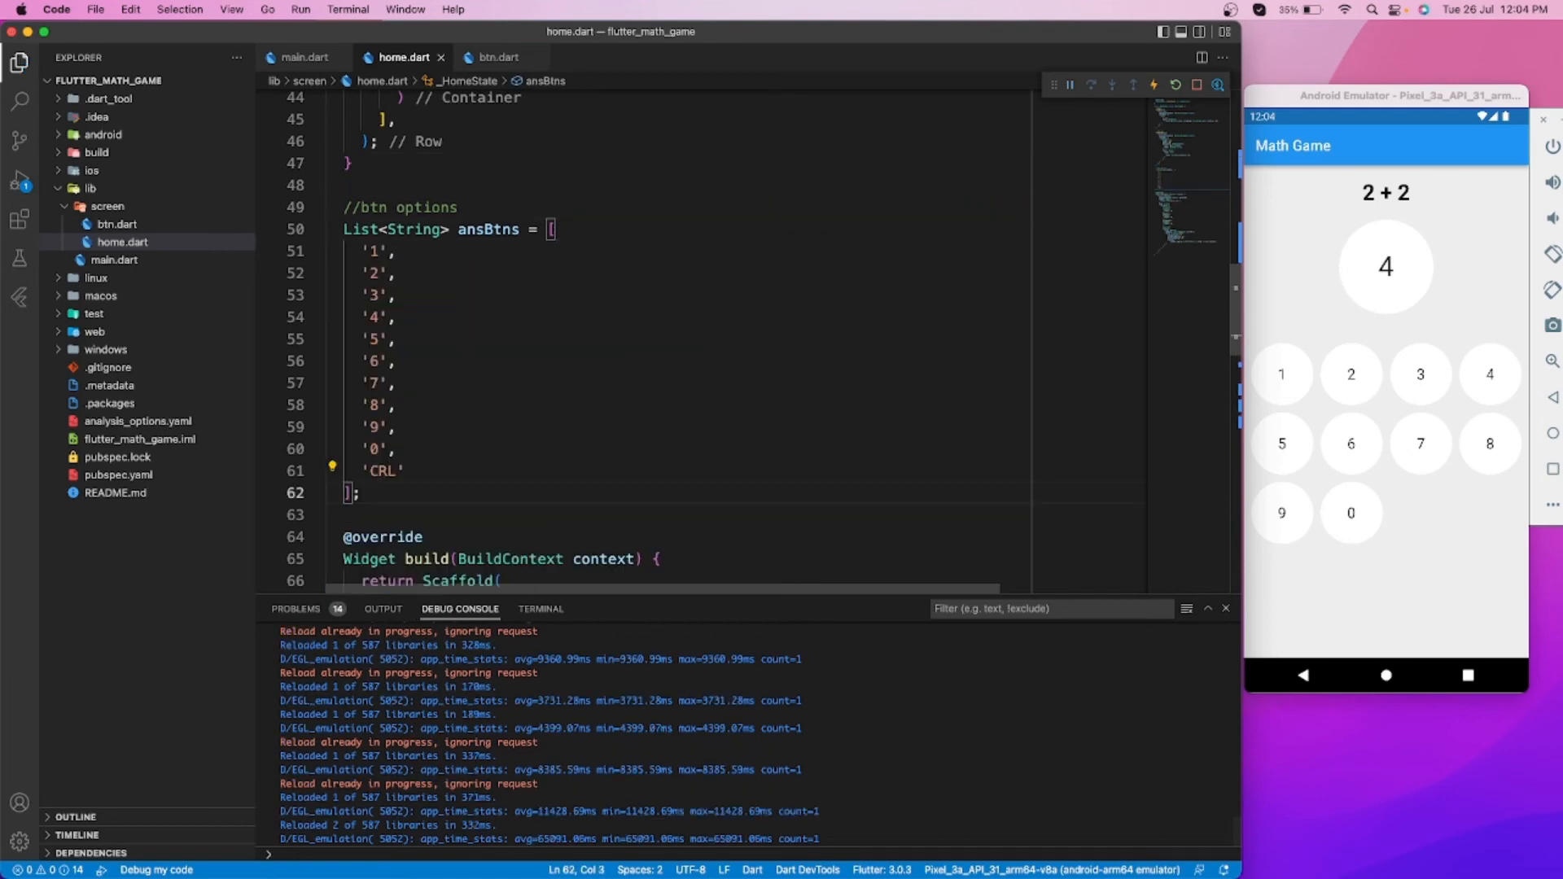
{"action": "scroll", "scroll_direction": "down", "scroll_amount": 3}
{"action": "type", "text": ","}
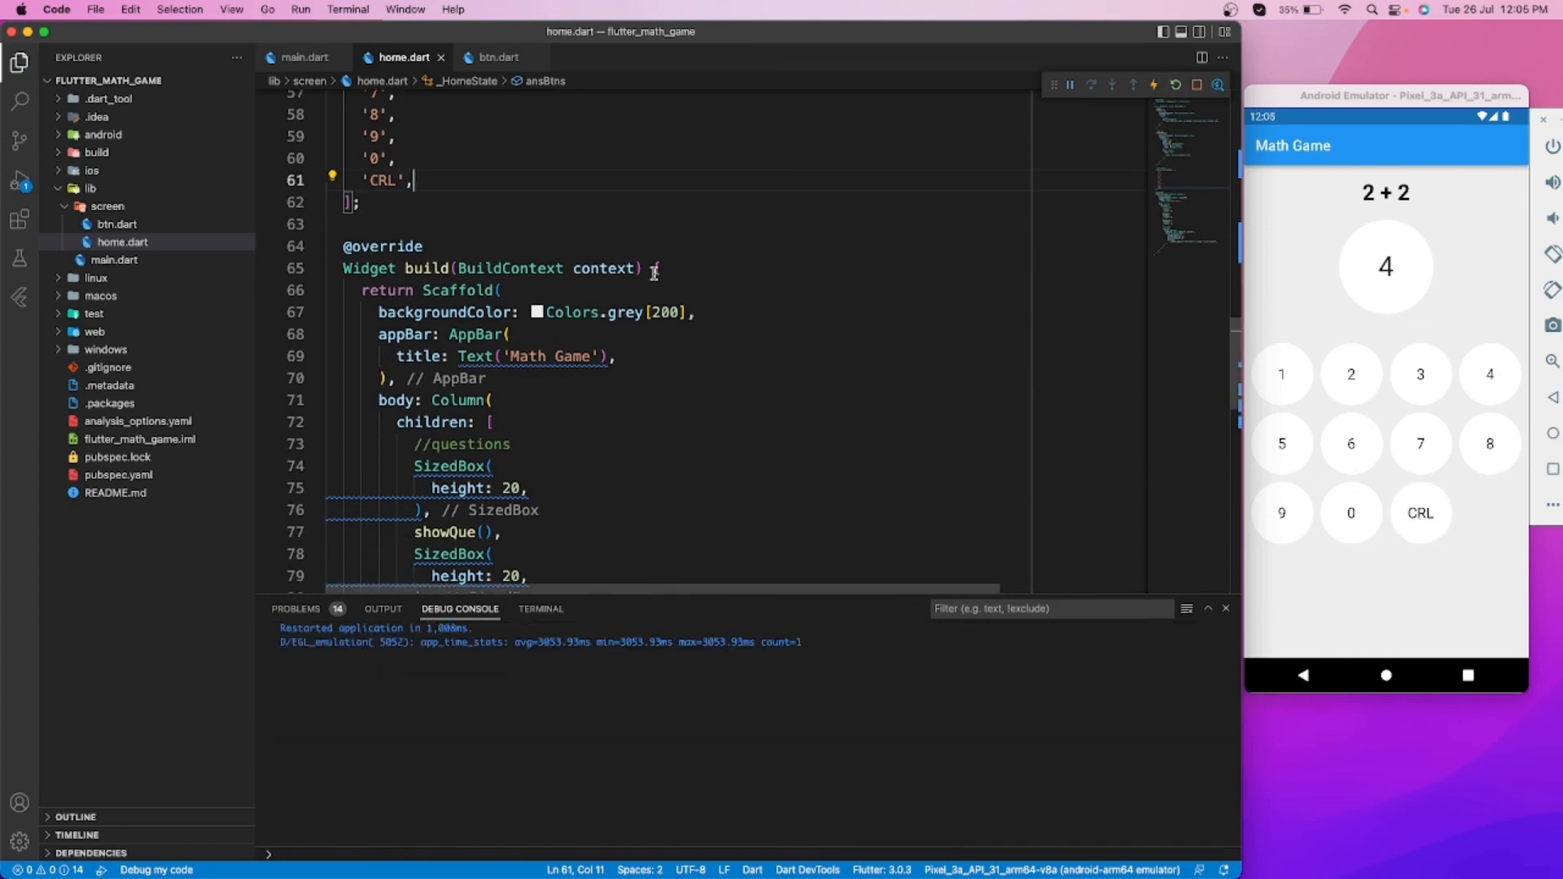
{"action": "scroll", "scroll_direction": "down", "scroll_amount": 3}
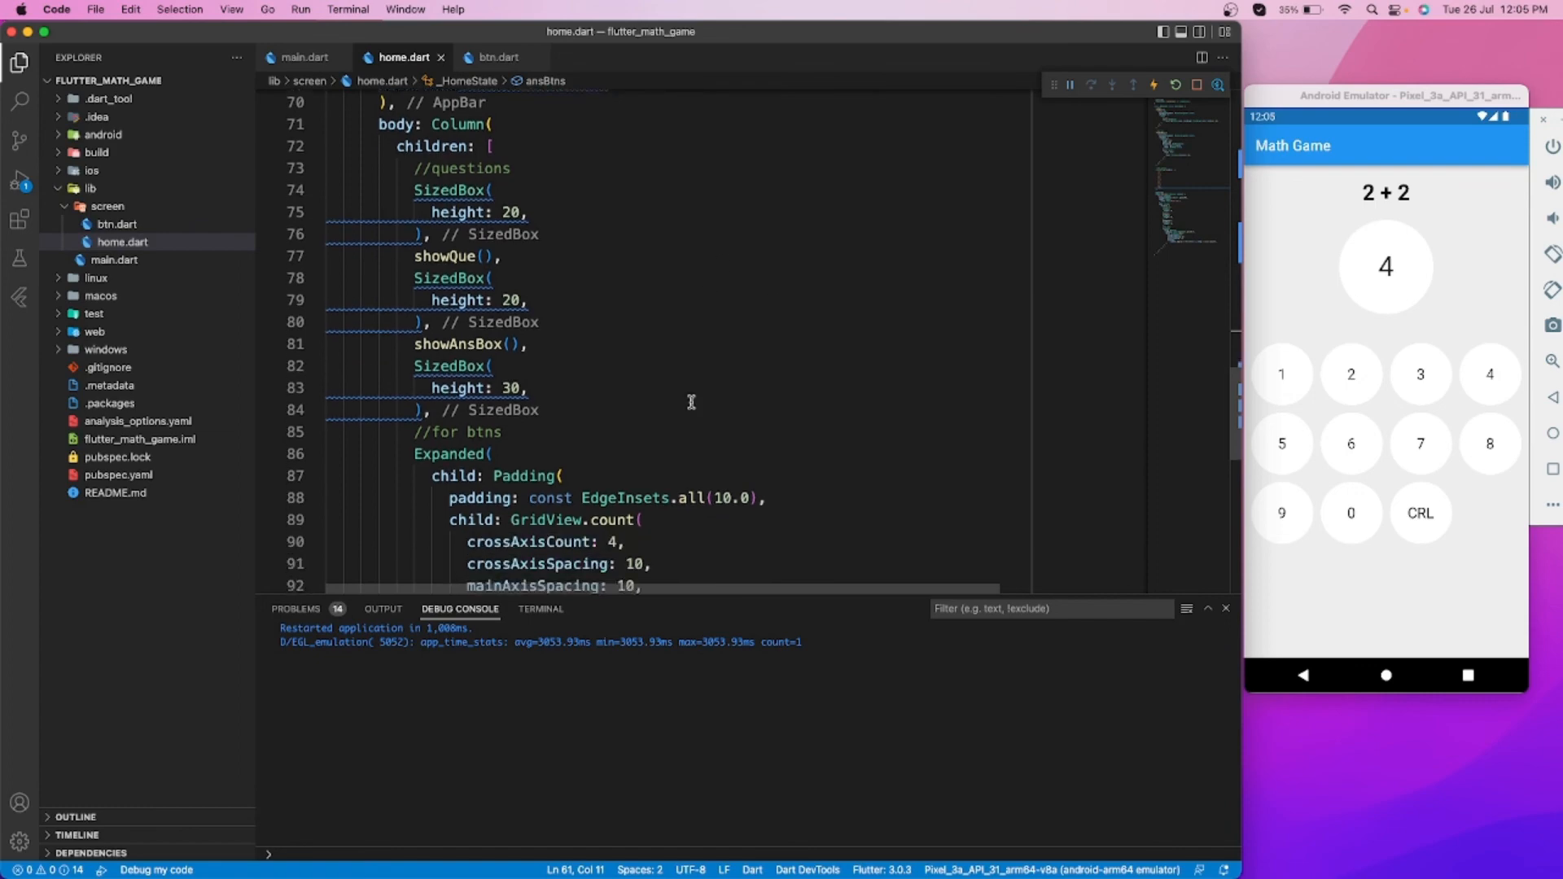
{"action": "scroll", "scroll_direction": "up", "scroll_amount": 3}
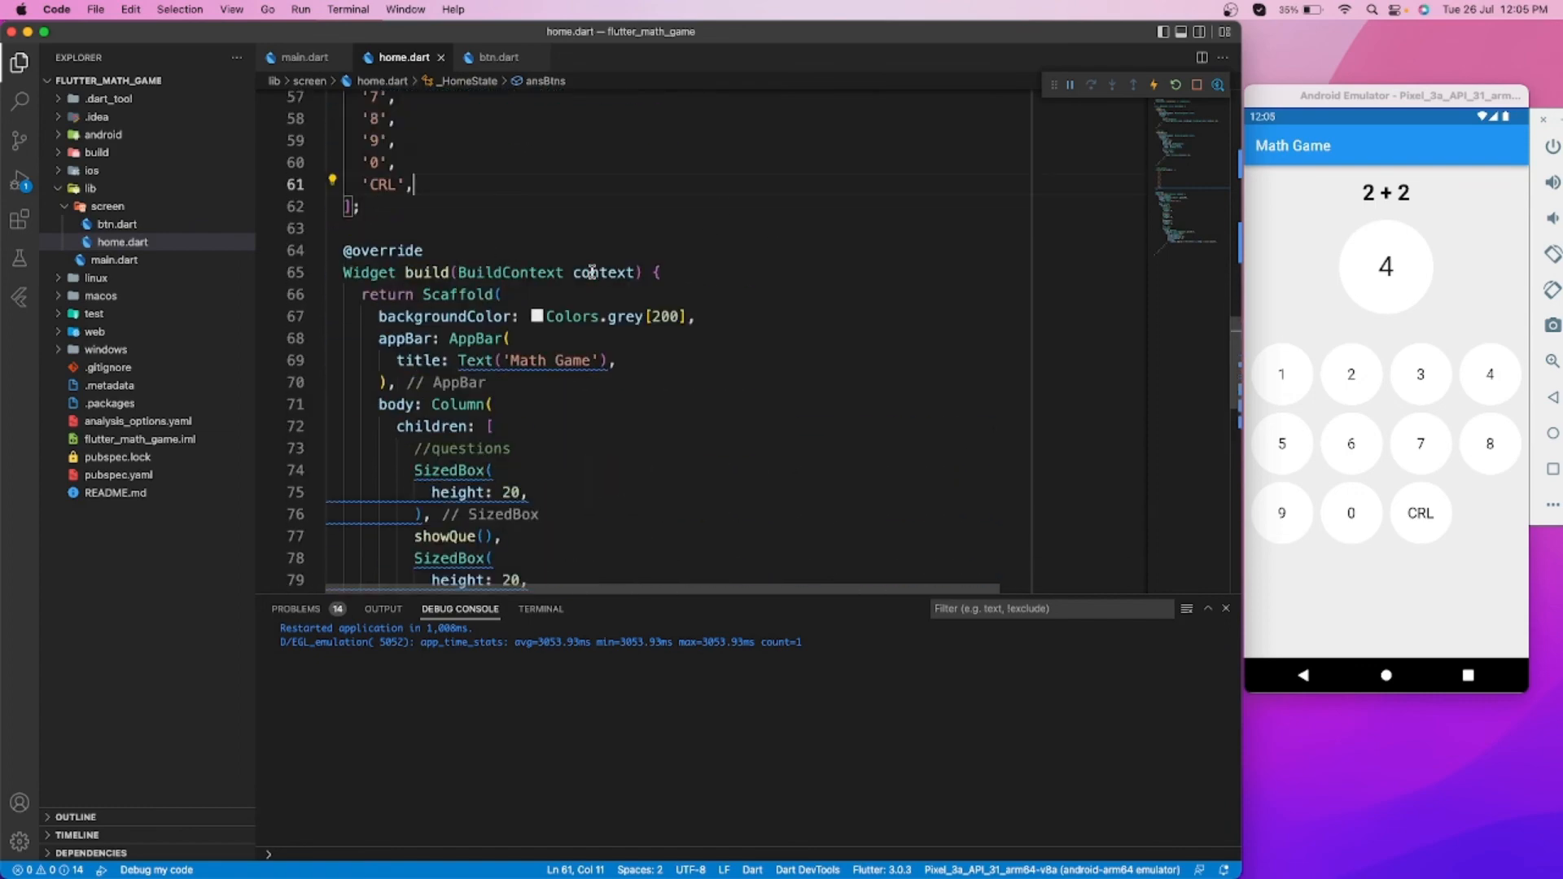
{"action": "left_click", "coordinate": [495, 57]}
{"action": "type", "text": "final"}
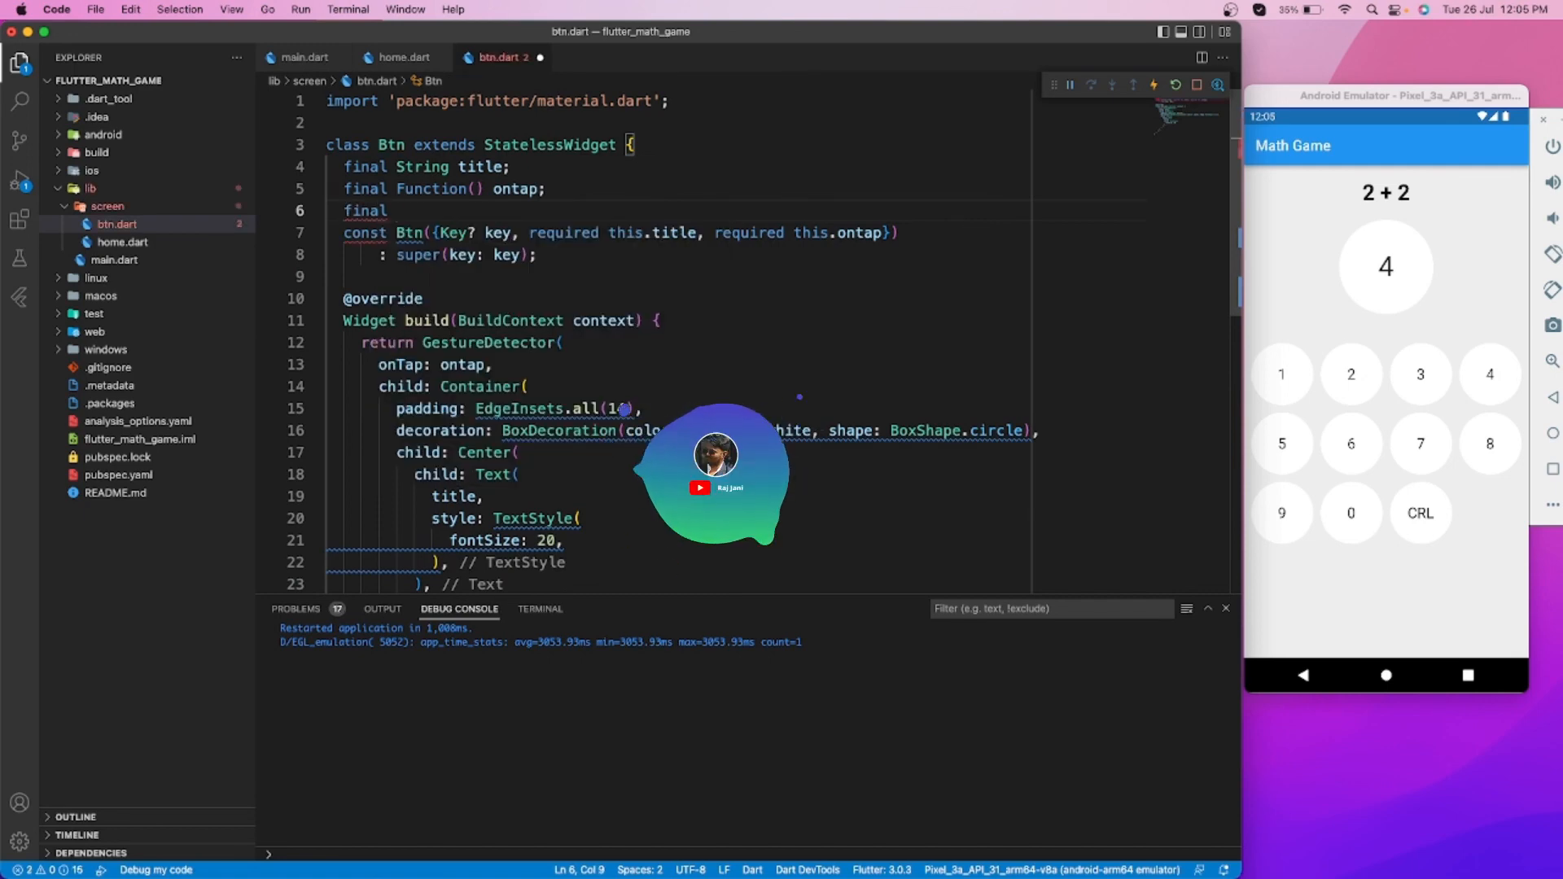
Declare final Color btnColor in Btn and add this.btnColor with a Colors default to the constructor
{"action": "type", "text": "Color"}
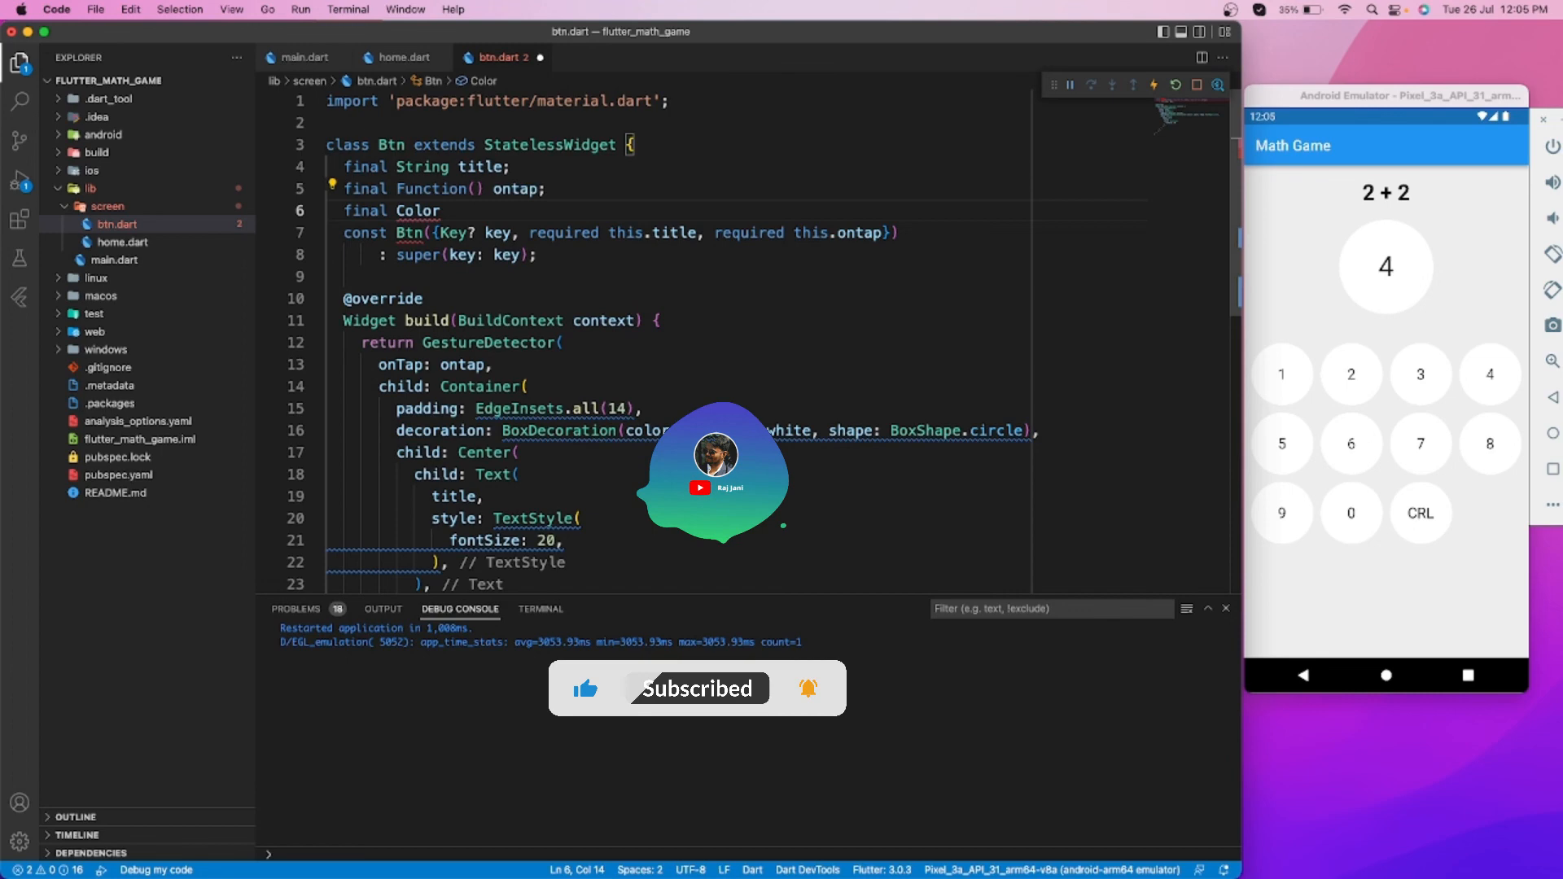
{"action": "type", "text": "Color;"}
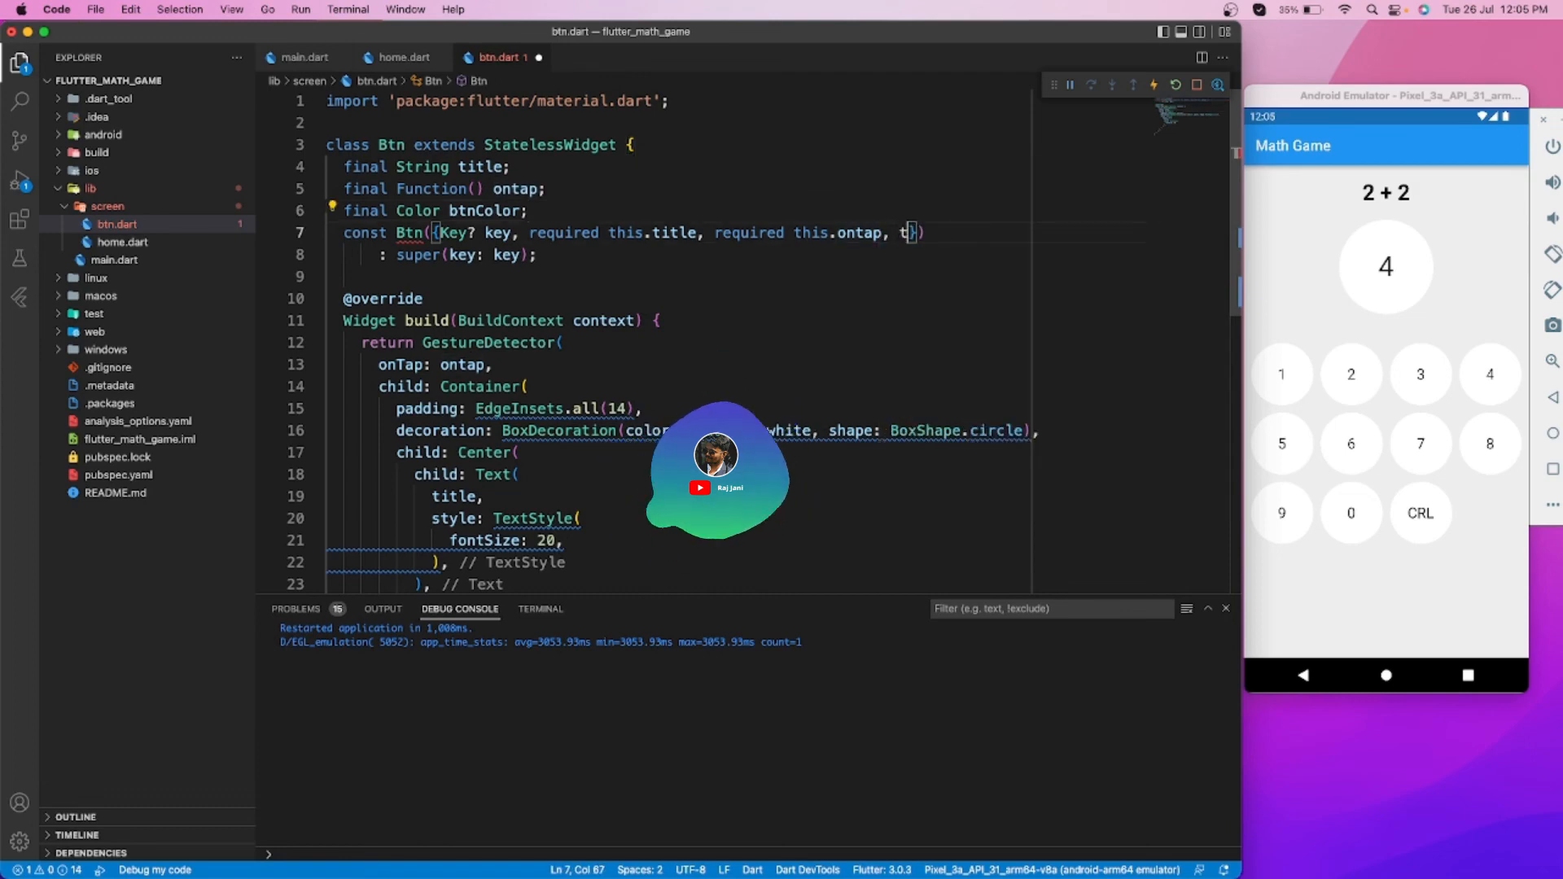
{"action": "type", "text": "his.btnColor = Col"}
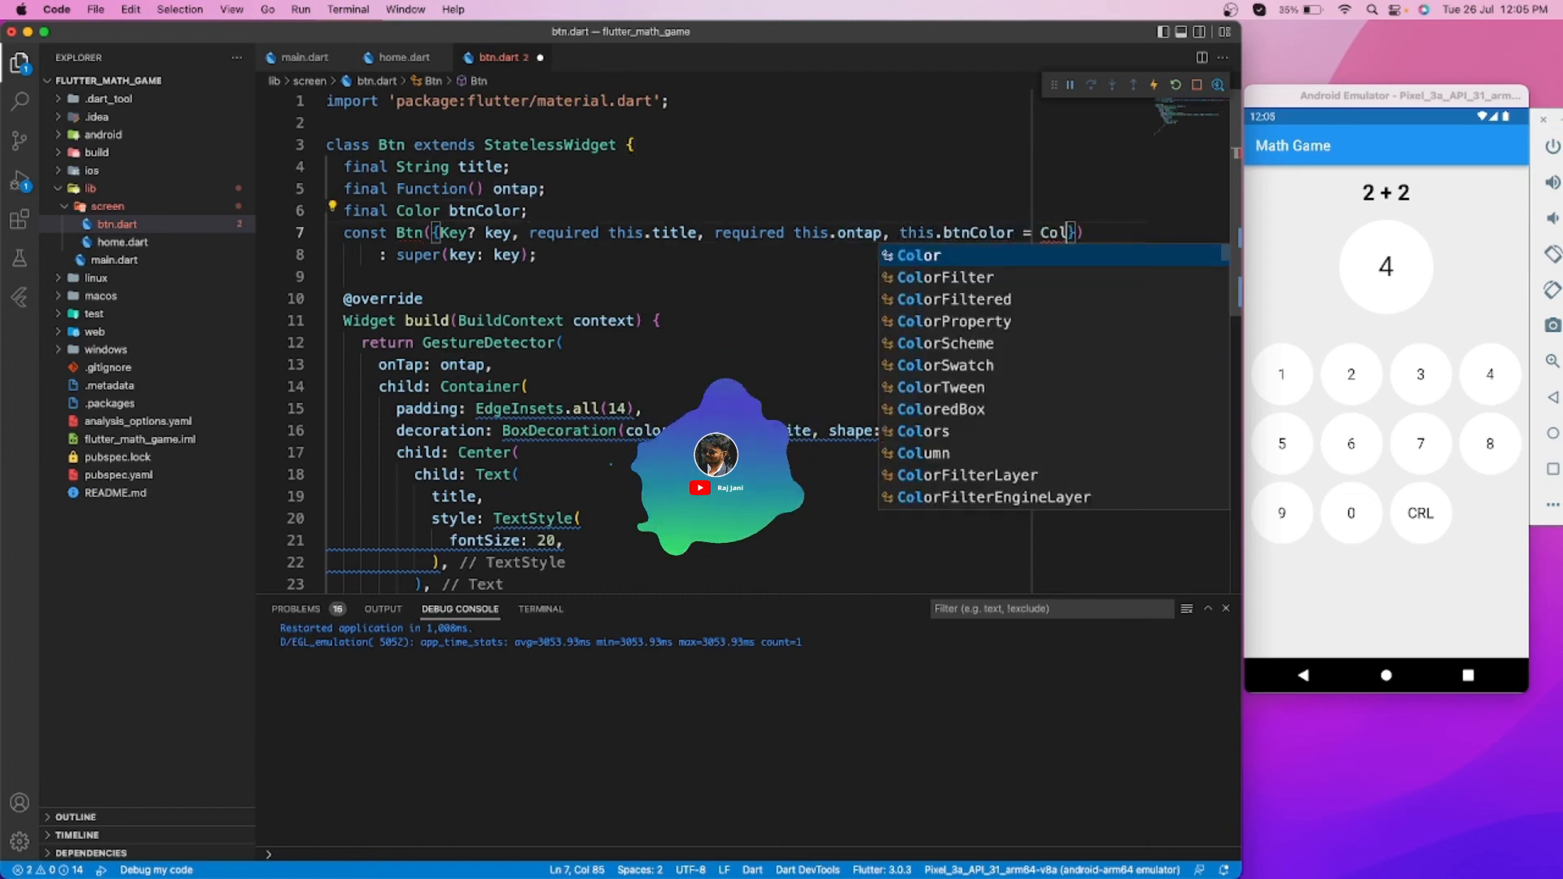